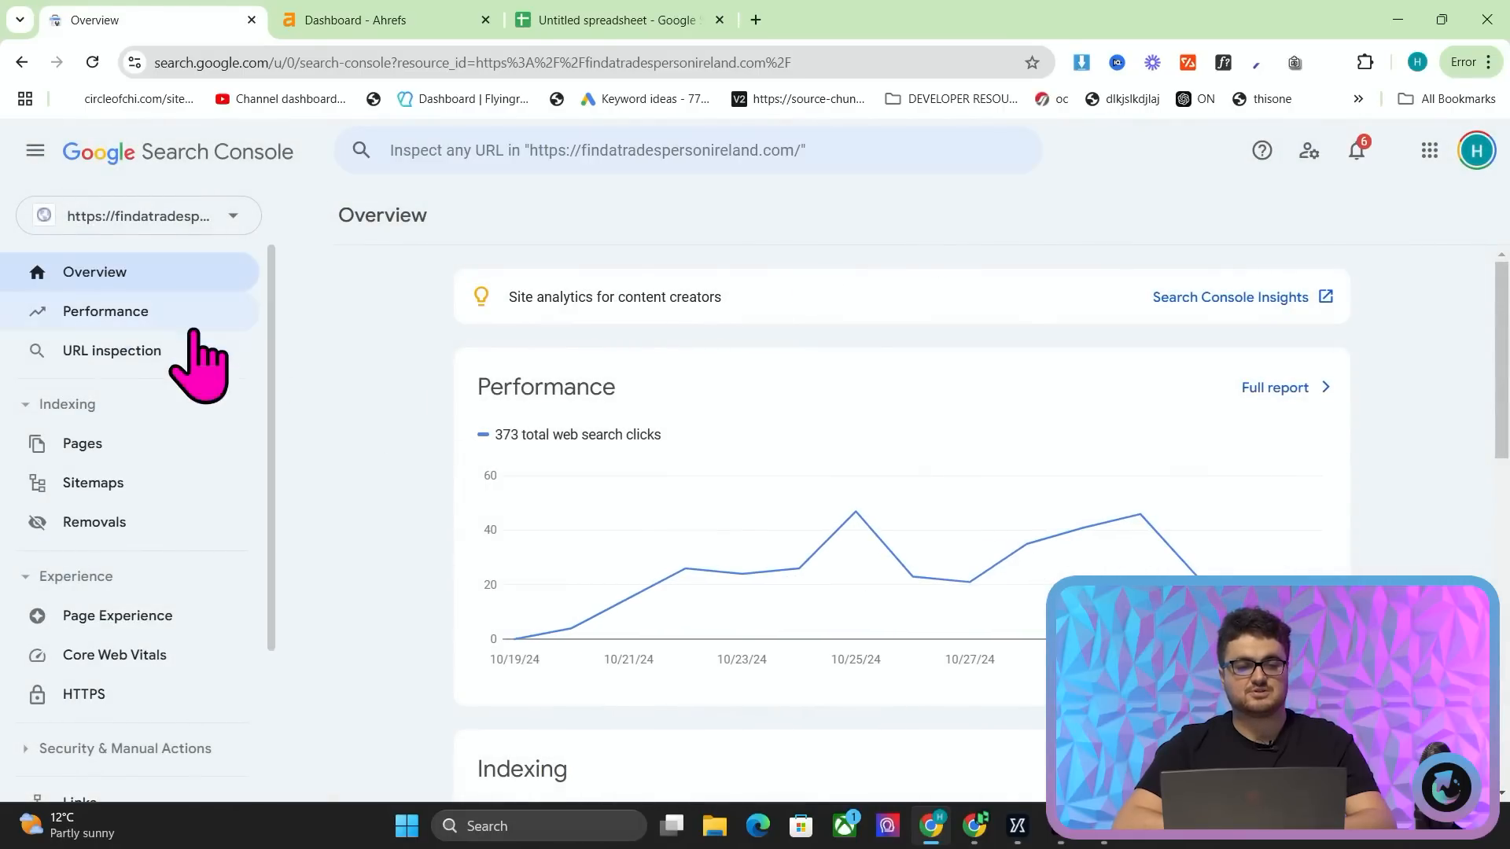
- Compare findatradespersonireland.com's Search Console performance with its 580 Ahrefs organic keywords by country
click(383, 18)
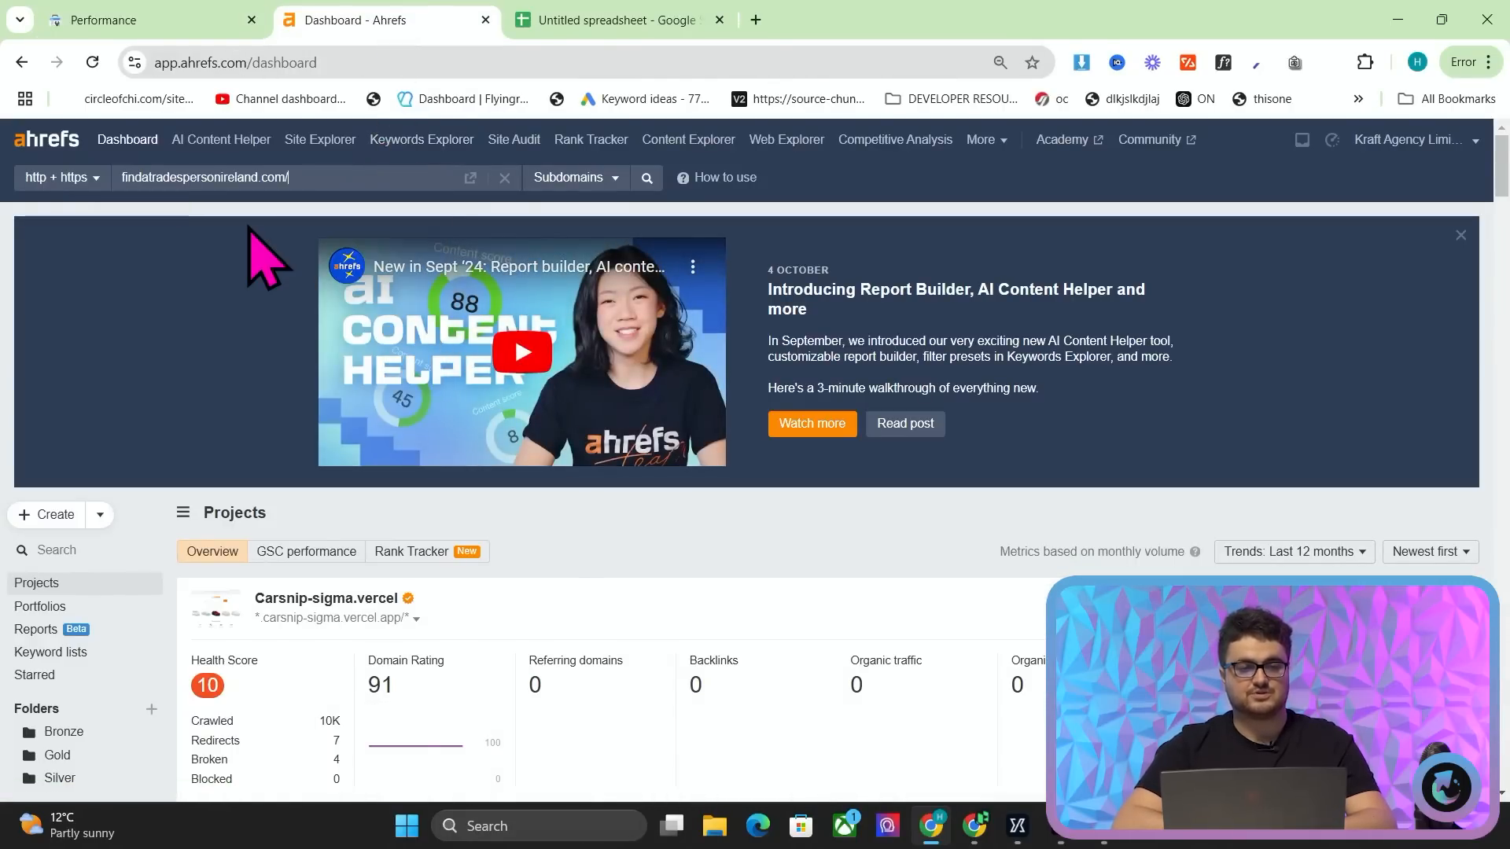
click(644, 177)
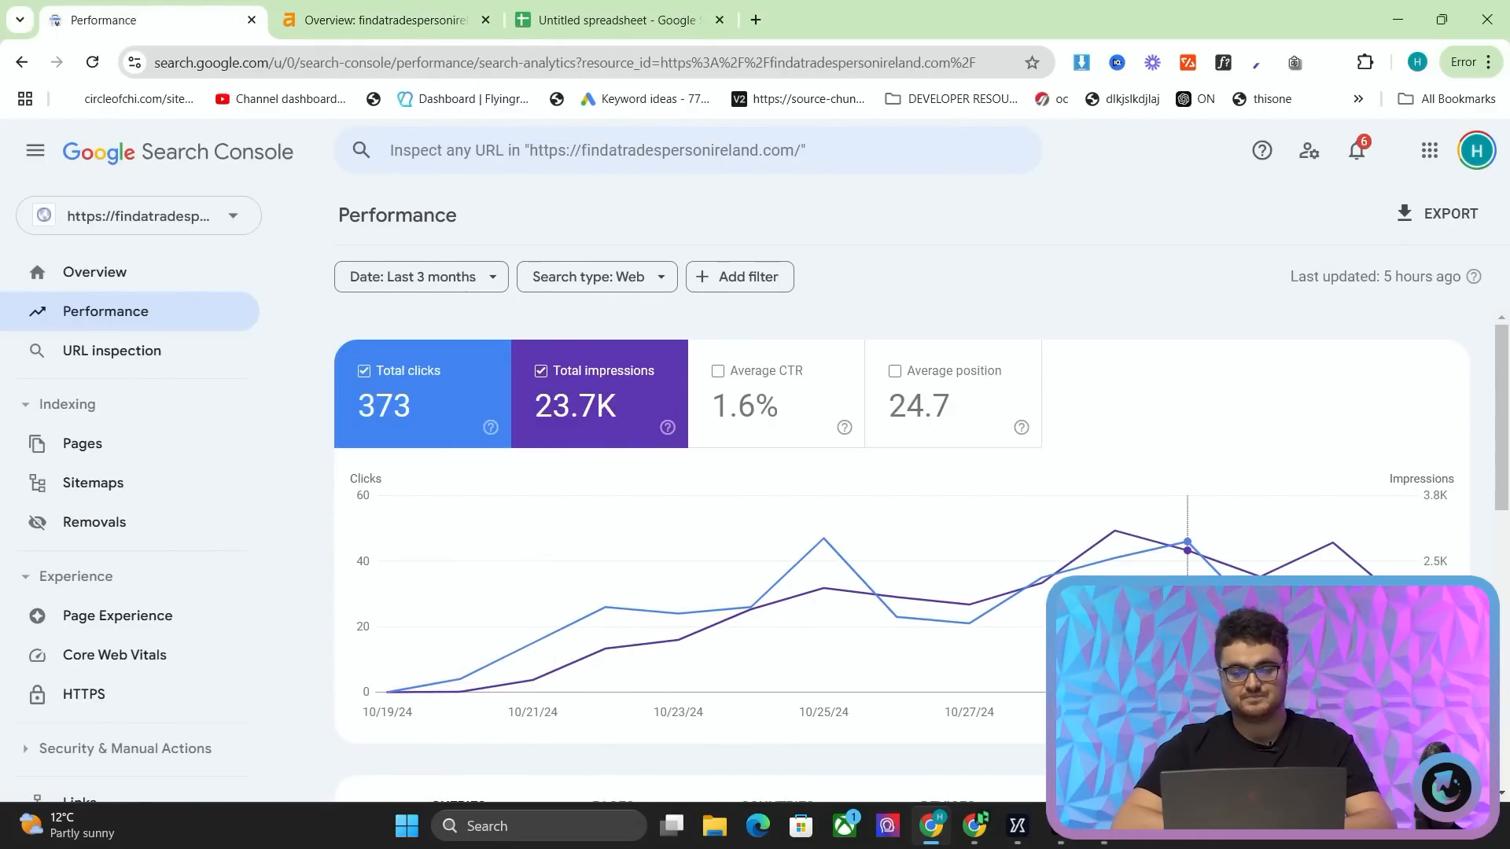
mouse_move(1016, 308)
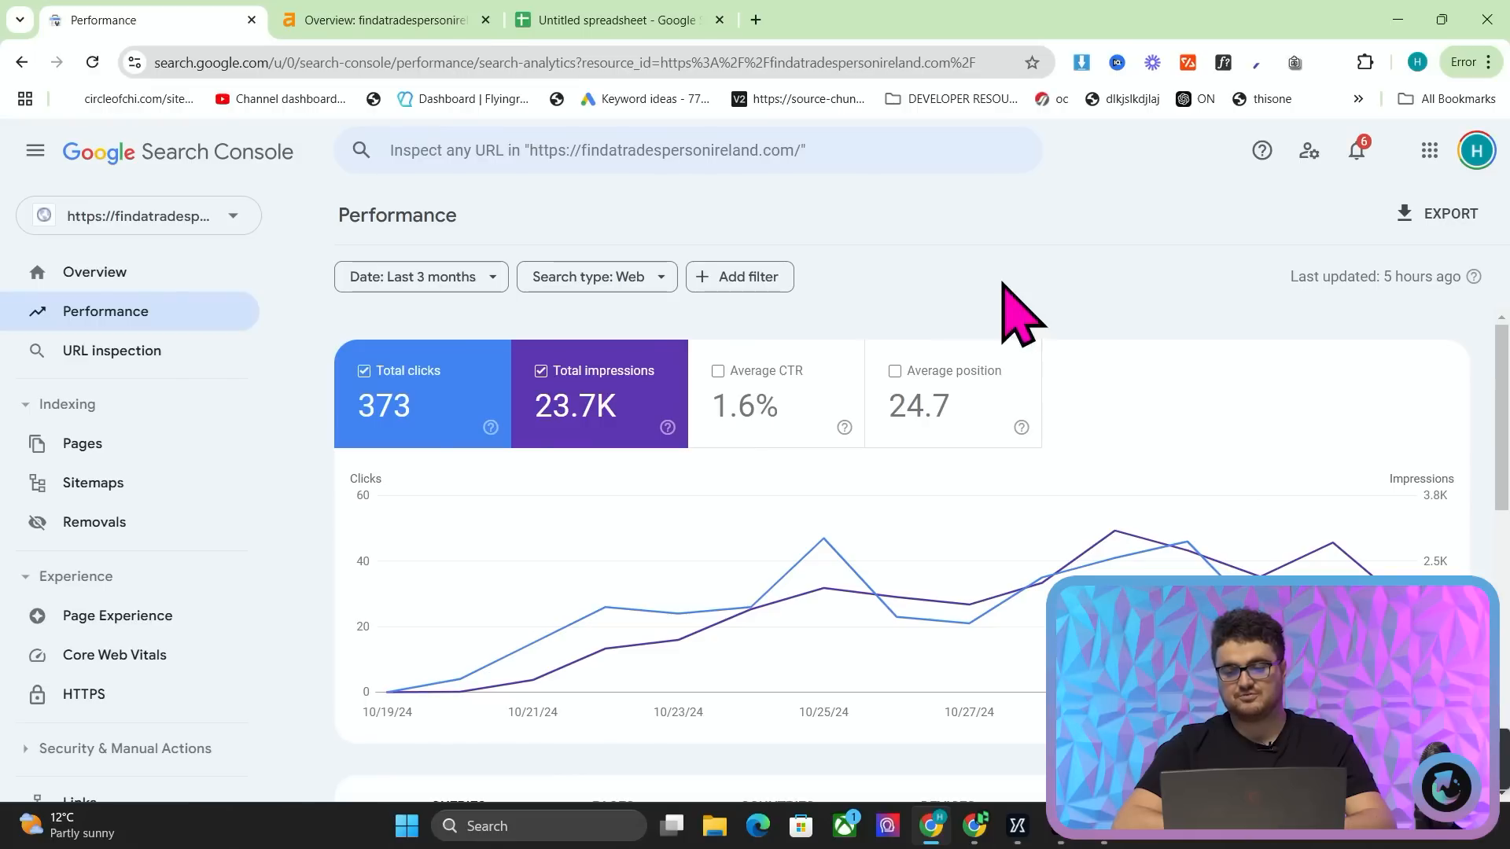
mouse_move(386, 18)
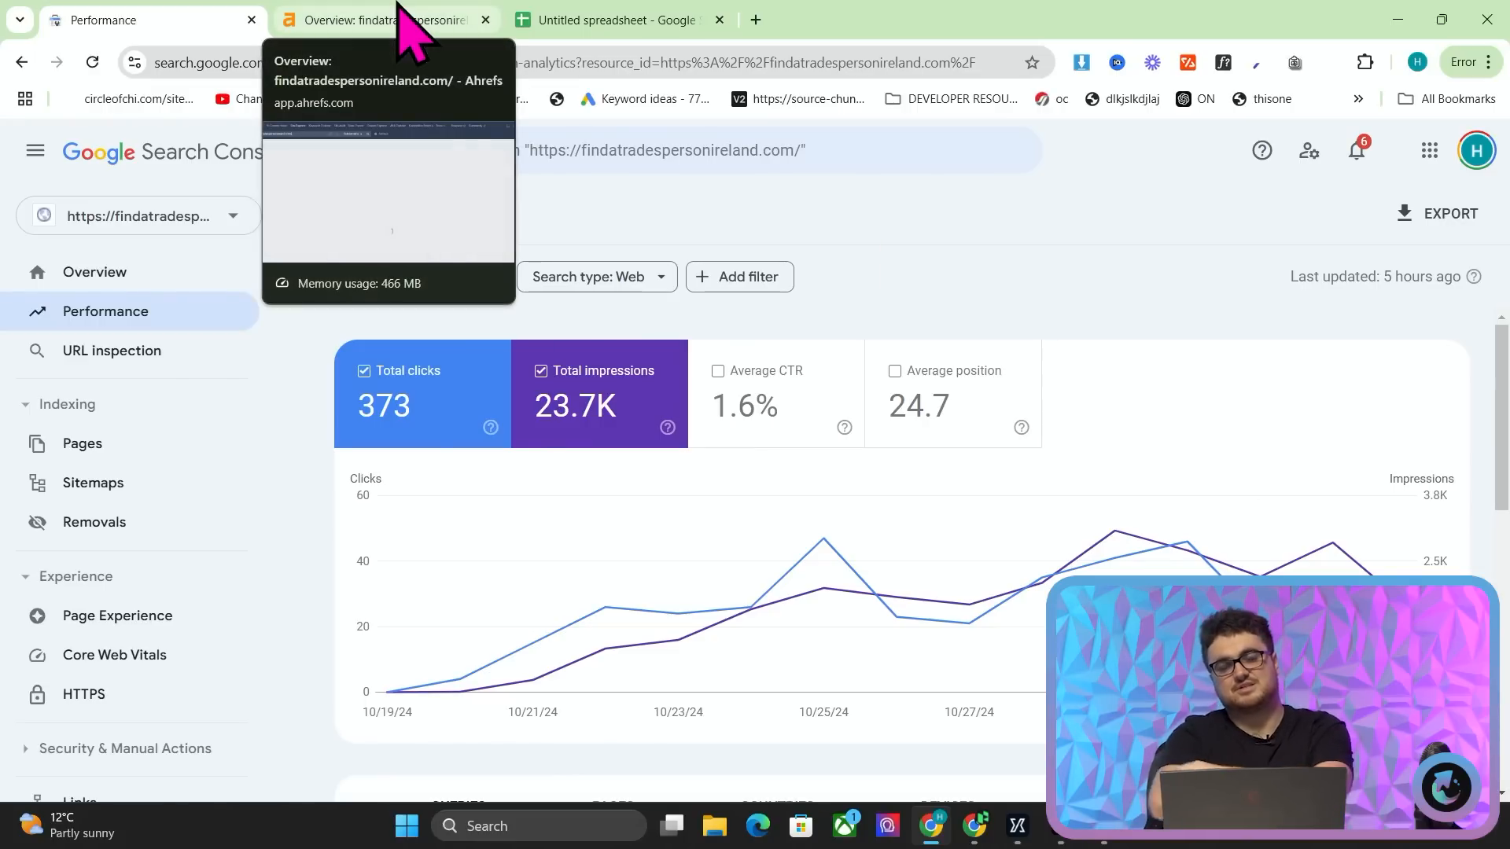
click(385, 19)
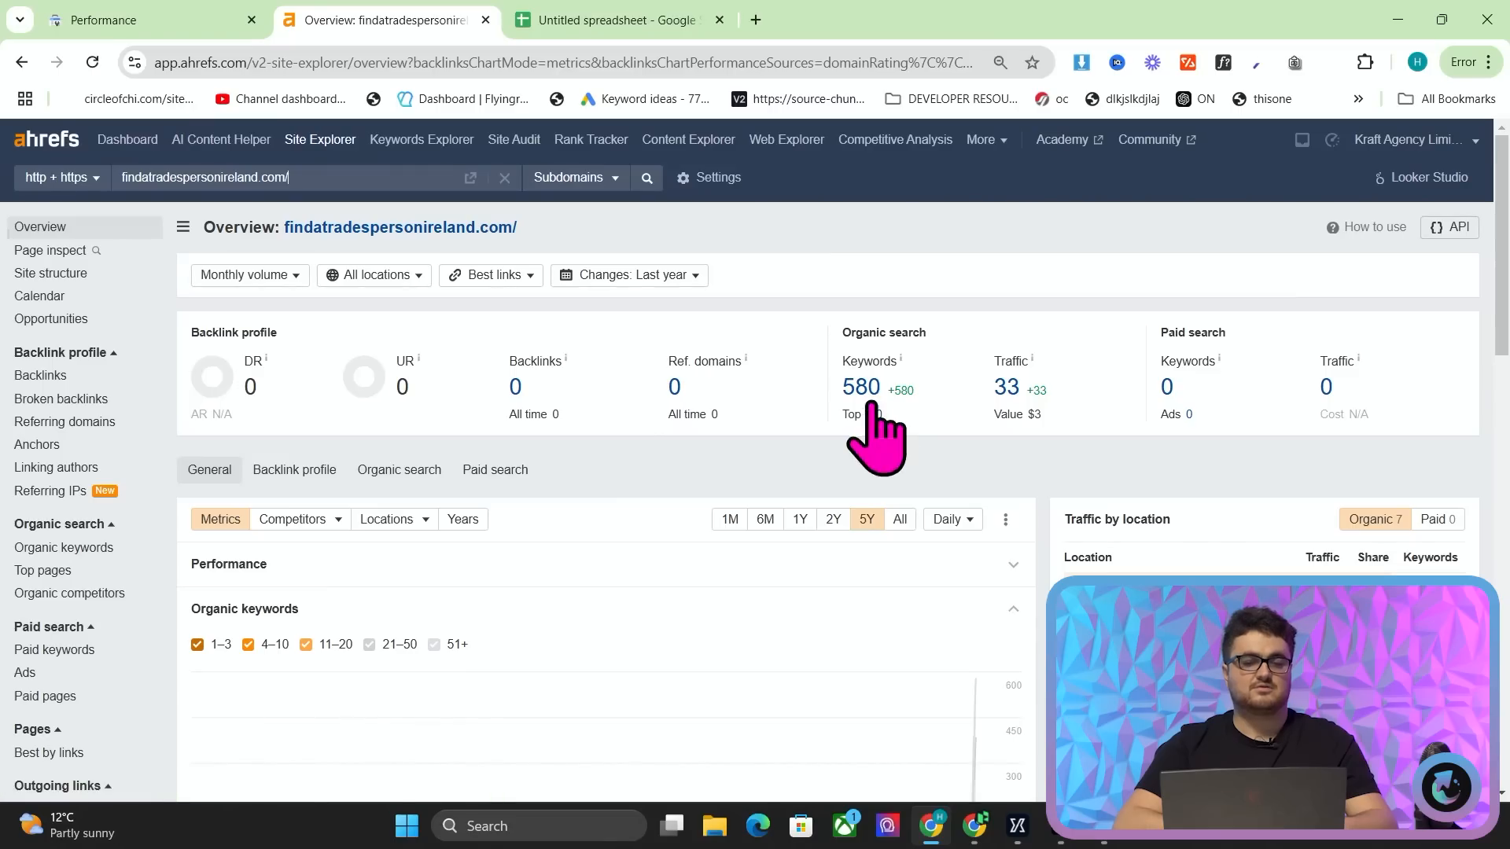
mouse_move(901, 463)
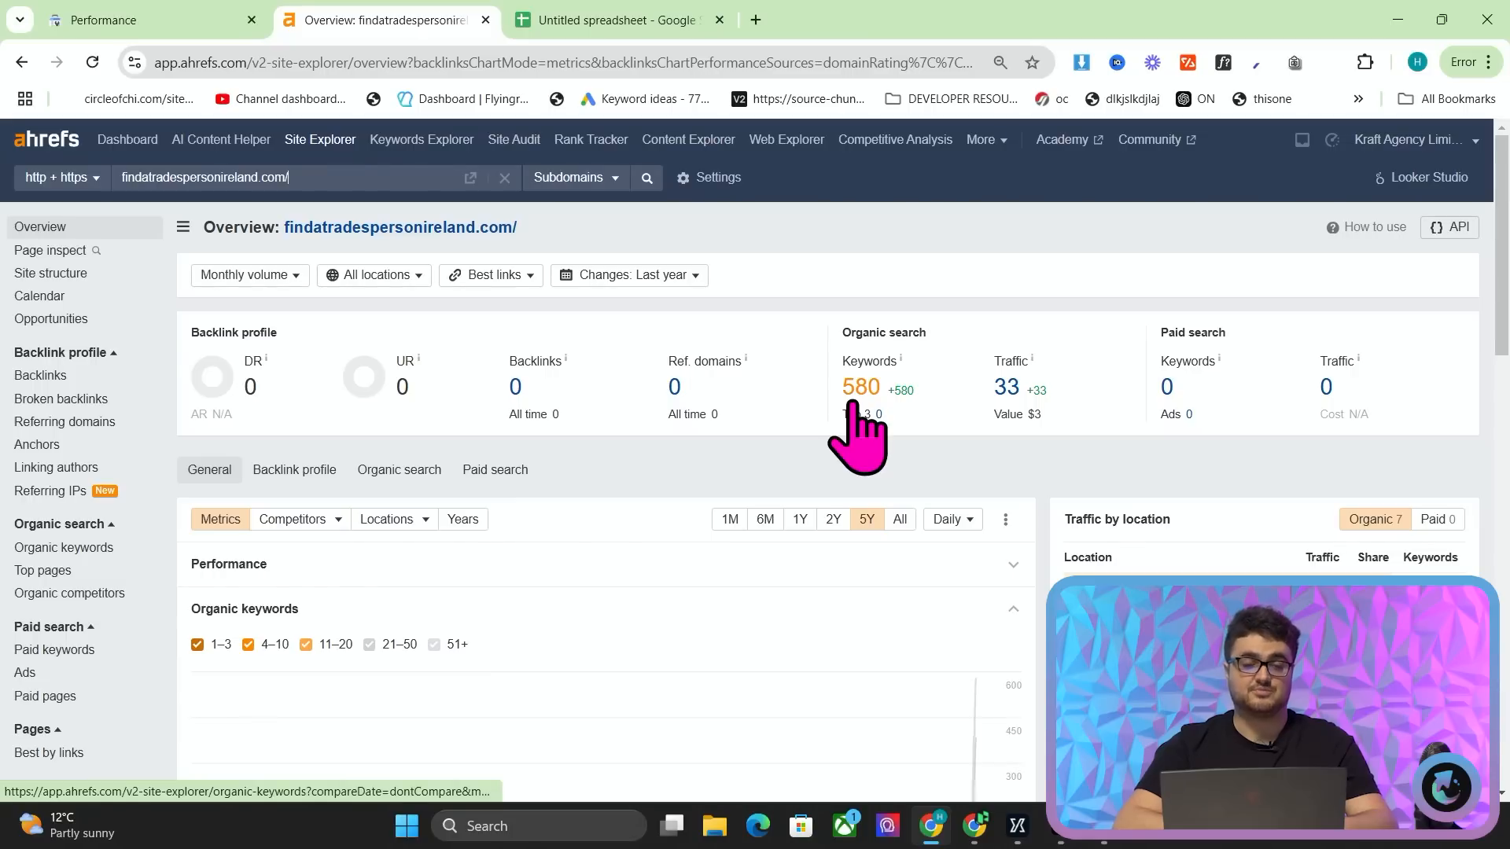
mouse_move(866, 395)
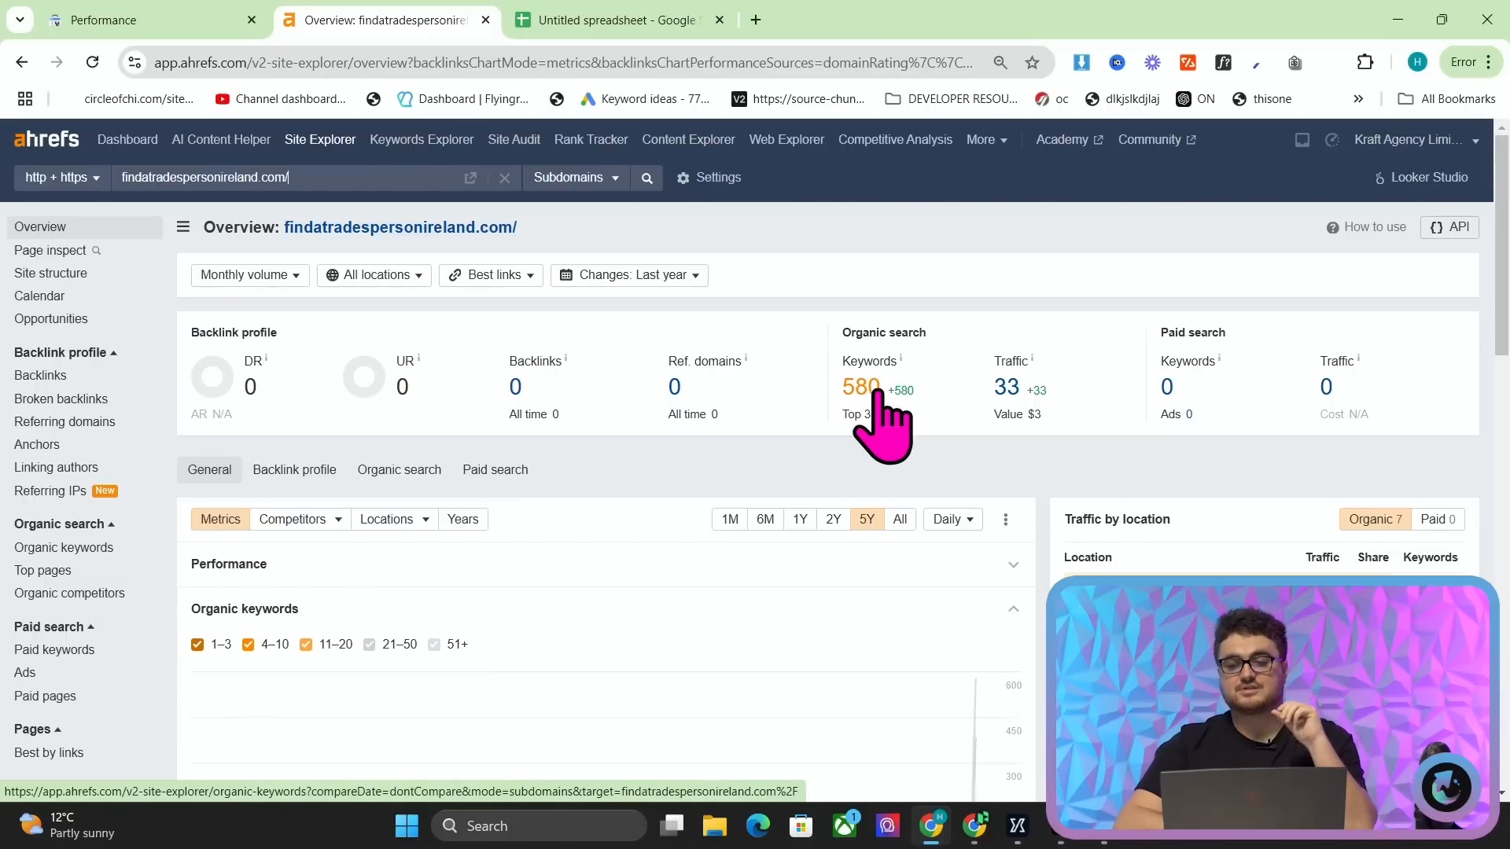
click(853, 387)
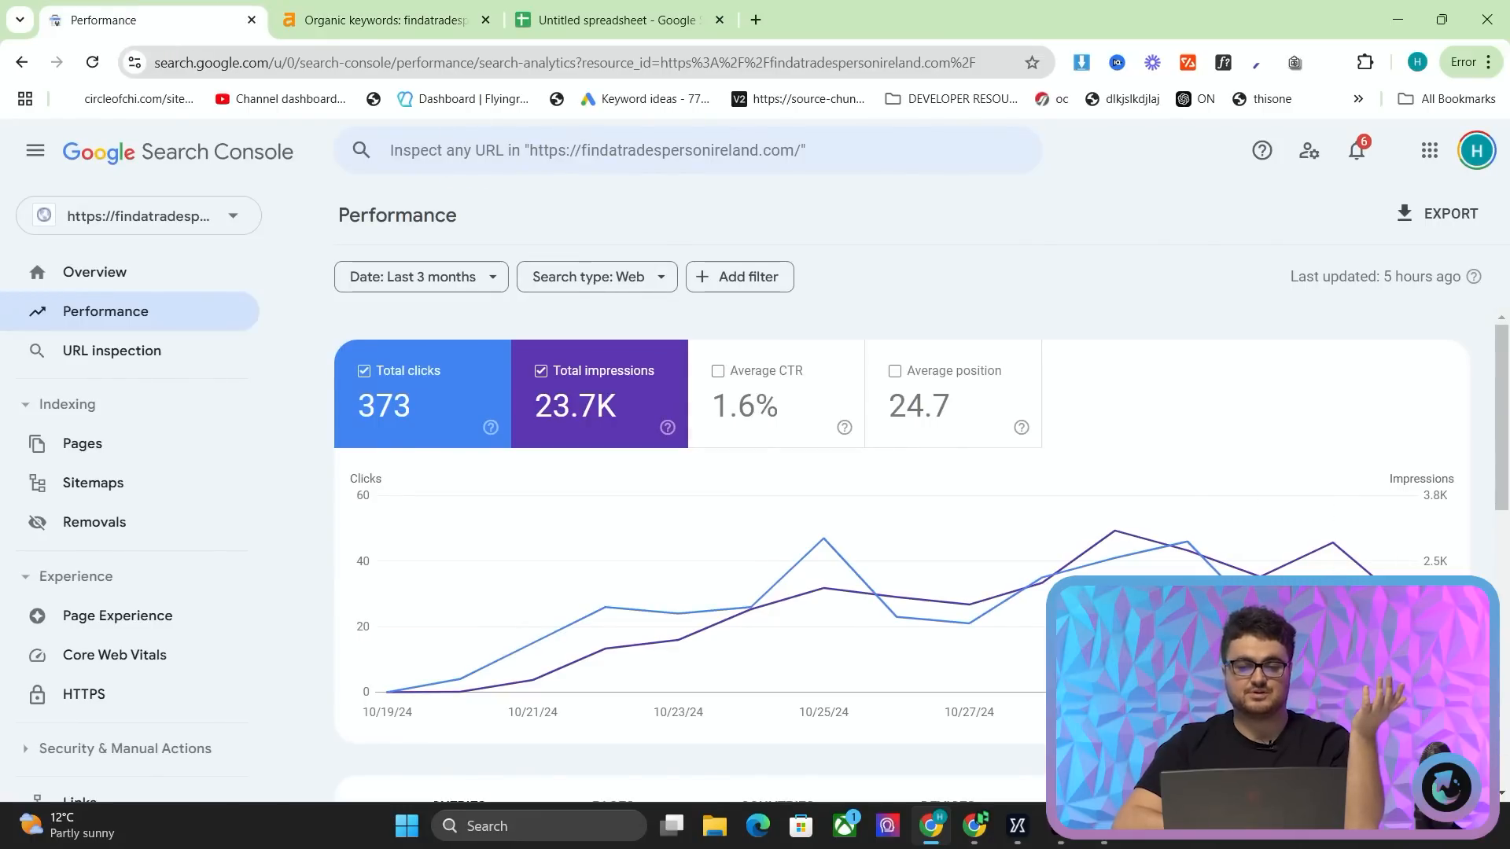
scroll(down, 3)
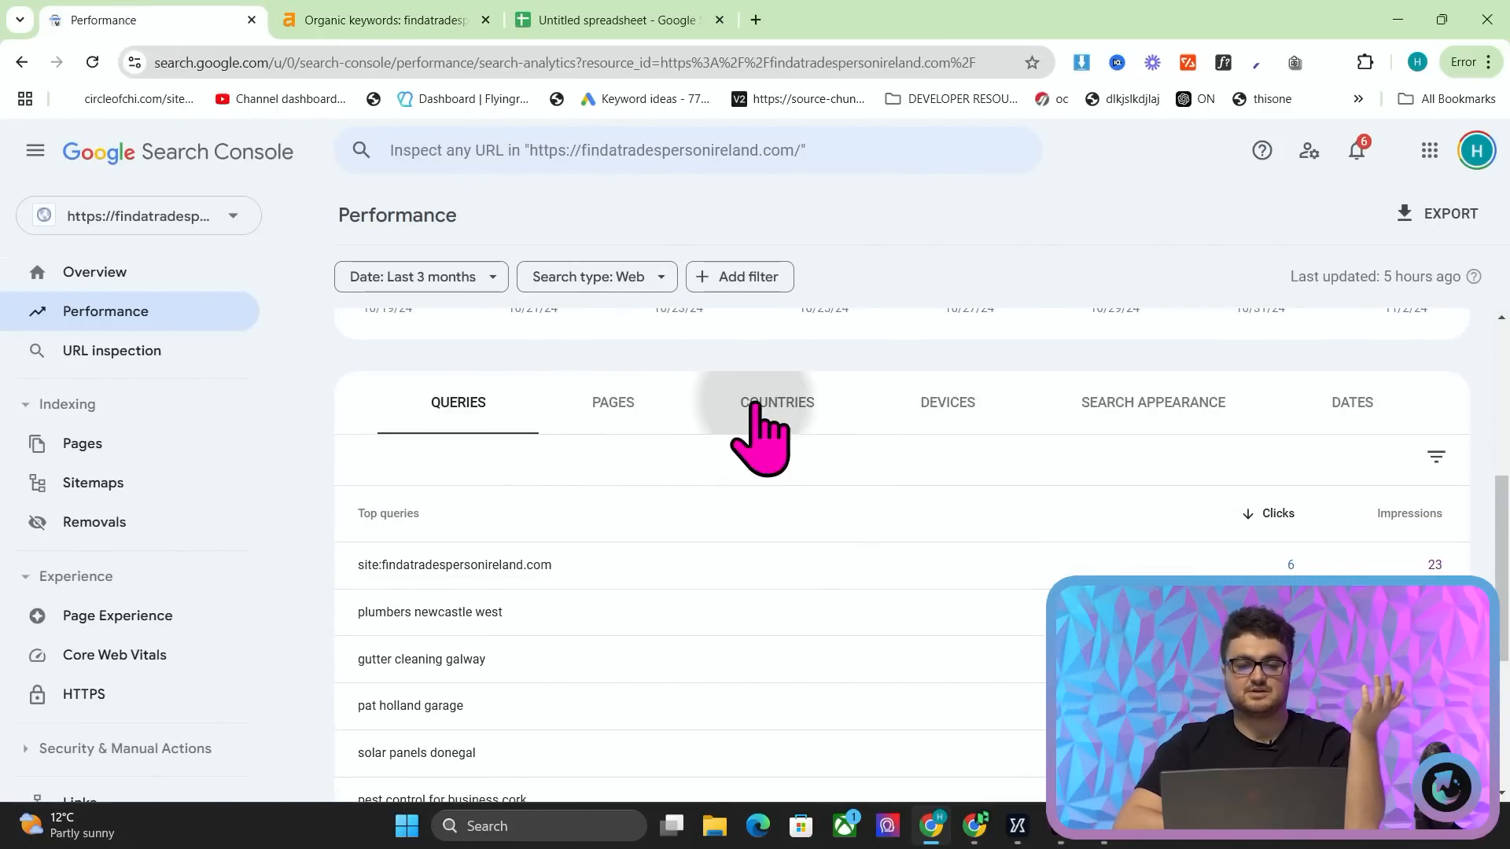
click(776, 402)
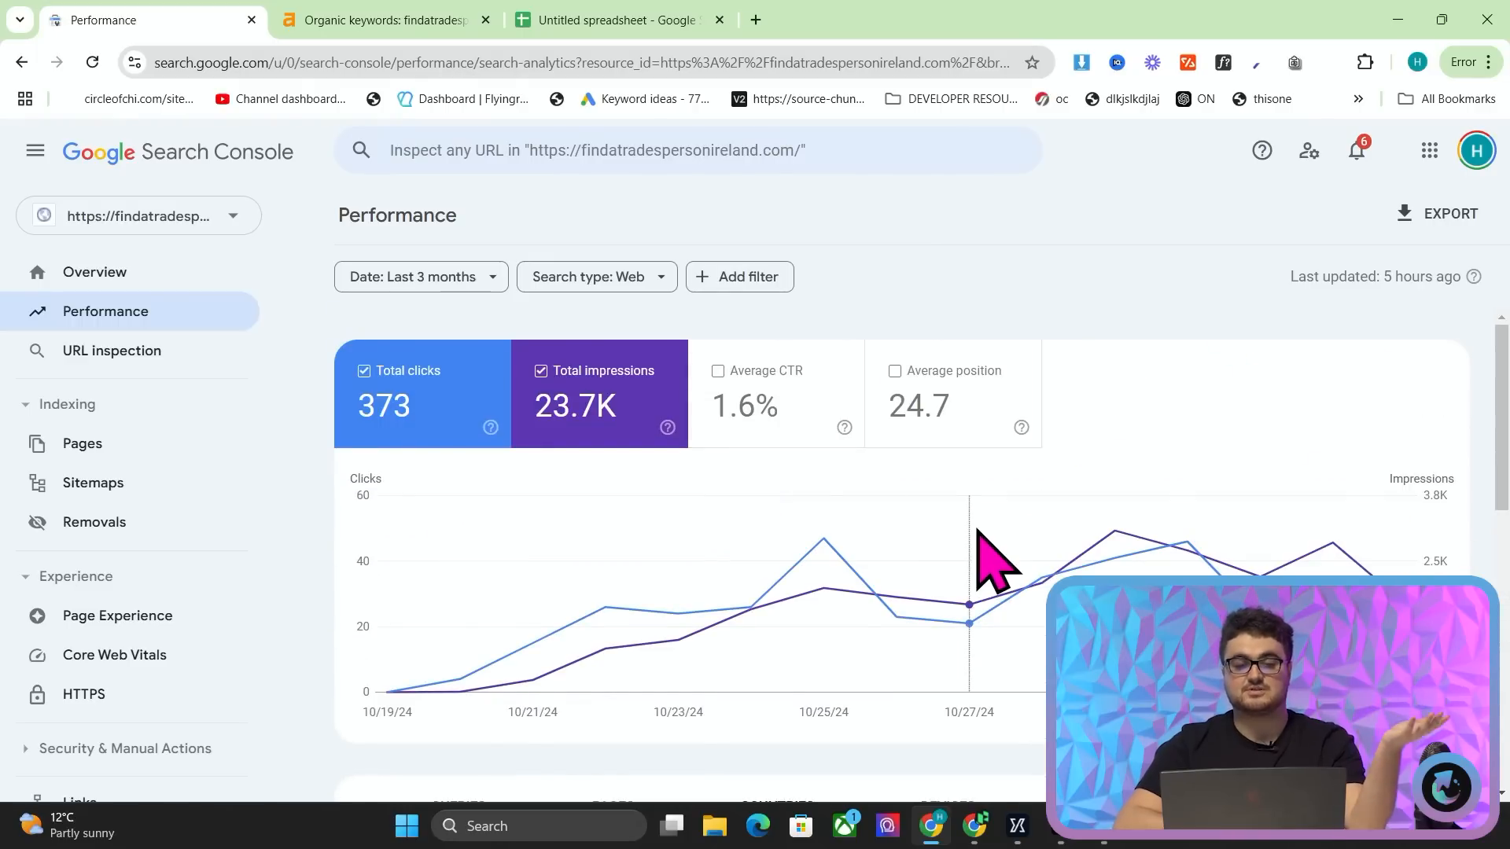
mouse_move(969, 604)
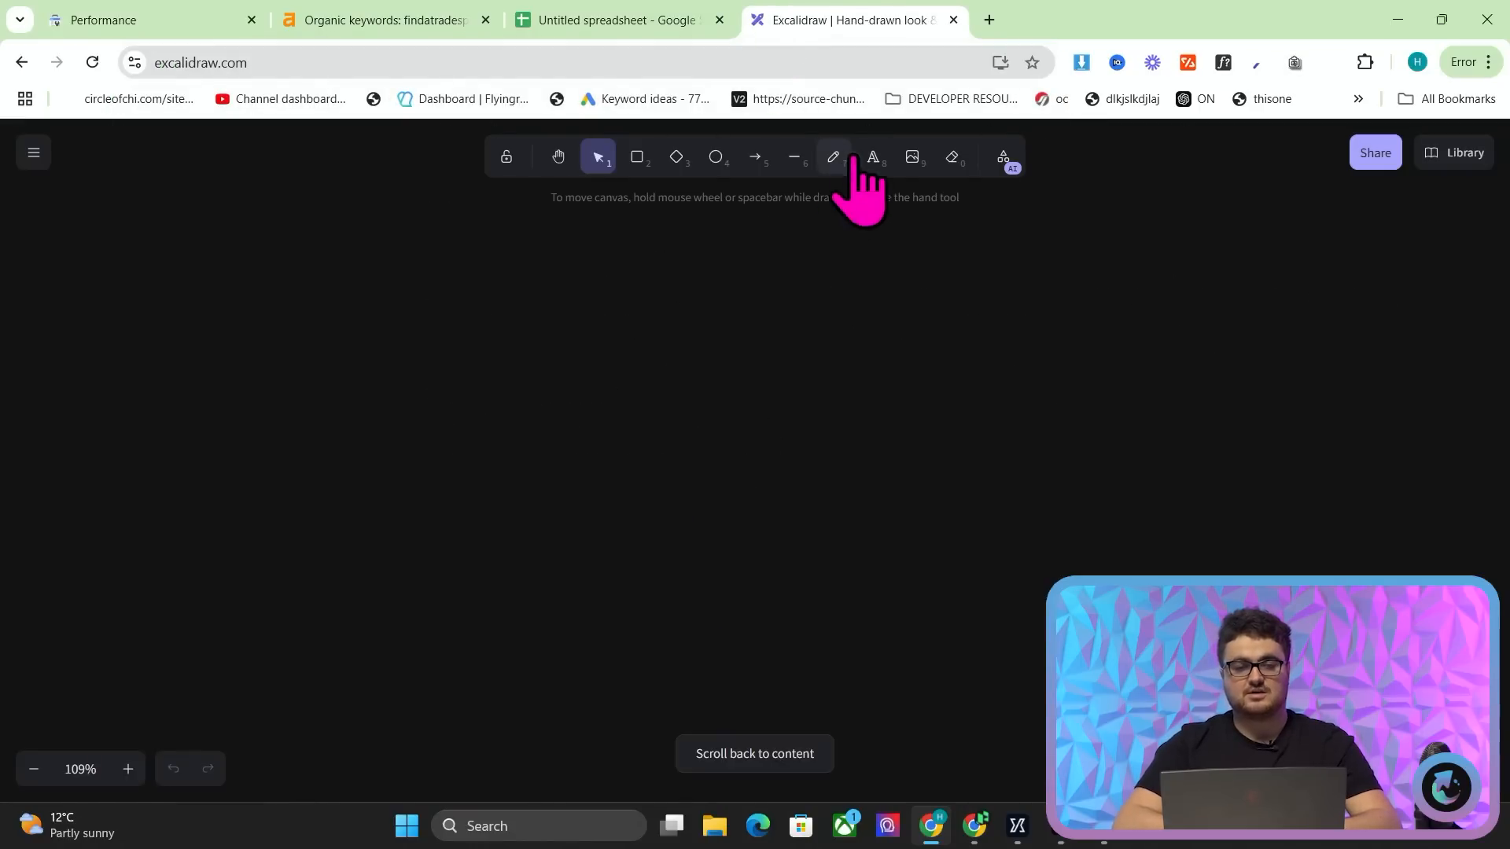
- Write 'Server Side Rendering / Dynamic generation of pages' in Excalidraw and enlarge the text
text(s)
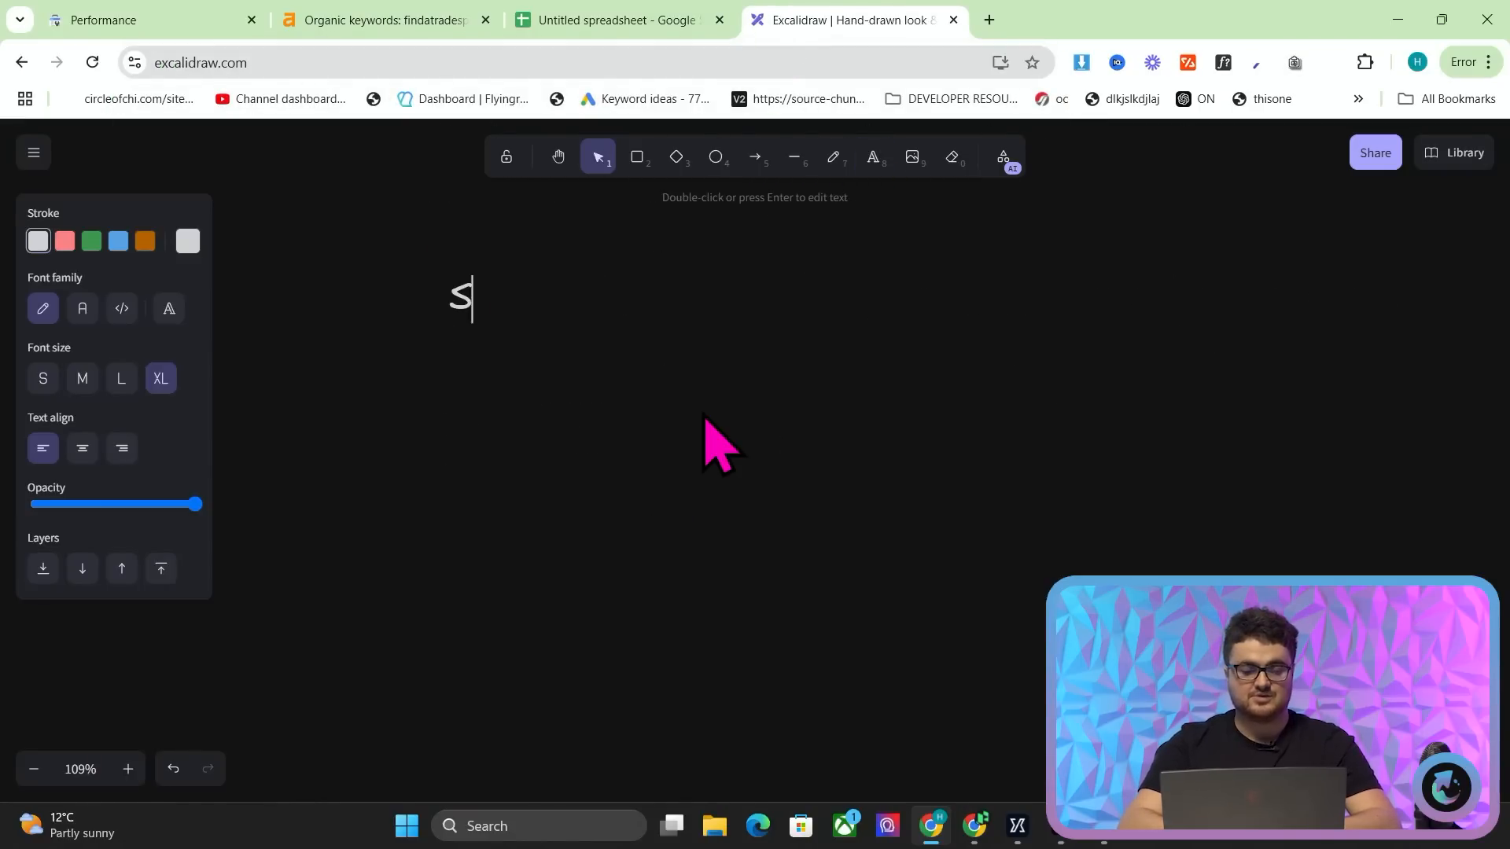
text(erver Side Rendering)
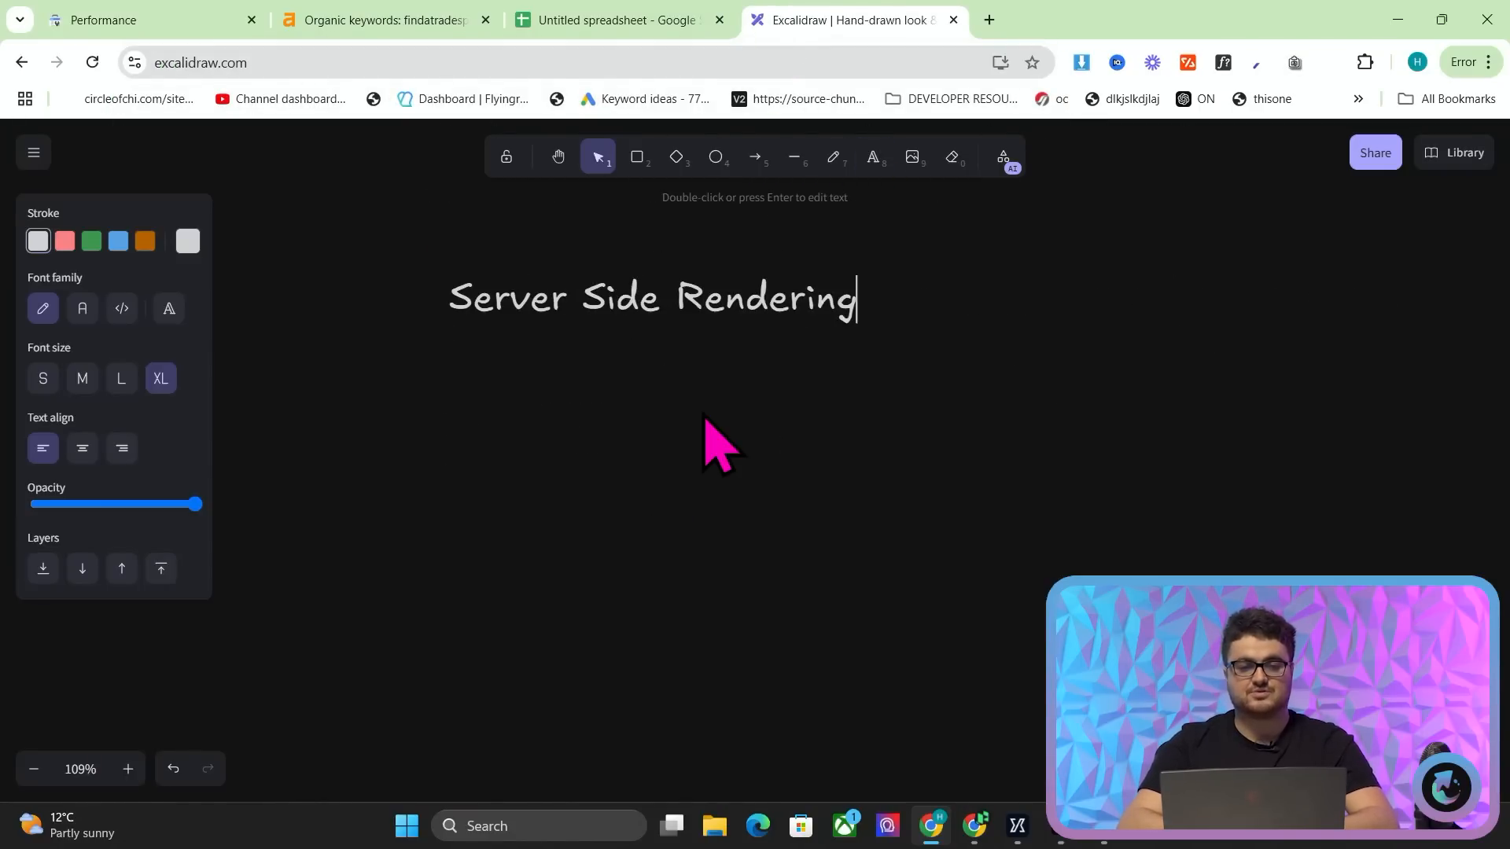
text(Dynamic gene)
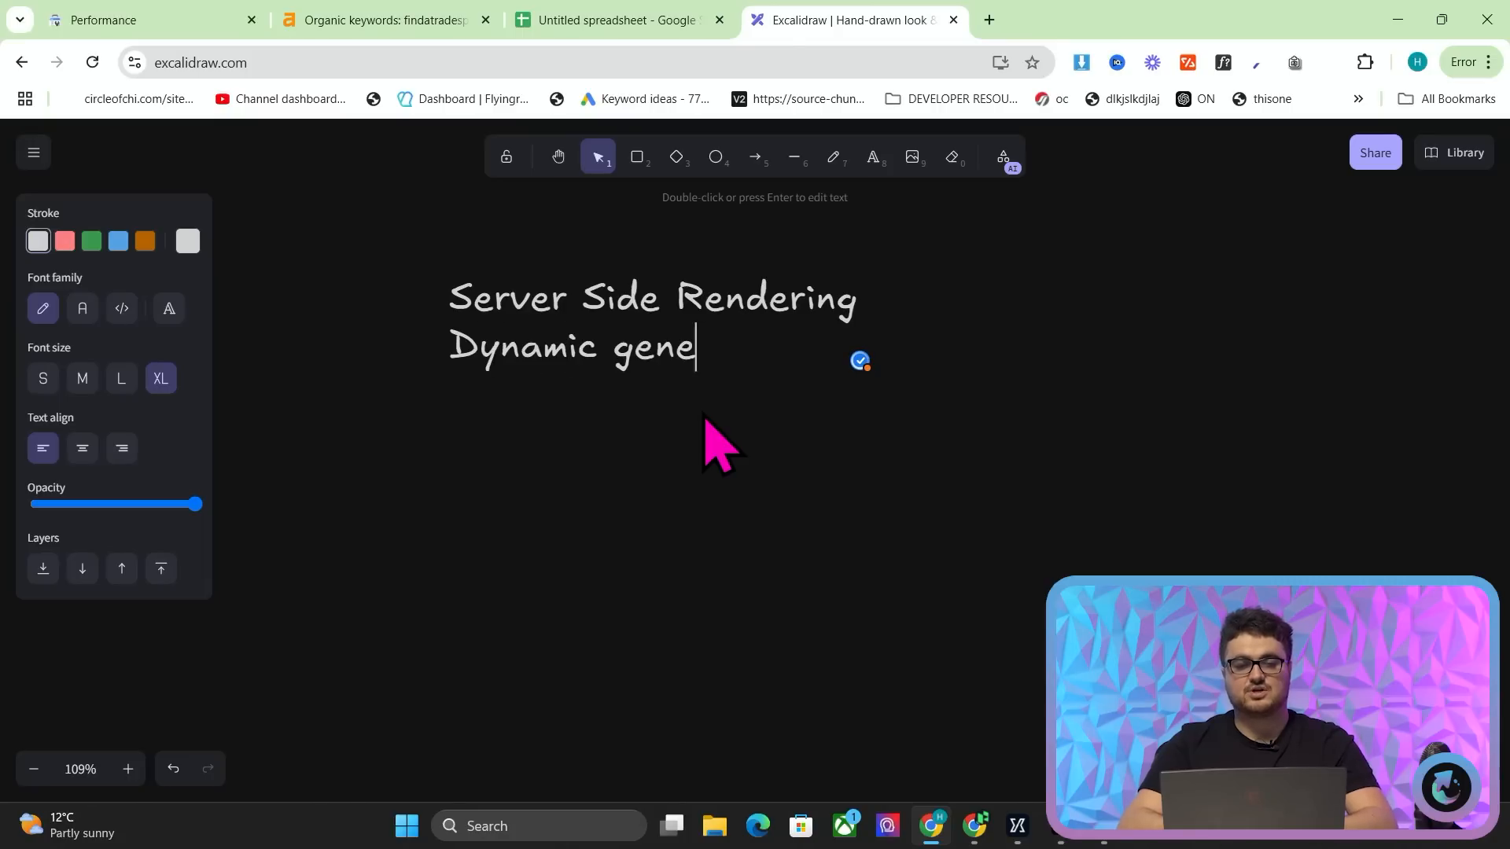
text(ration of pages)
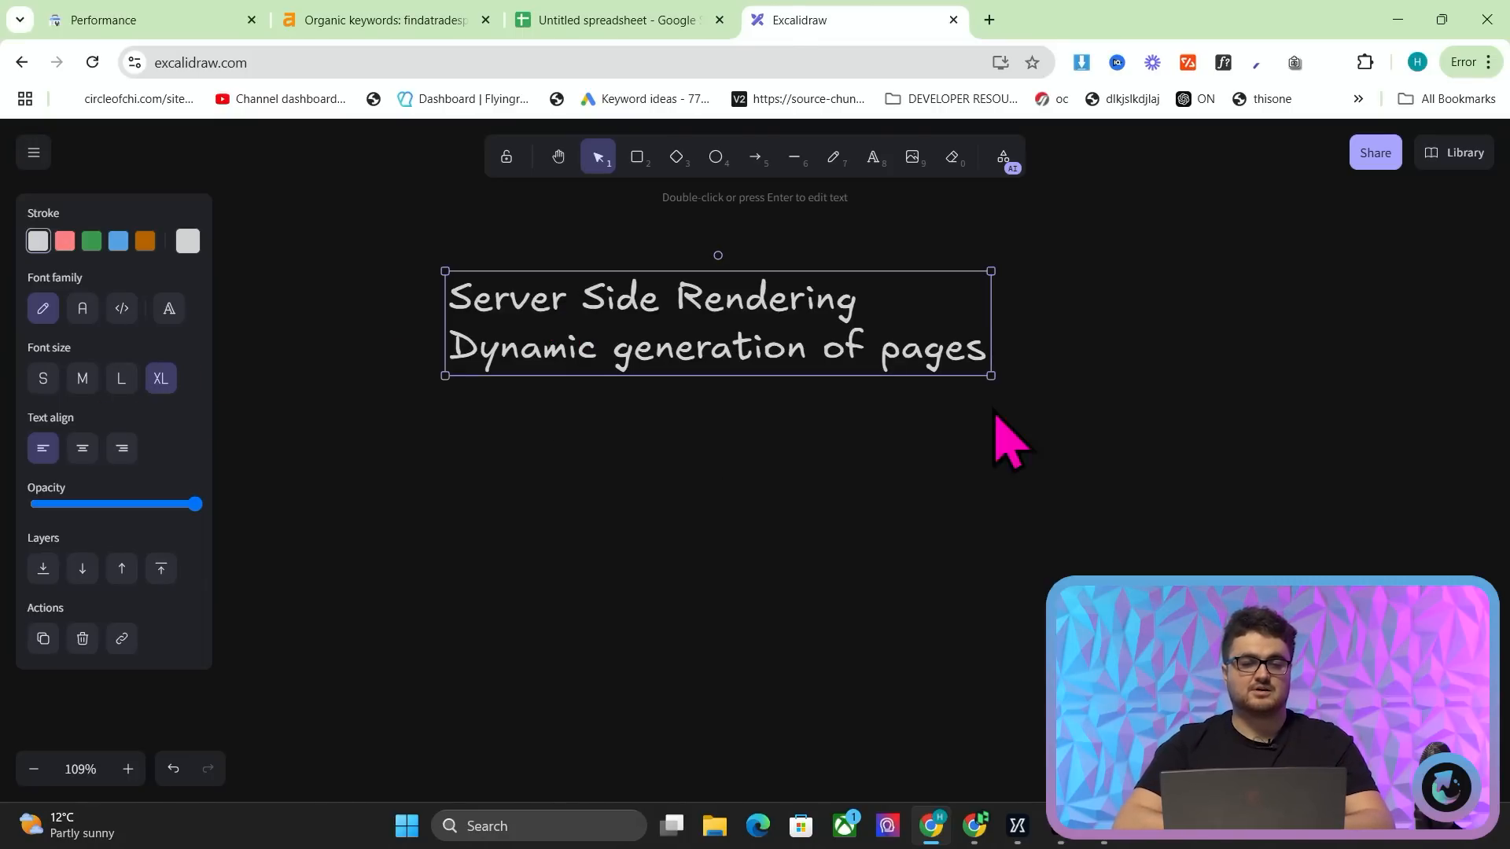
drag(991, 375, 1335, 436)
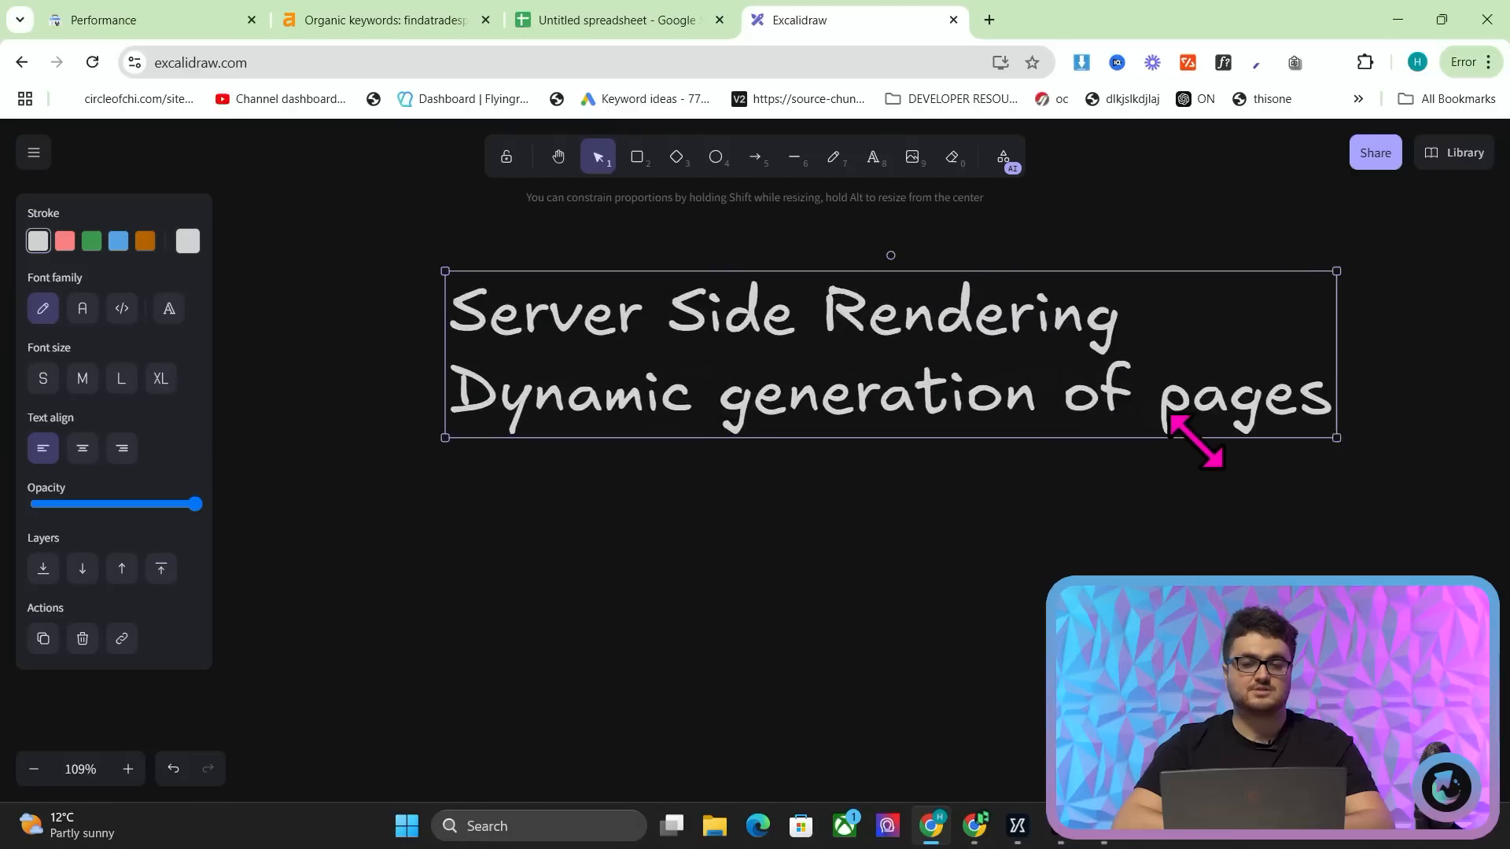
double_click(867, 351)
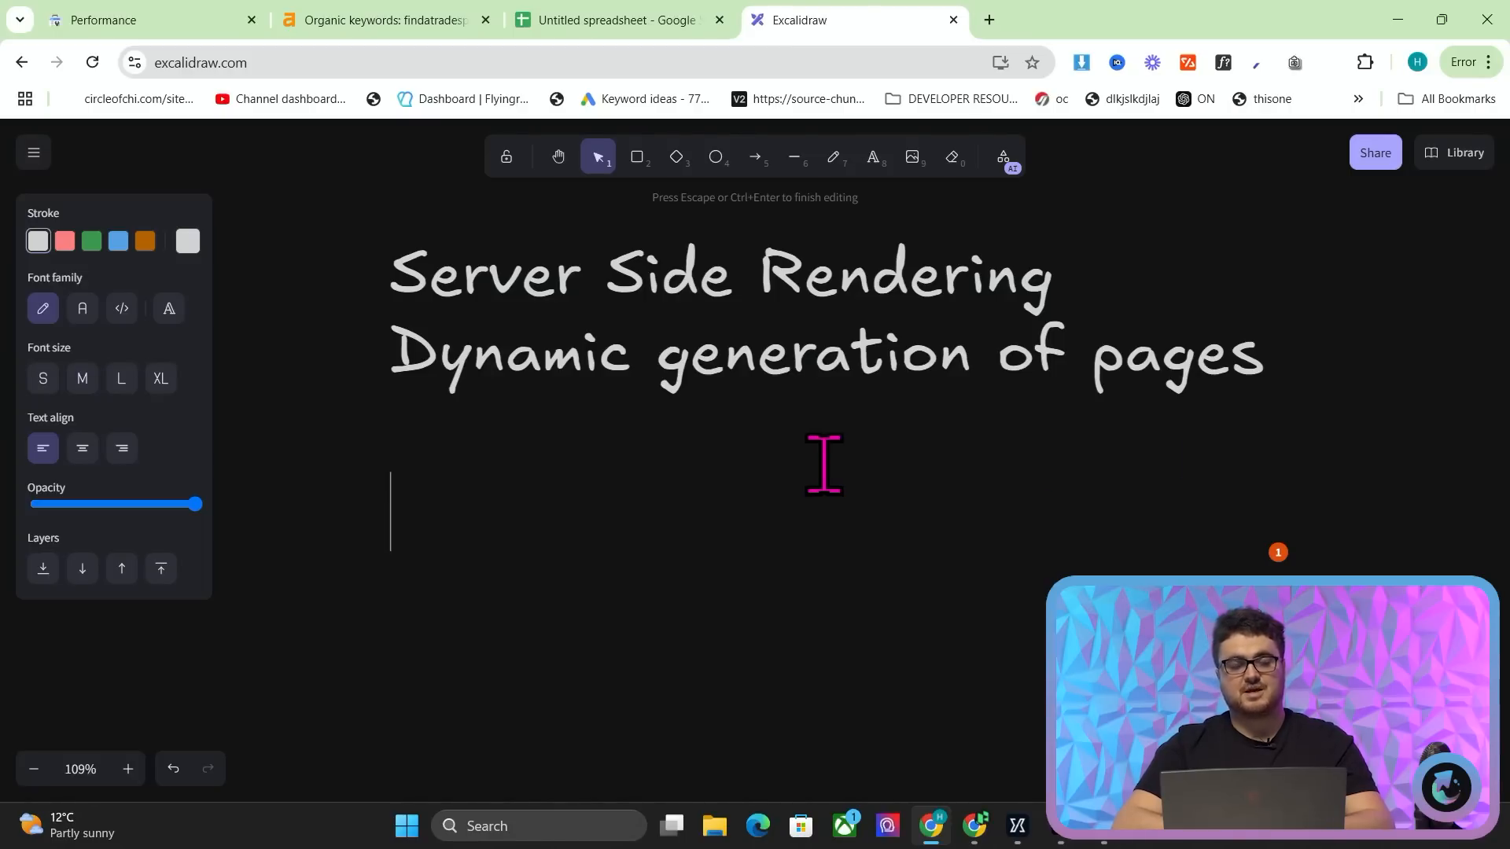
click(1179, 19)
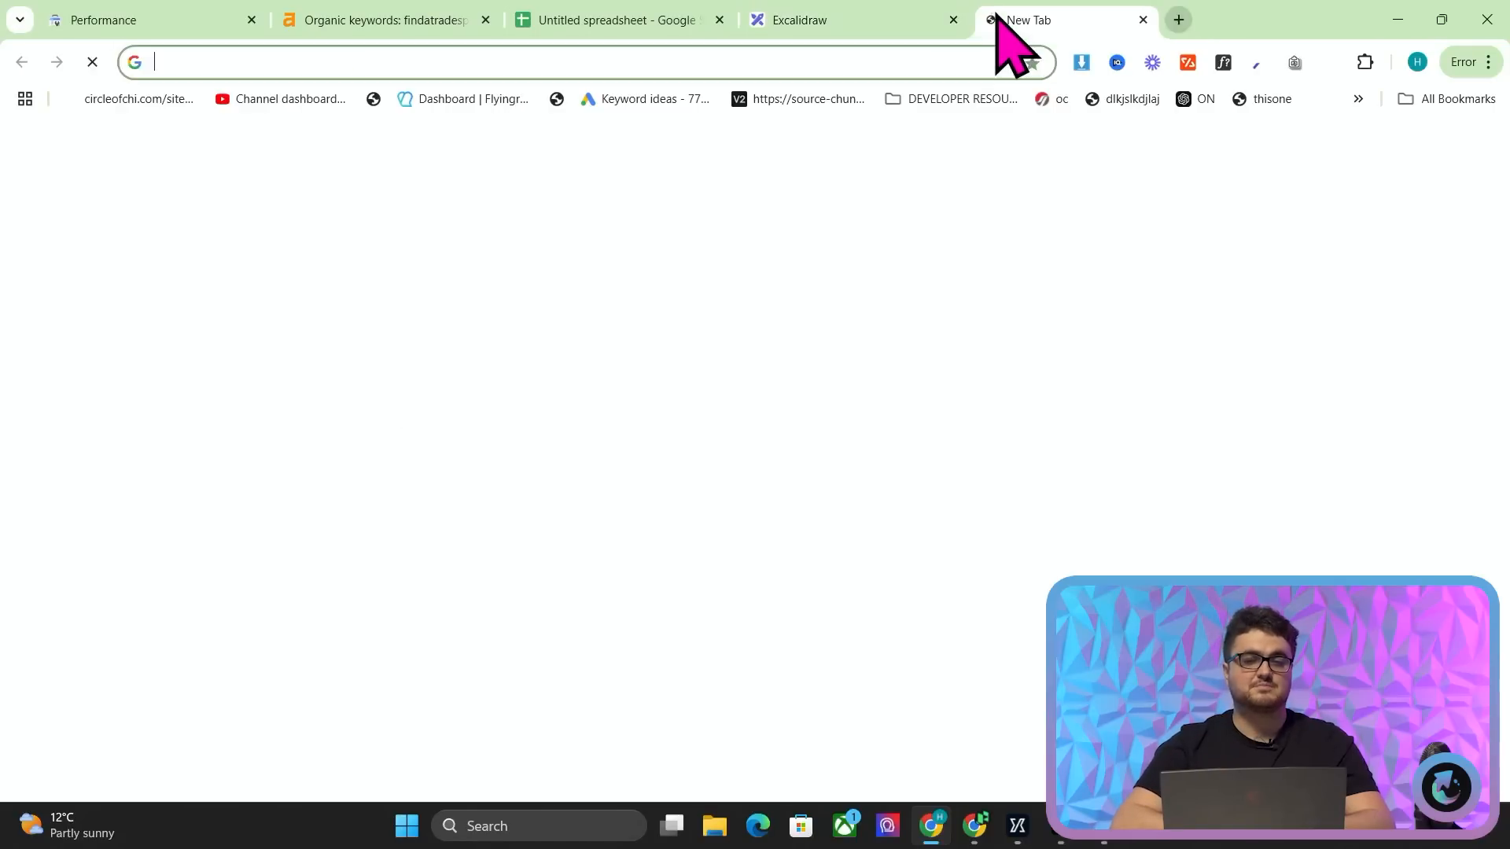
- Load findatradespersonireland.com and browse from HVAC Technician toward the Carpenters in Clare page
text(findatradespersonireland.com)
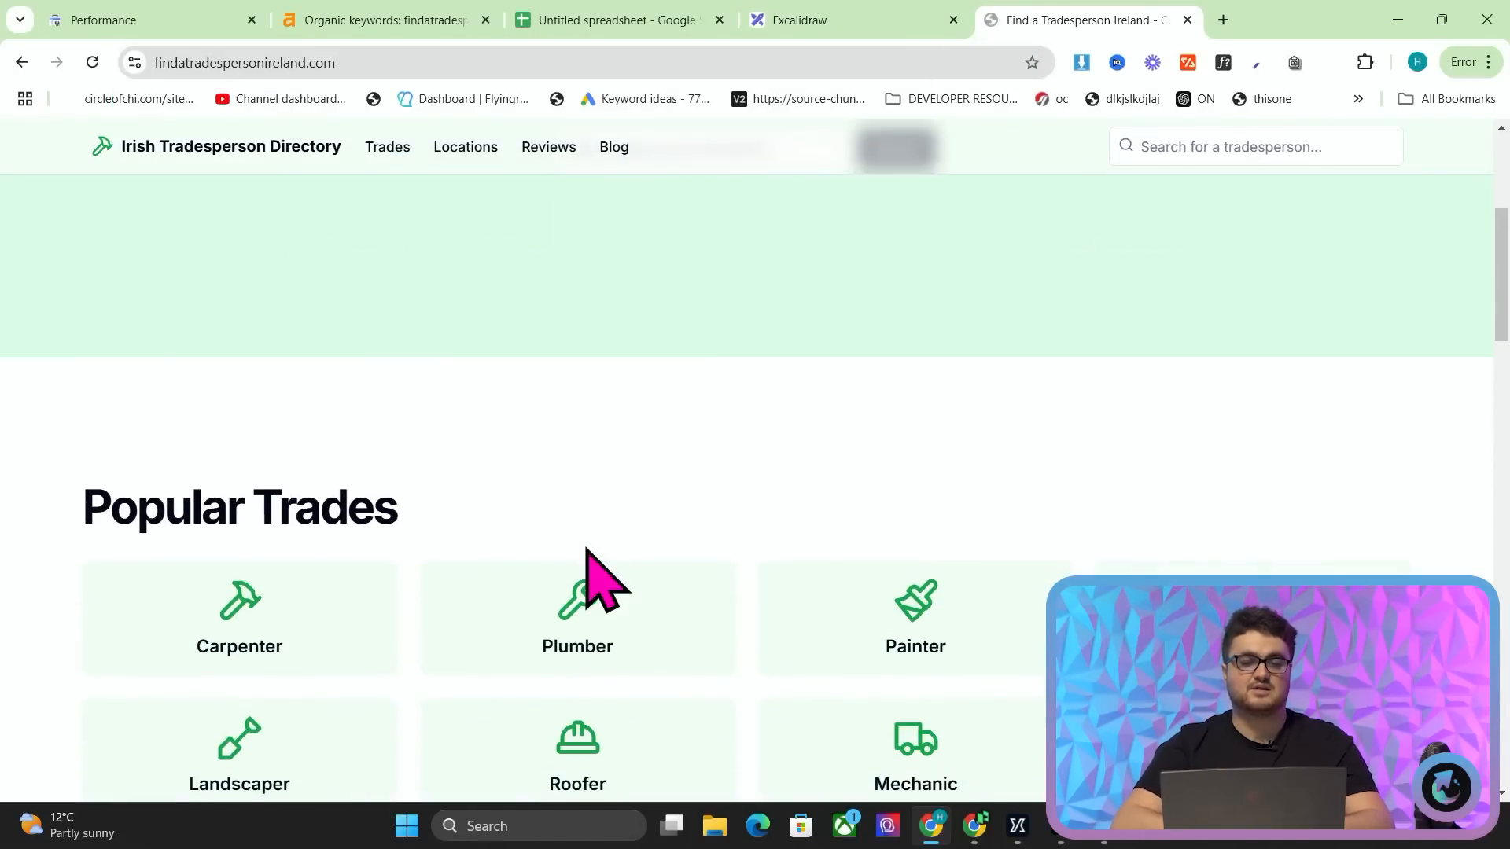
click(577, 617)
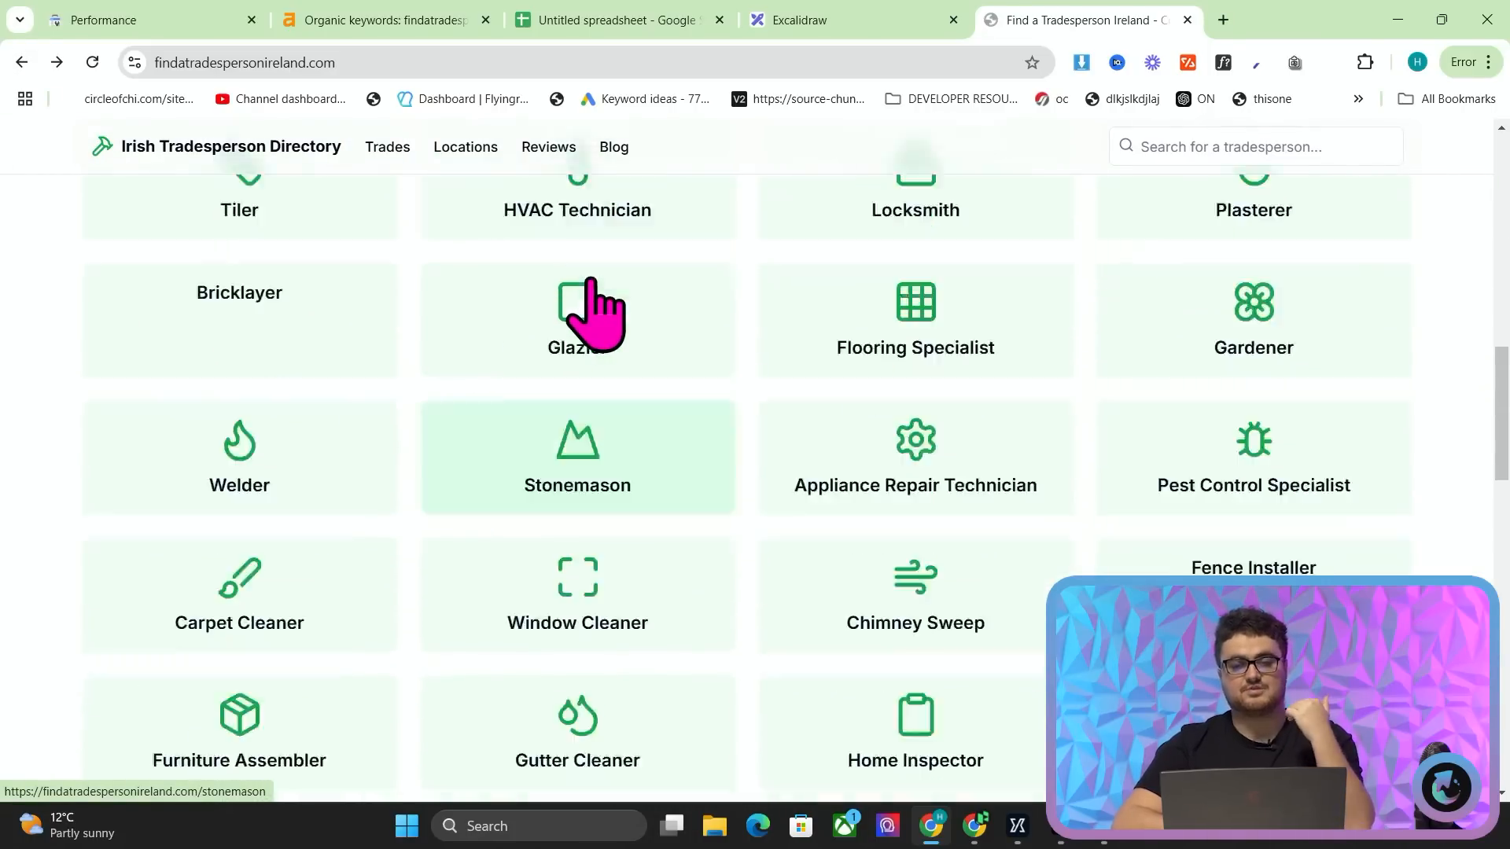
click(576, 193)
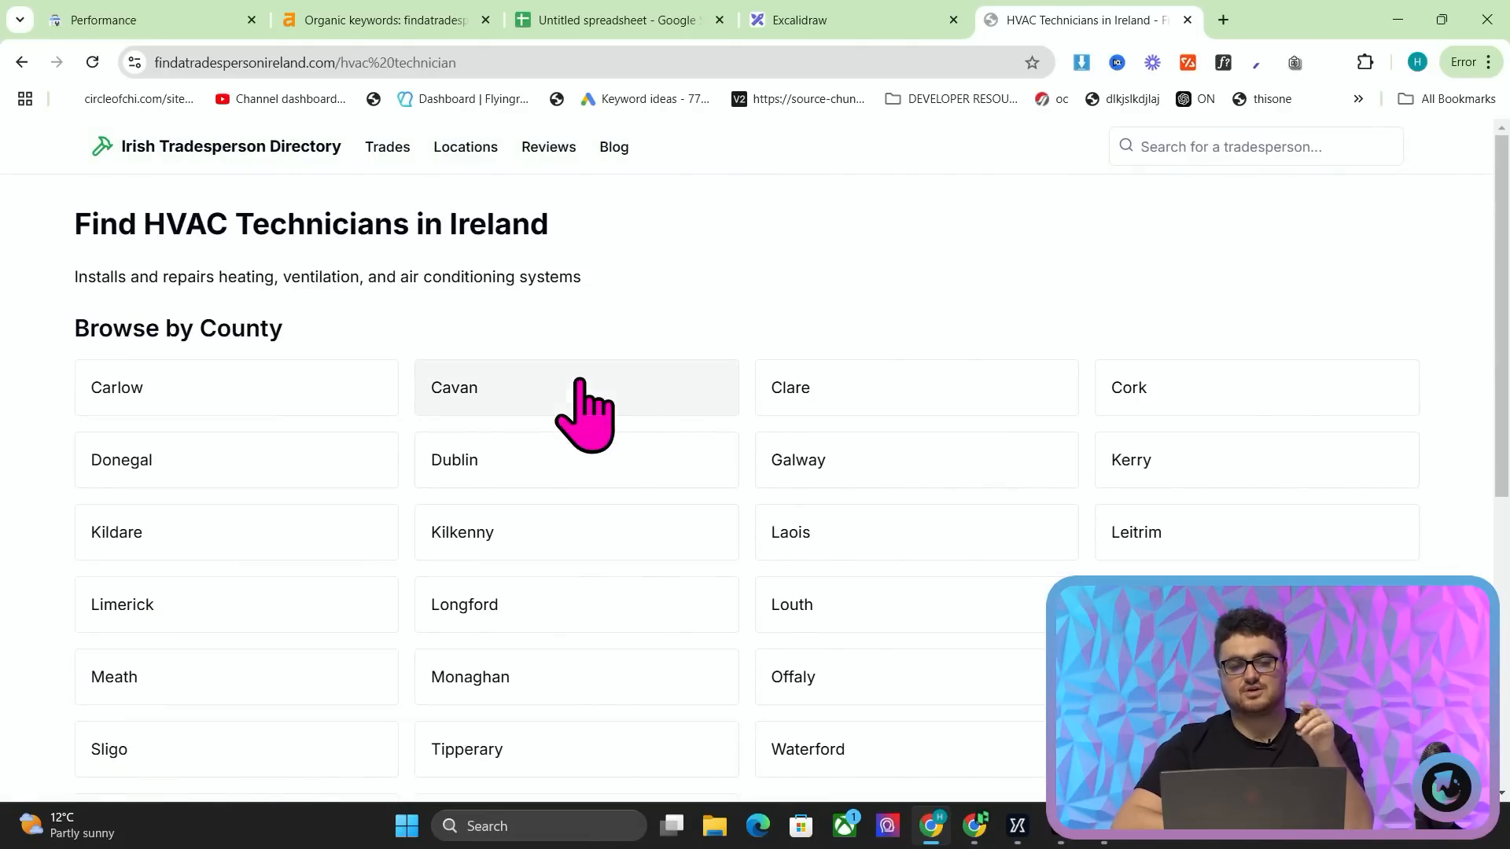
scroll(down, 3)
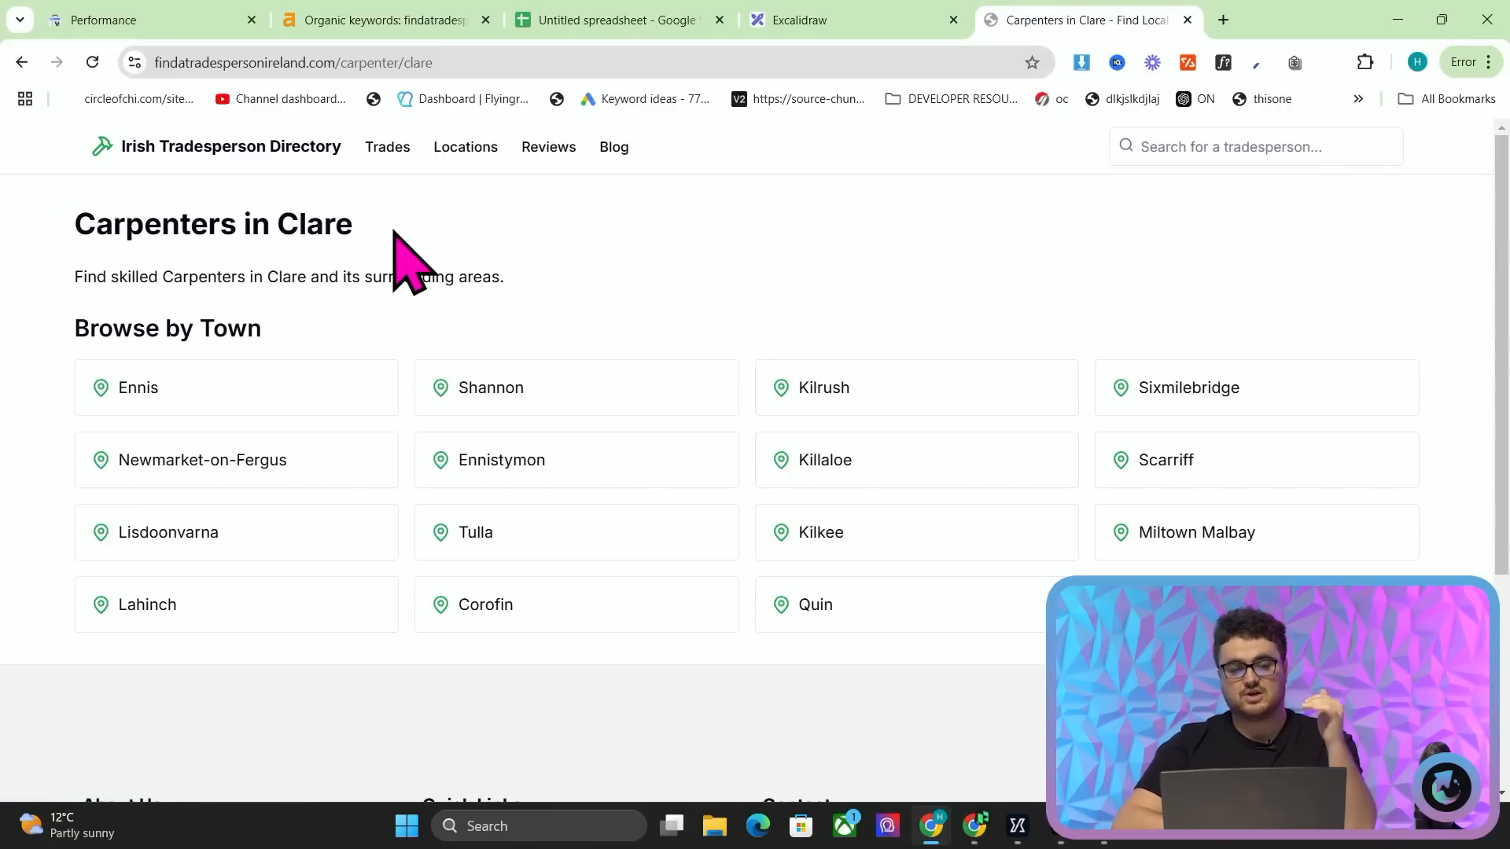
mouse_move(1000, 520)
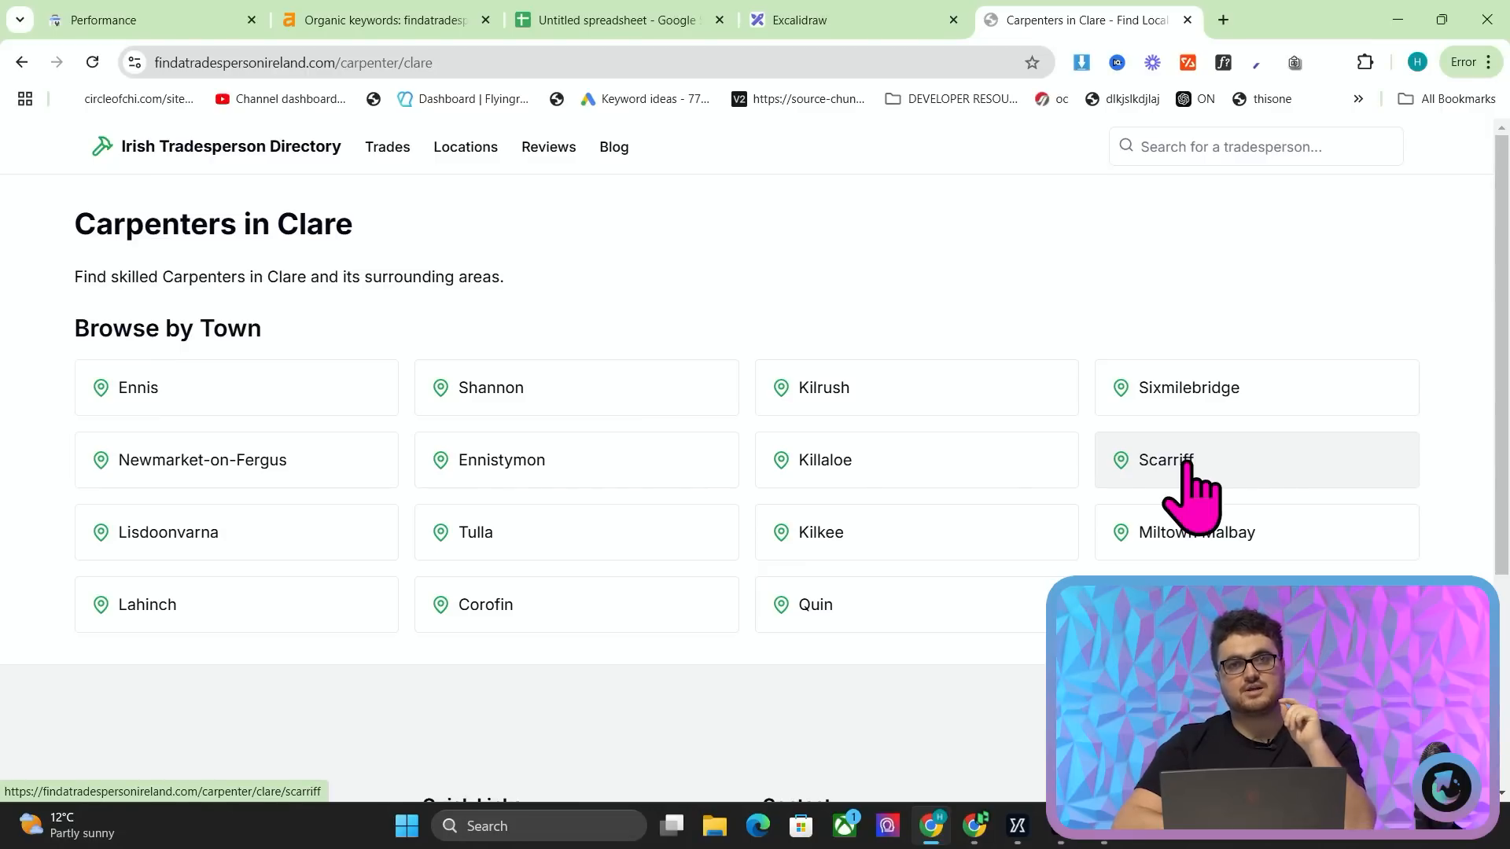
- Open Carpenters in Scarriff, Clare and scroll through the business listings and back up
click(1166, 459)
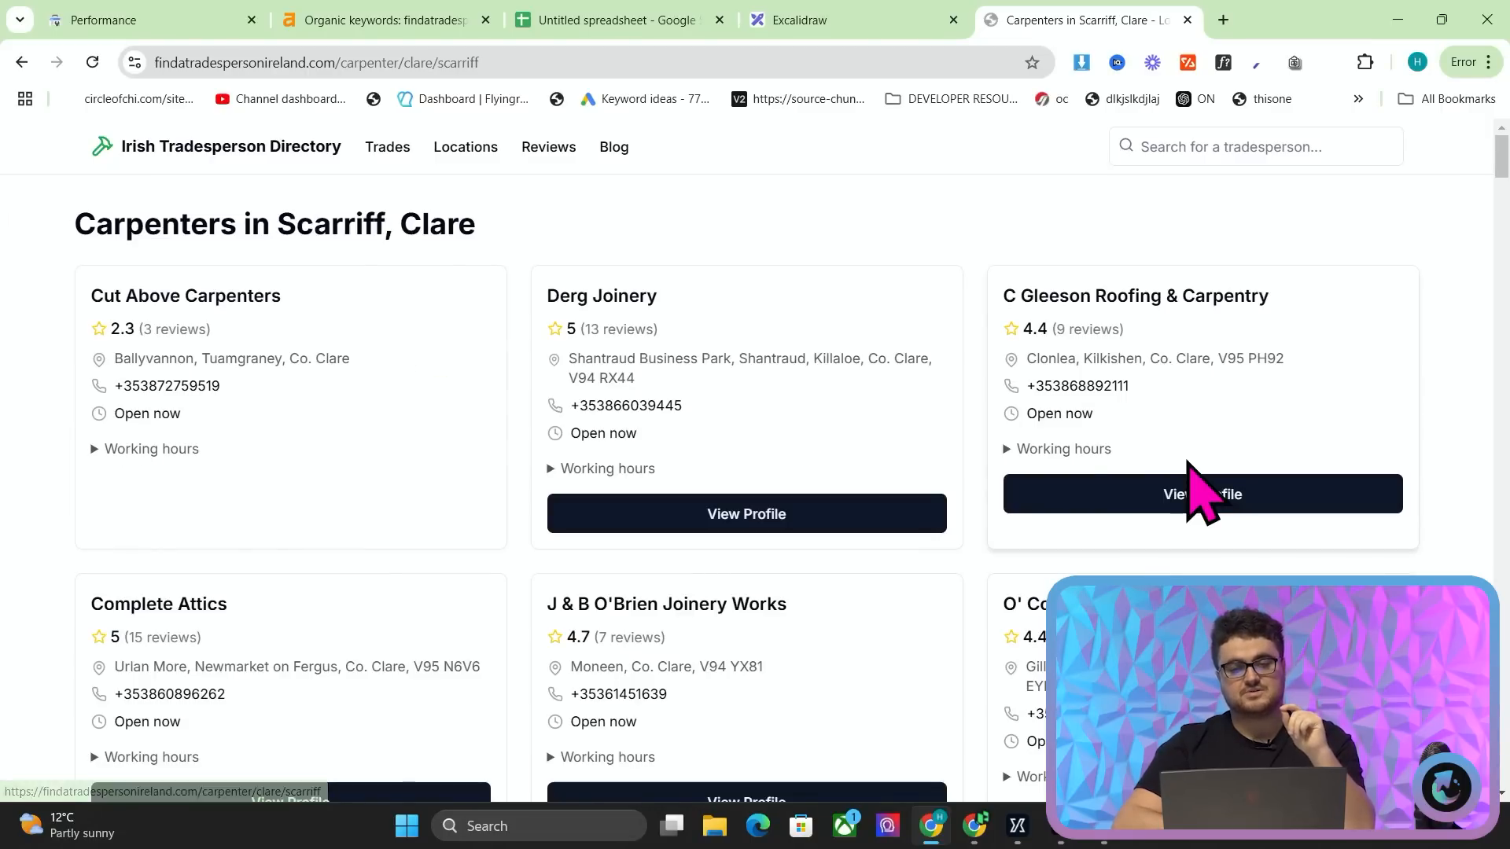
scroll(down, 3)
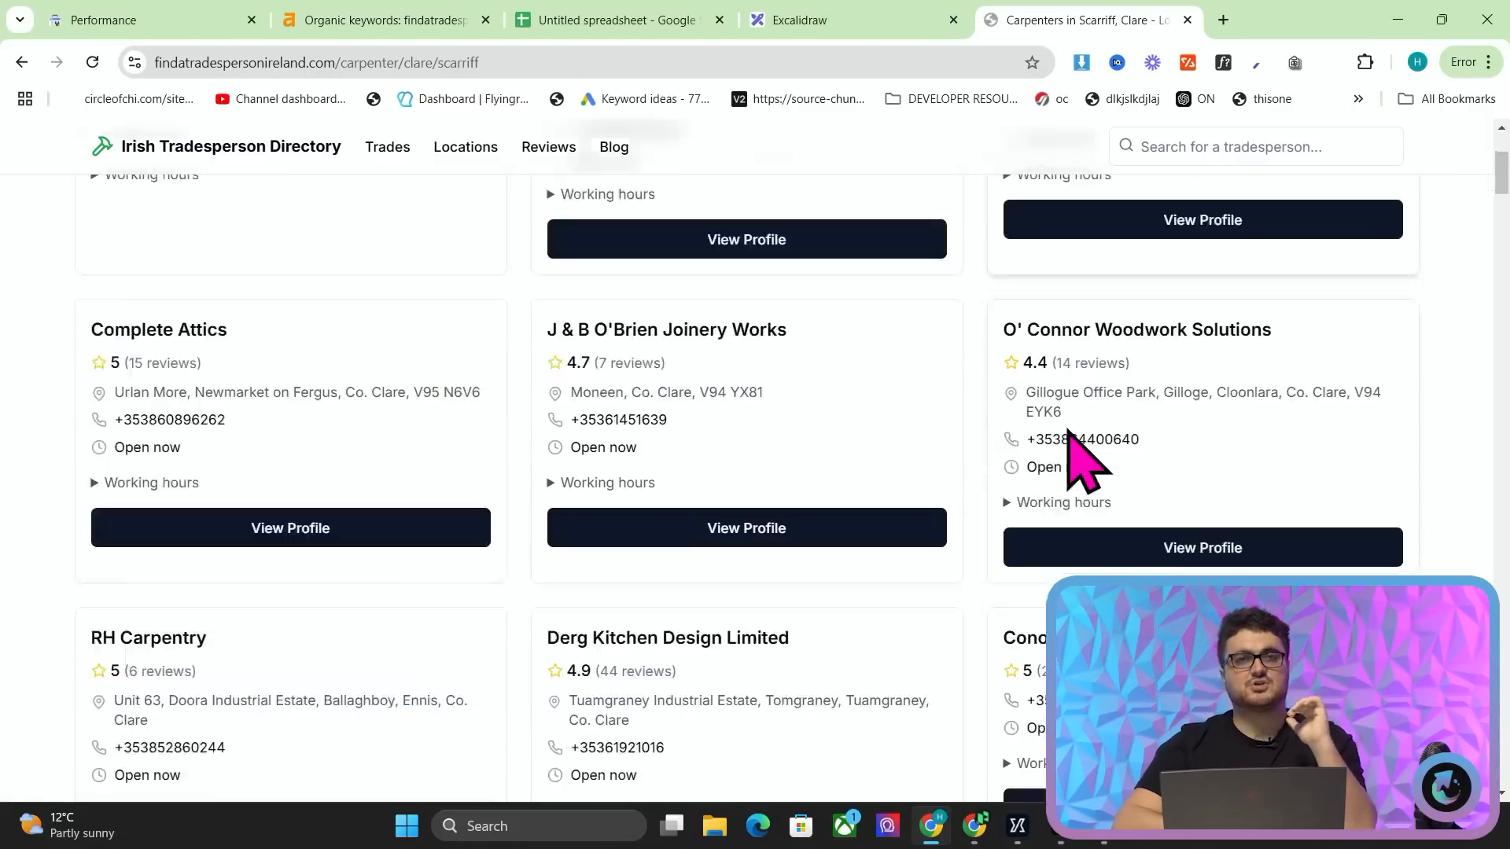
scroll(down, 3)
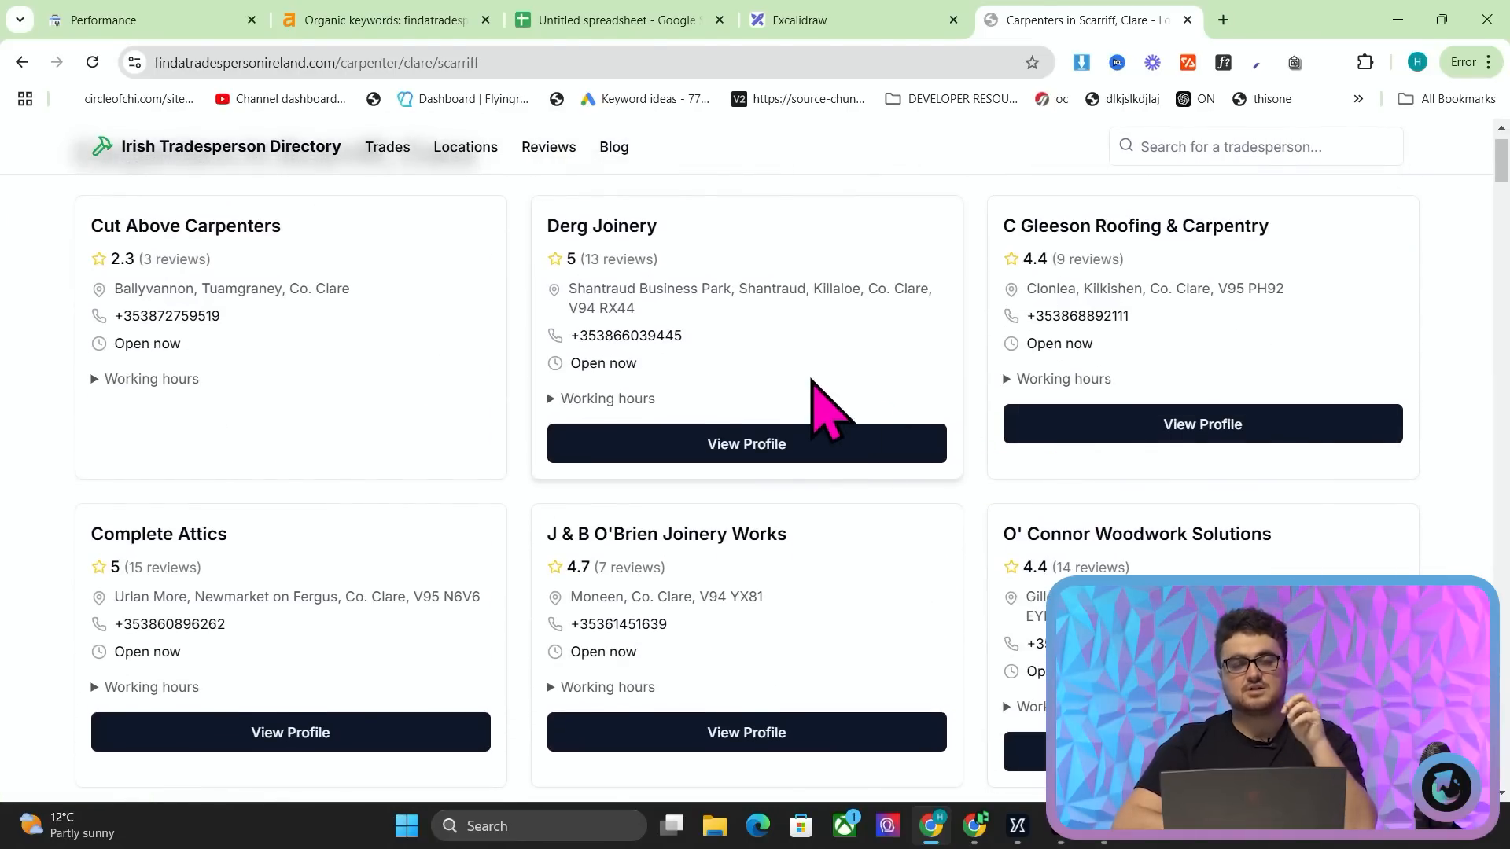
scroll(down, 3)
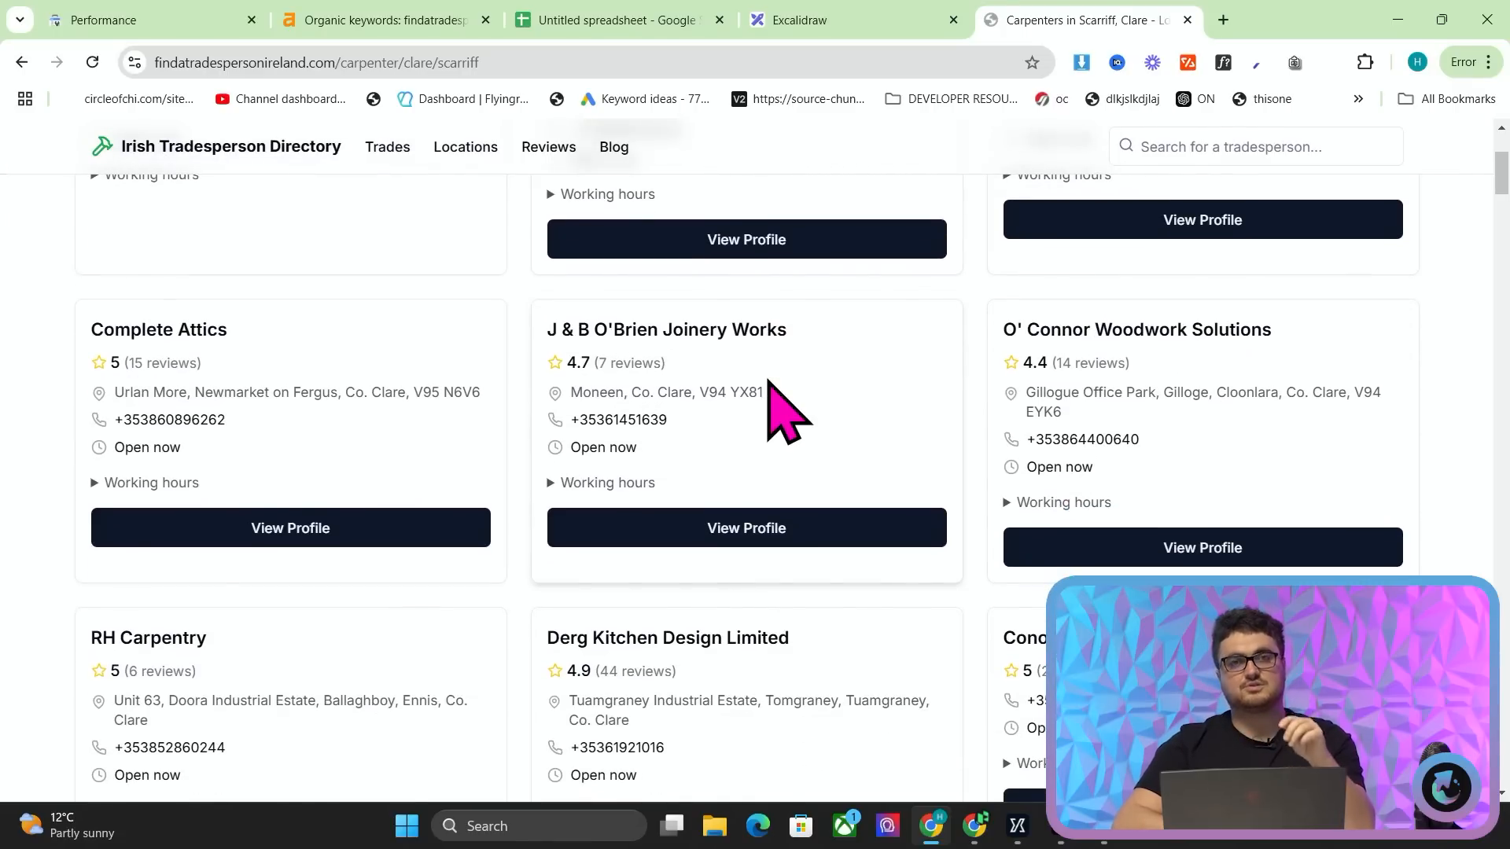
scroll(down, 3)
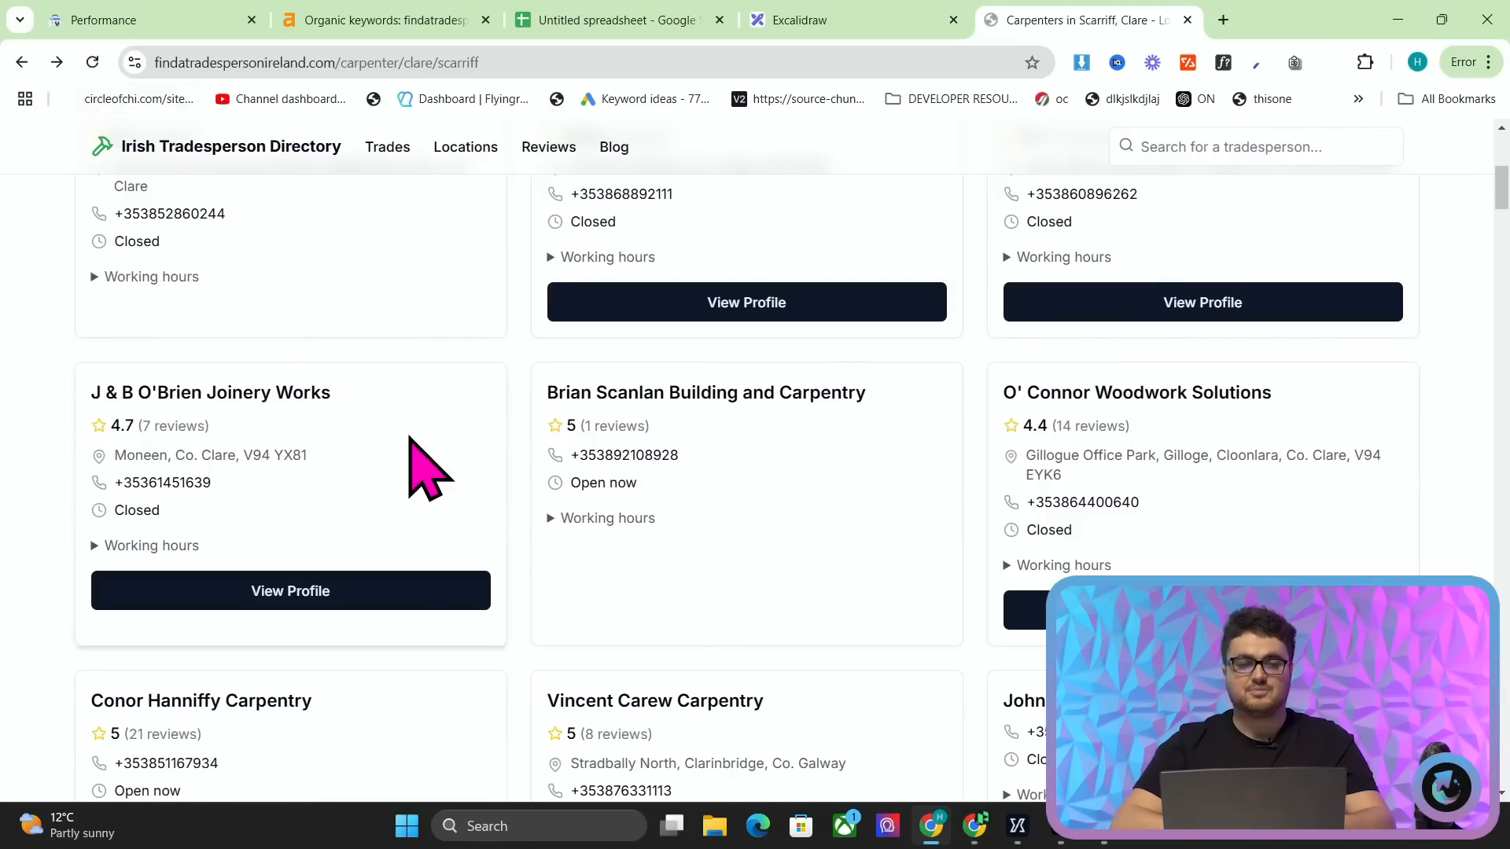
scroll(up, 3)
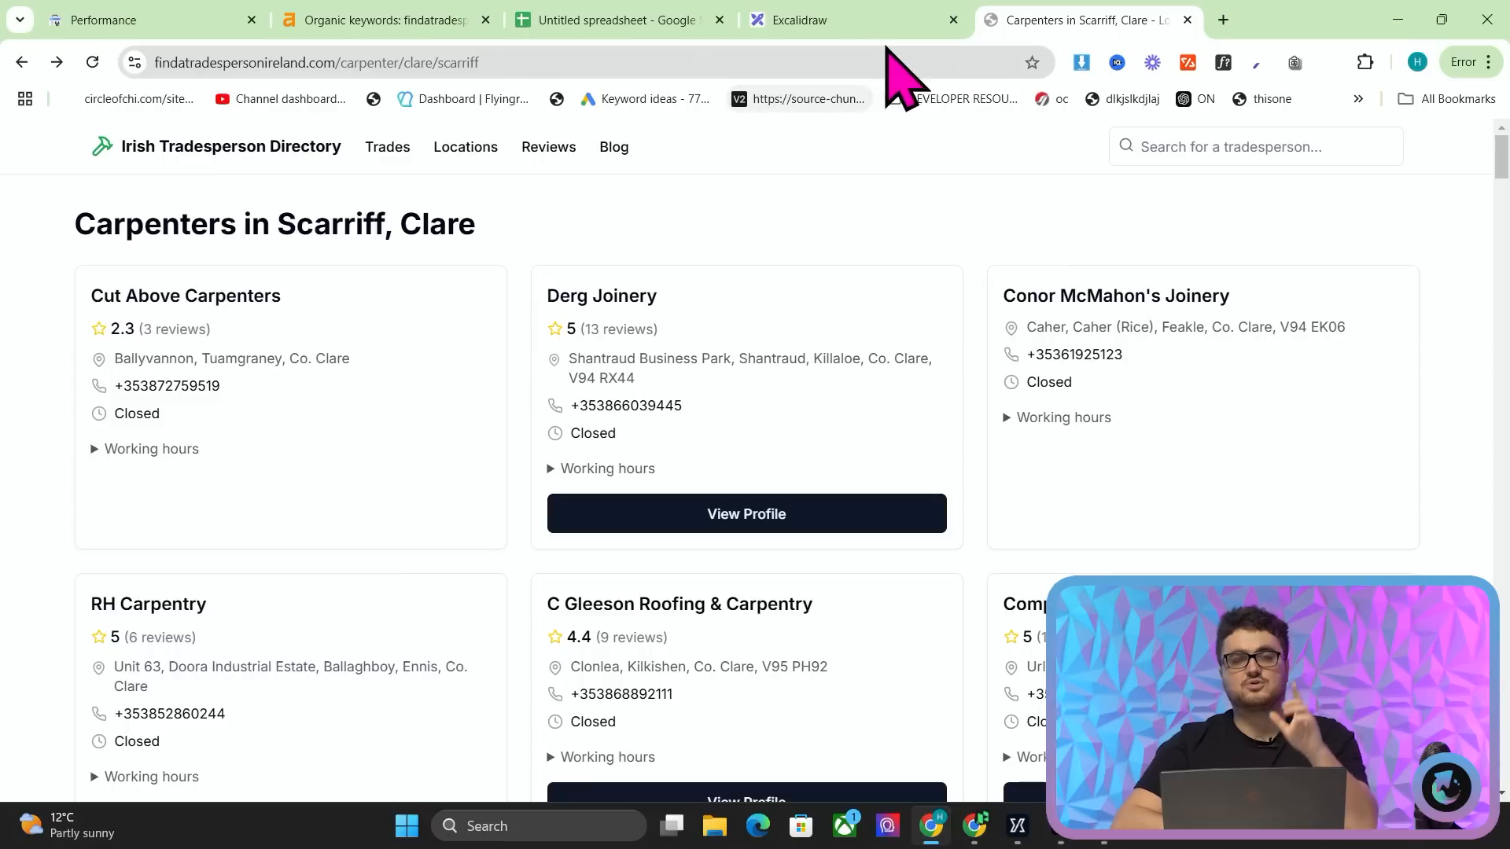
mouse_move(635, 385)
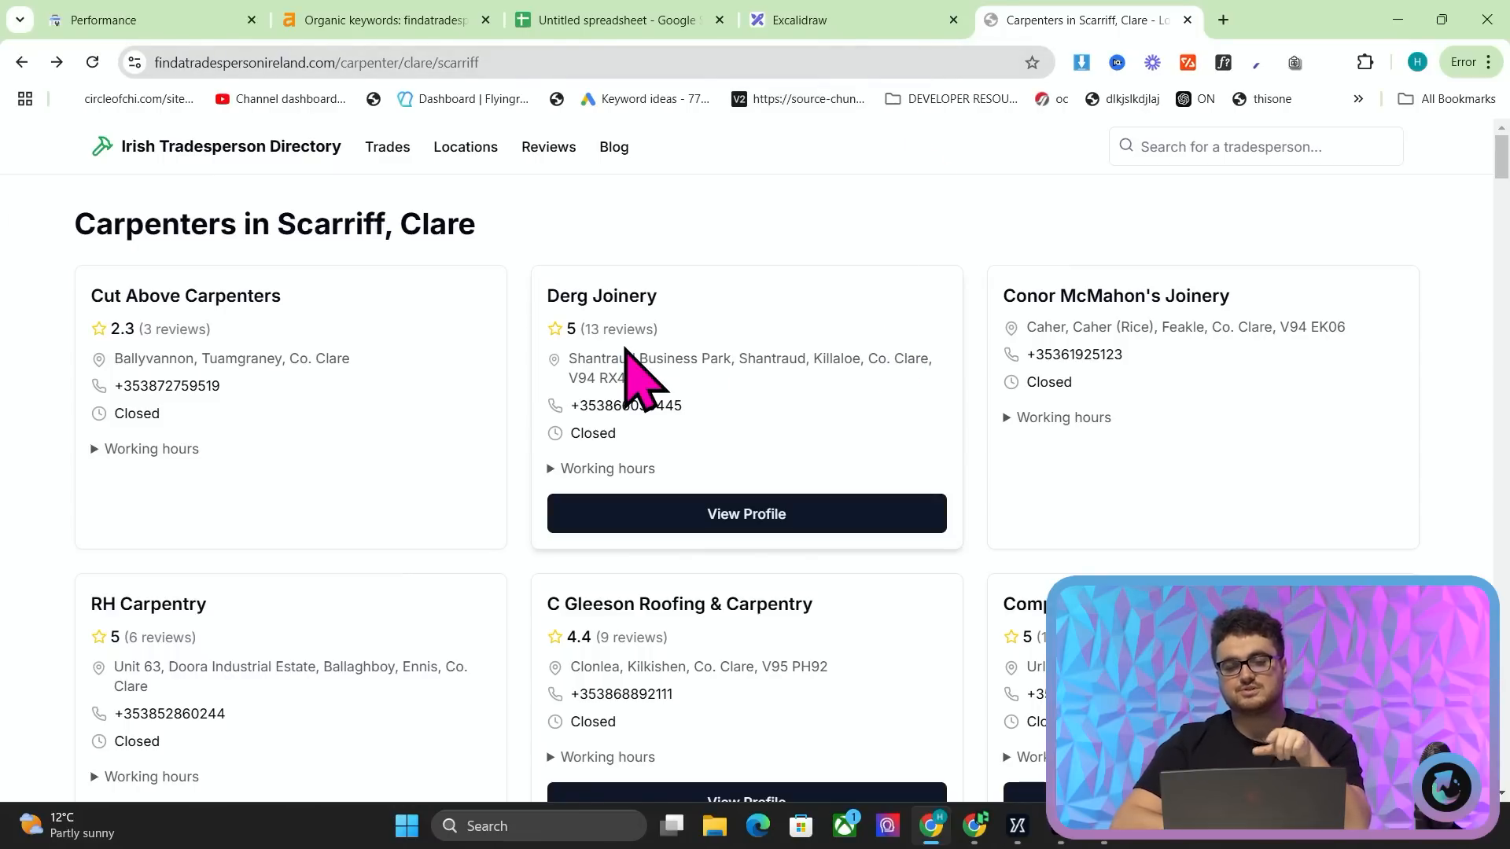
mouse_move(662, 554)
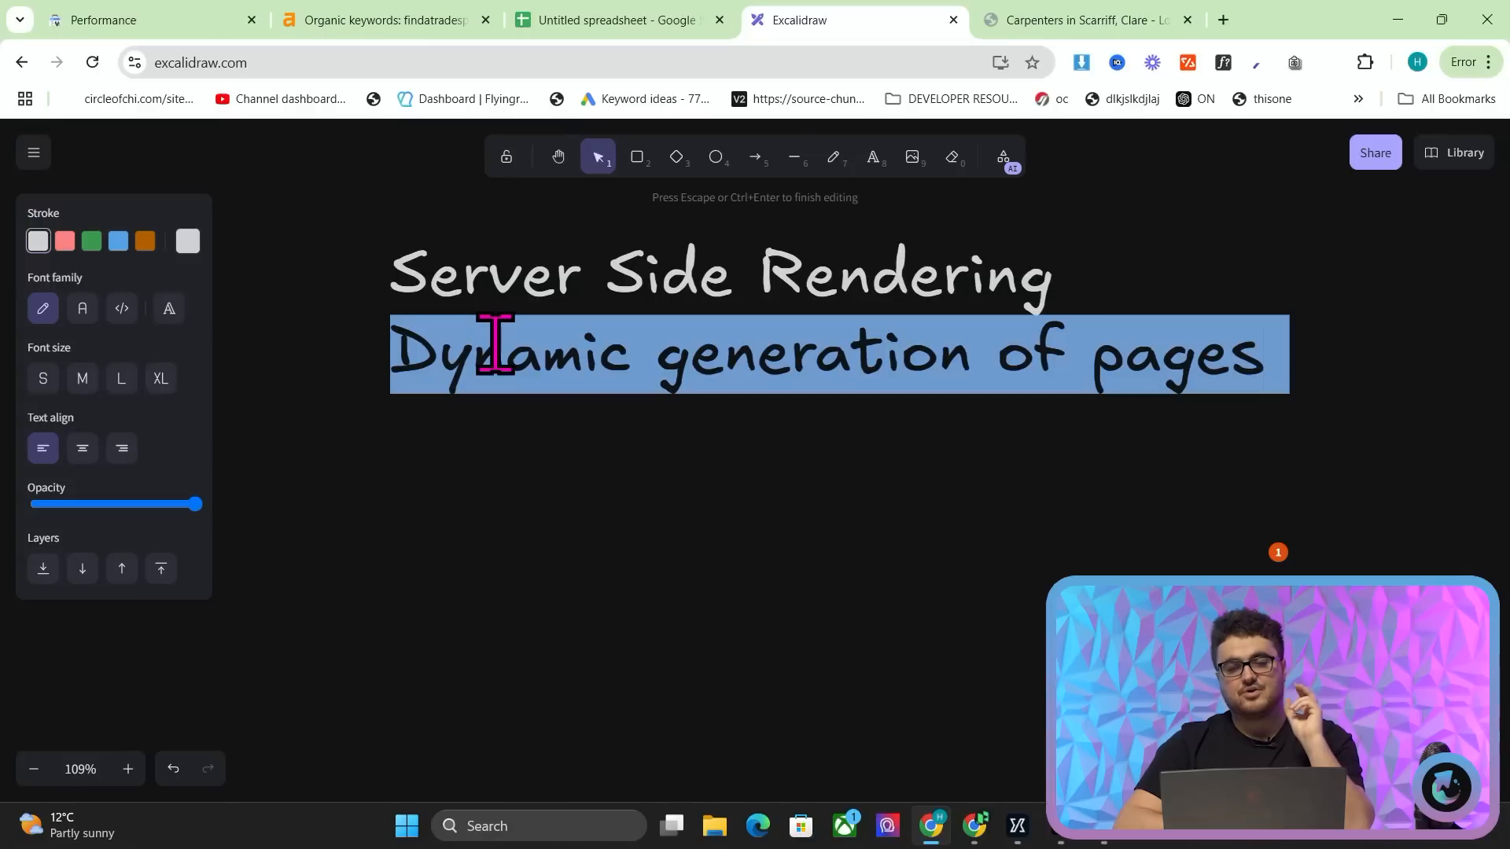
- Switch to the getmarriedinitaly.co Search Console Performance tab showing 2 clicks, 29 impressions
click(134, 19)
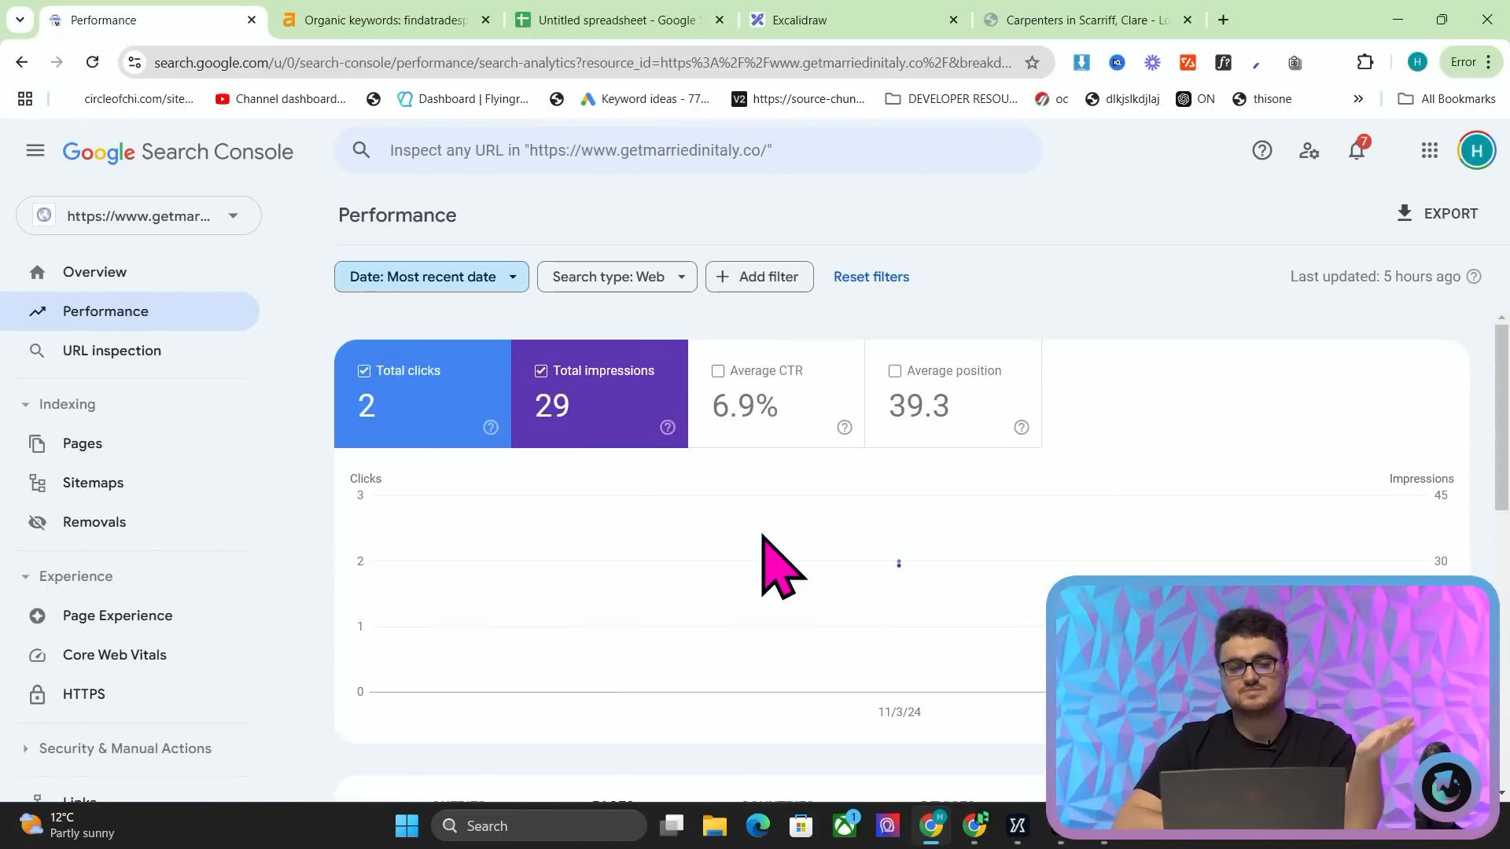
- Show Ahrefs organic keywords for getmarriedinitaly.co in the United States, listing 8 keywords
click(430, 276)
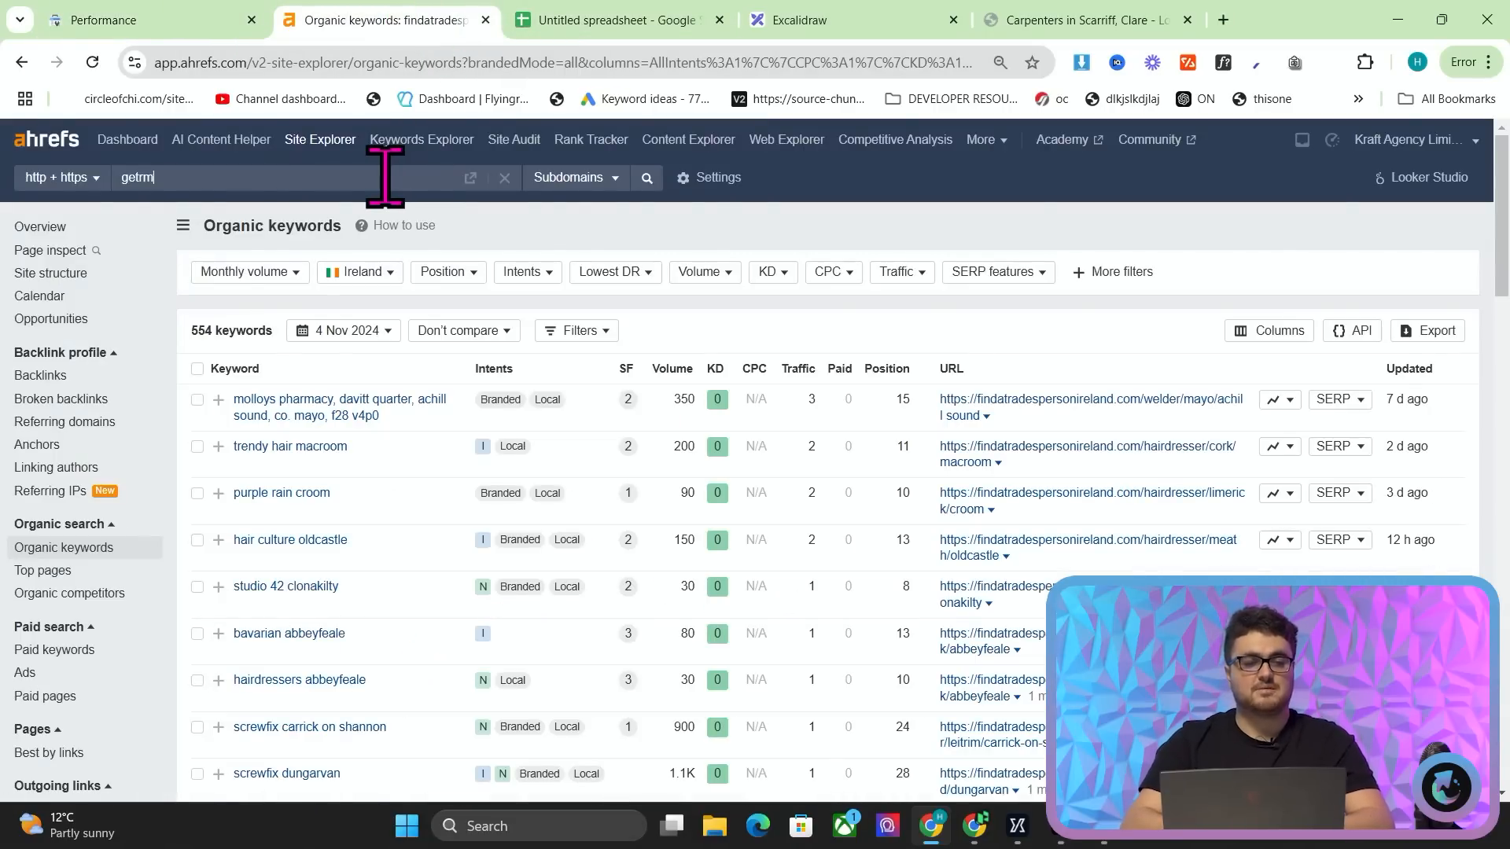
text(getmarriedinitaly.com)
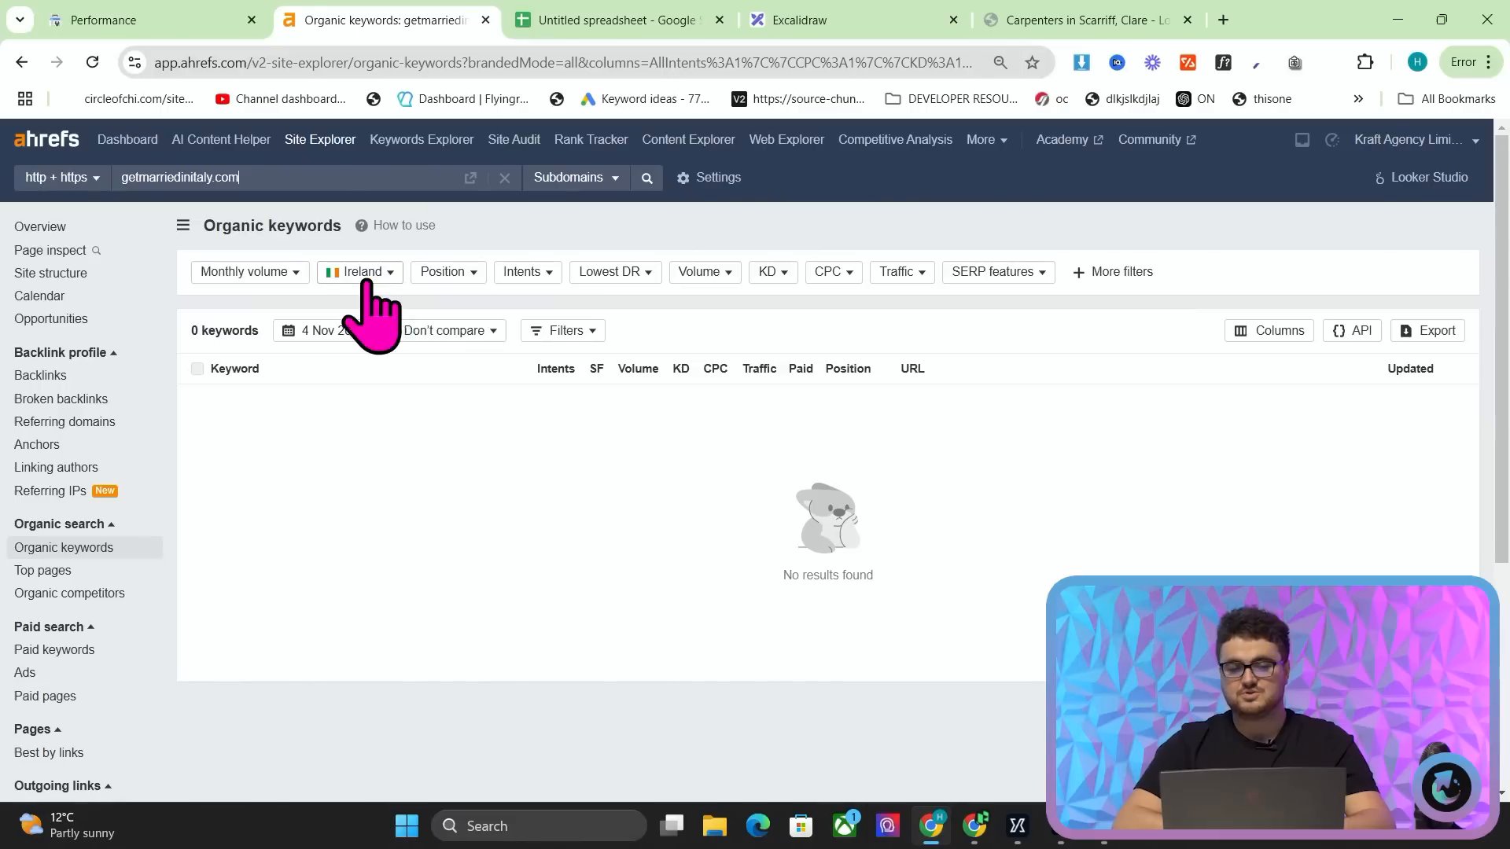
click(360, 271)
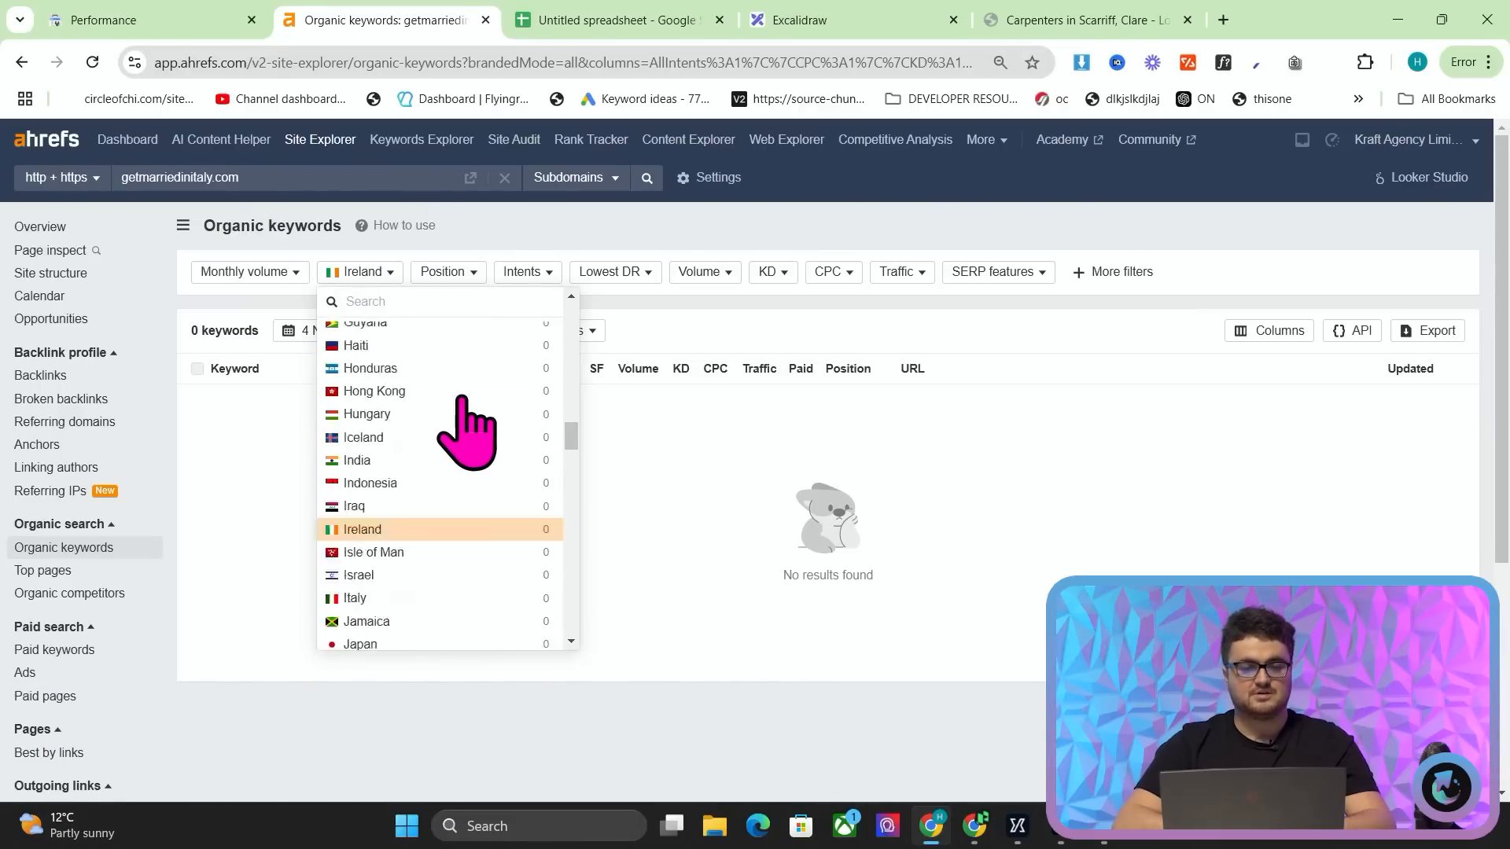
text(united)
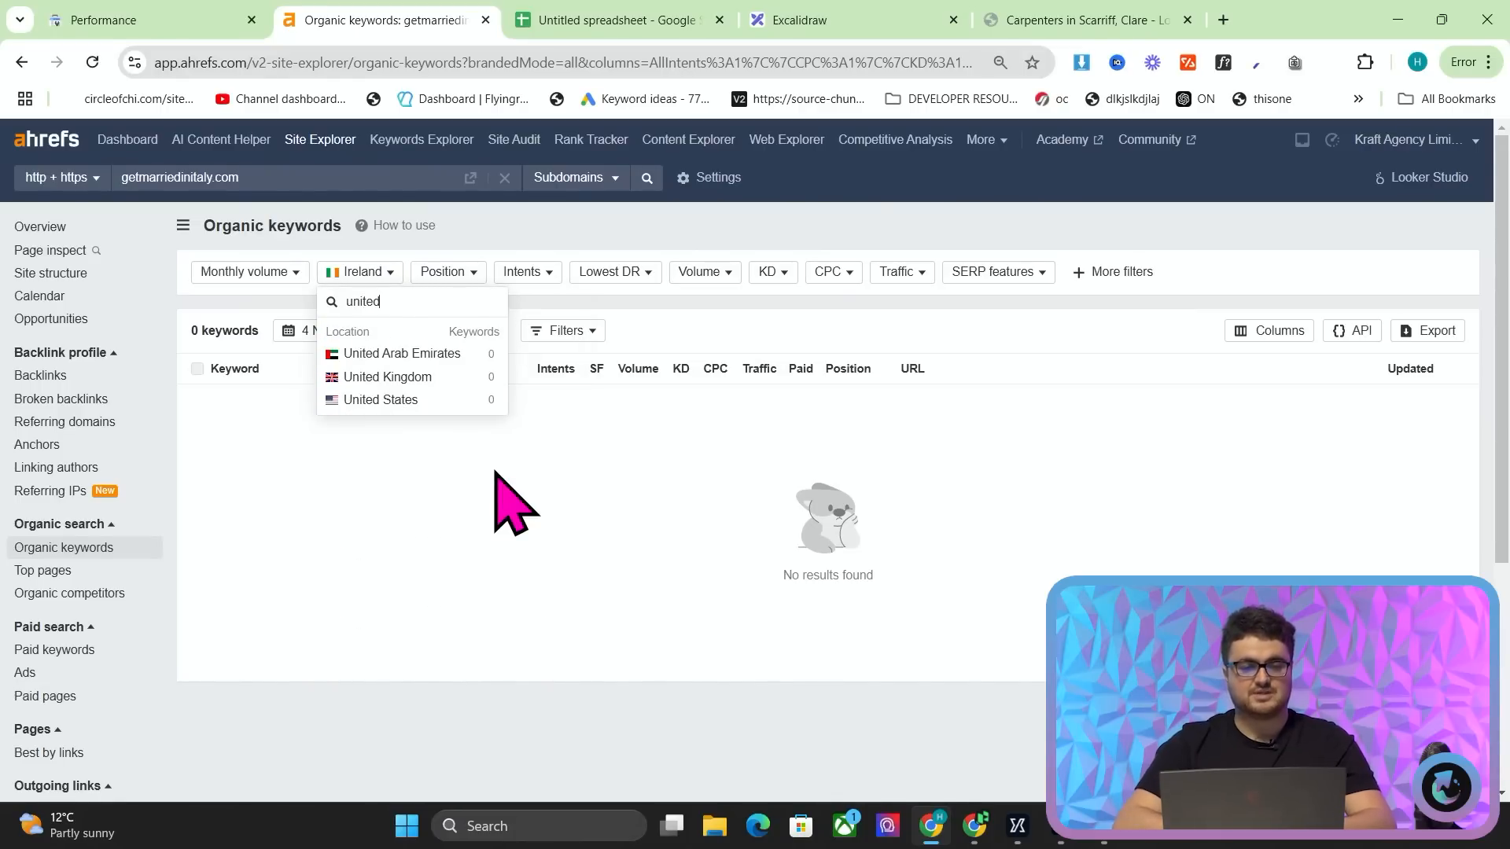
click(149, 19)
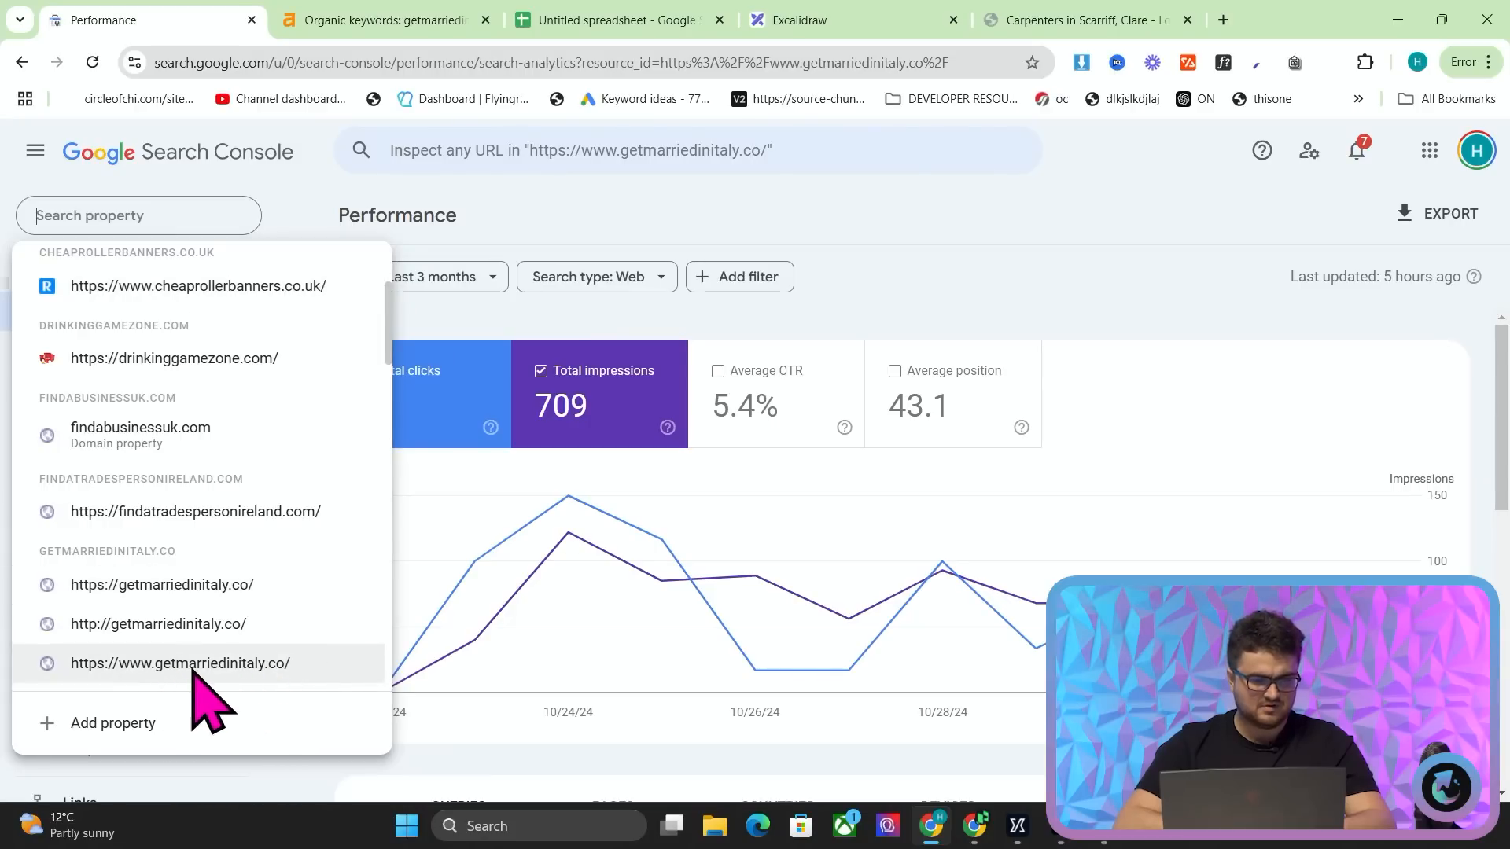
click(380, 18)
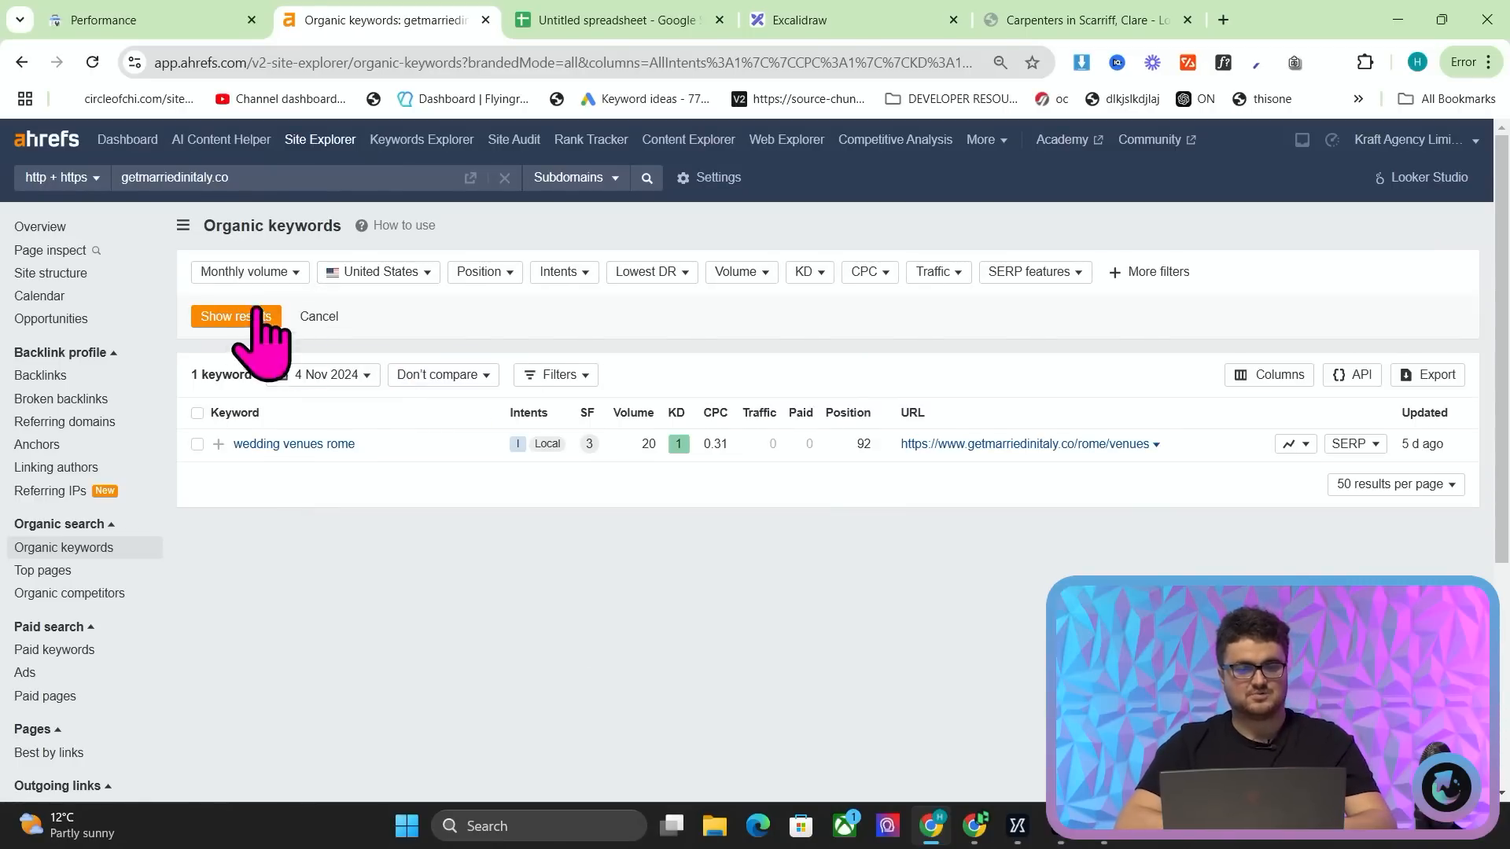
click(235, 316)
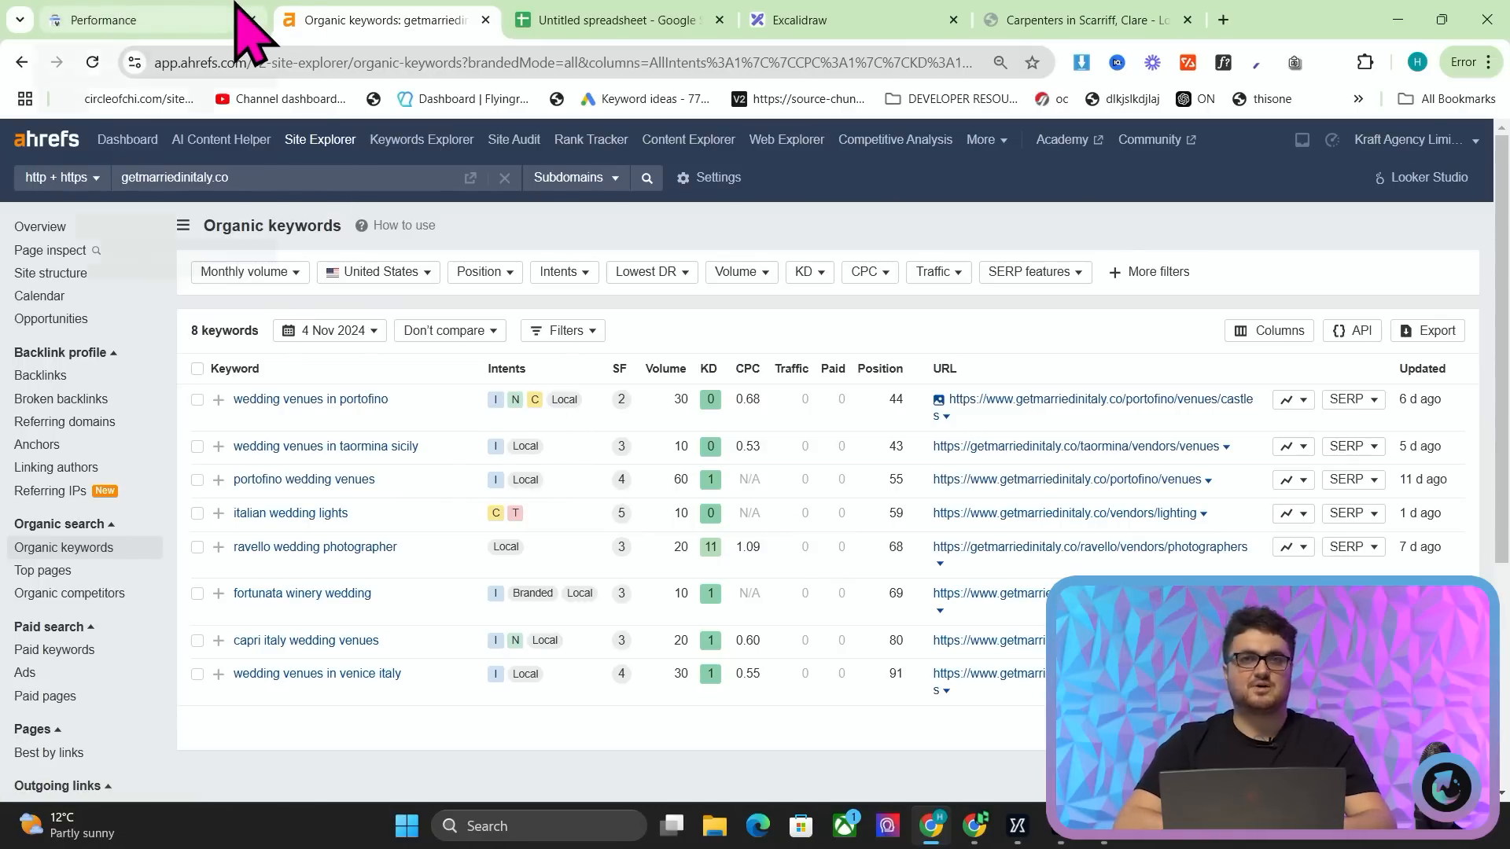
click(135, 19)
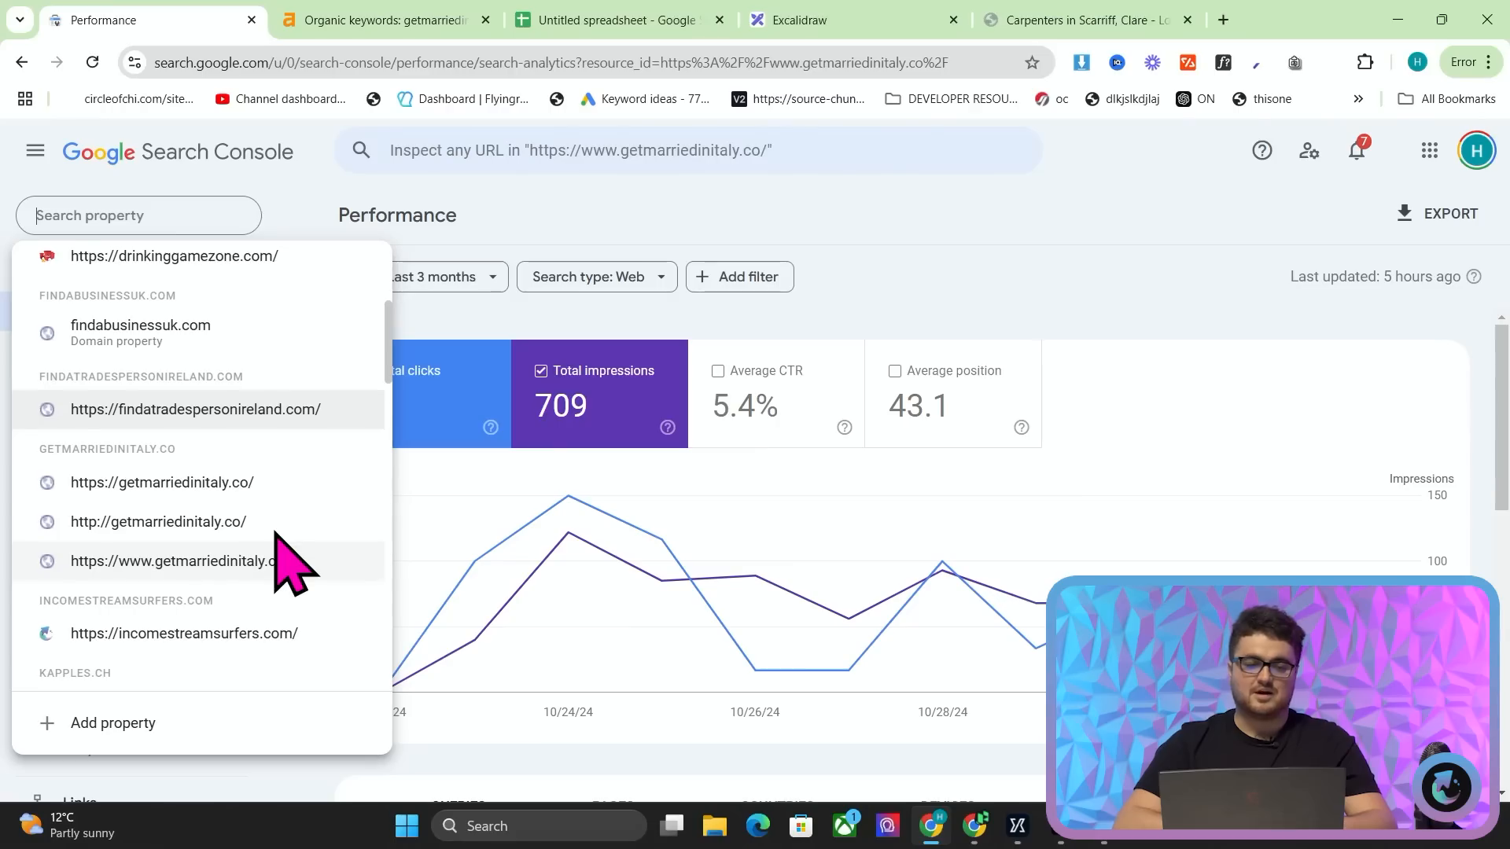
scroll(down, 3)
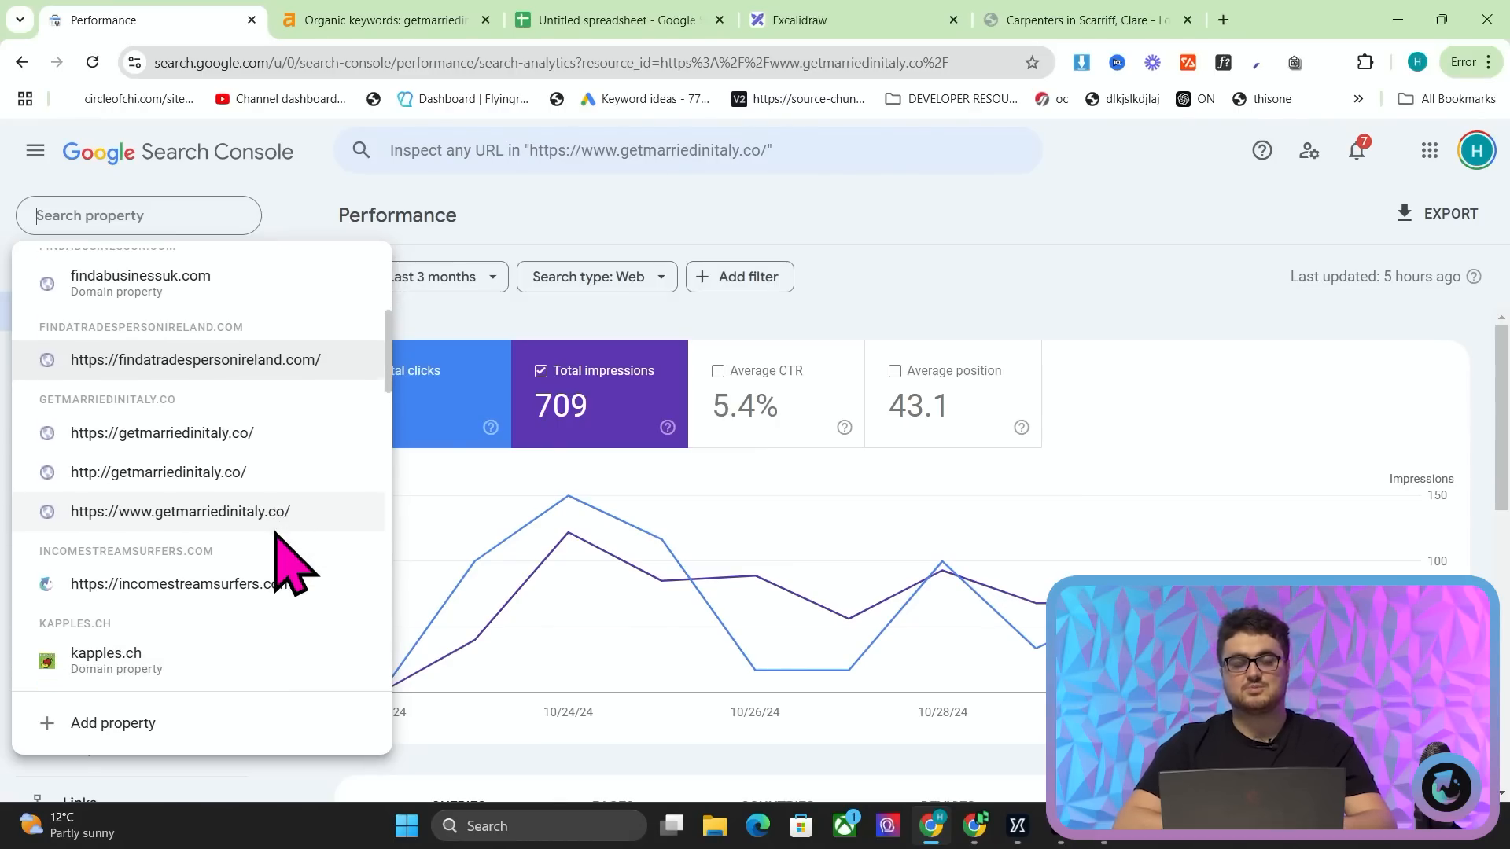
scroll(down, 3)
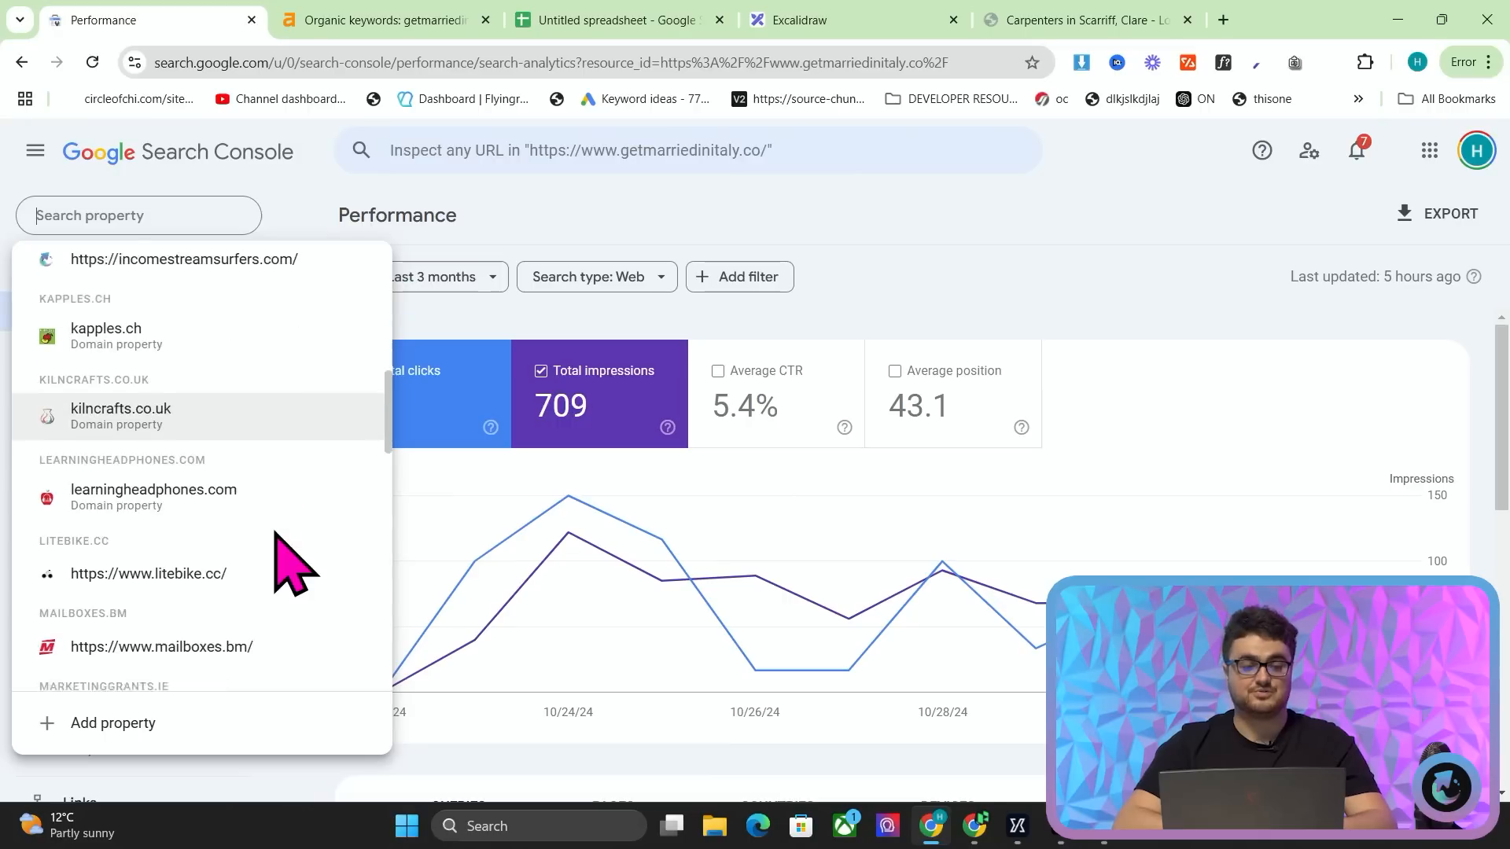
scroll(down, 3)
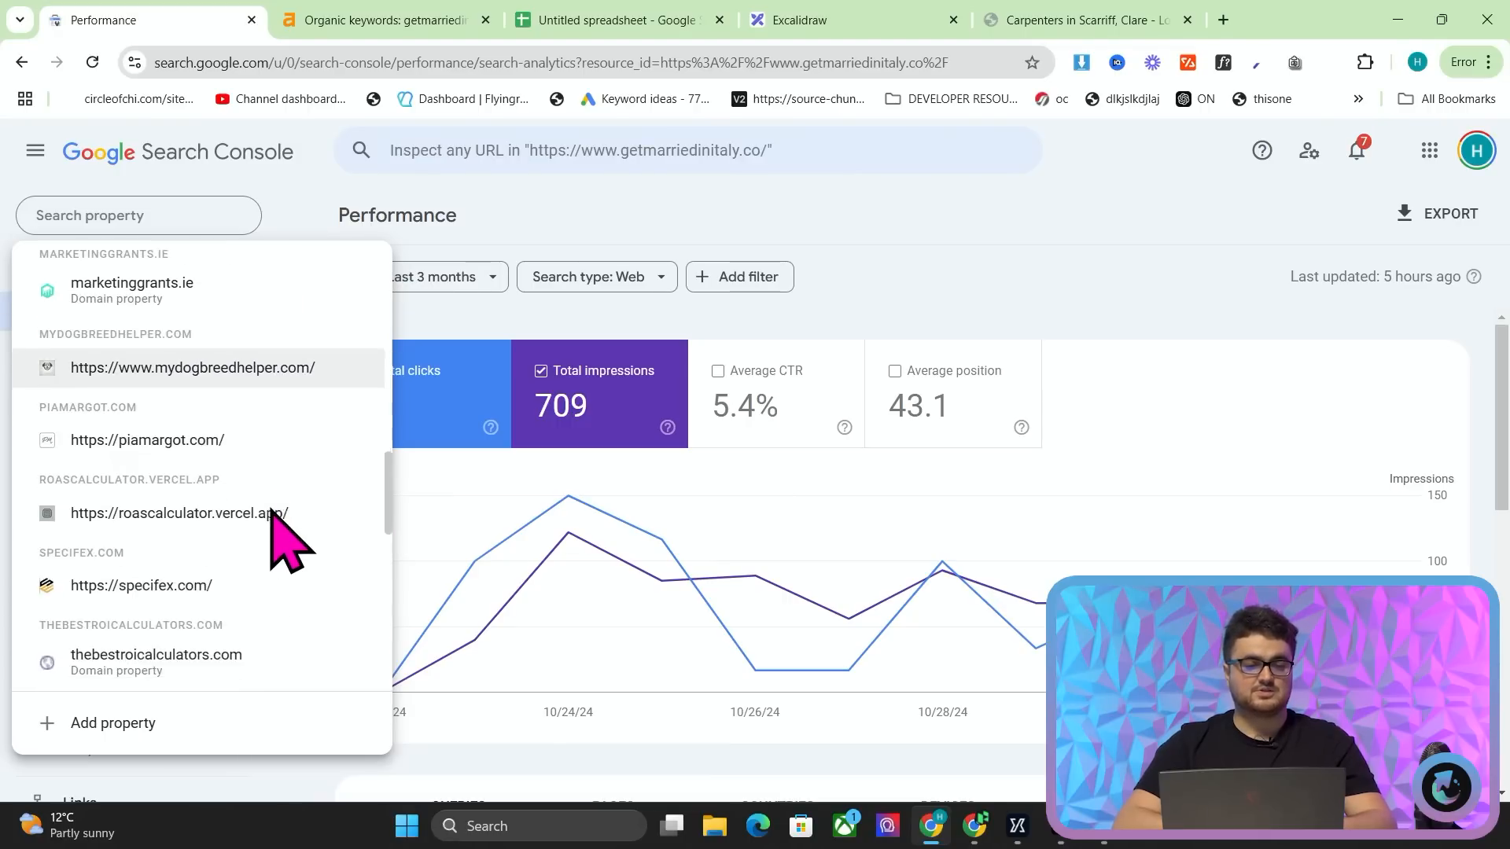
scroll(down, 3)
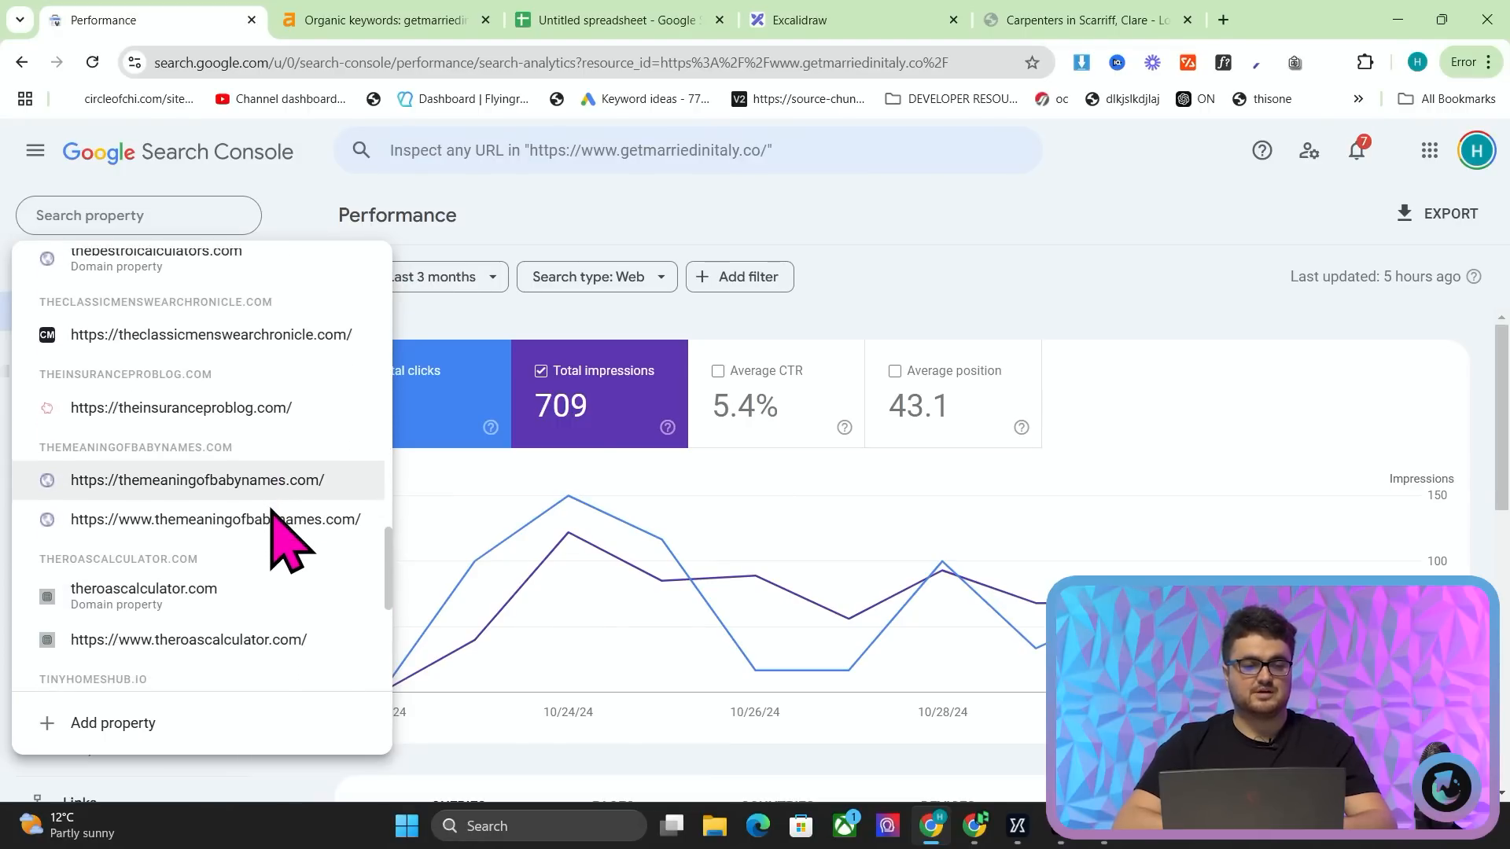
click(197, 480)
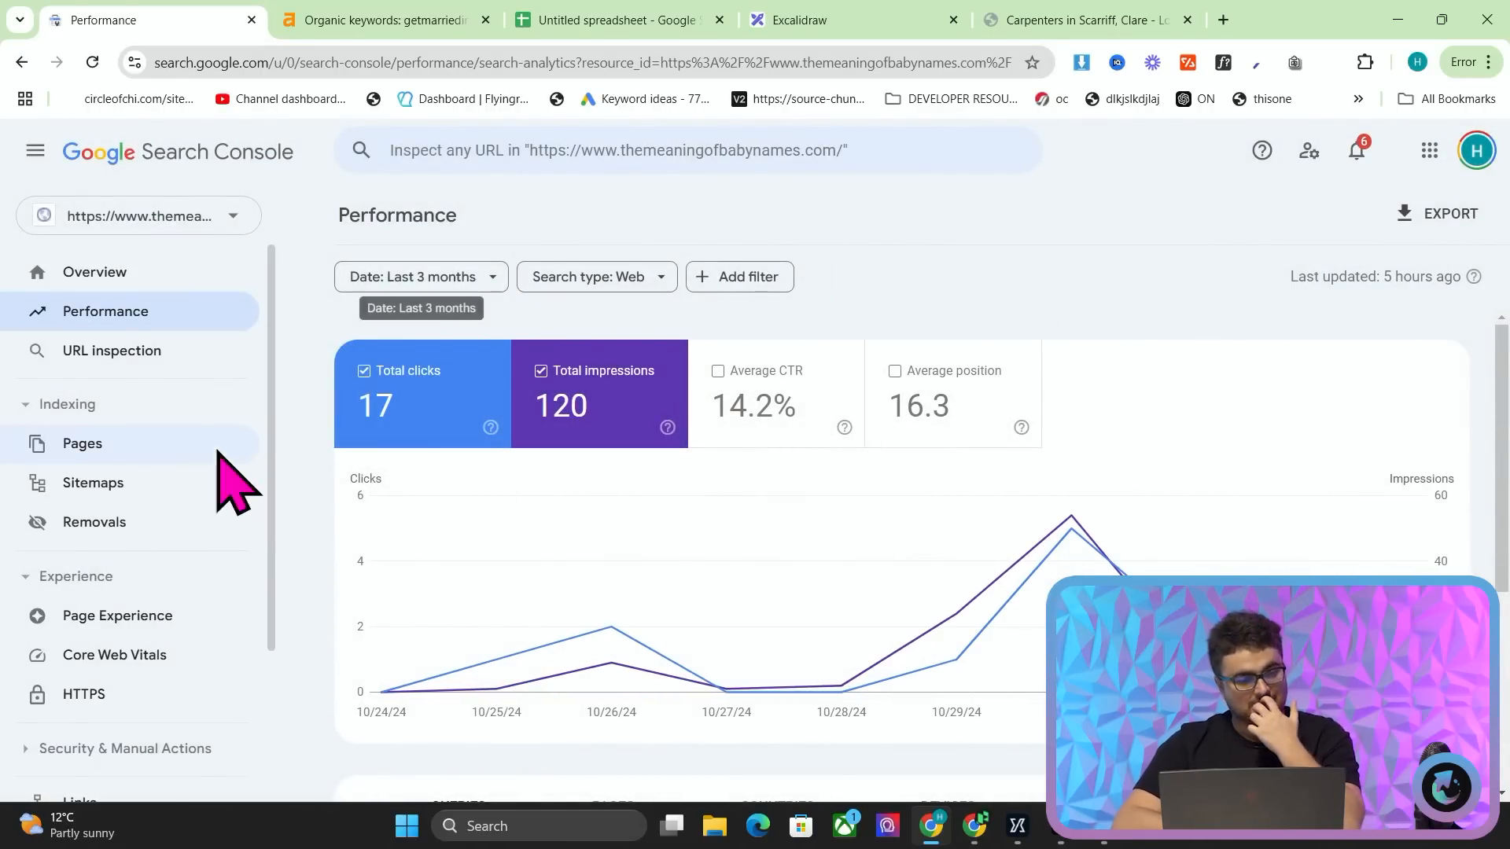
click(82, 442)
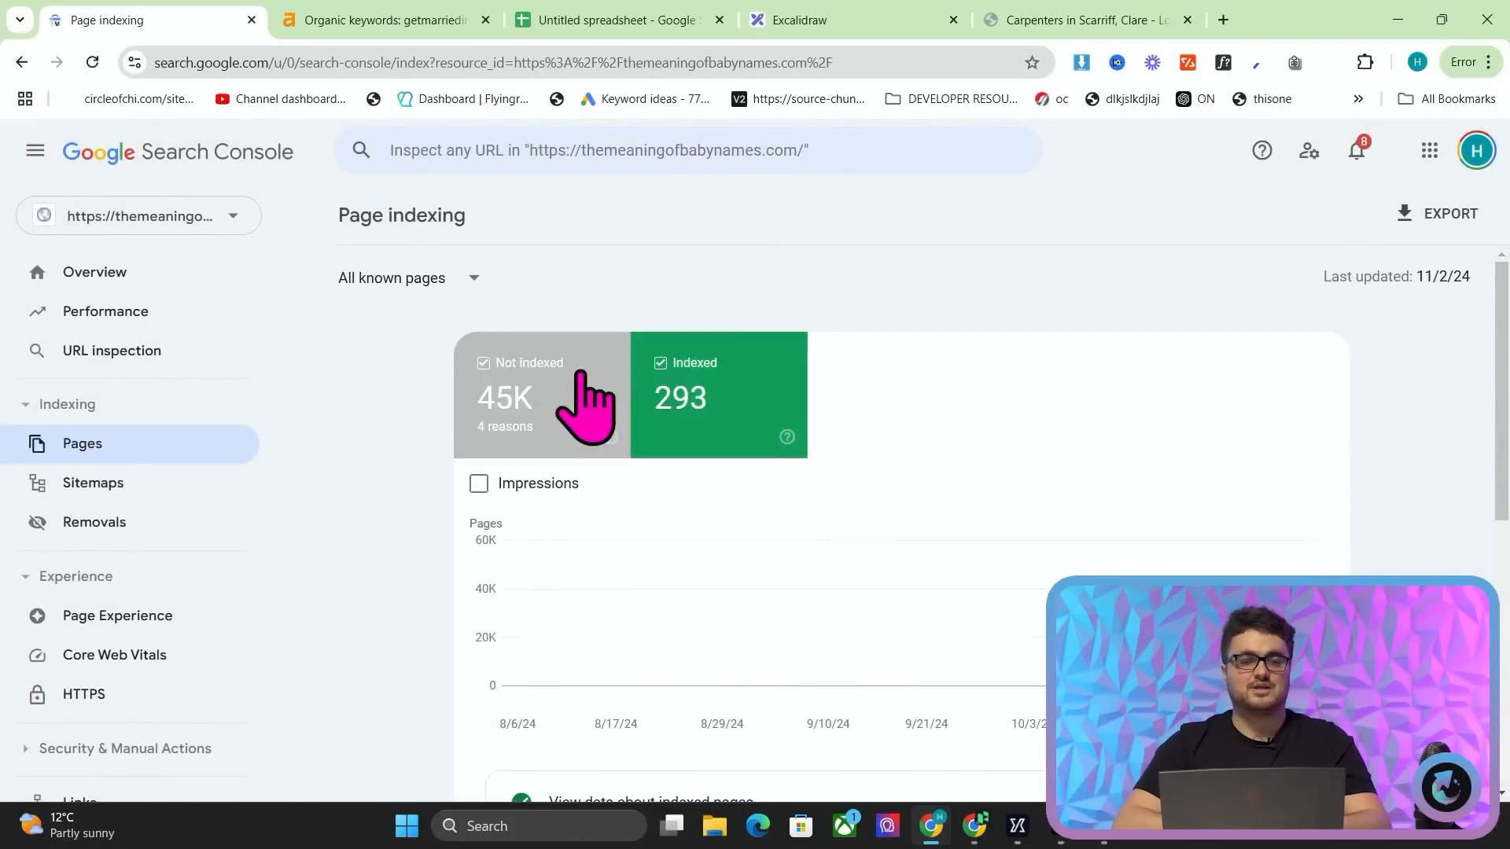
click(482, 363)
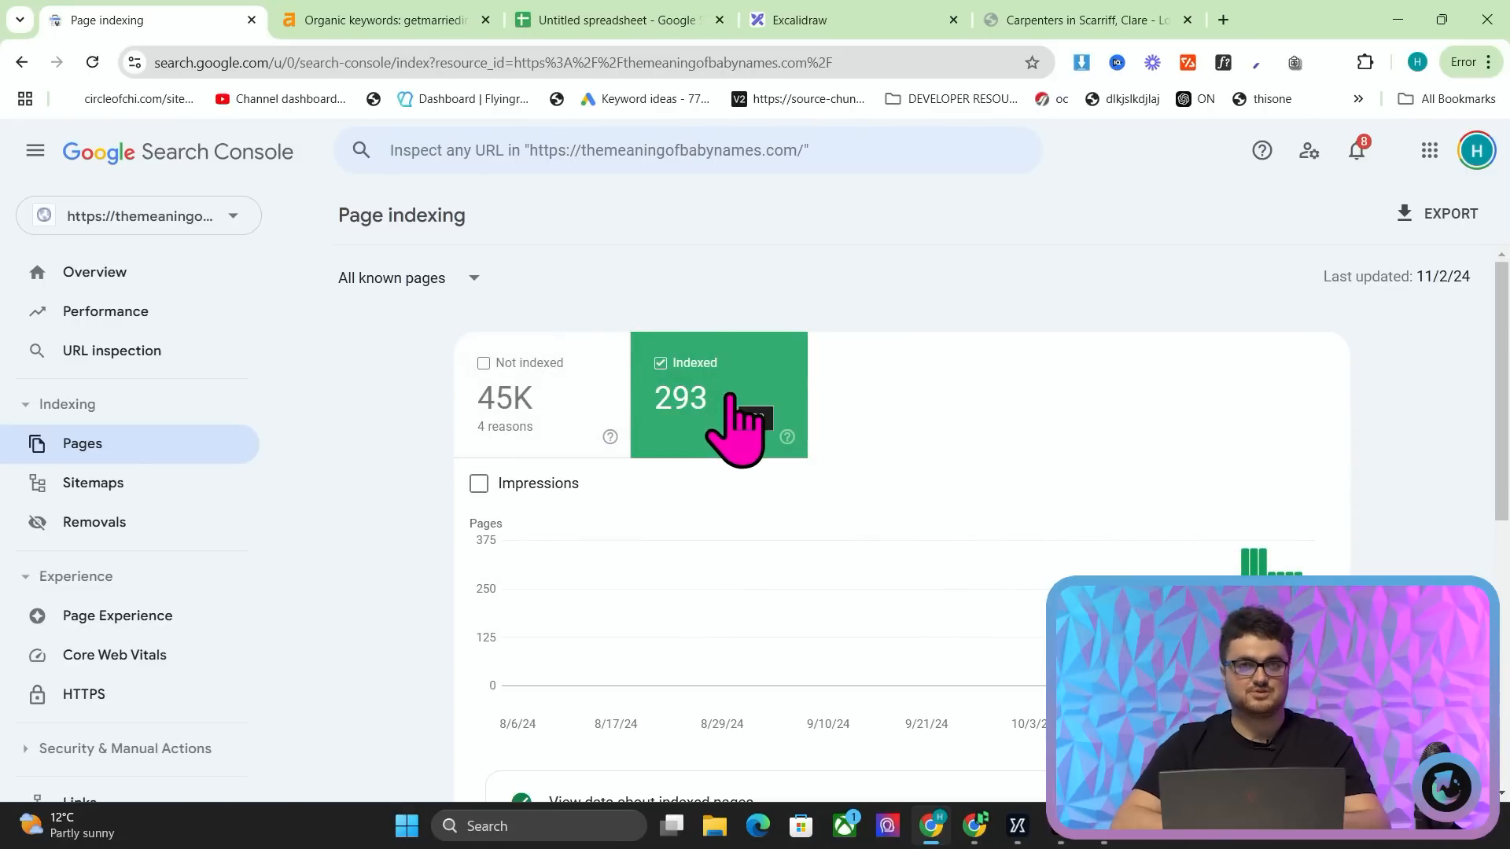
- View Performance for the most recent date, filtered to the site:themeaningofbabynames.com query
click(104, 311)
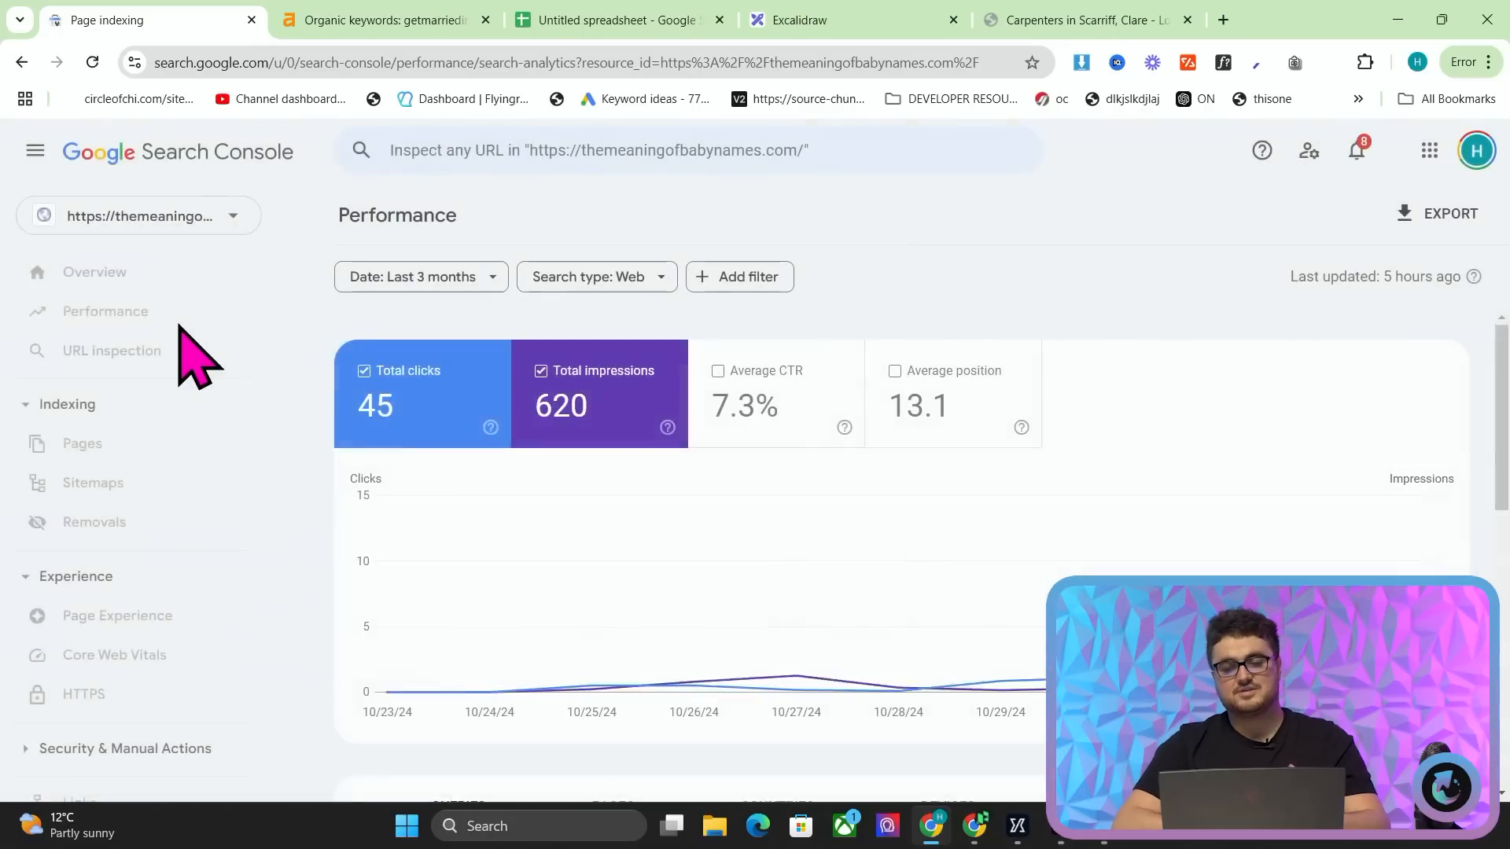
click(106, 310)
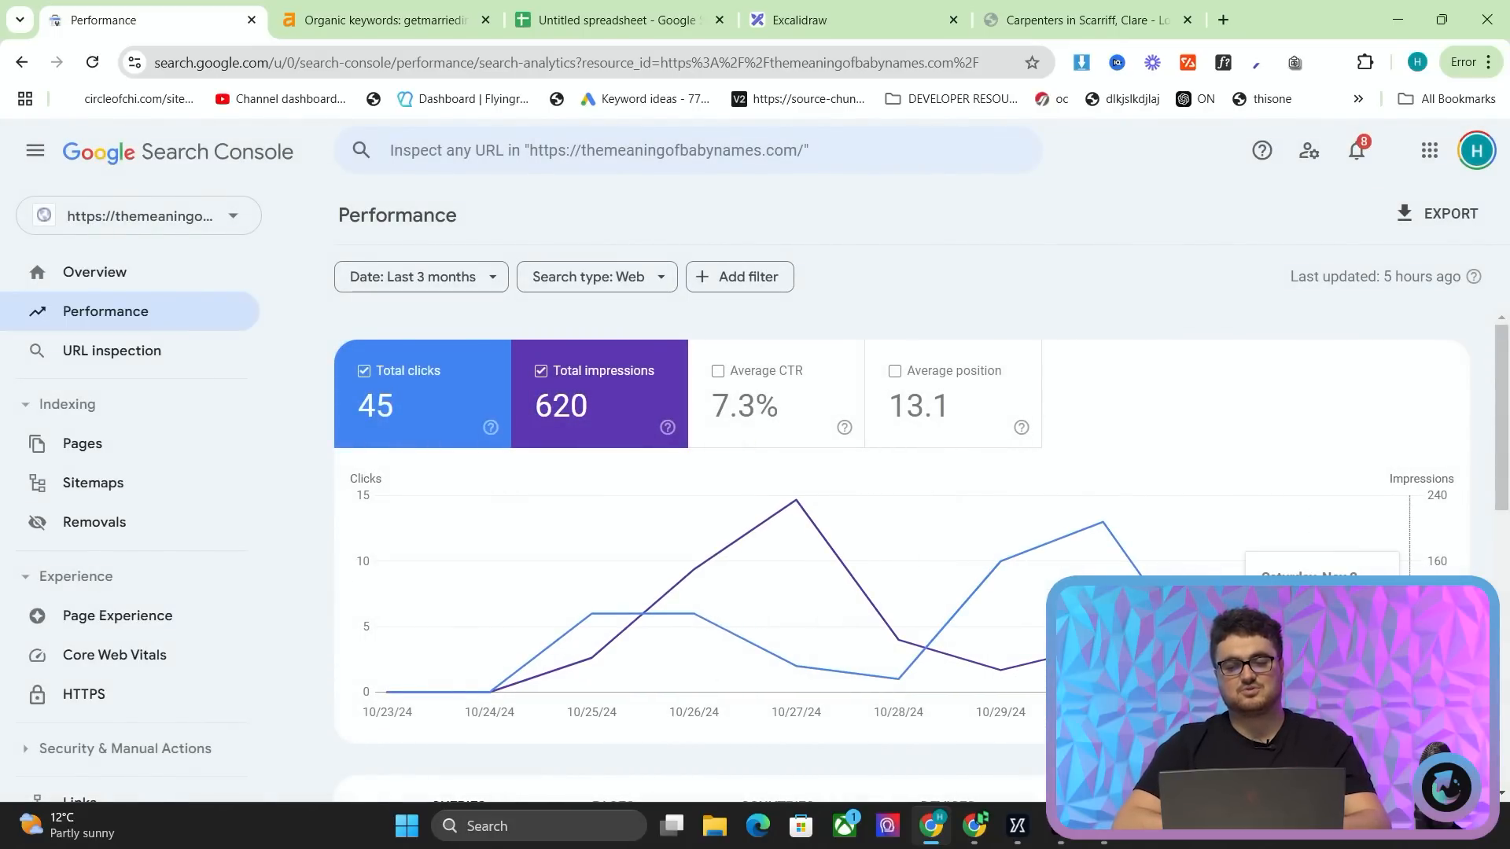
click(419, 276)
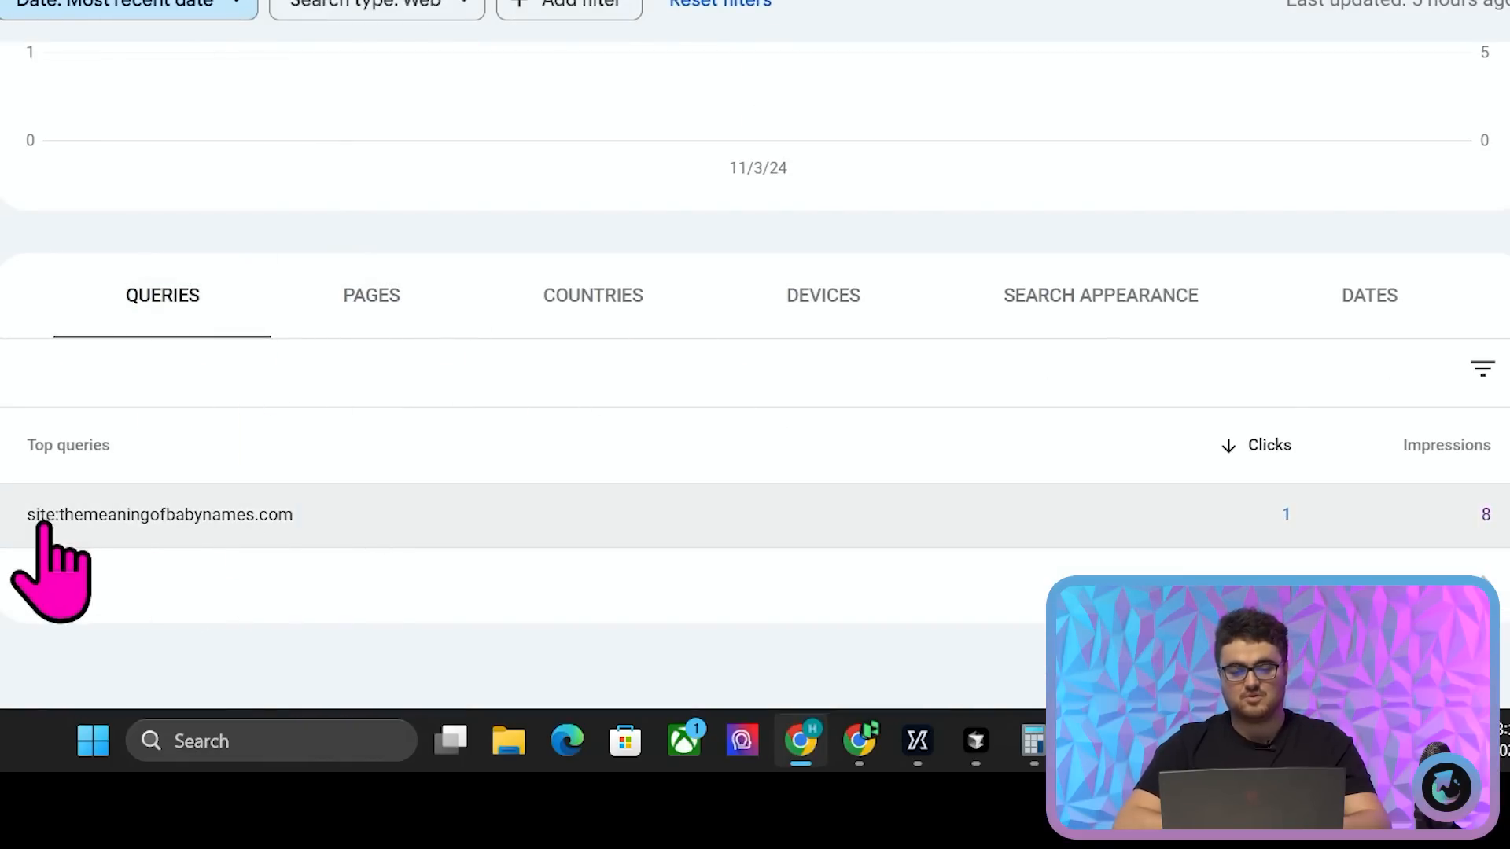
click(158, 514)
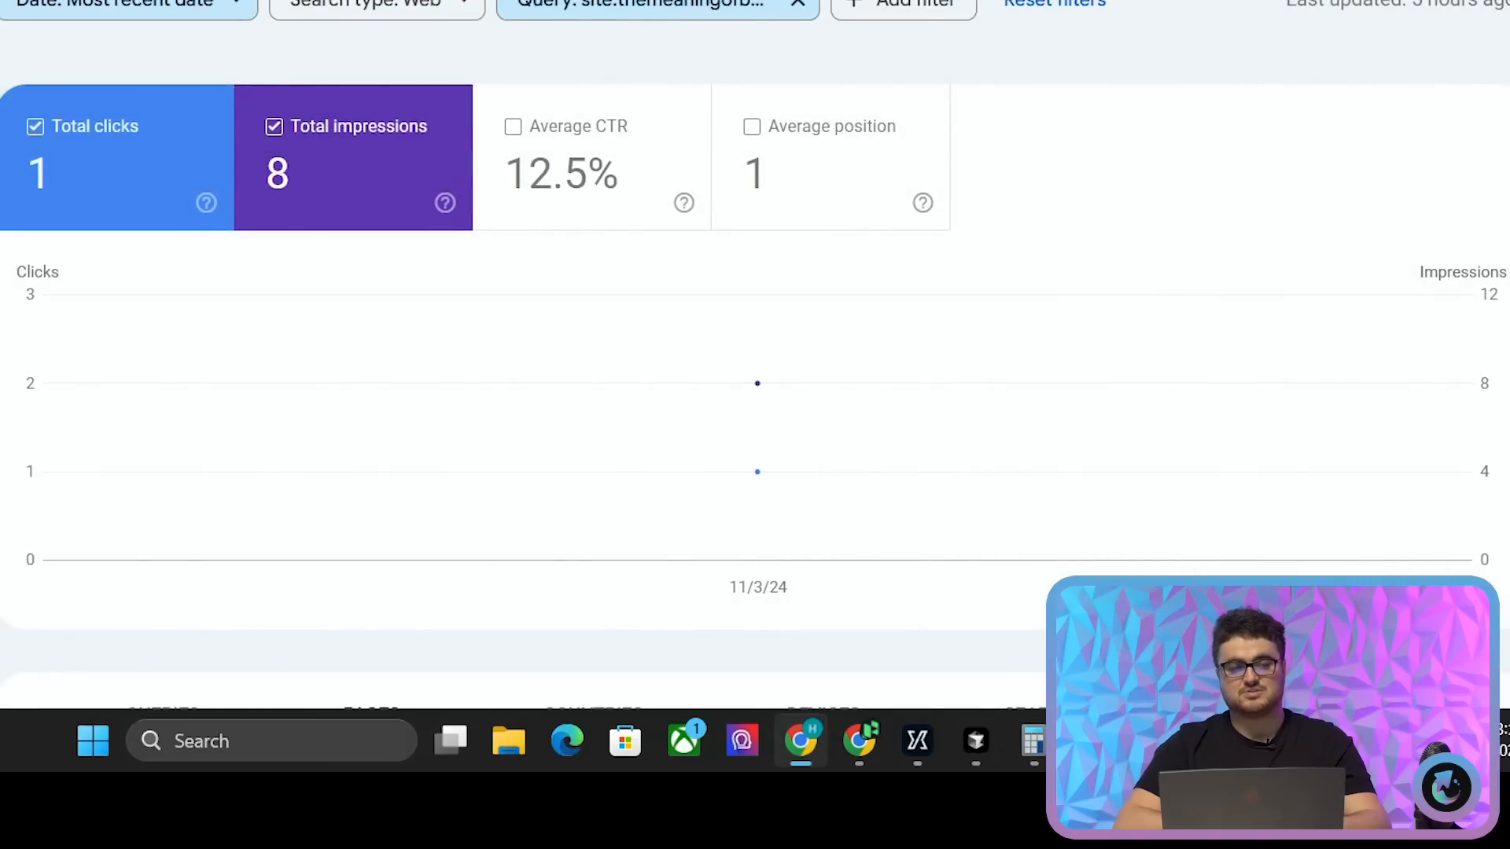
scroll(down, 3)
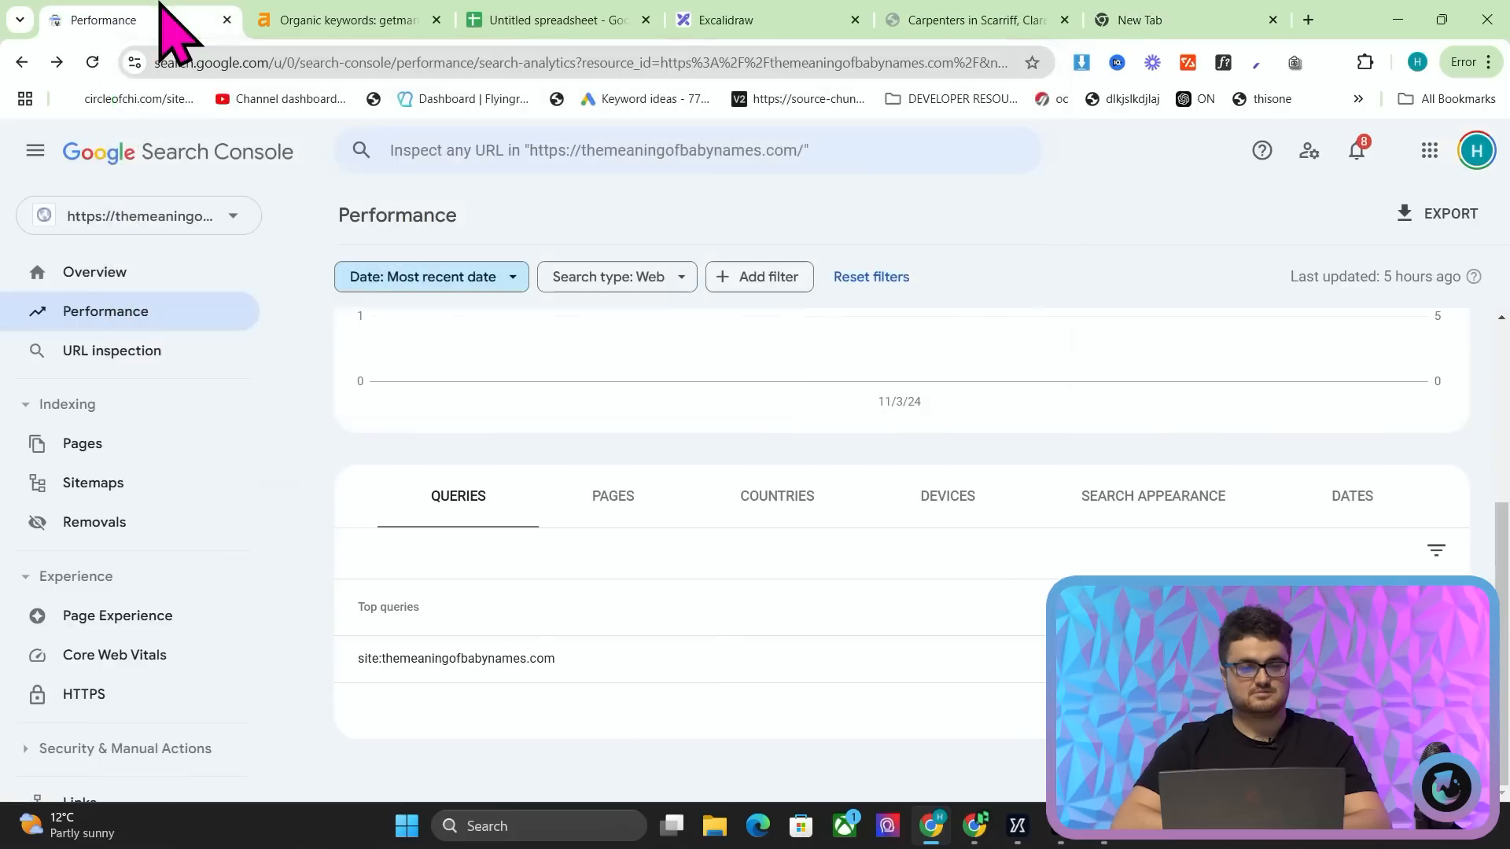
- Run a Google site: search for themeaningofbabynames.com and view the Margaret name page
click(1165, 19)
text(site:whatisthemeaning)
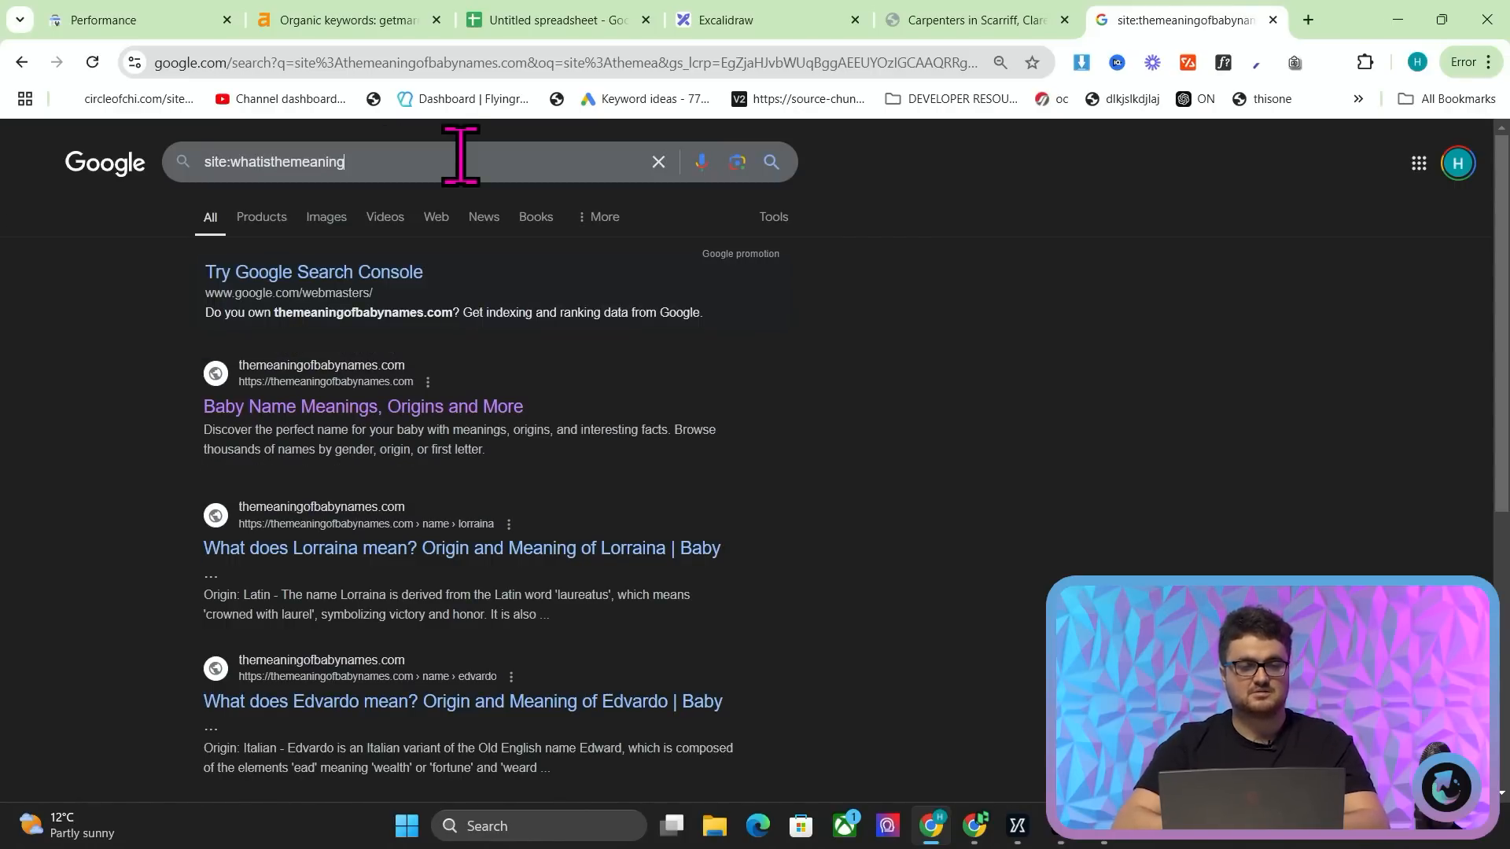
mouse_move(591, 210)
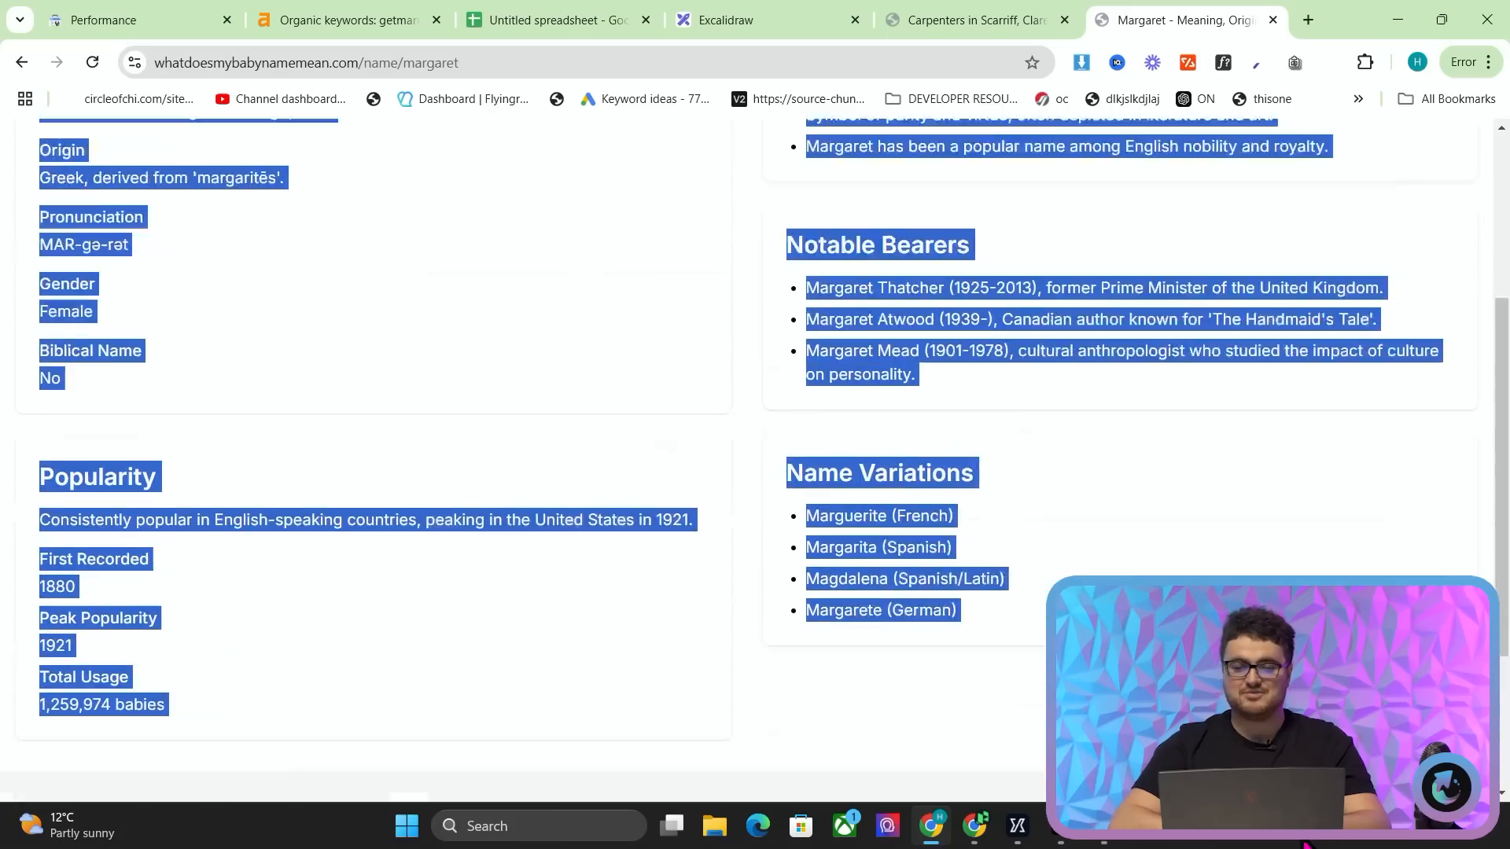
scroll(down, 3)
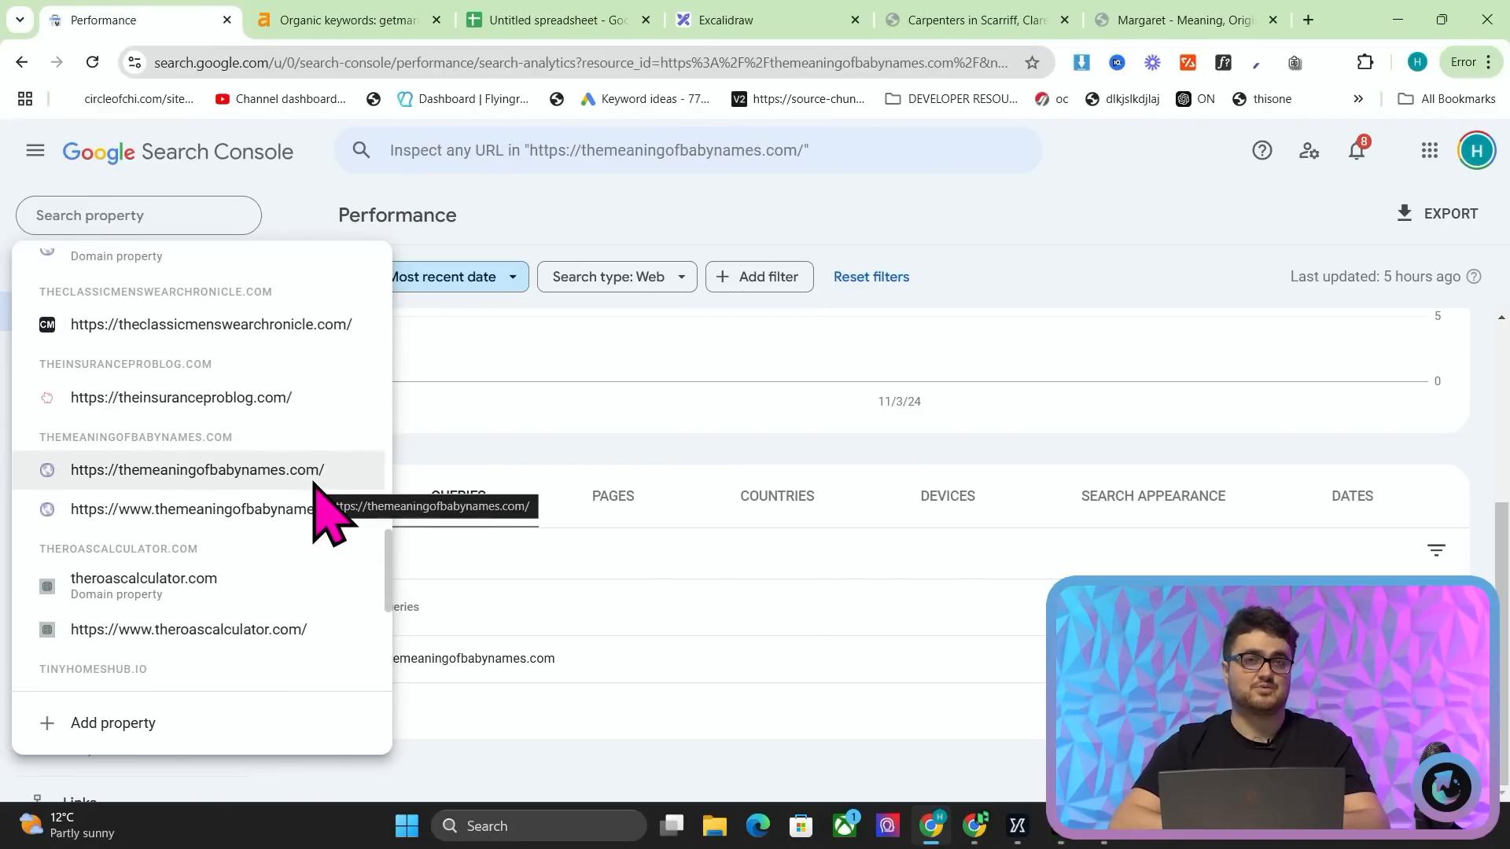
- Review the theroascalculator.com domain and www properties, showing 24 impressions
scroll(down, 3)
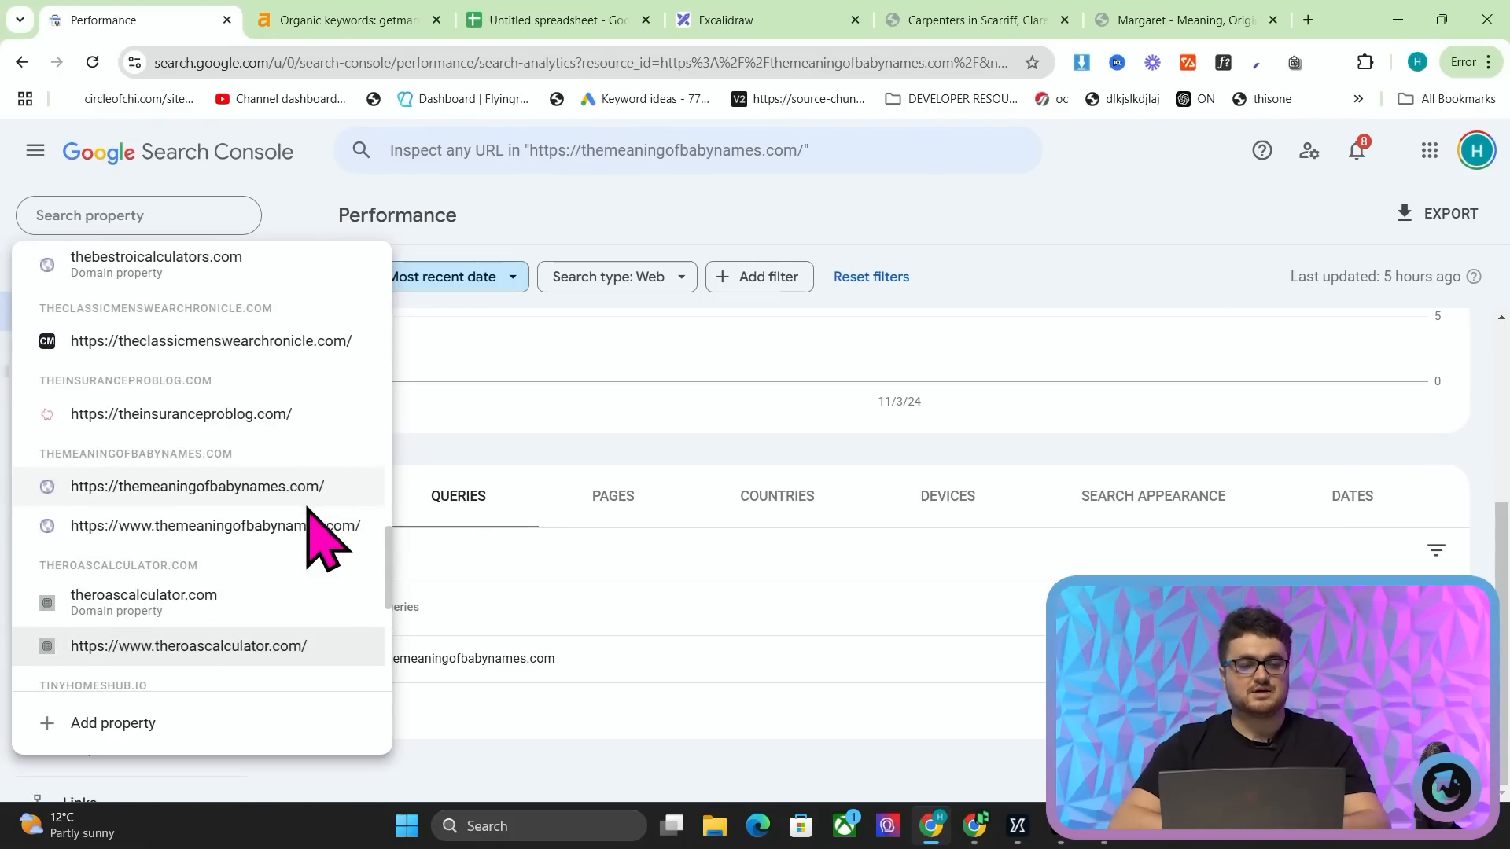
click(144, 600)
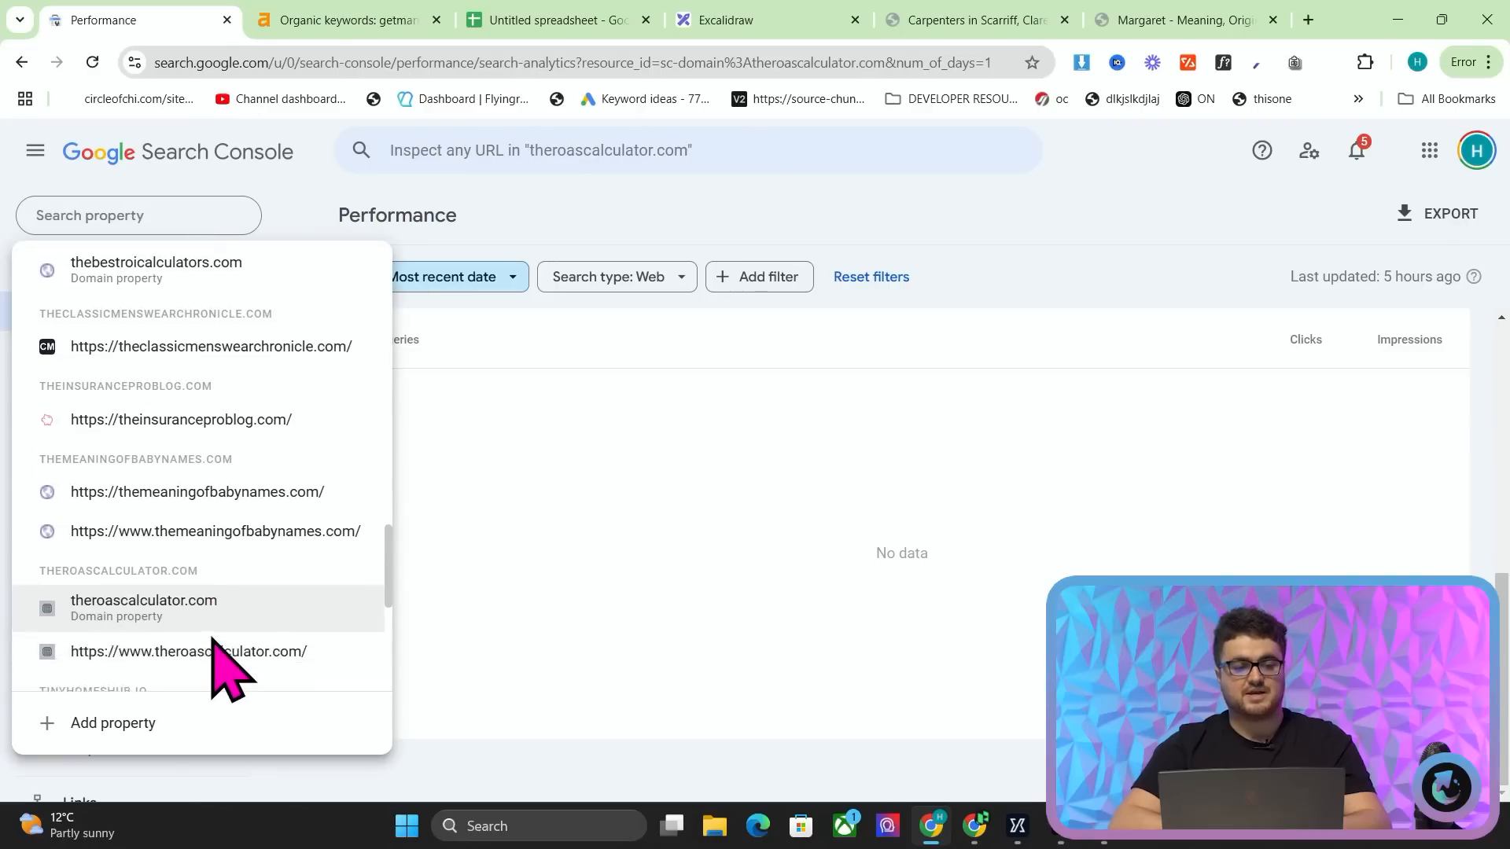
click(189, 651)
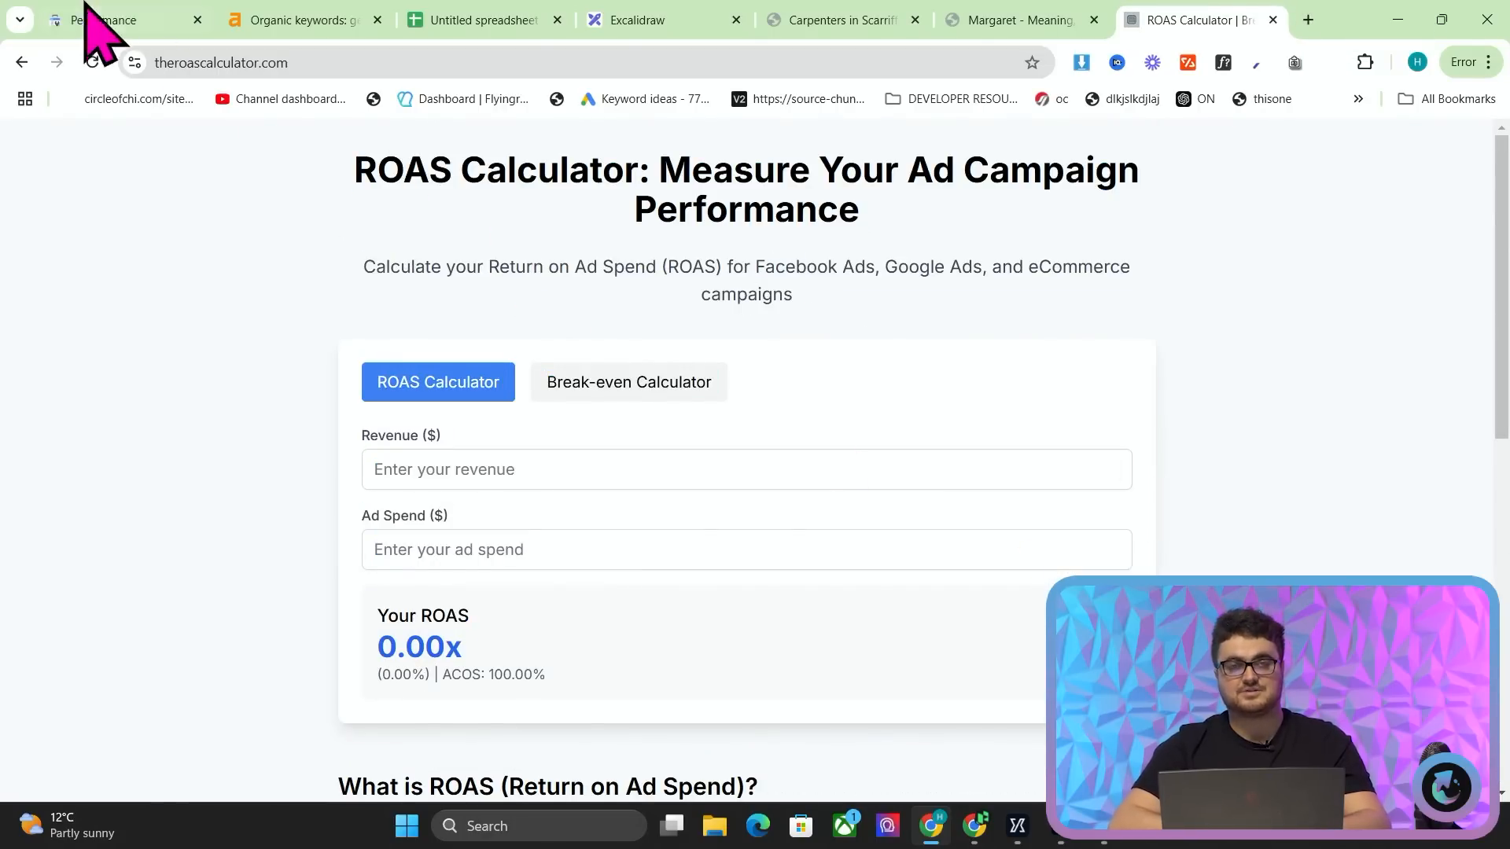
- Switch to thebestroicalculators.com Performance: 8 impressions, average position 47.6 over 3 months
click(107, 19)
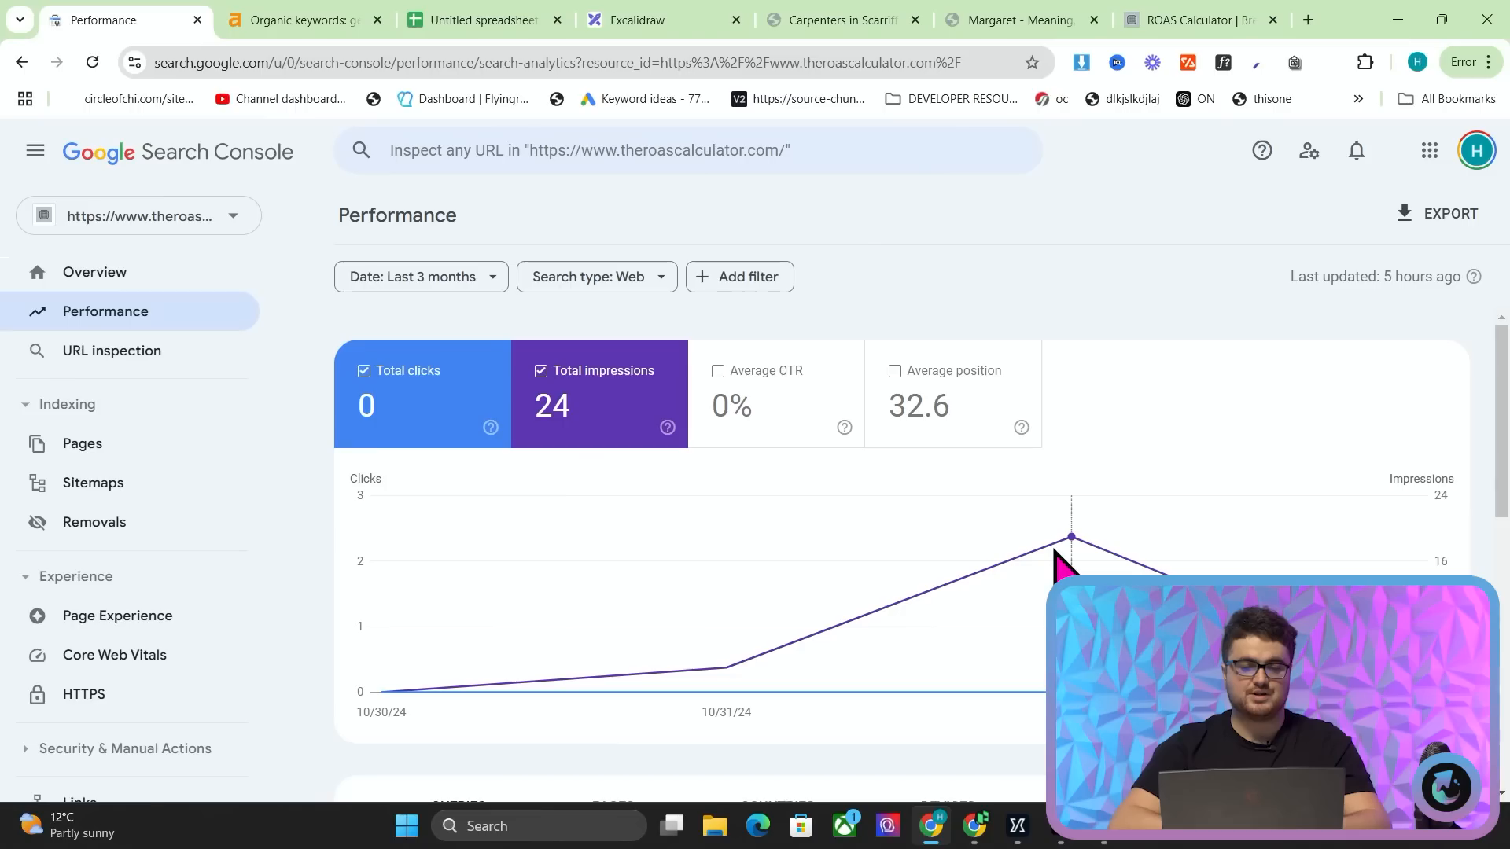
click(419, 276)
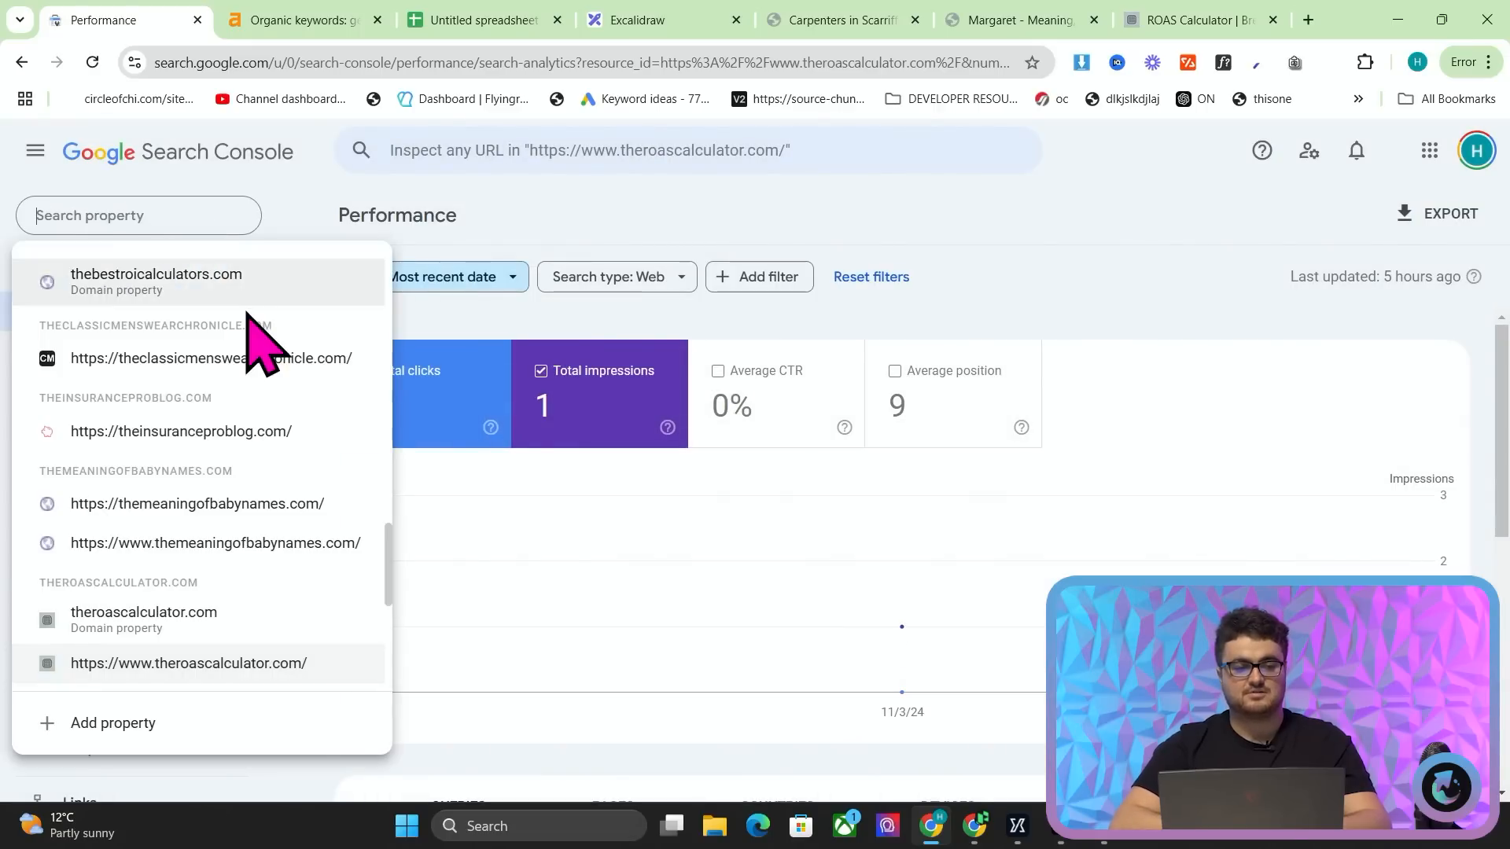
click(156, 280)
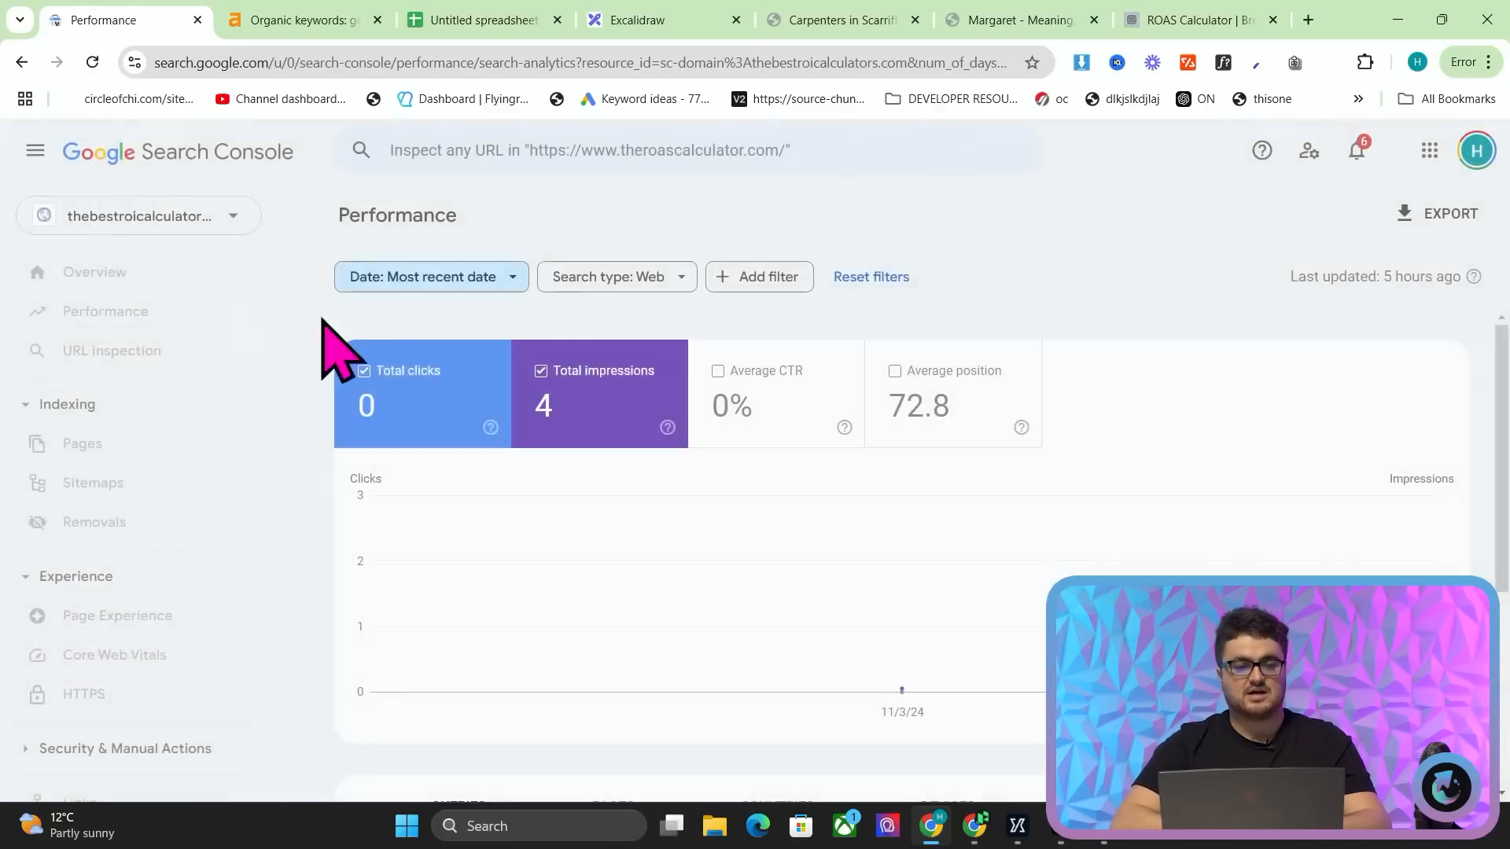
scroll(down, 3)
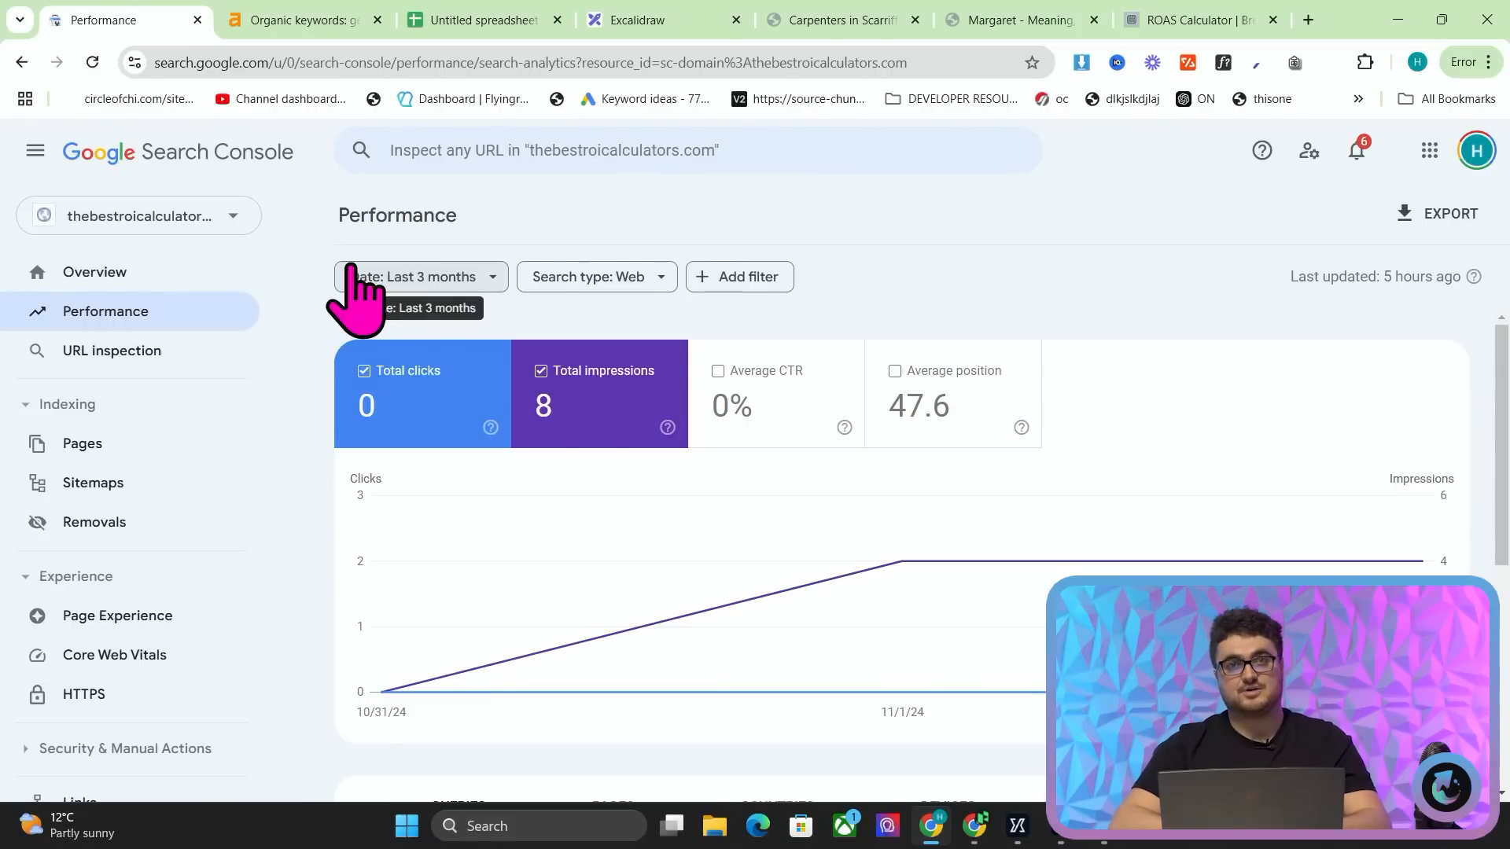
click(137, 215)
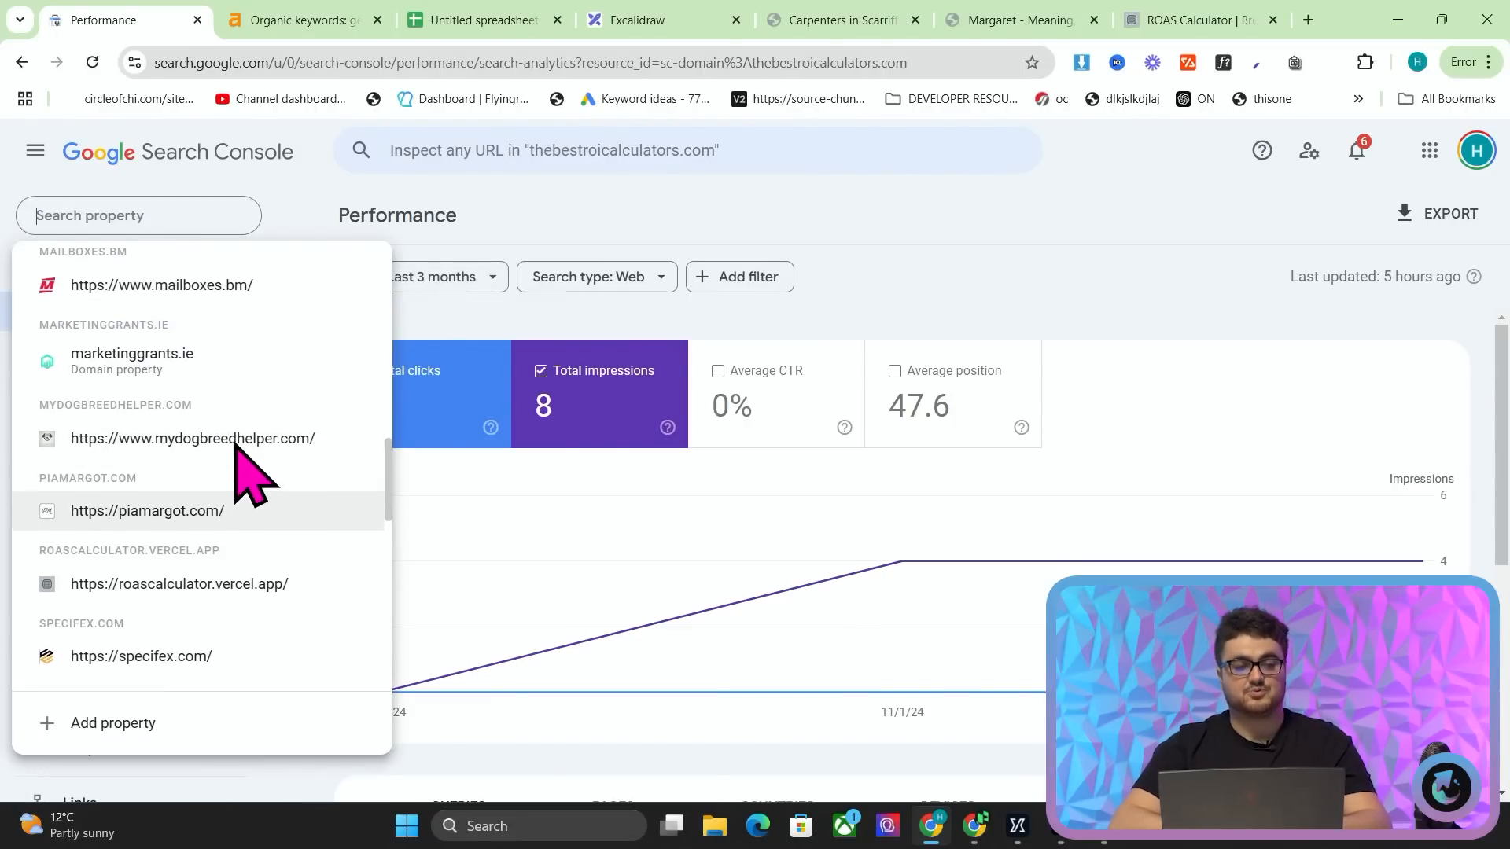
scroll(down, 3)
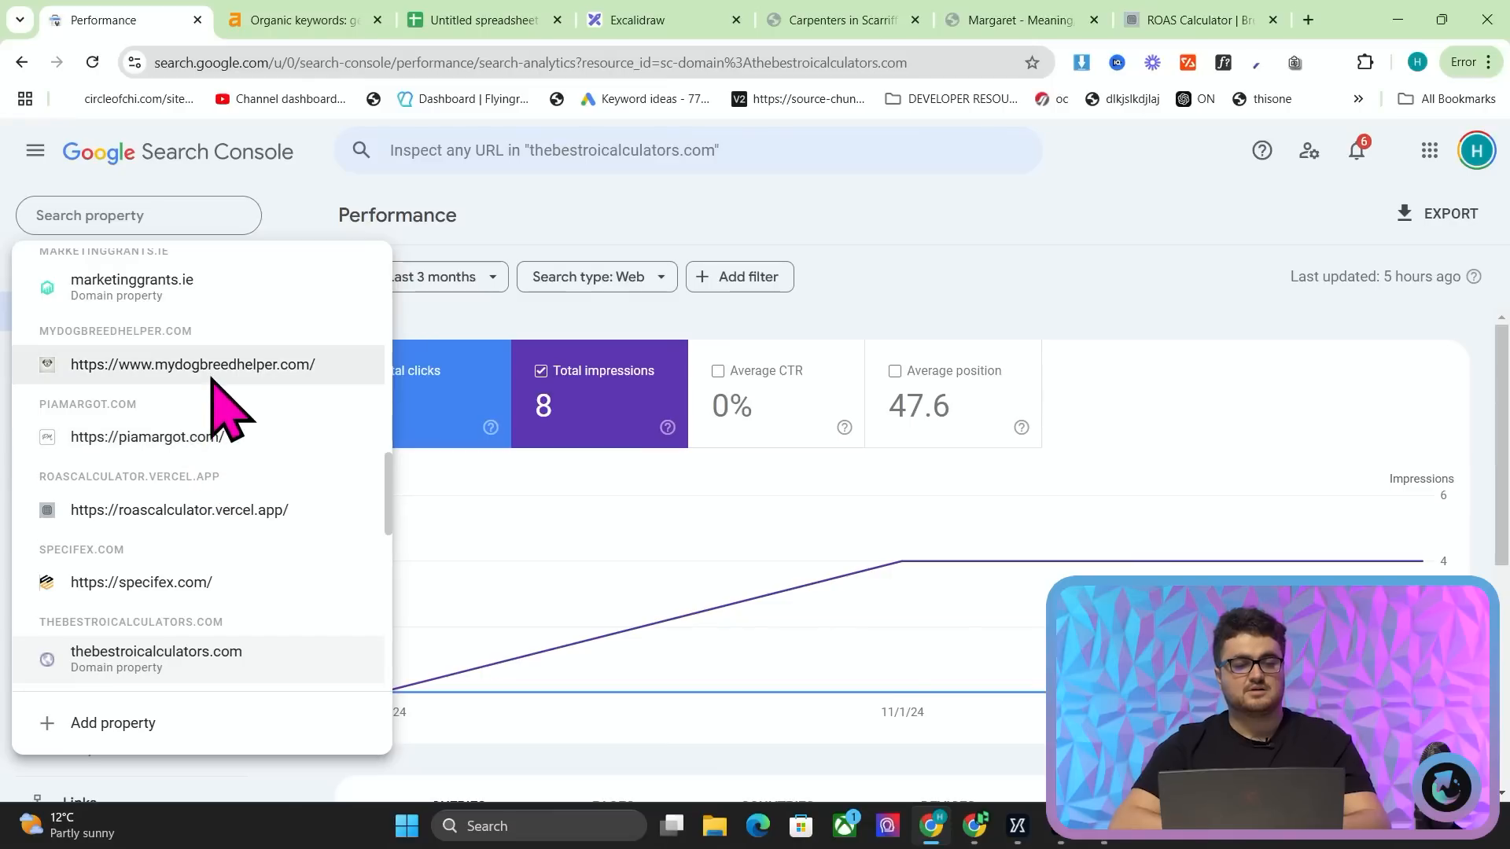
click(192, 364)
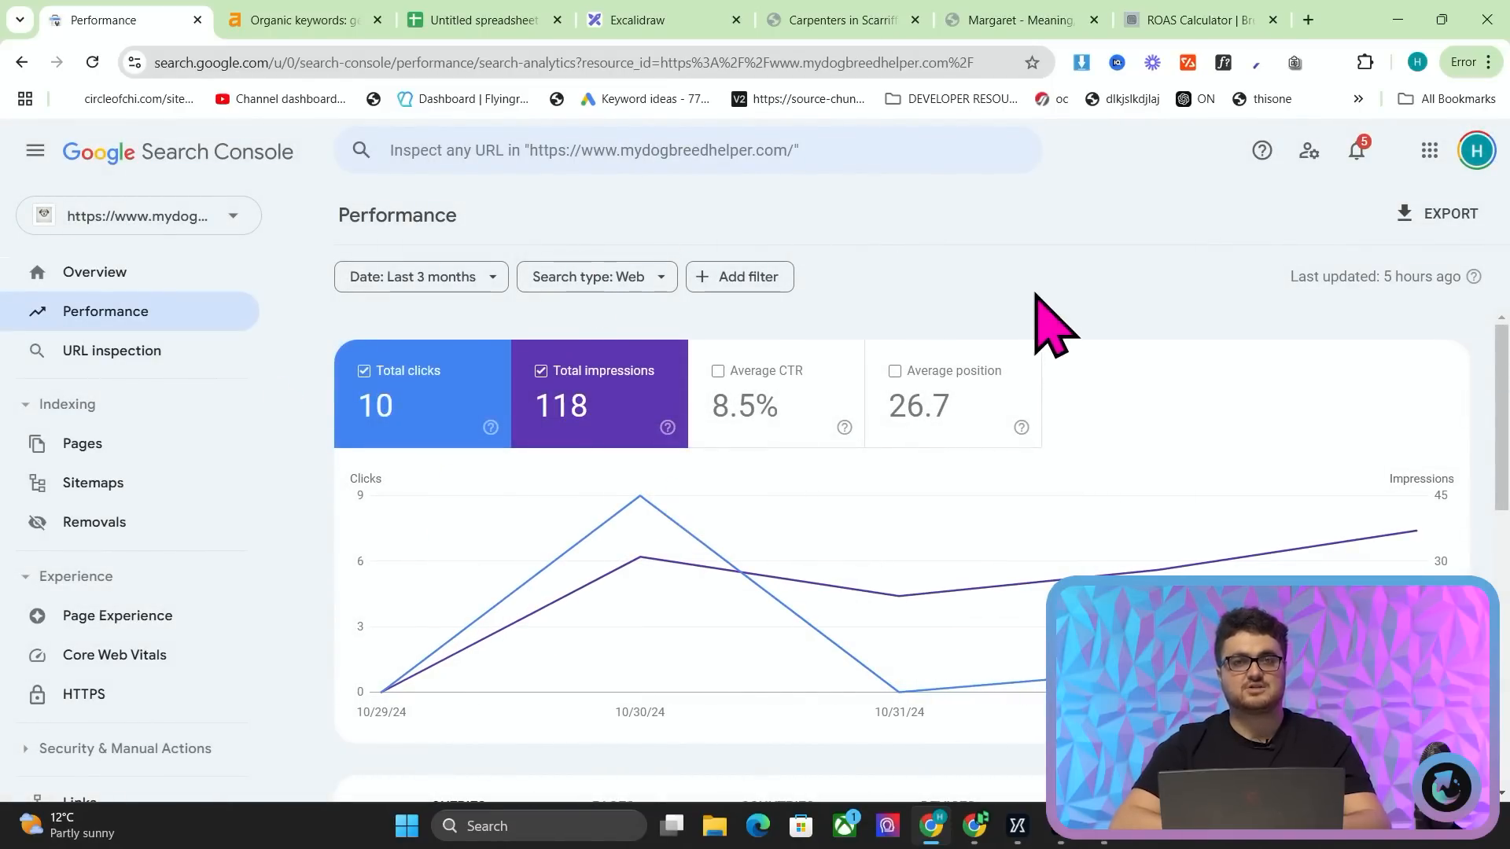
click(82, 443)
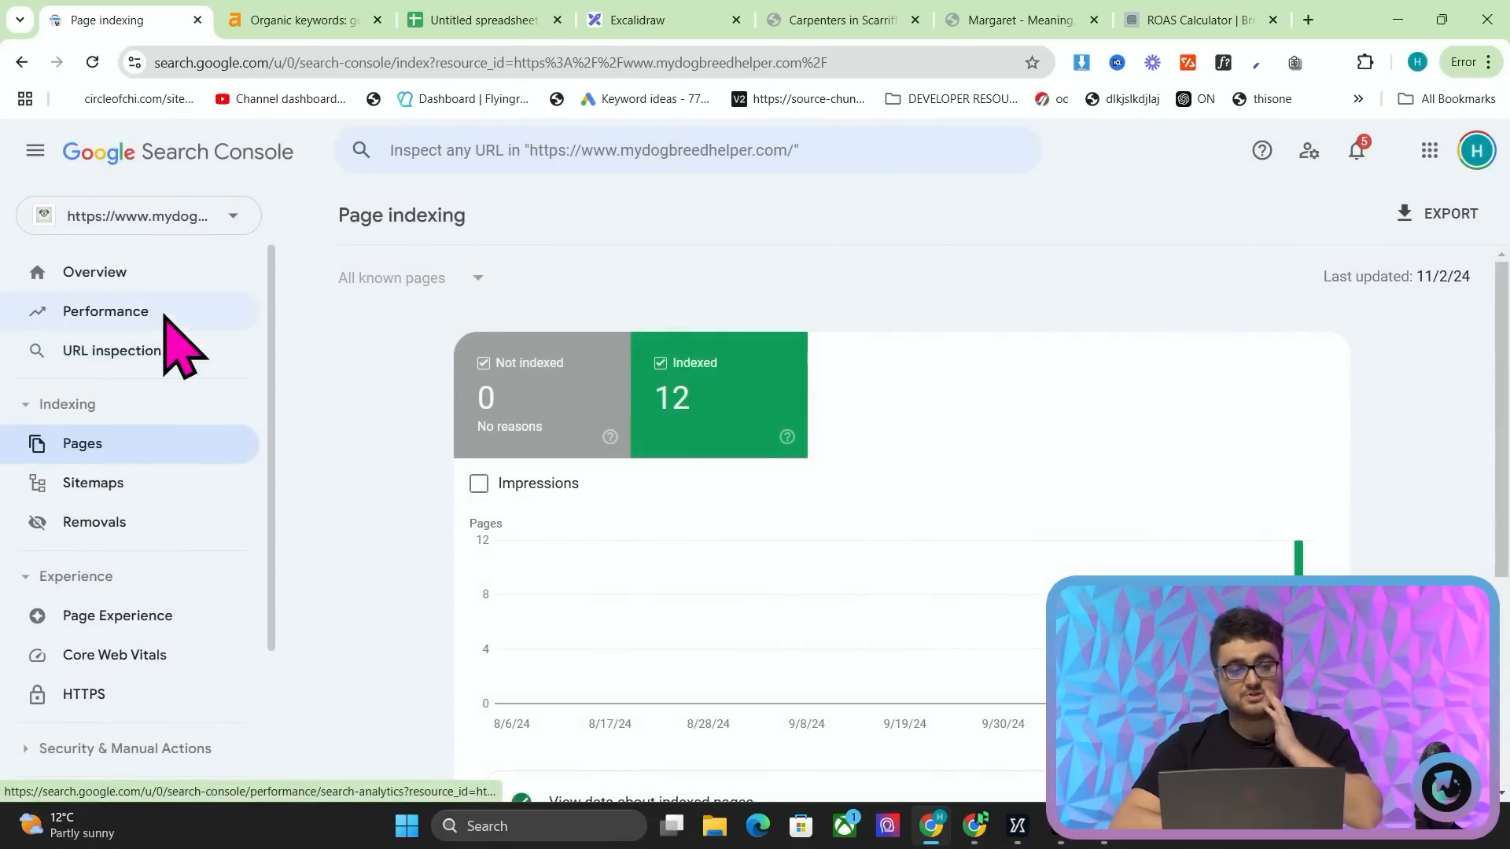
click(106, 311)
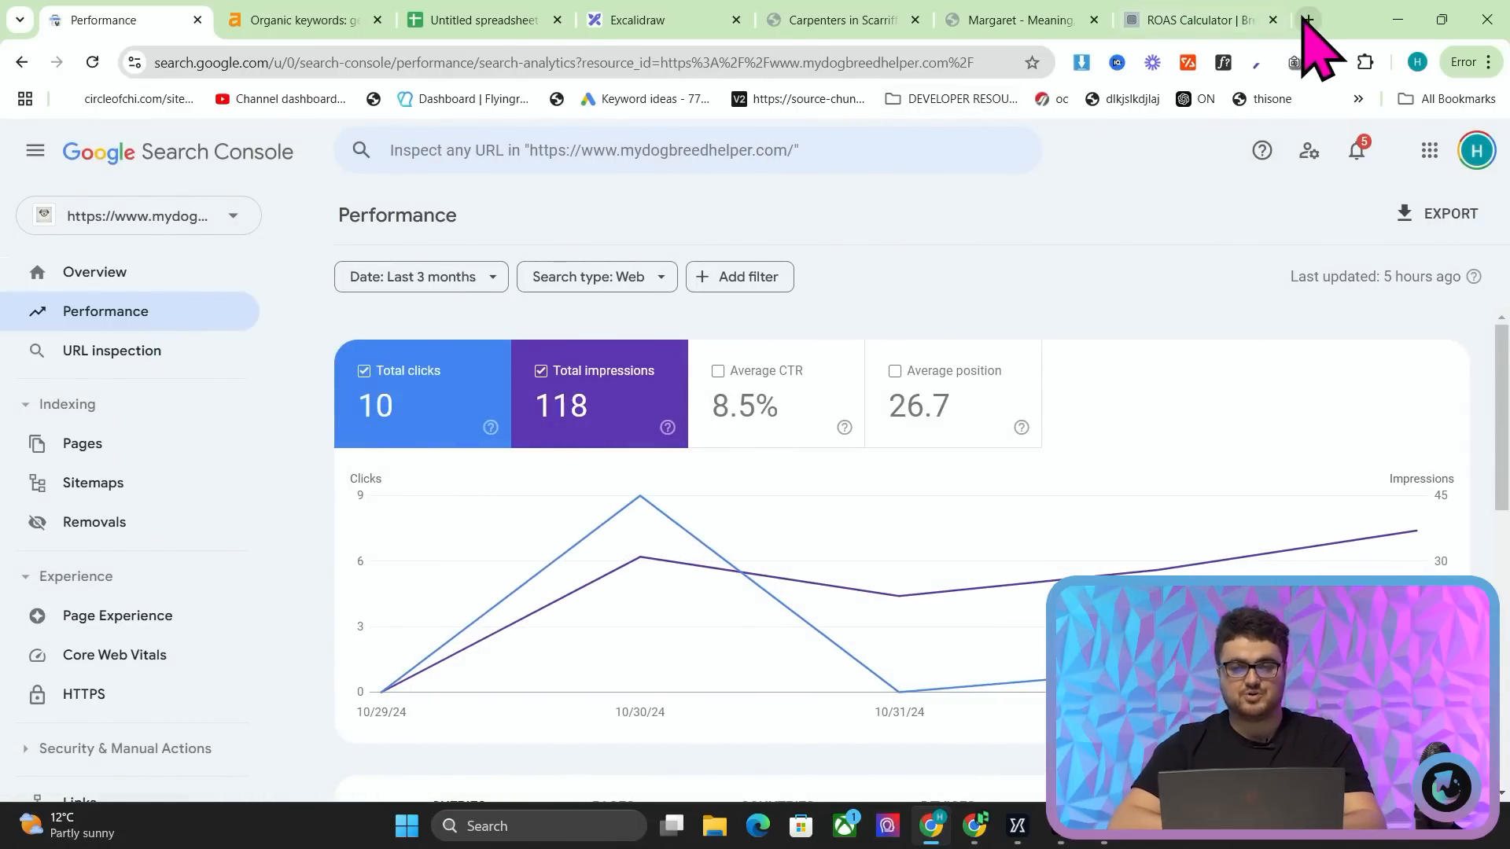
click(1307, 19)
text(mydogbreedhelper.com)
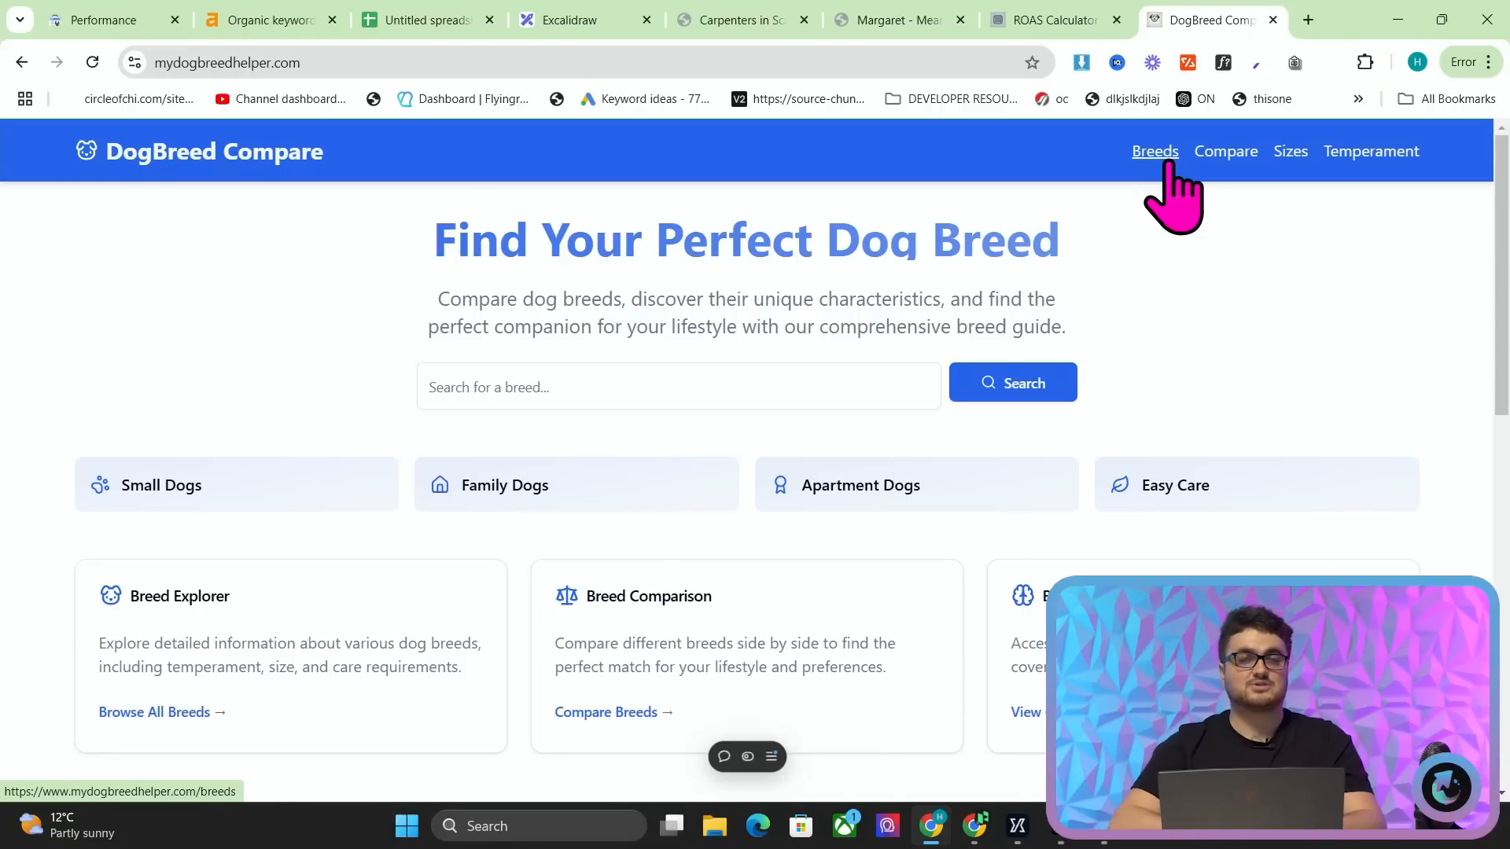
- Browse the breed comparison and dog-breeds-by-size pages, then open the all-breeds list
click(1153, 151)
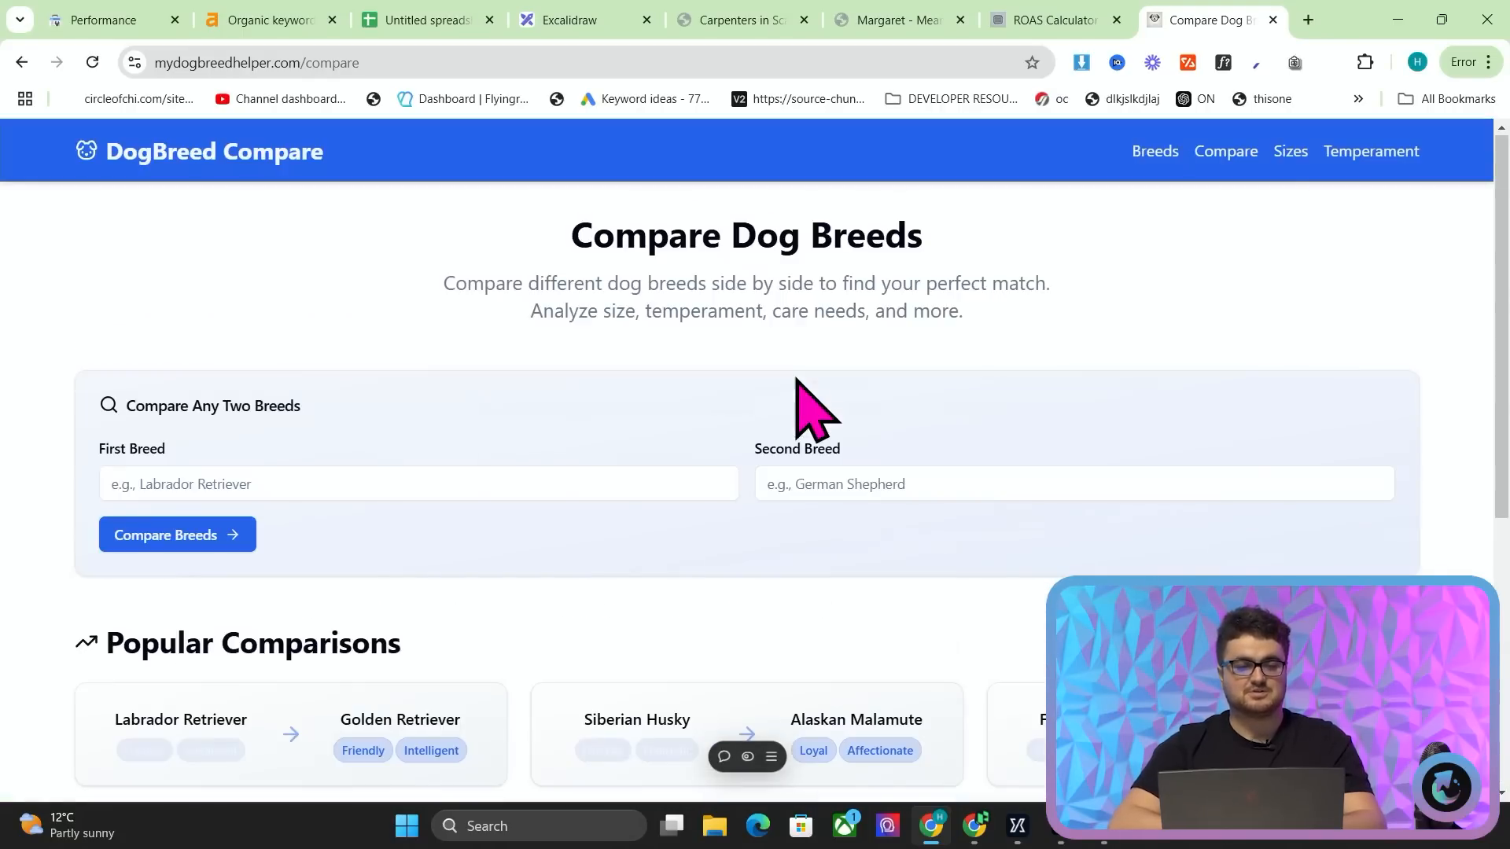
click(1290, 151)
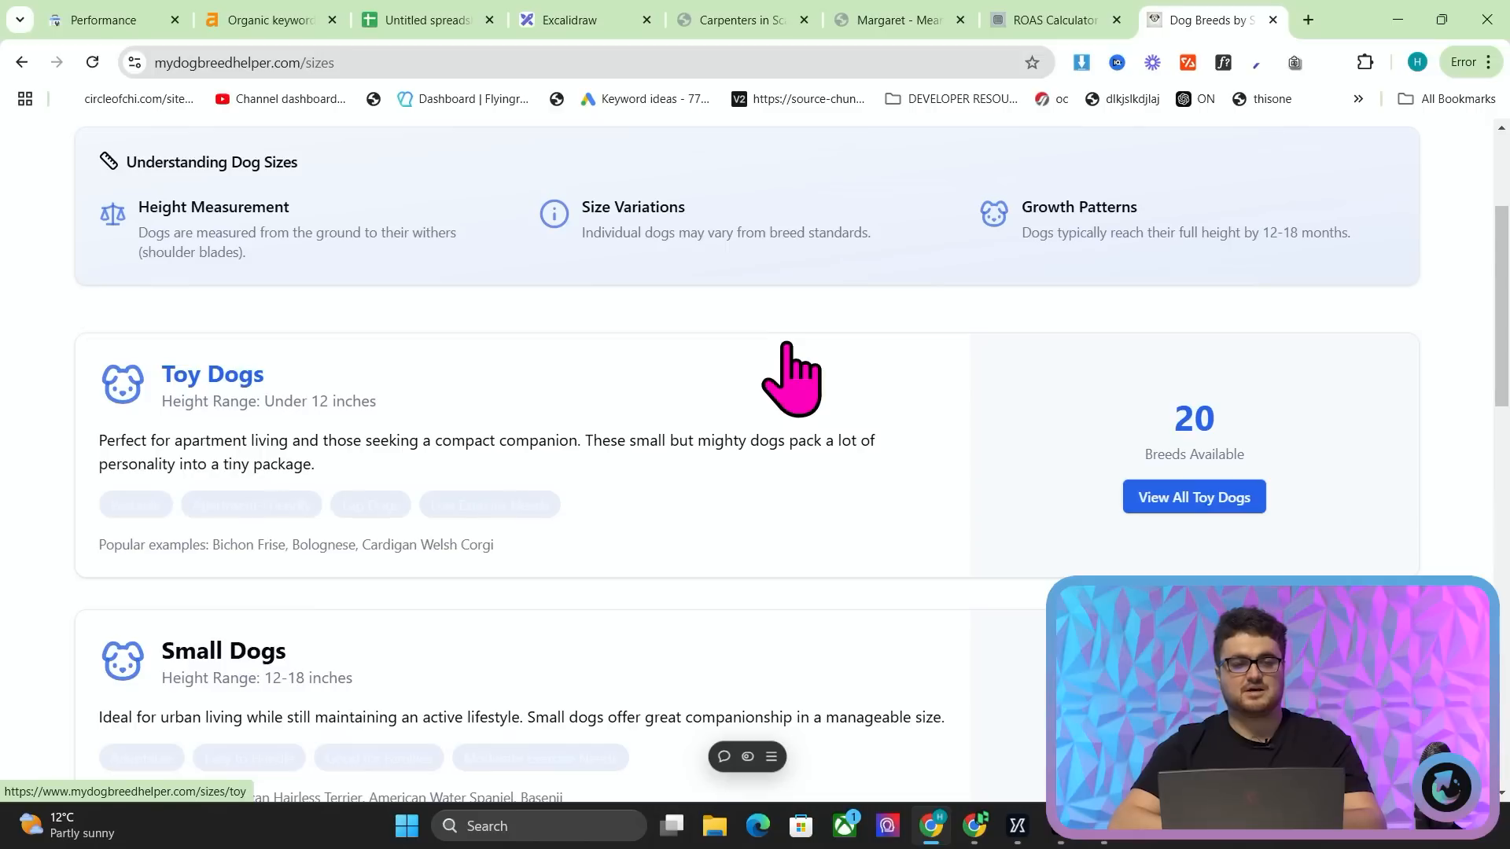
scroll(down, 3)
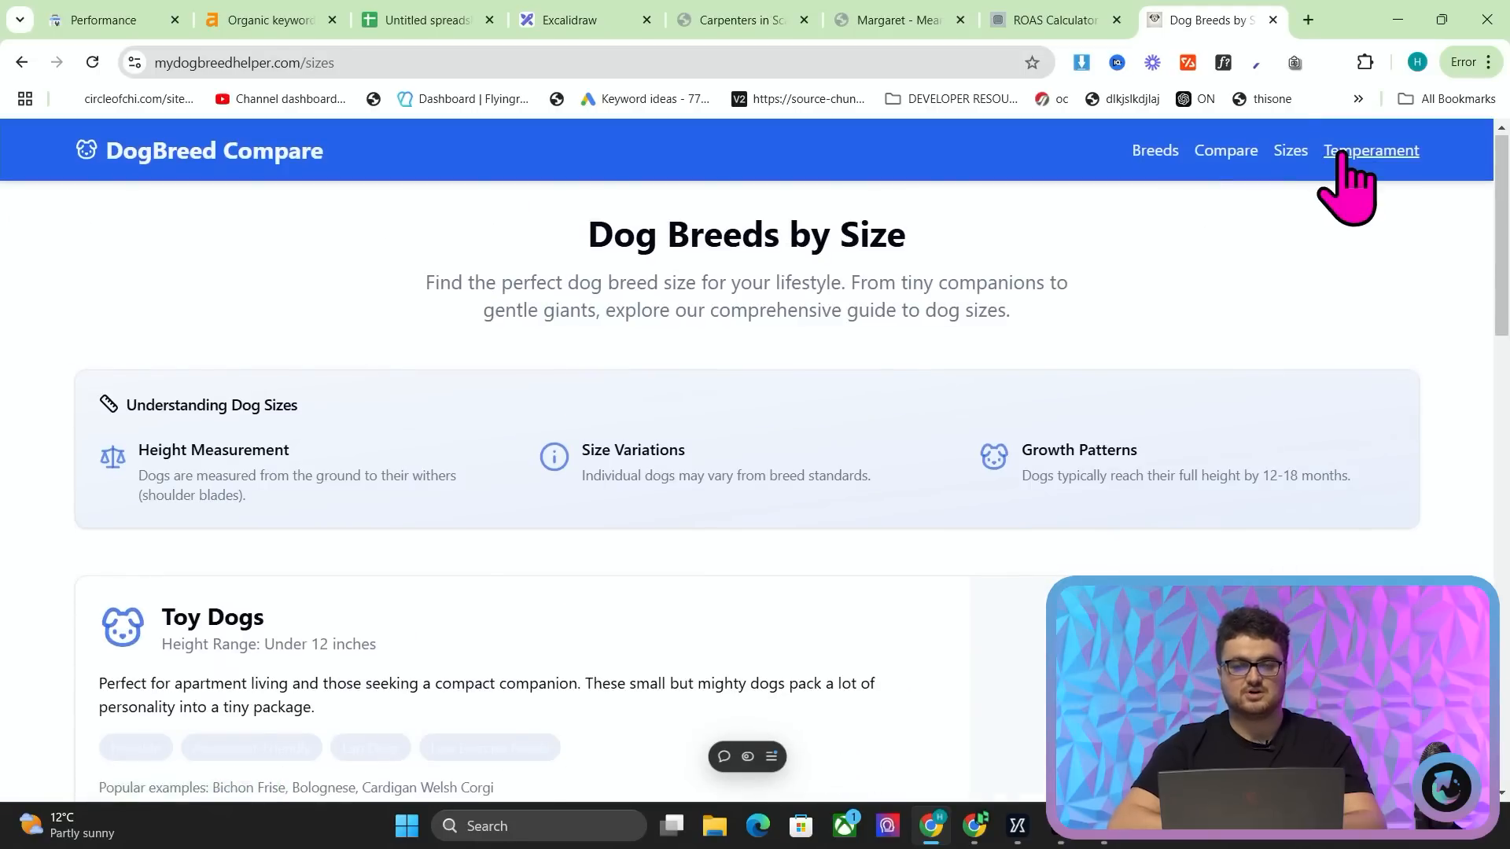
click(1369, 150)
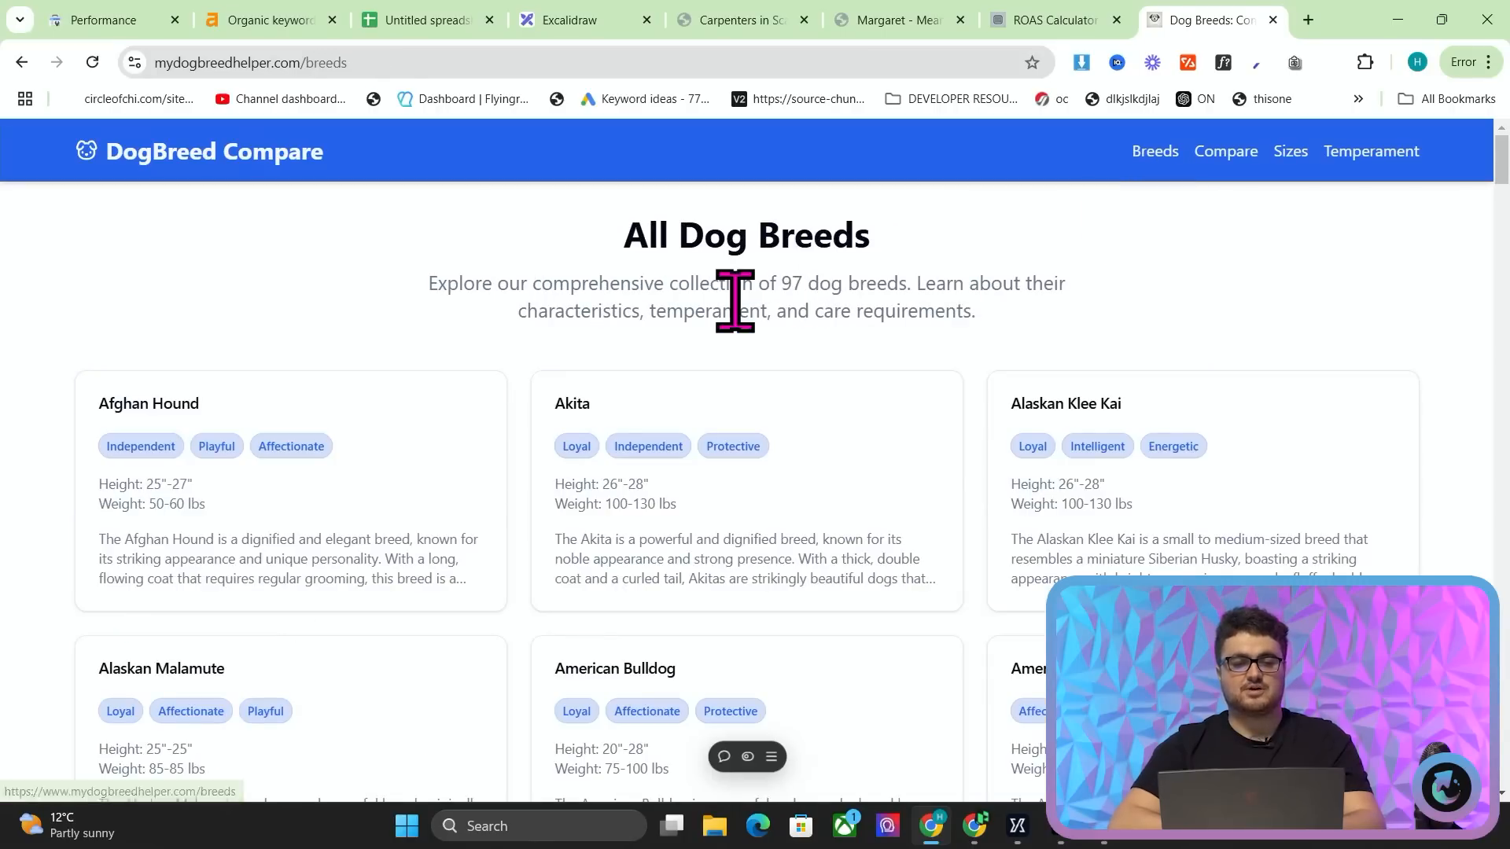
mouse_move(644, 385)
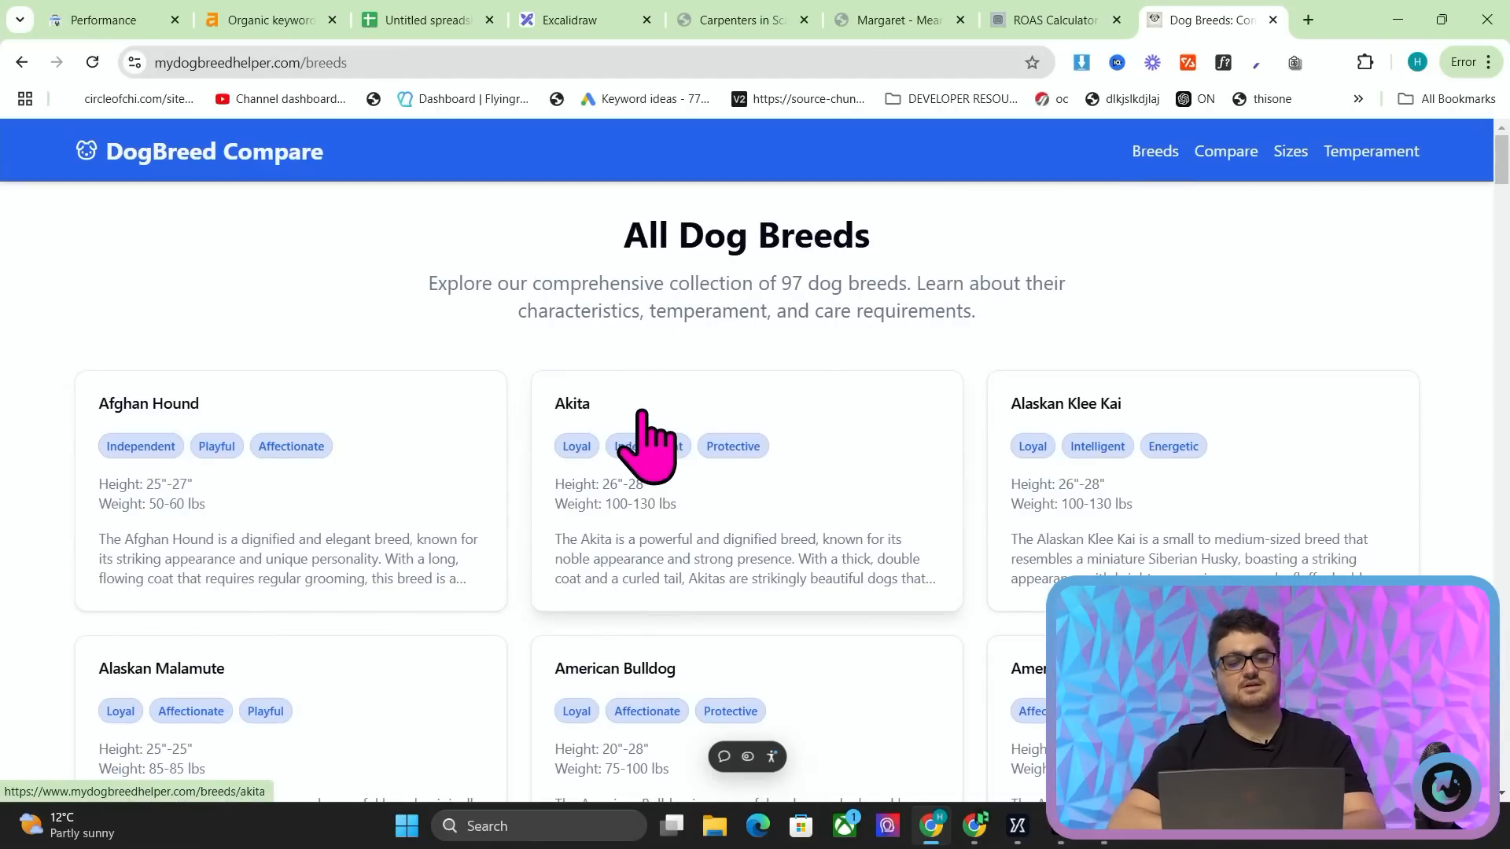
- View the American Bulldog breed page and return to the all-breeds list
click(613, 668)
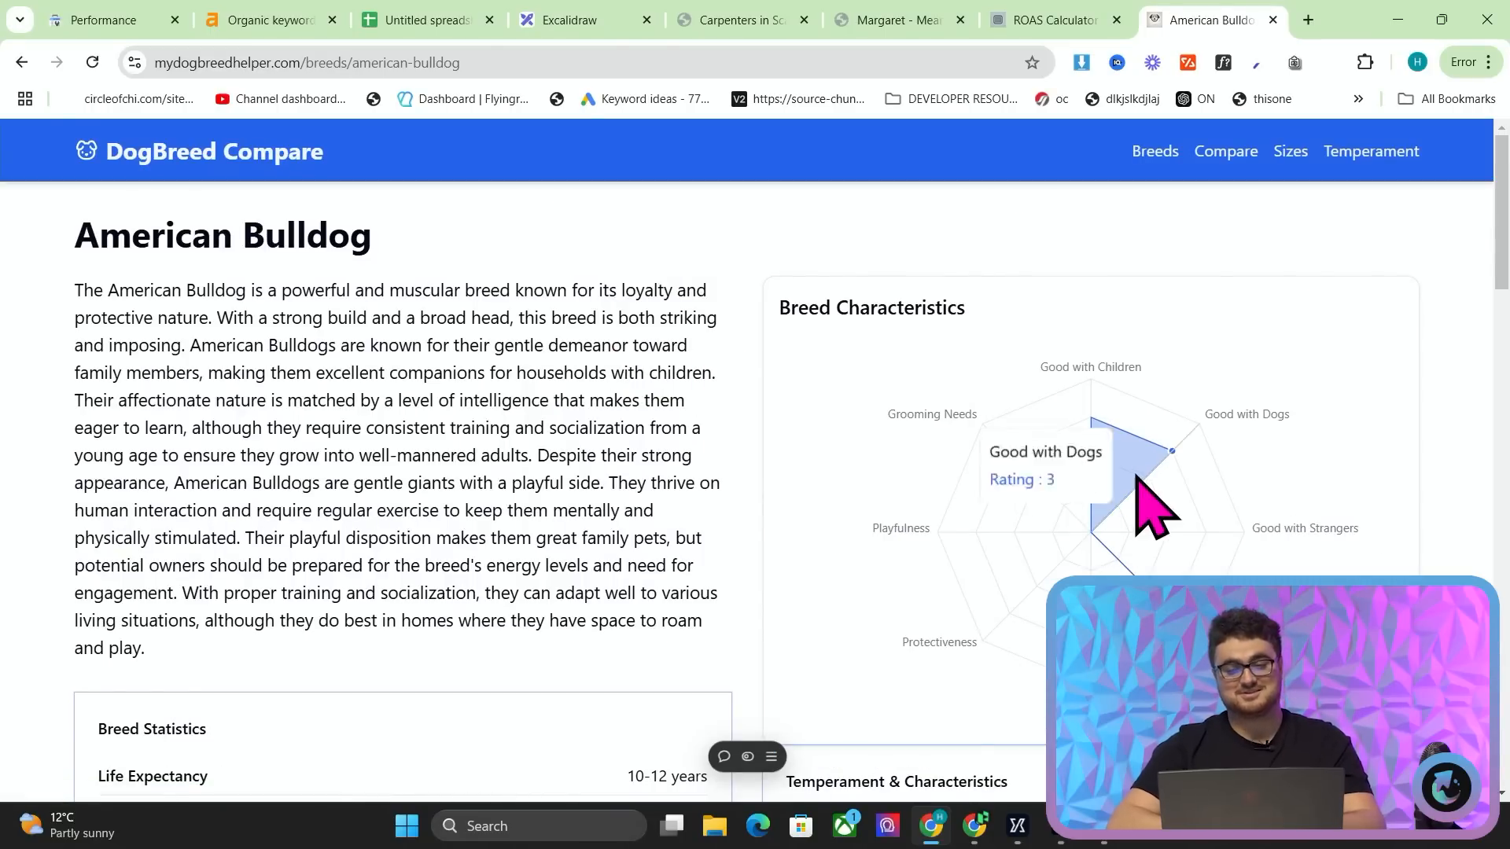
scroll(down, 3)
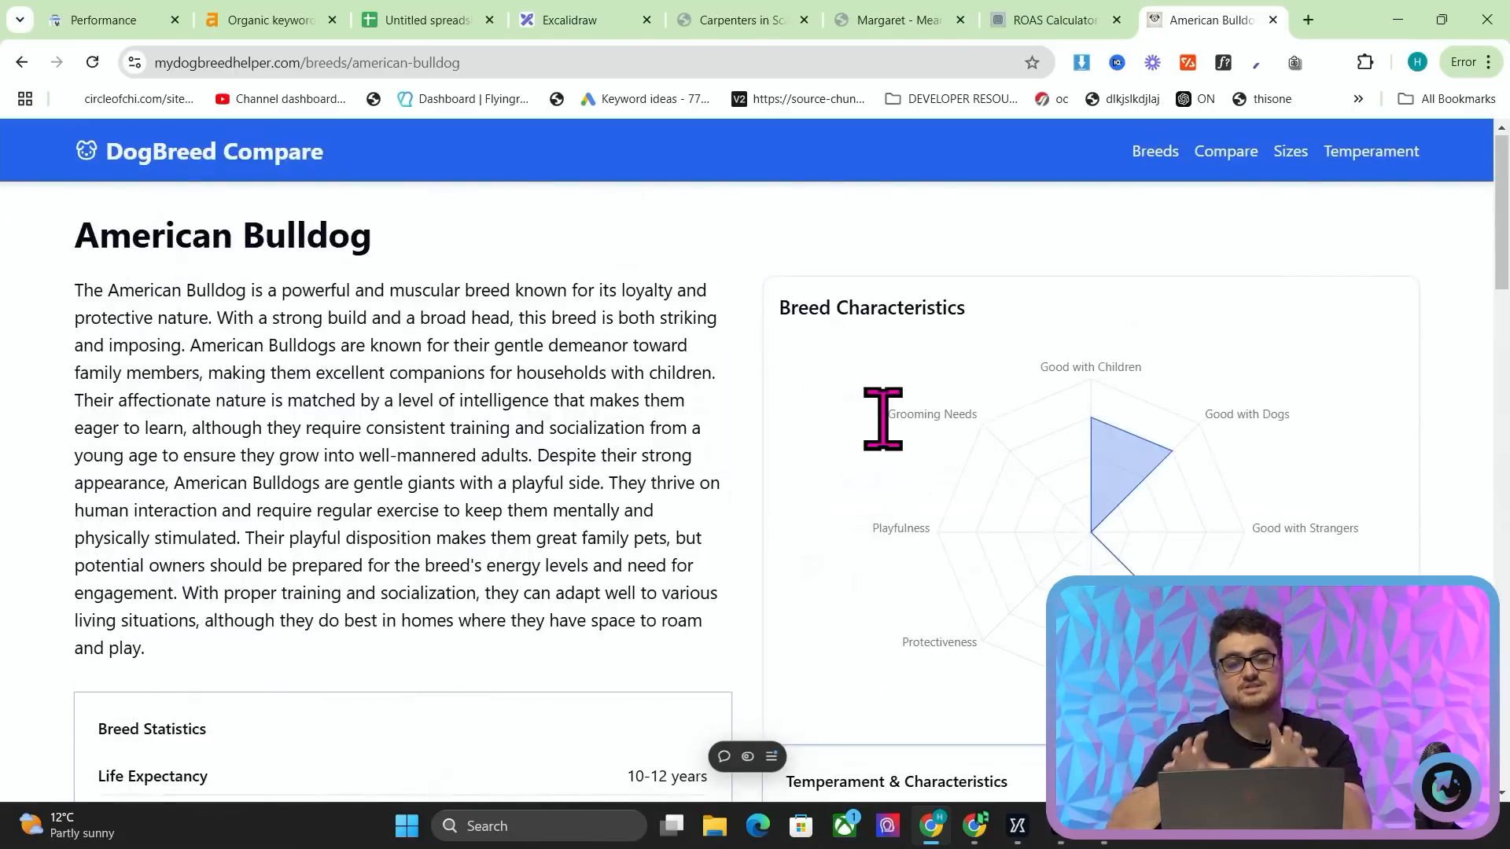
click(22, 61)
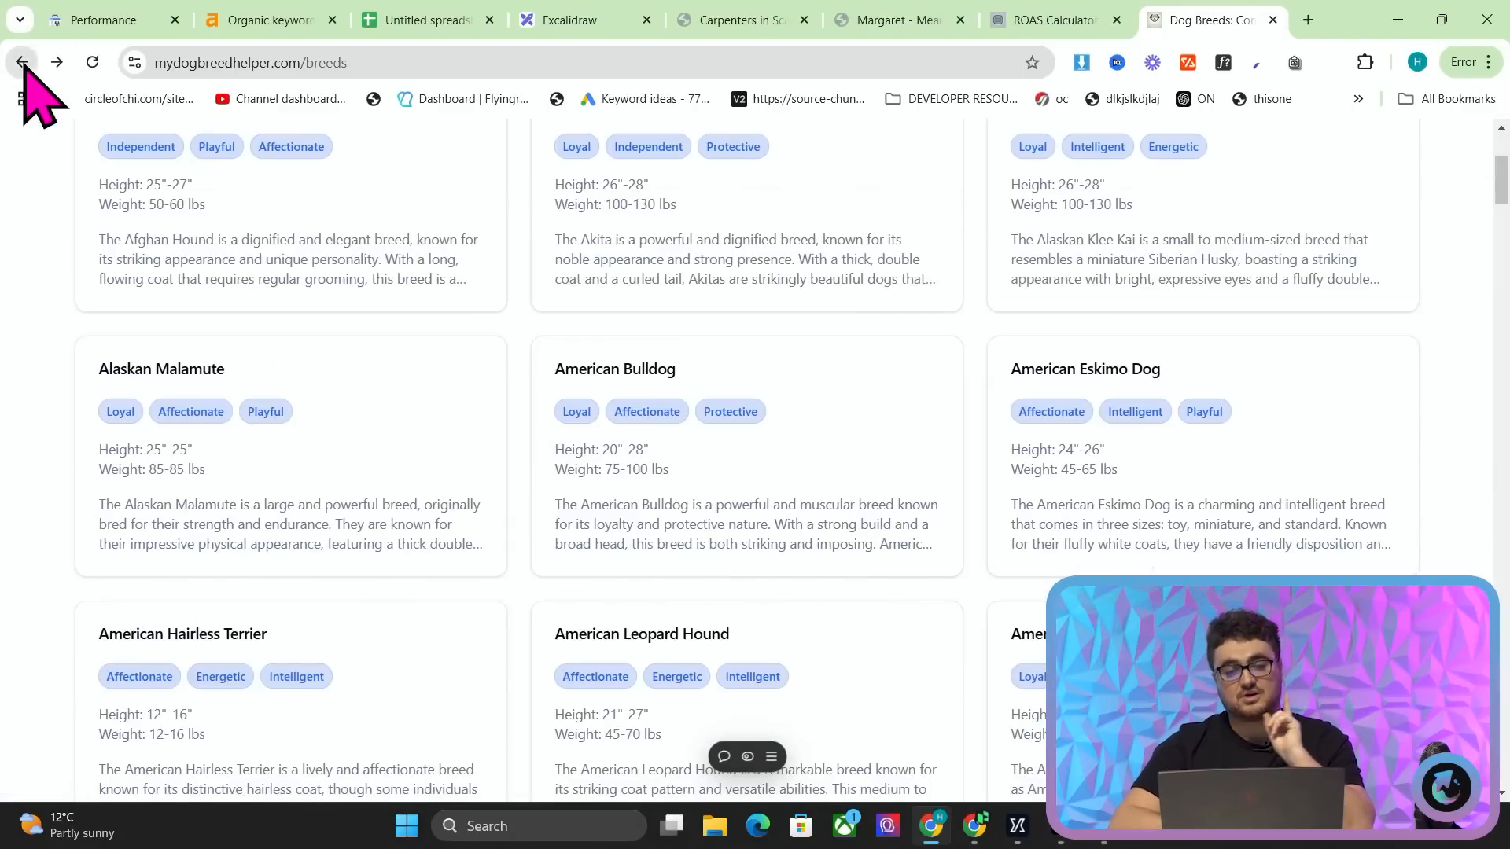
- Open the Alaskan Malamute page and scroll to its Breed Statistics and Characteristics
click(160, 369)
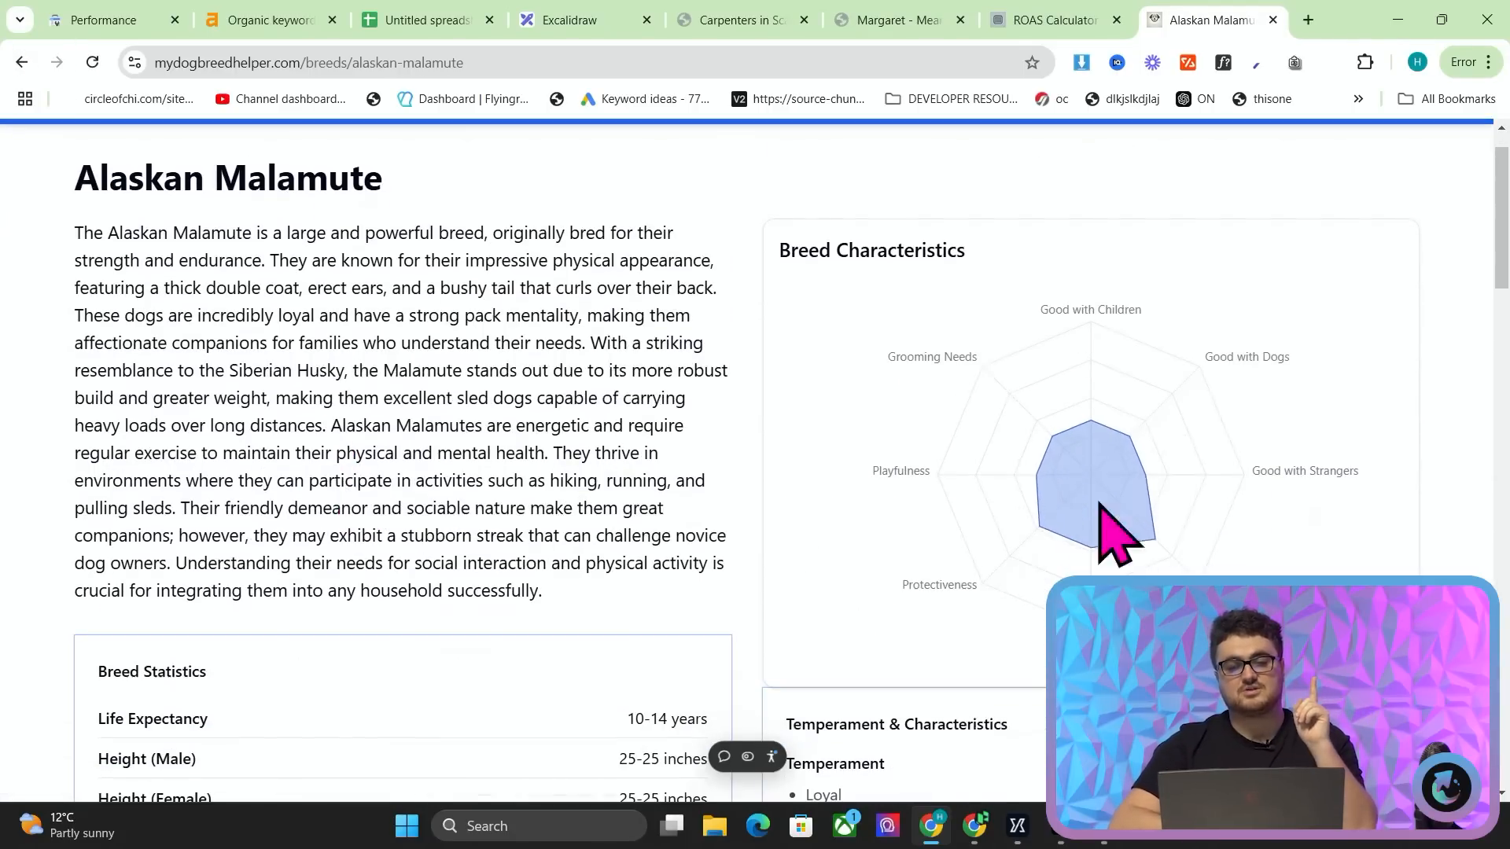
mouse_move(1050, 434)
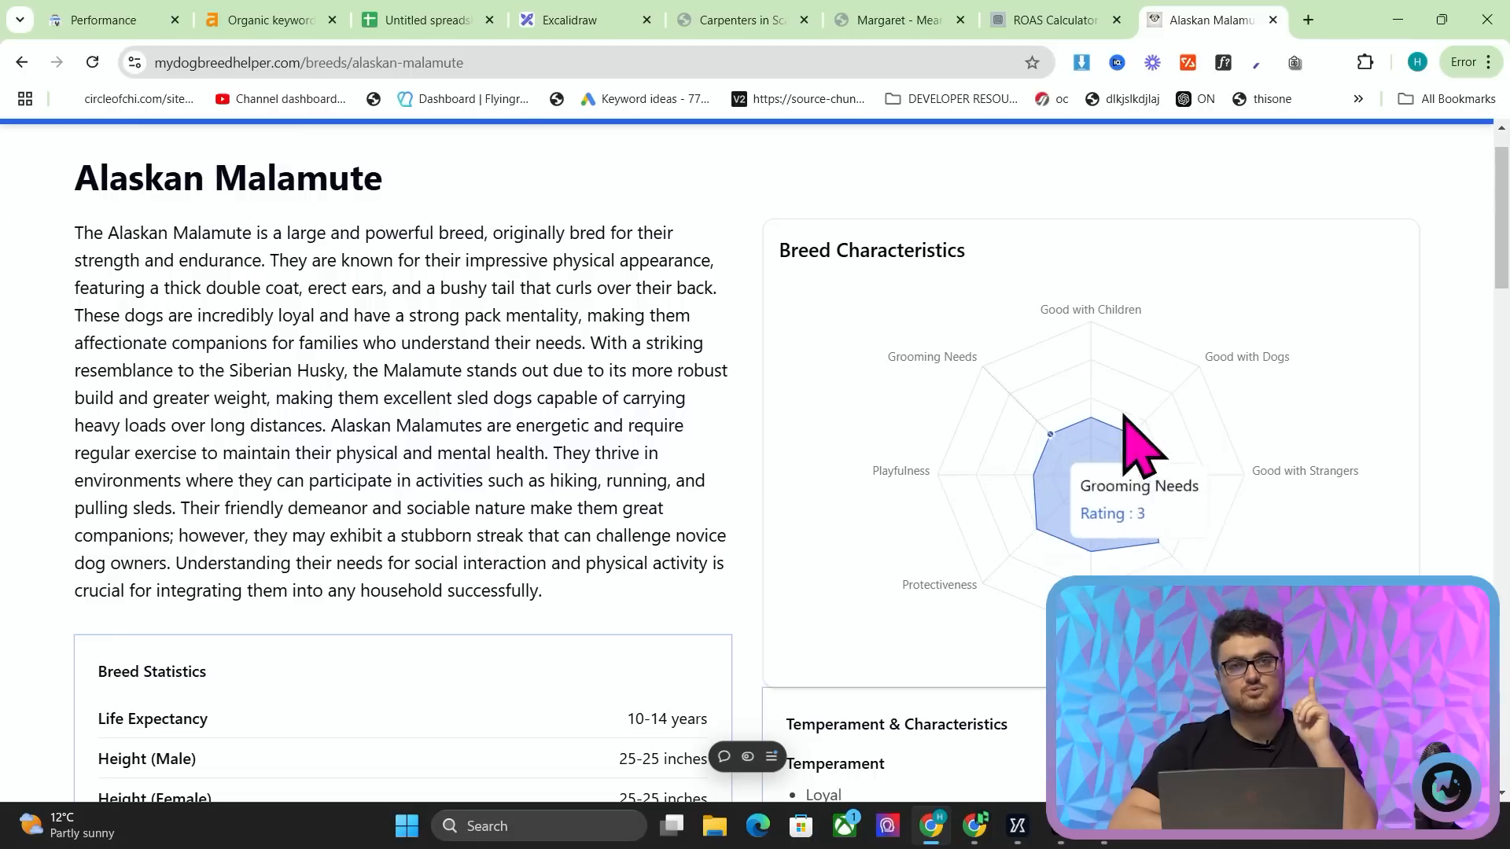
scroll(down, 3)
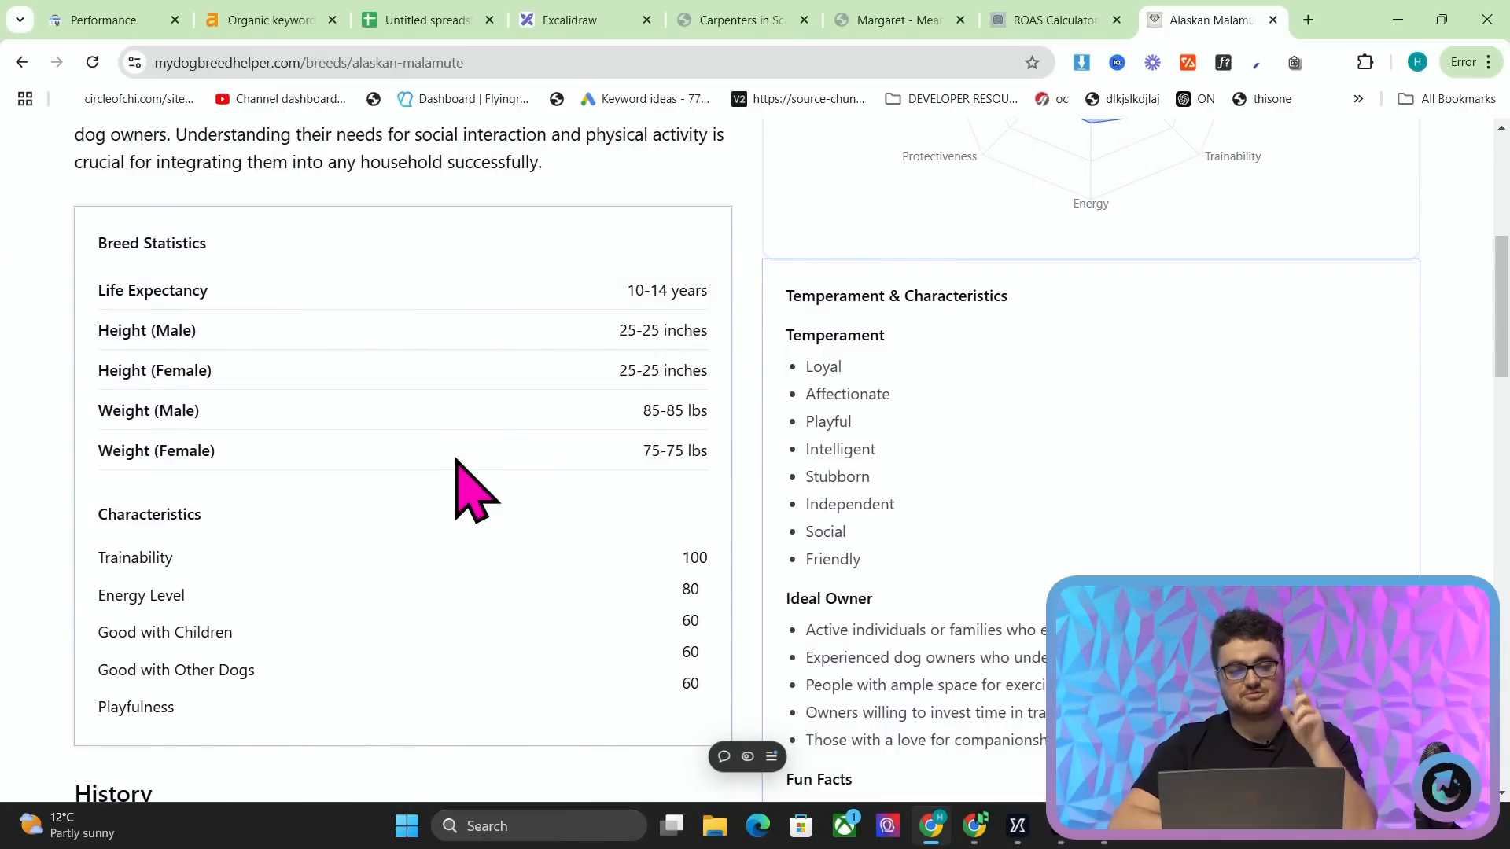
scroll(down, 3)
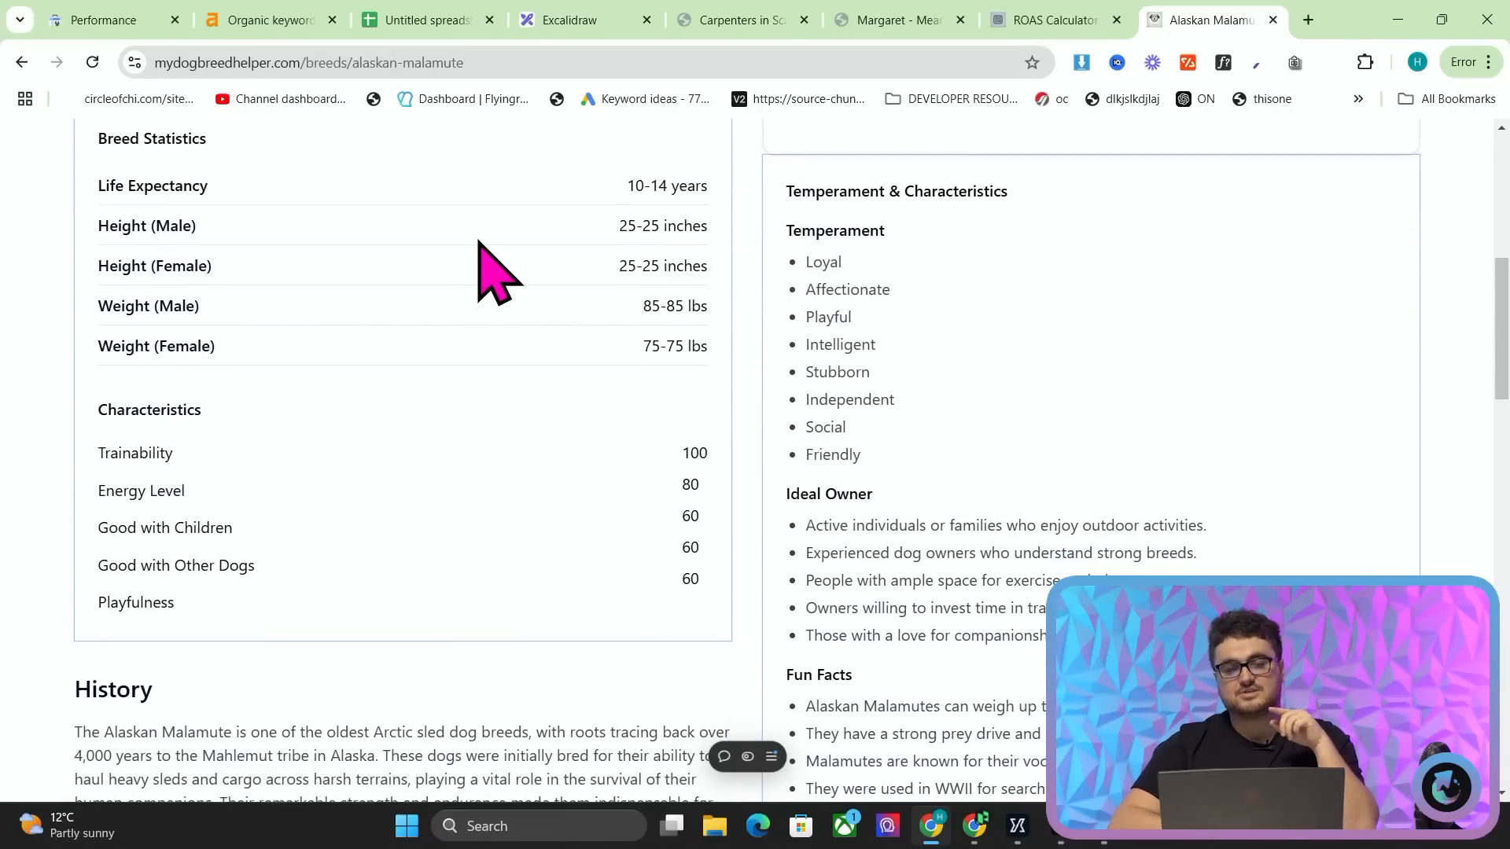
scroll(down, 3)
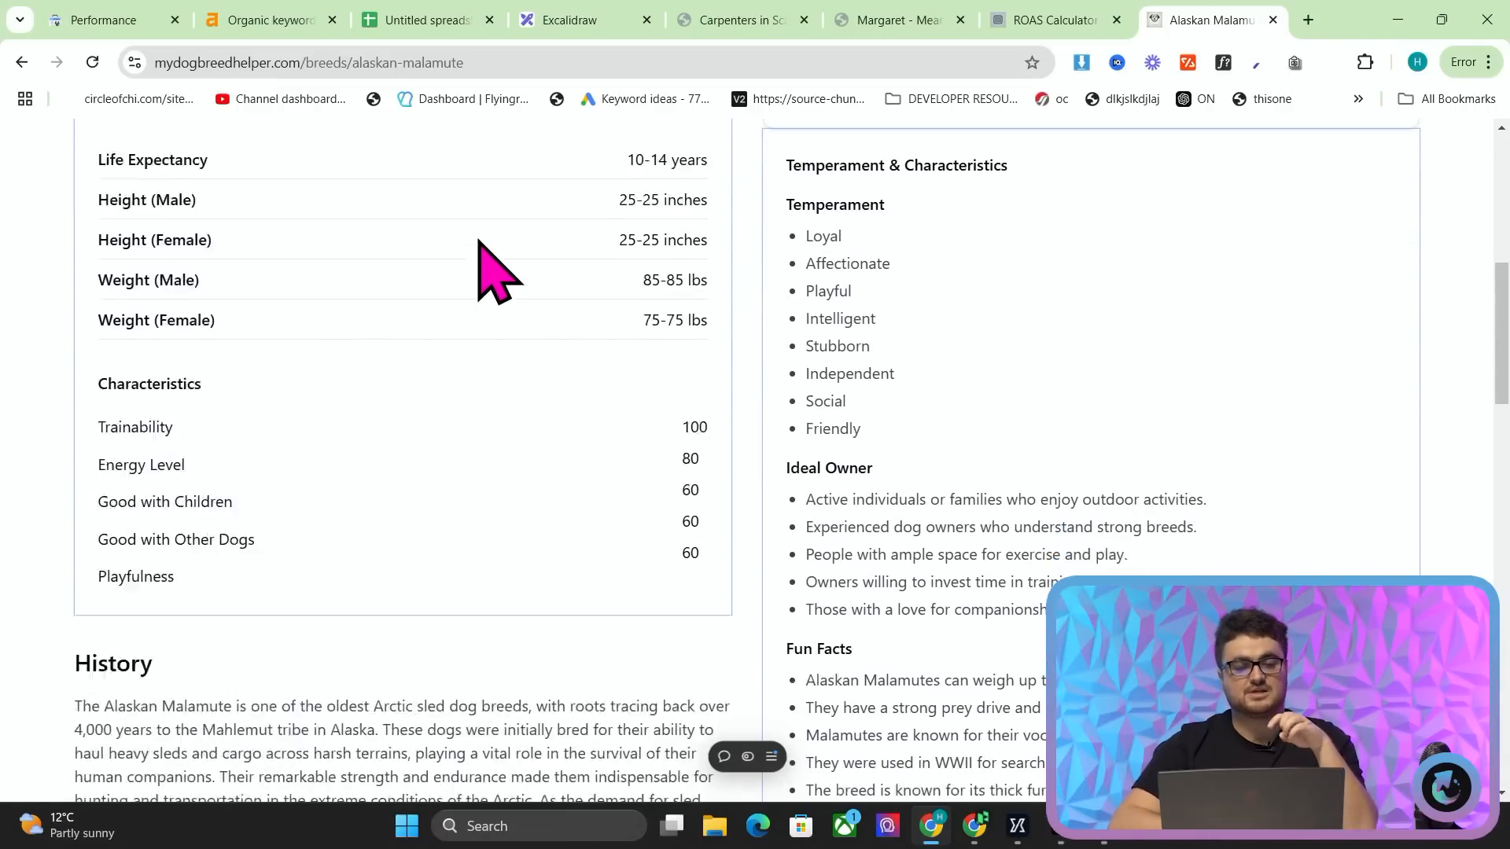
- Return to the Alaskan Malamute tab and scroll further down its page
click(1307, 19)
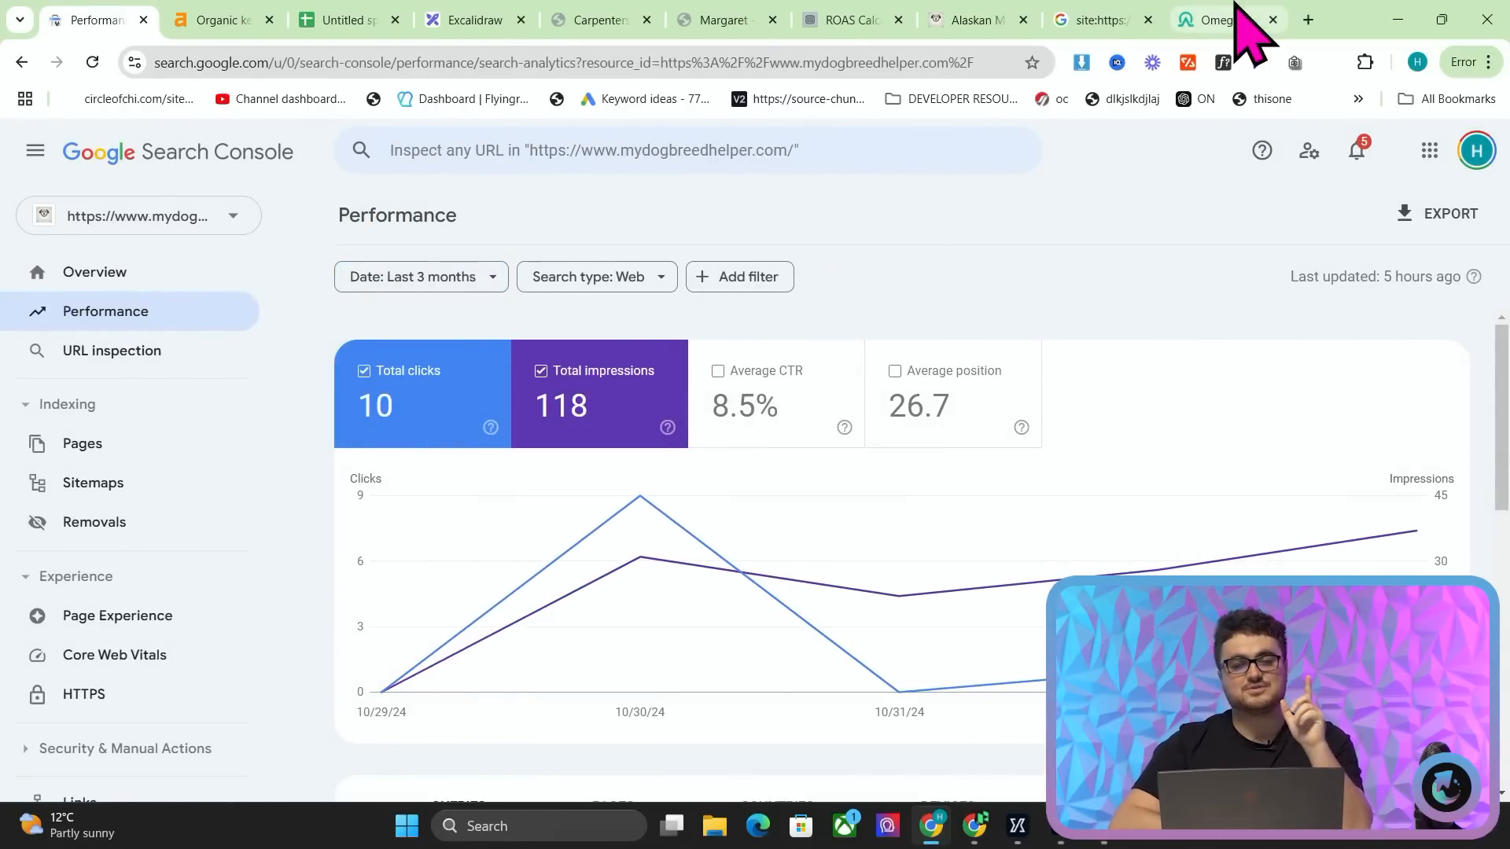
click(973, 19)
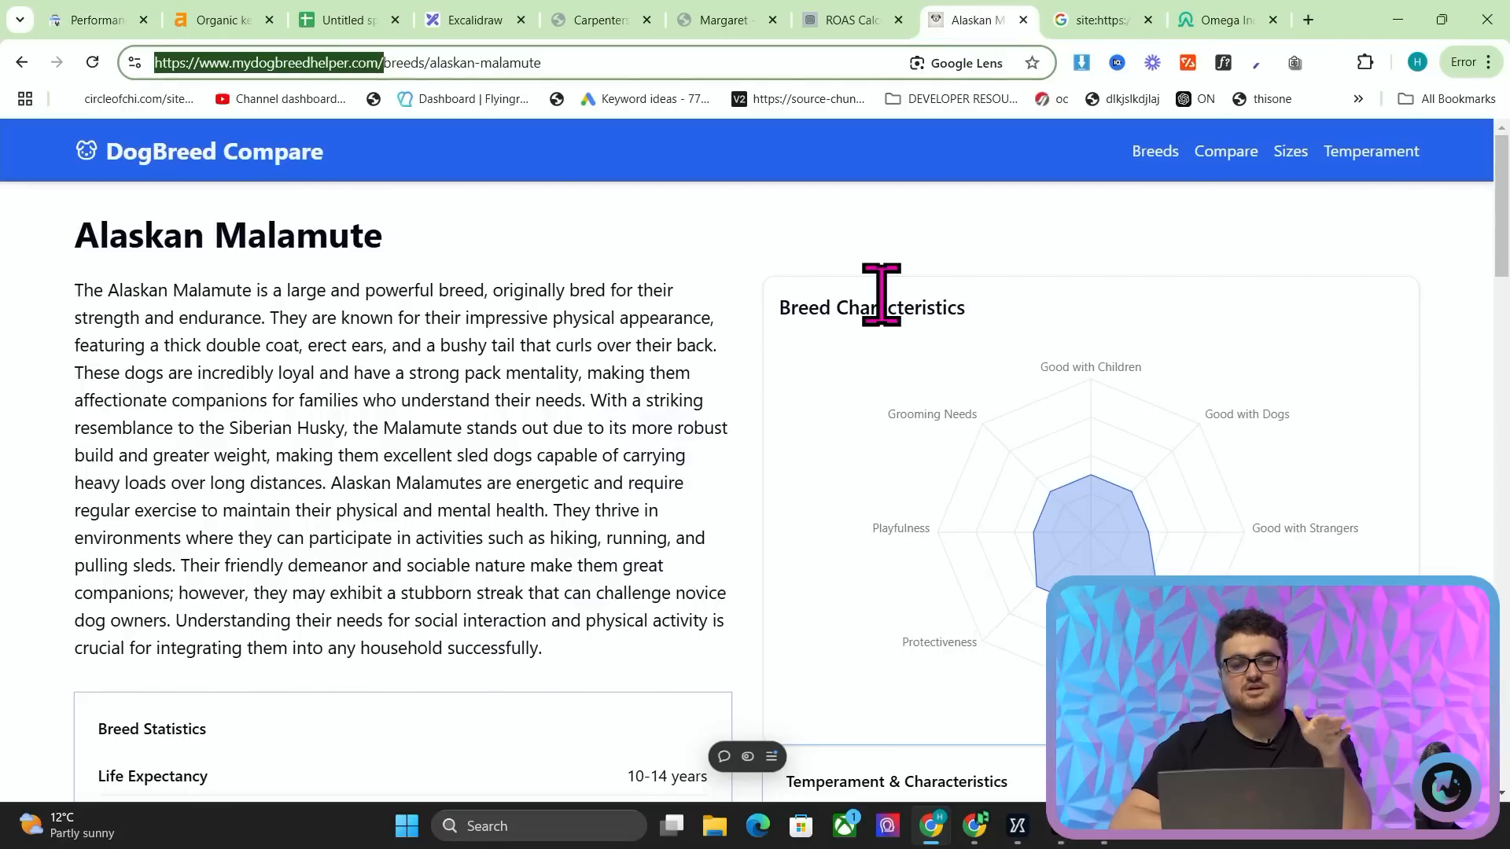
mouse_move(1209, 270)
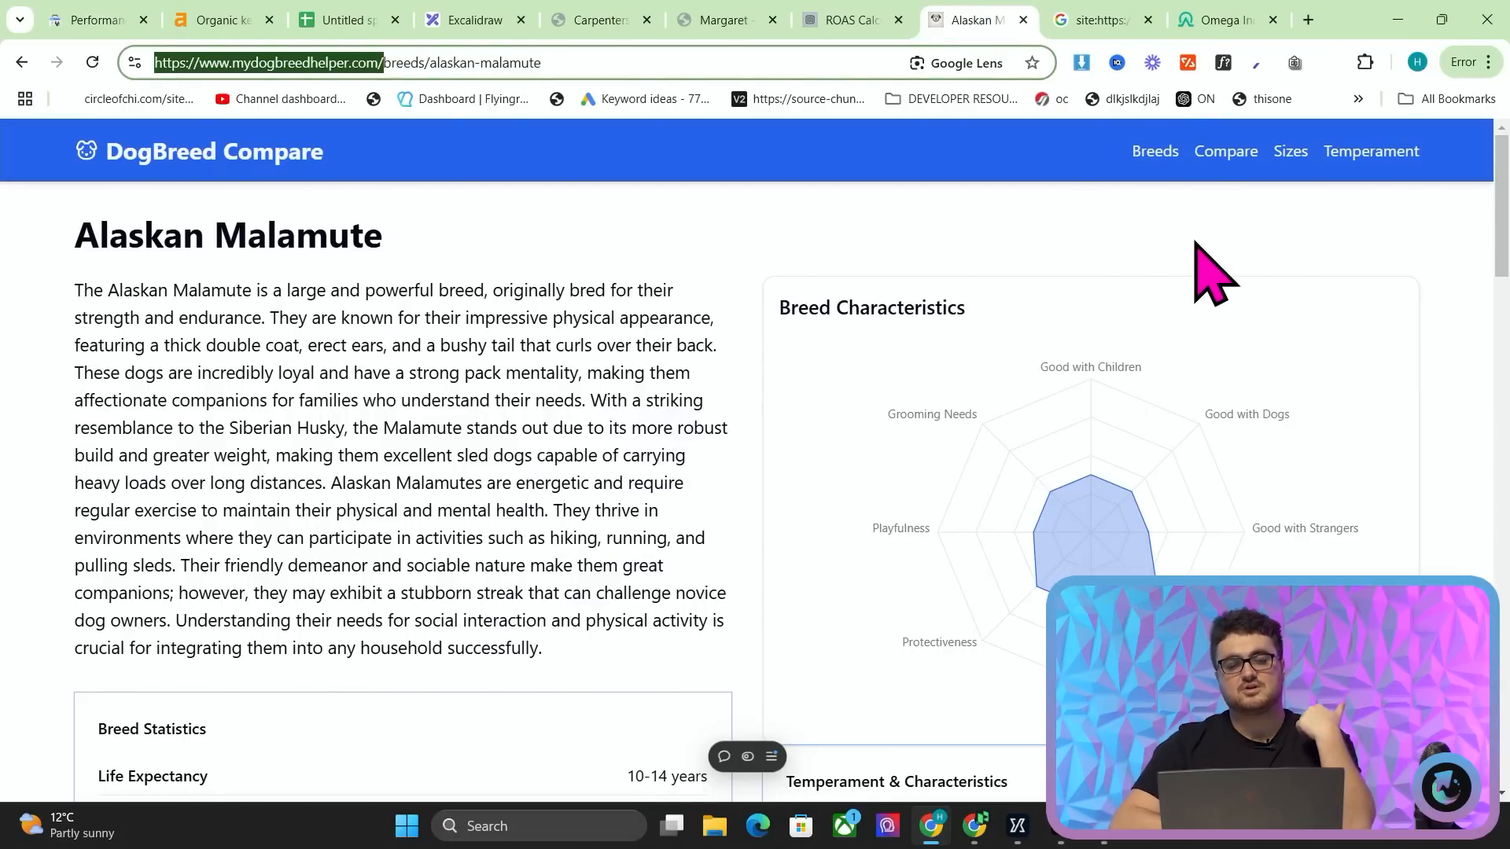
scroll(down, 3)
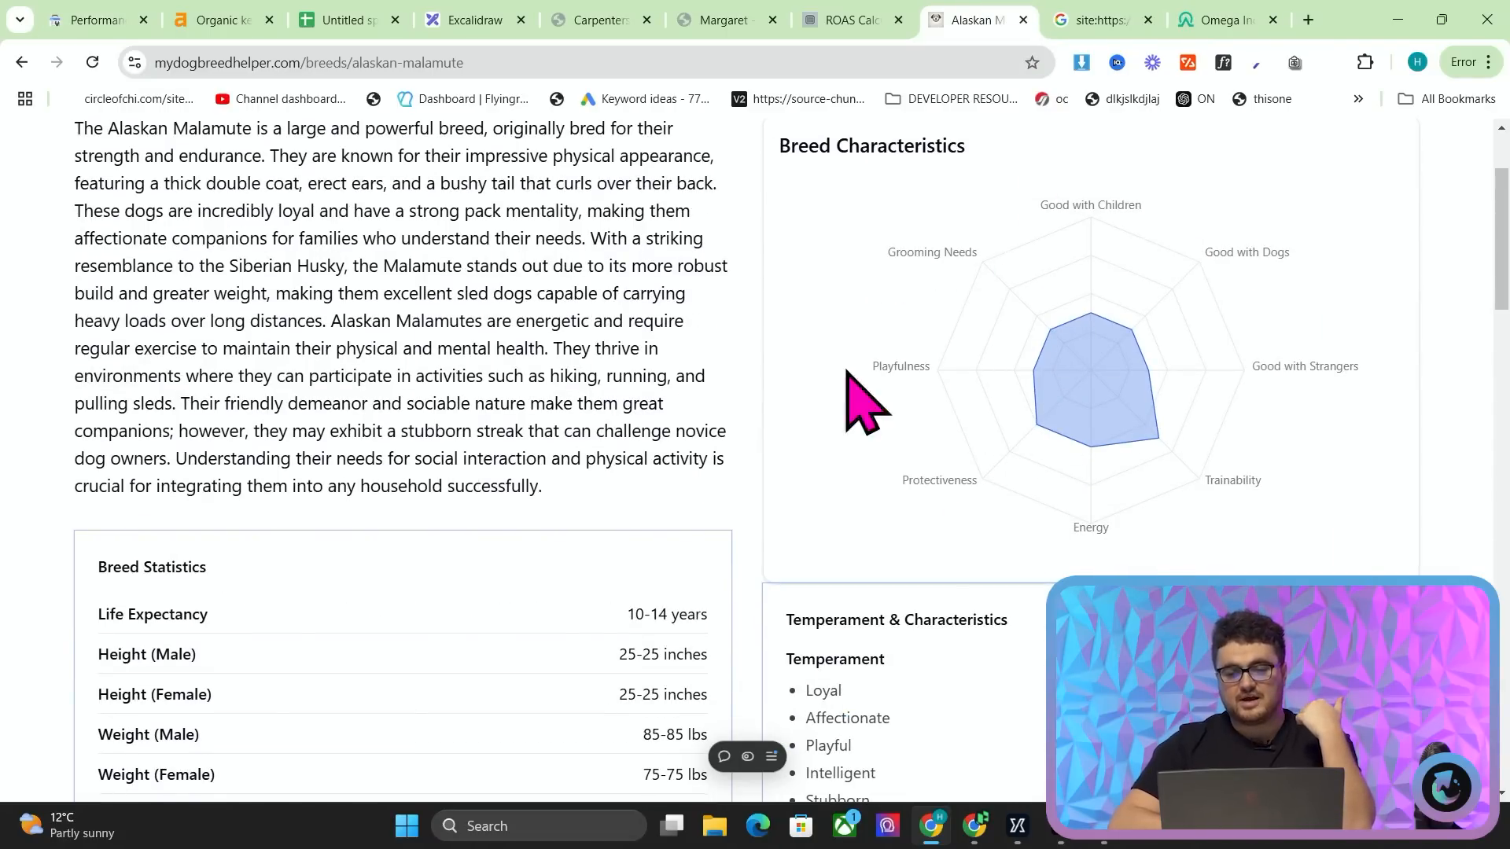
scroll(down, 3)
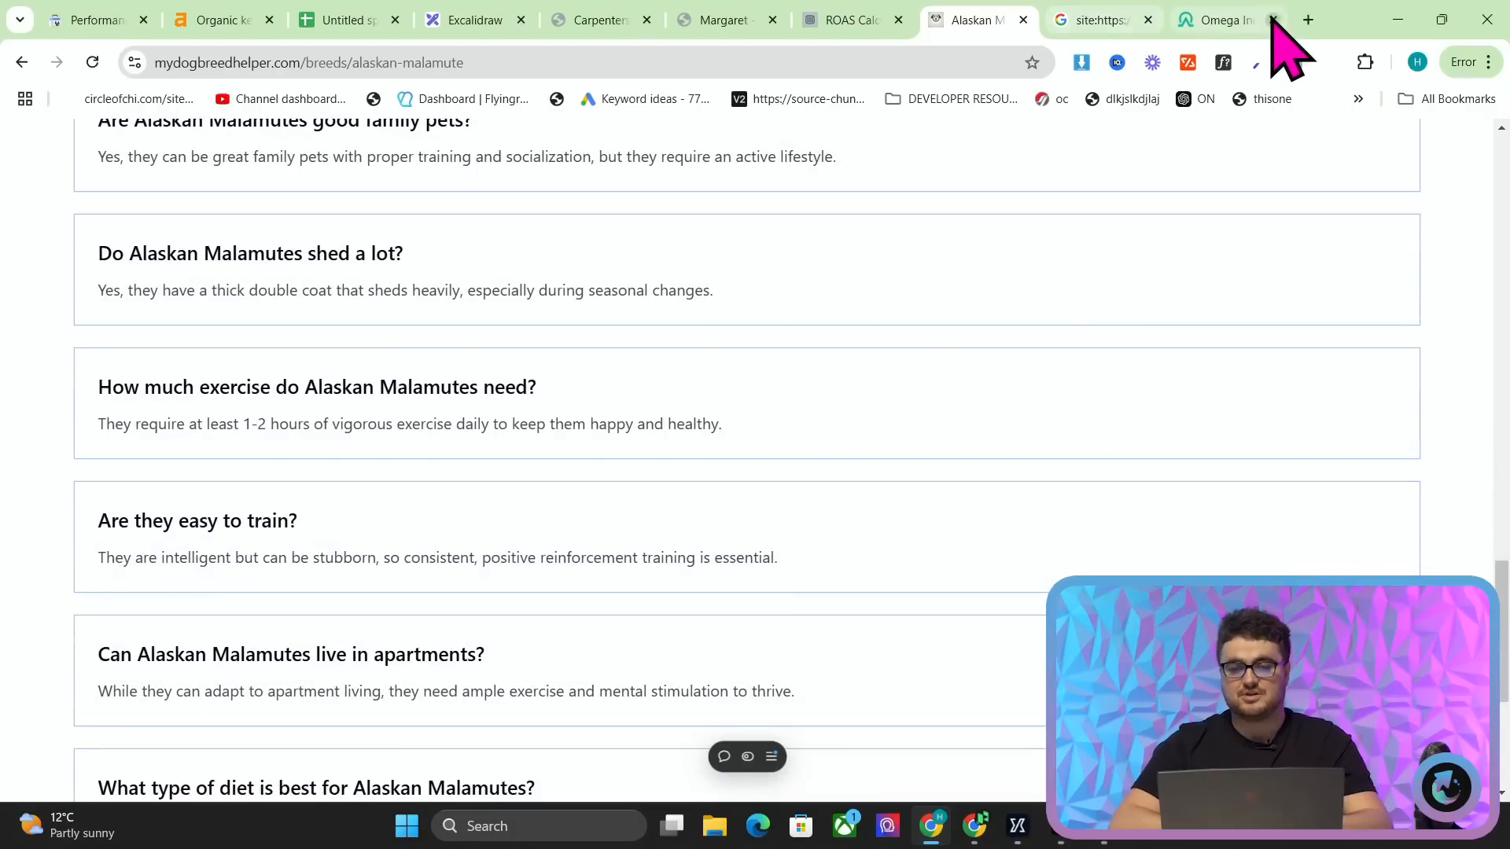
- Review the Margaret page's popularity on whatdoesmybabynamemean.com in a new tab, then return
click(1308, 19)
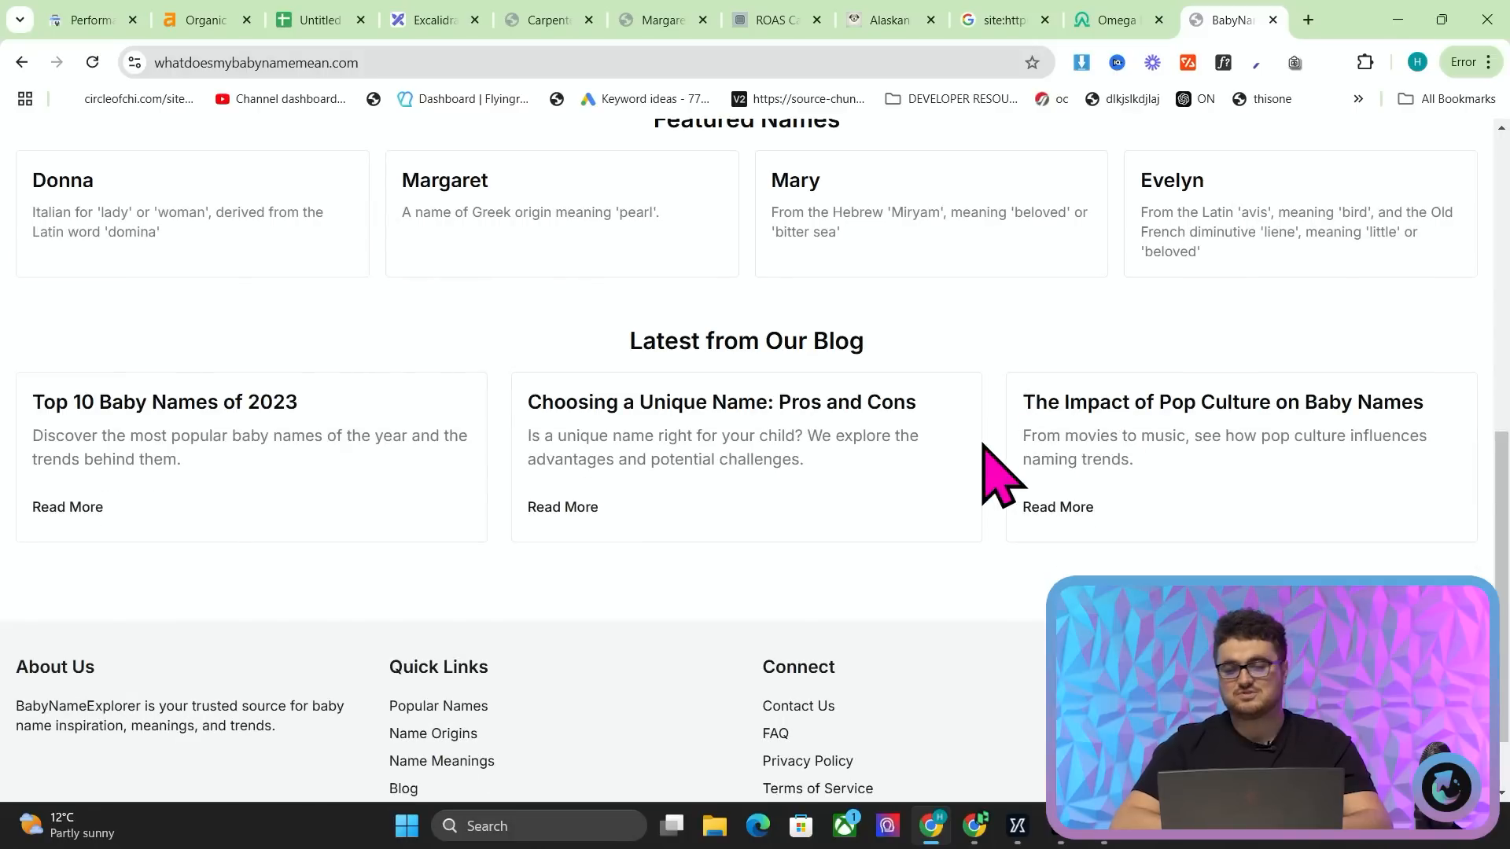
click(443, 202)
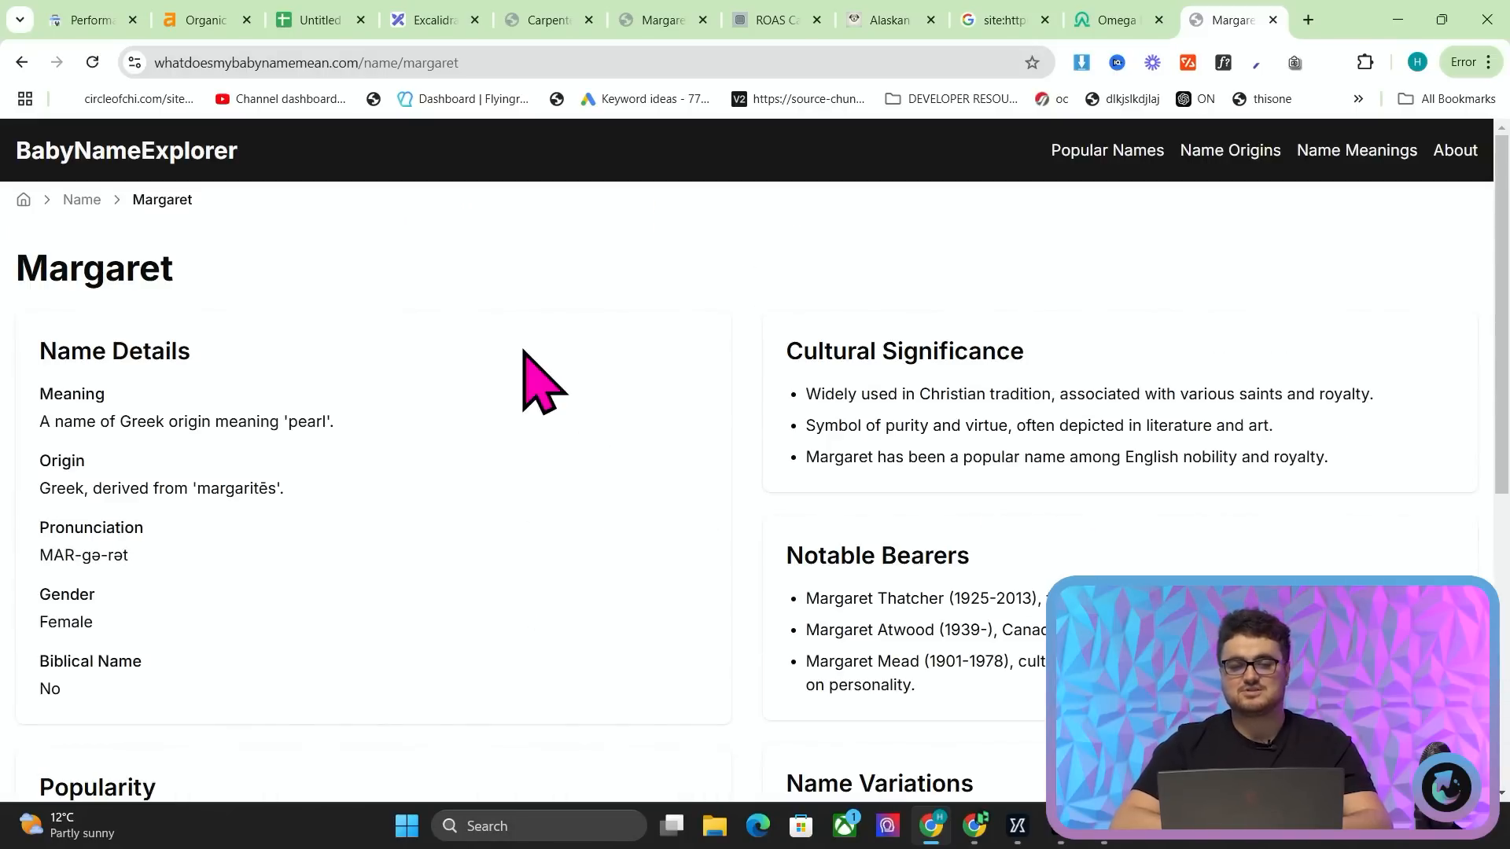
scroll(down, 3)
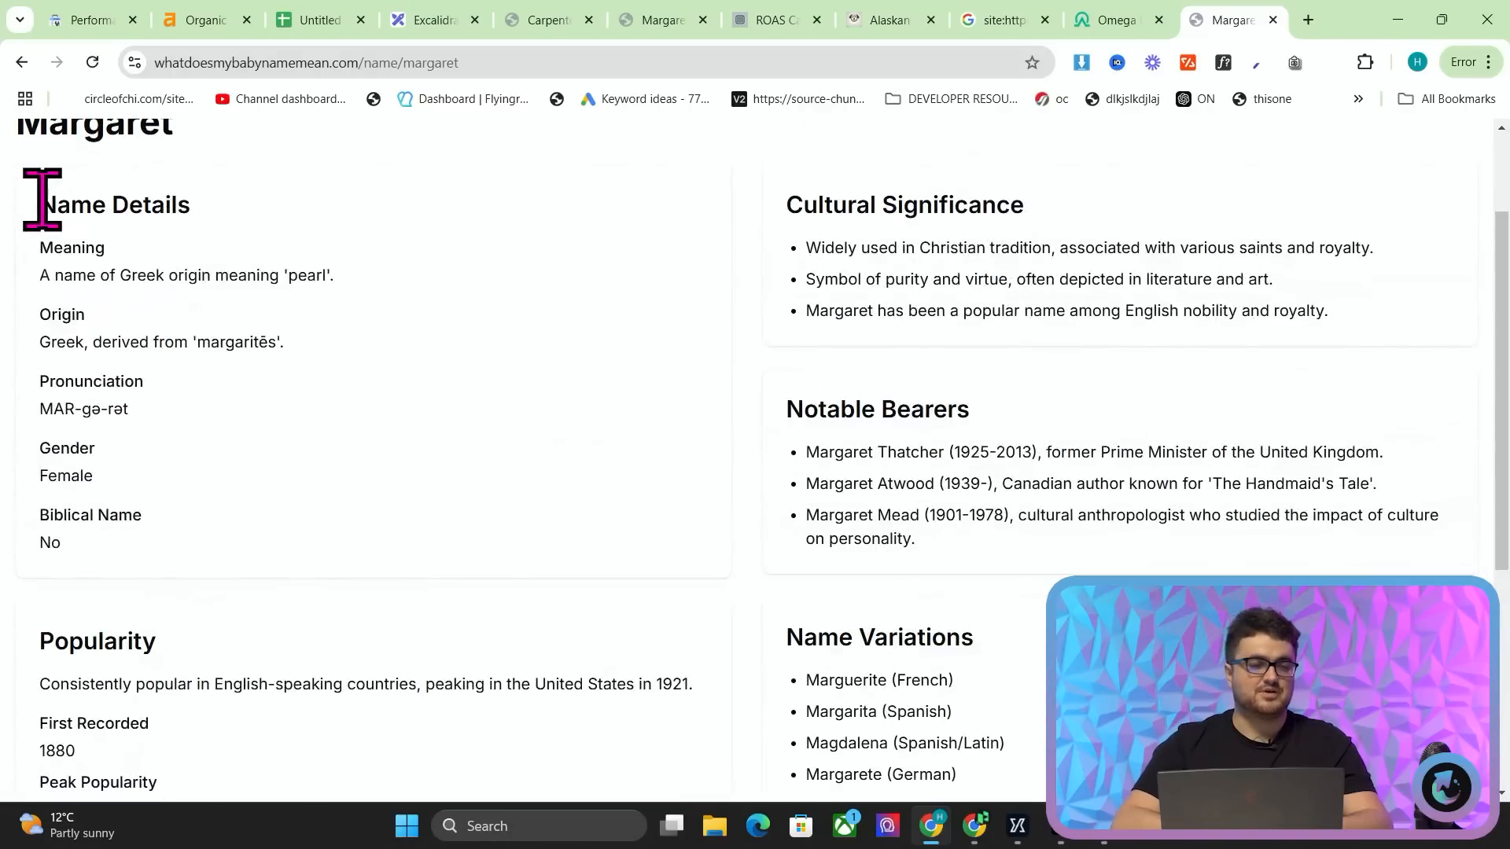
scroll(down, 3)
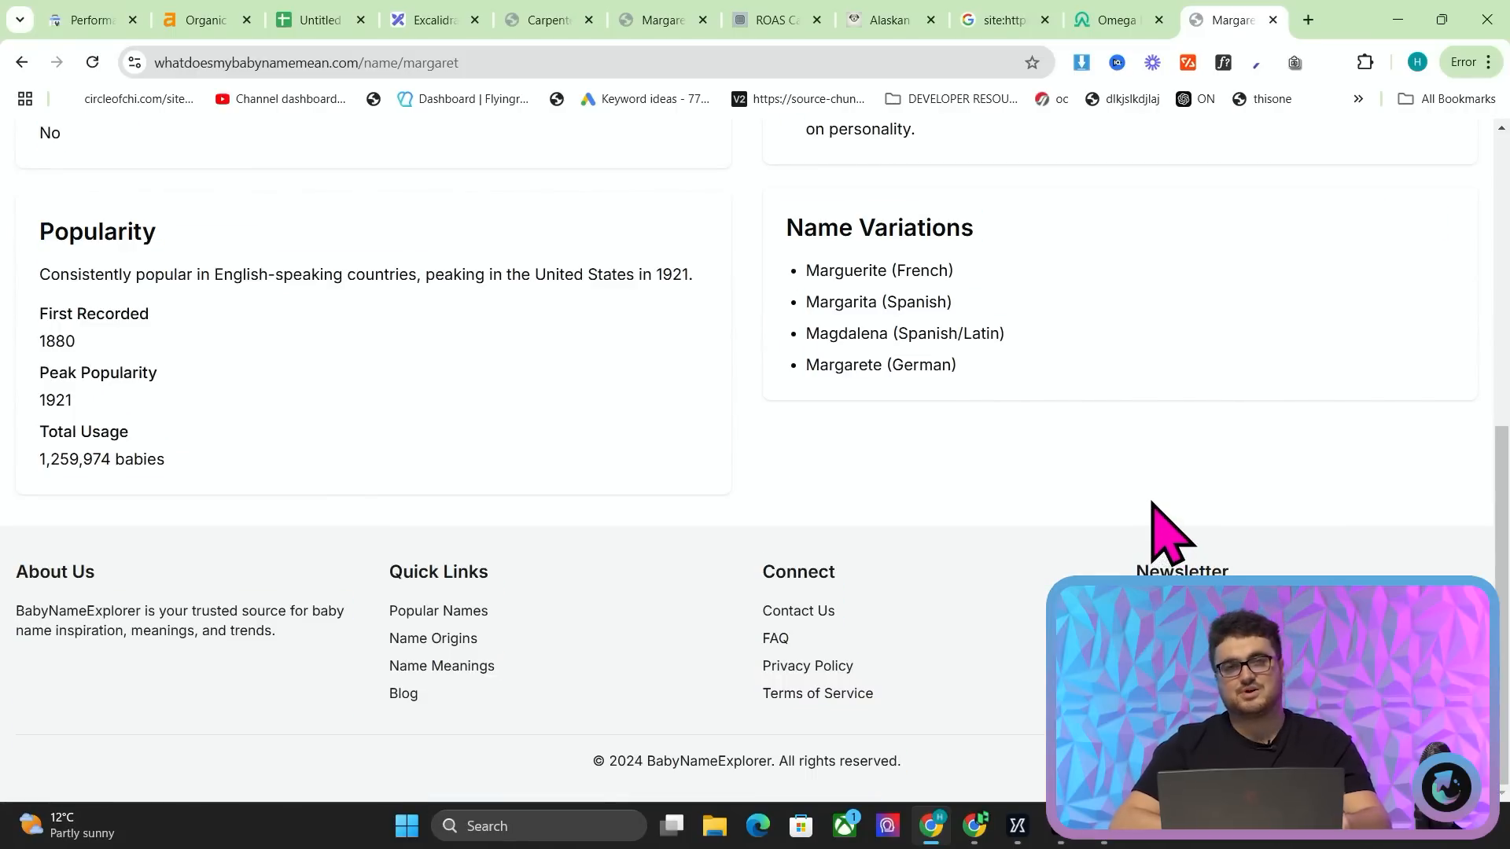
click(886, 19)
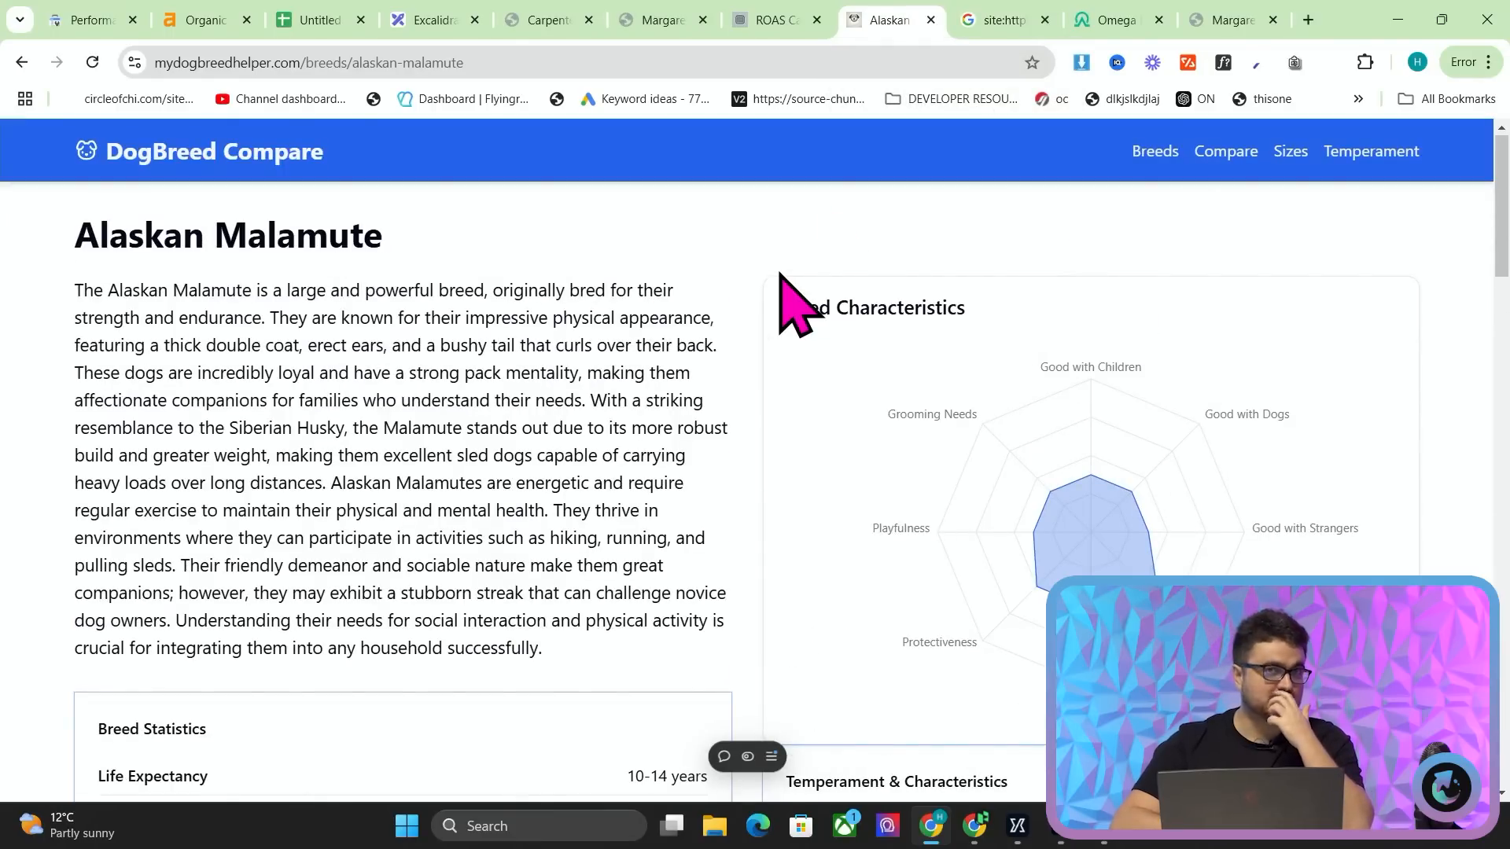
mouse_move(712, 288)
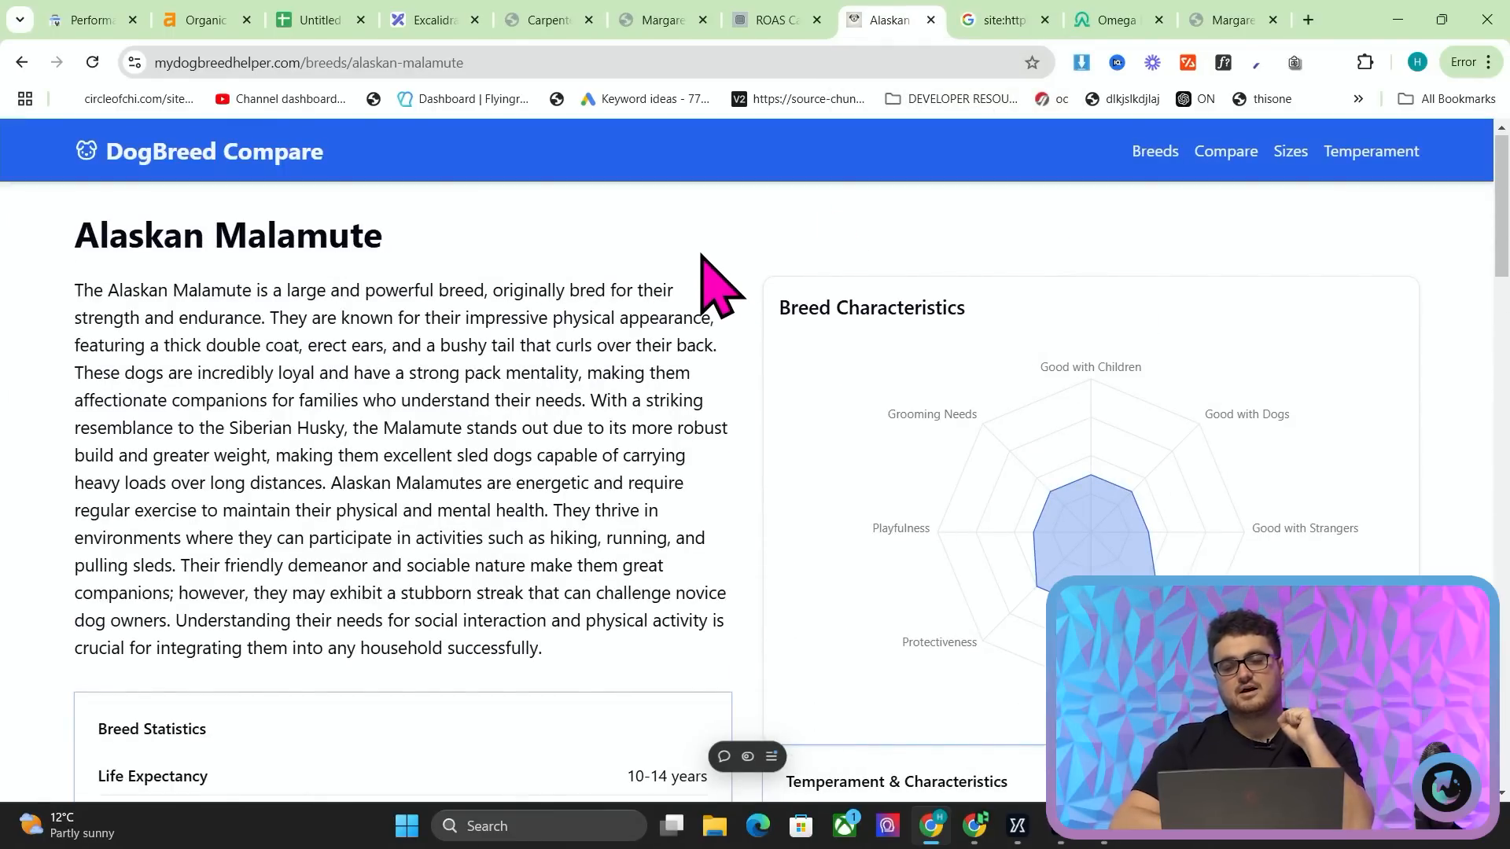
- Re-read the Malamute History section, then view Ahrefs' organic keywords for mydogbreedhelper.com
scroll(down, 3)
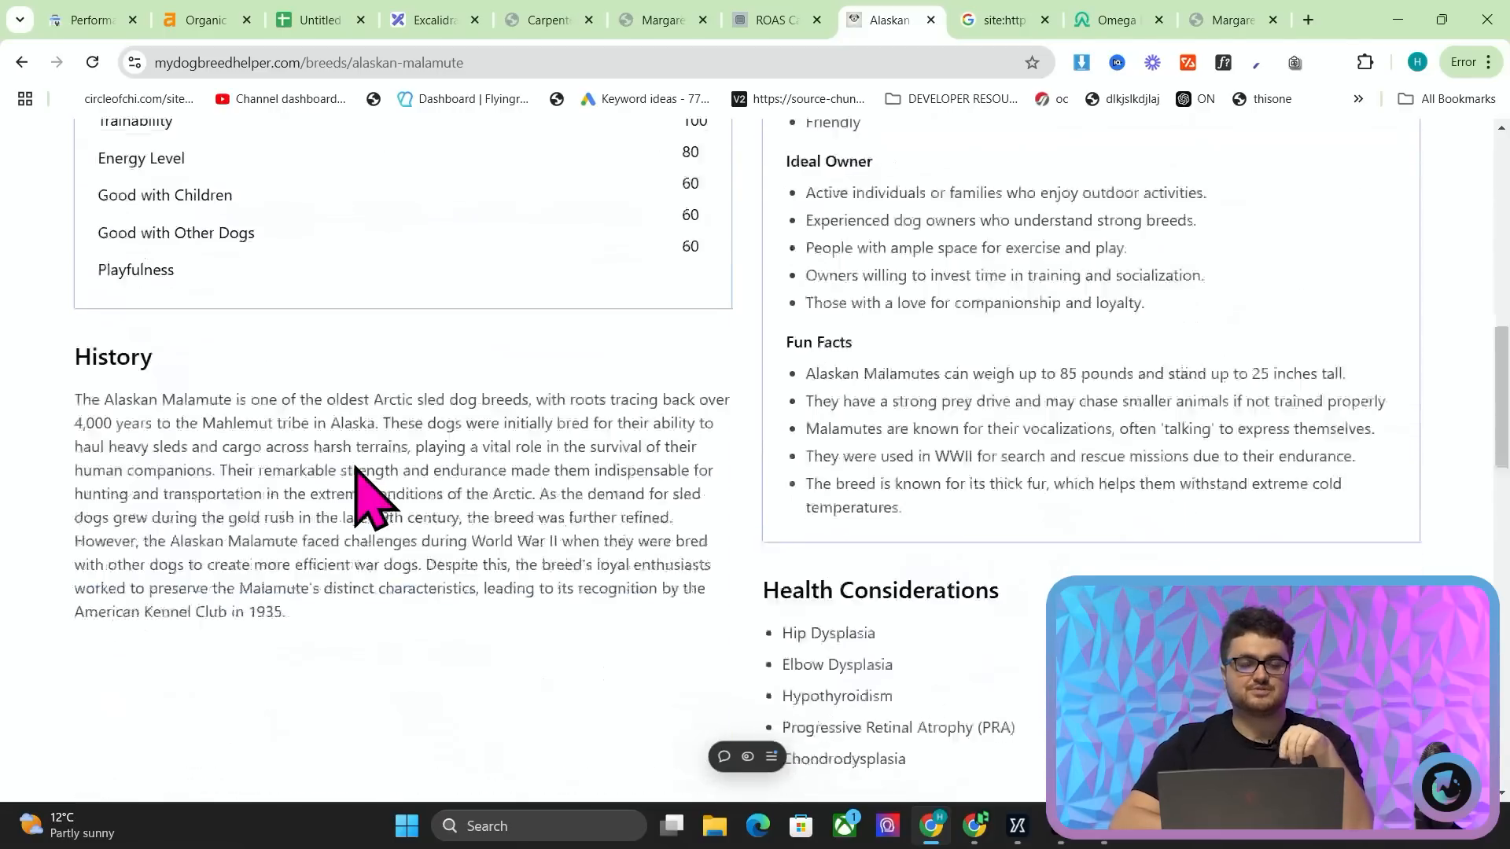
scroll(down, 3)
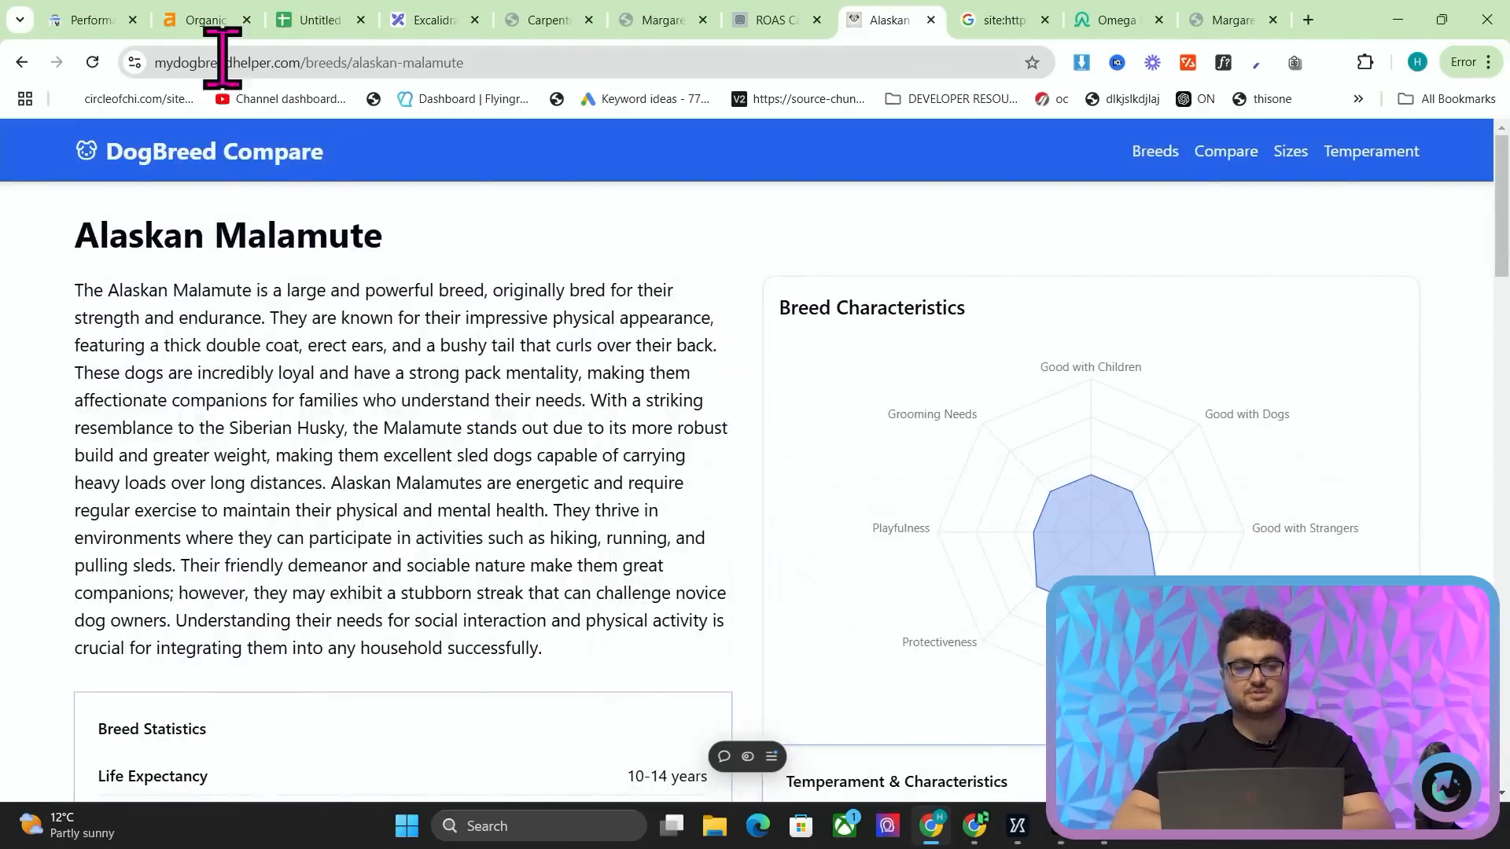
click(202, 19)
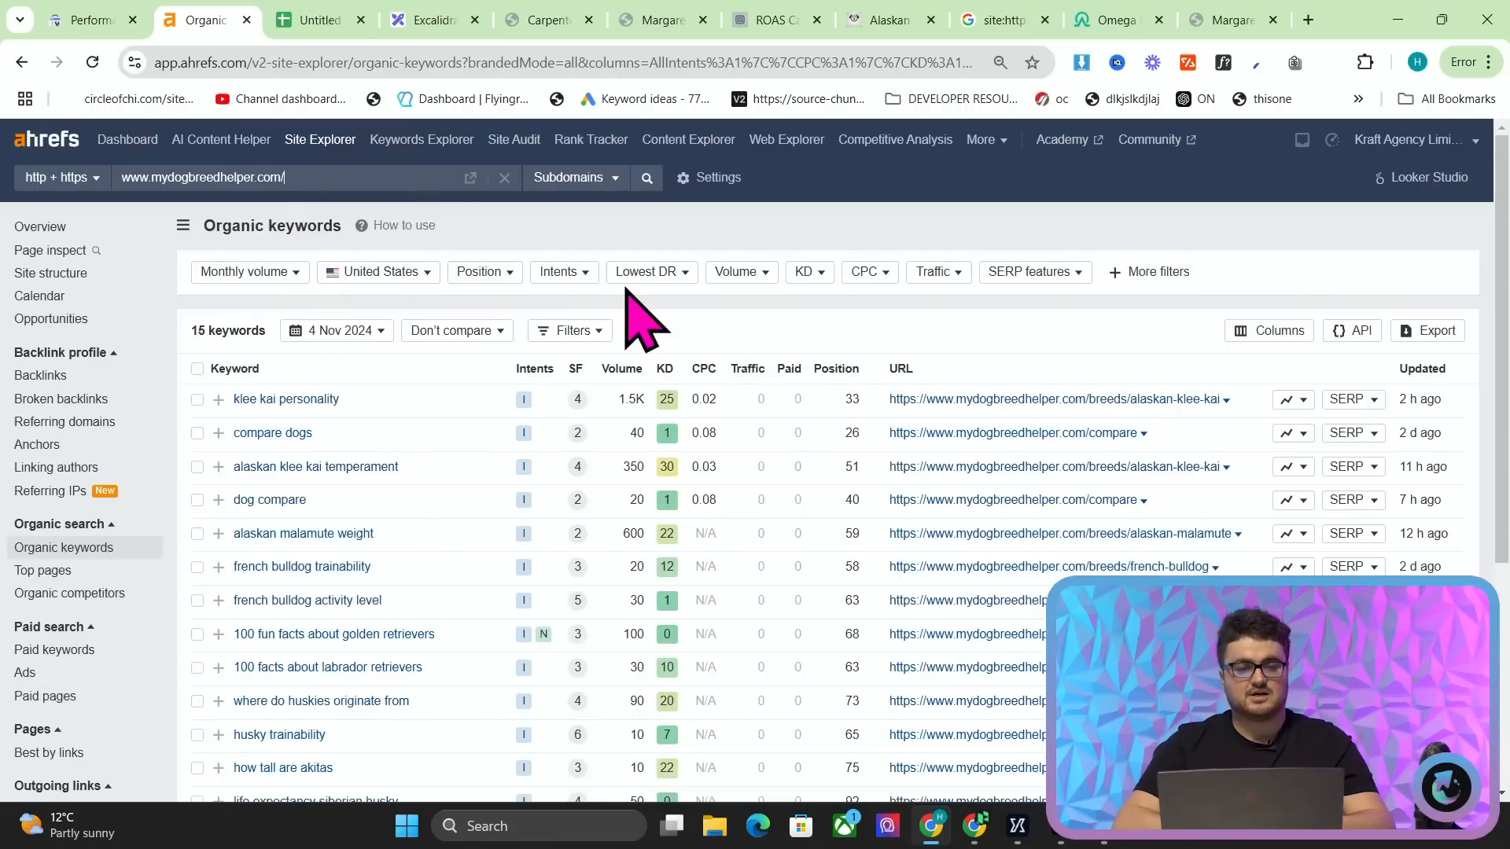
mouse_move(672, 313)
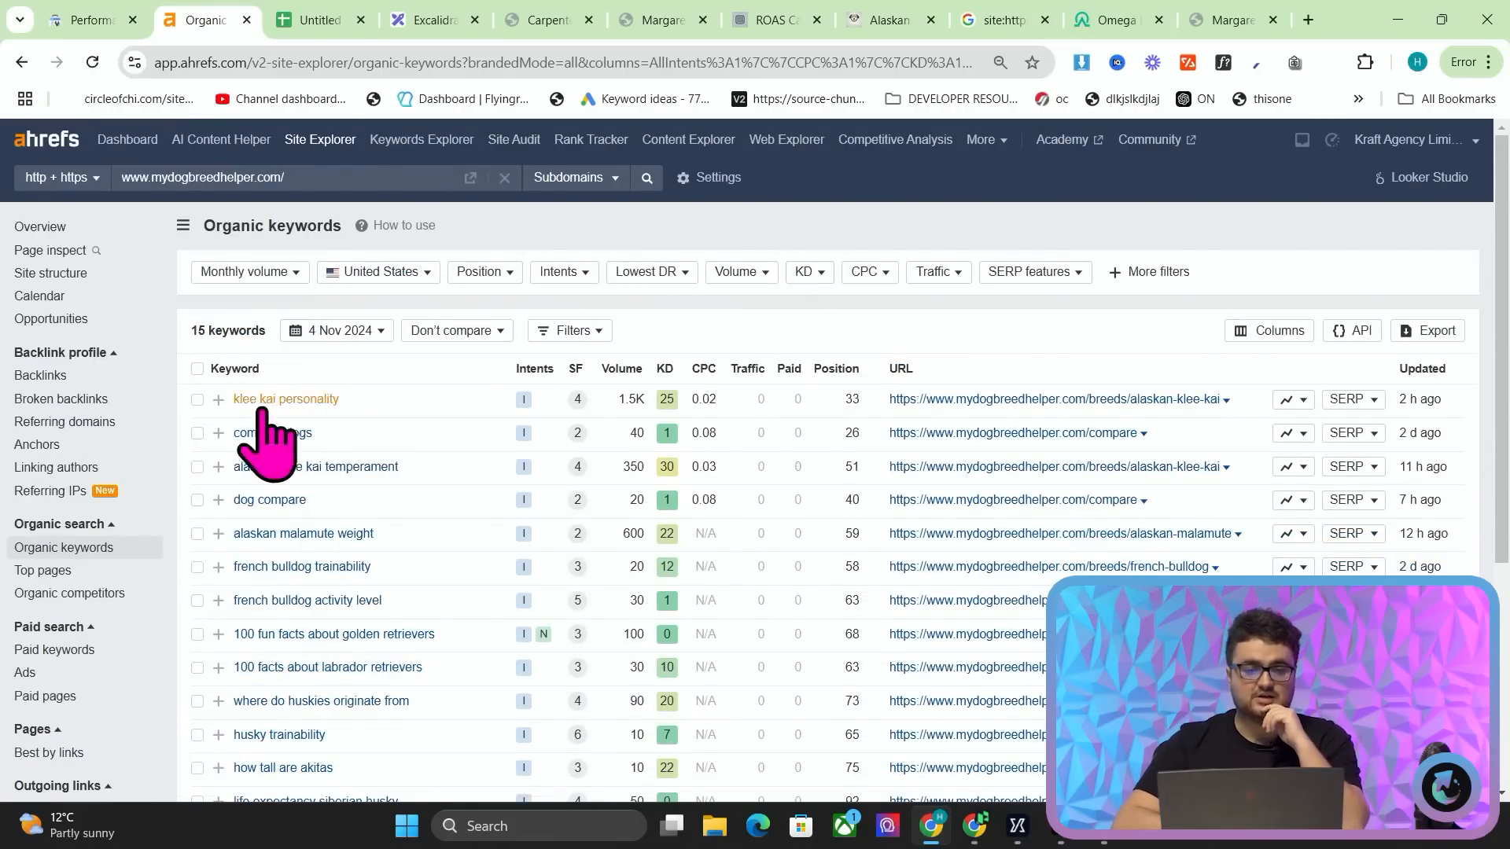
mouse_move(621, 429)
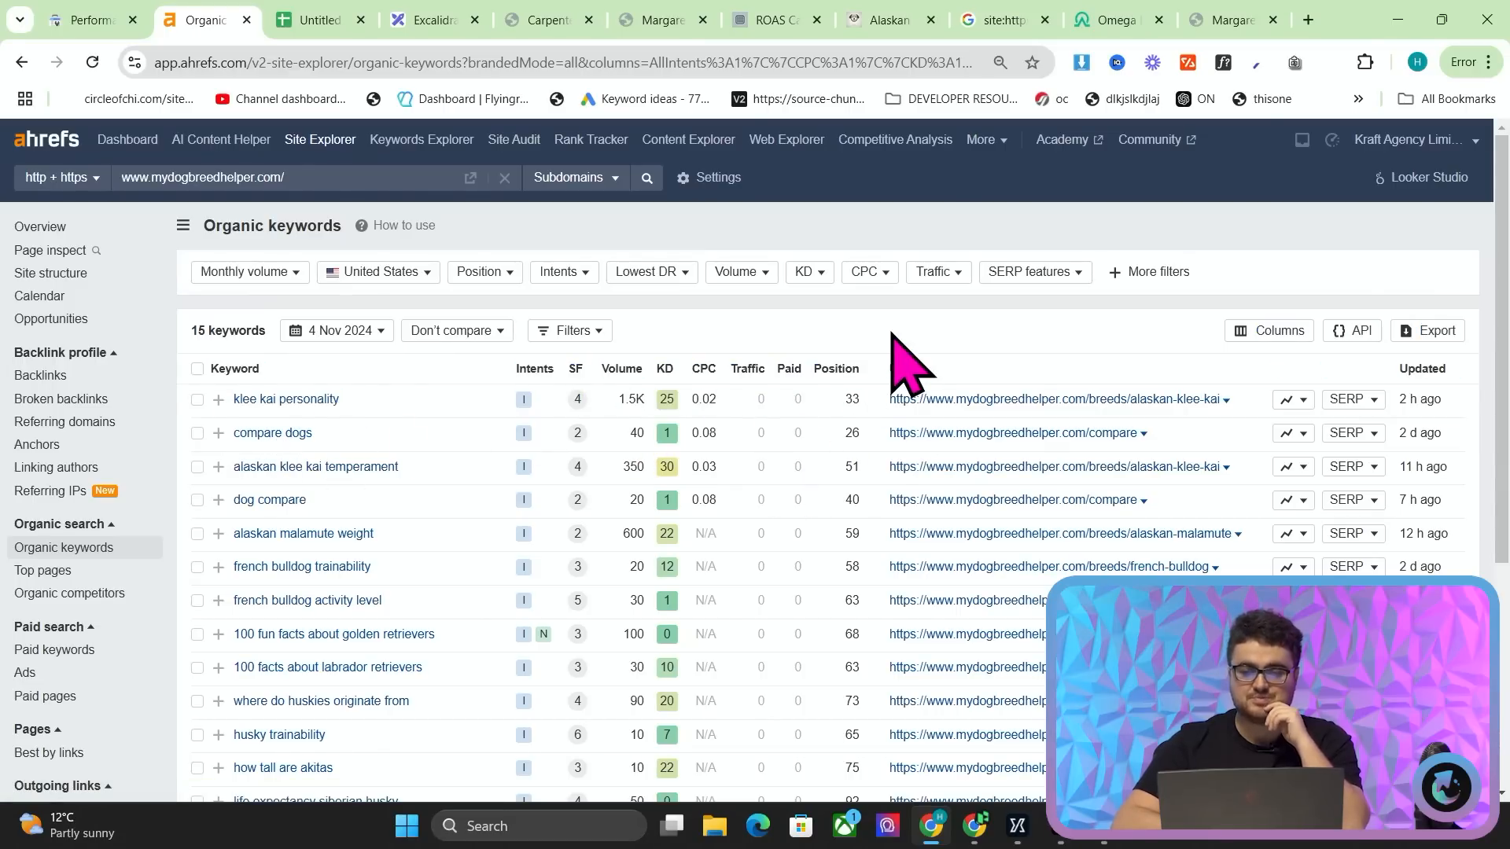
mouse_move(915, 361)
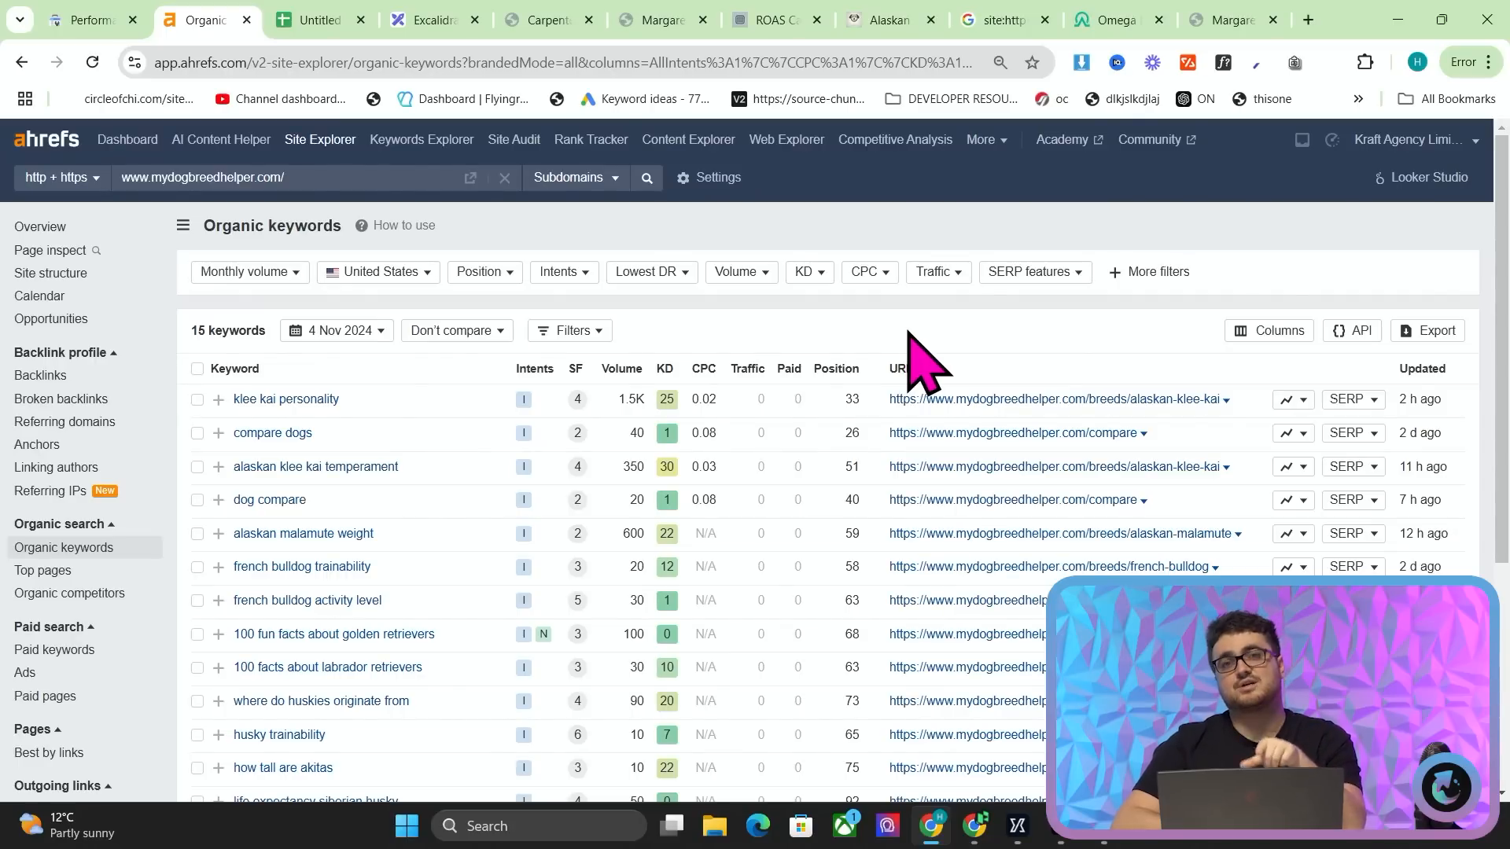
- Scroll the 15 Ahrefs keywords, then go back to Search Console Performance
scroll(down, 3)
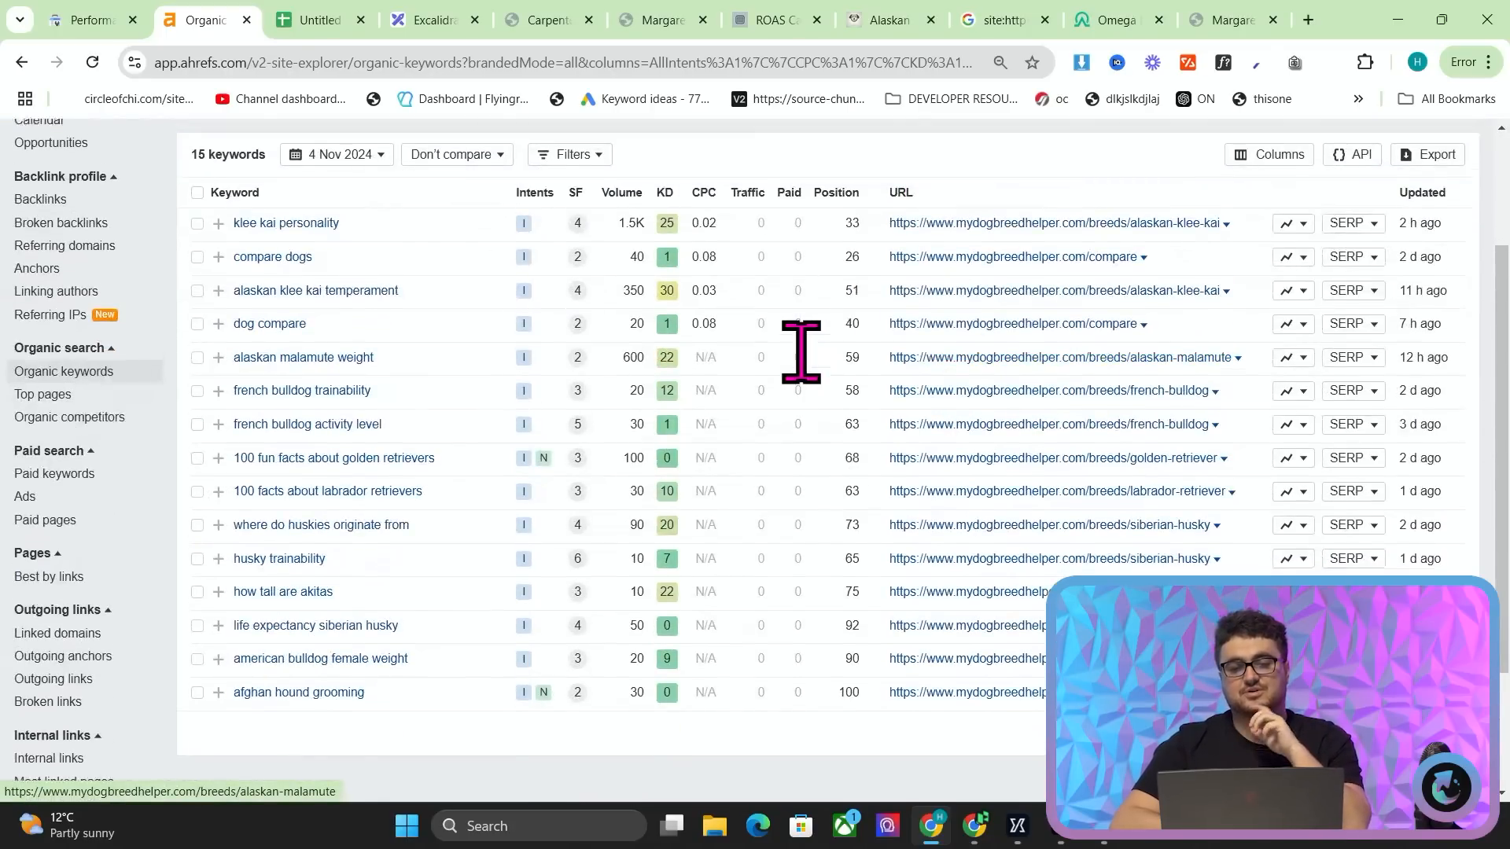
click(82, 19)
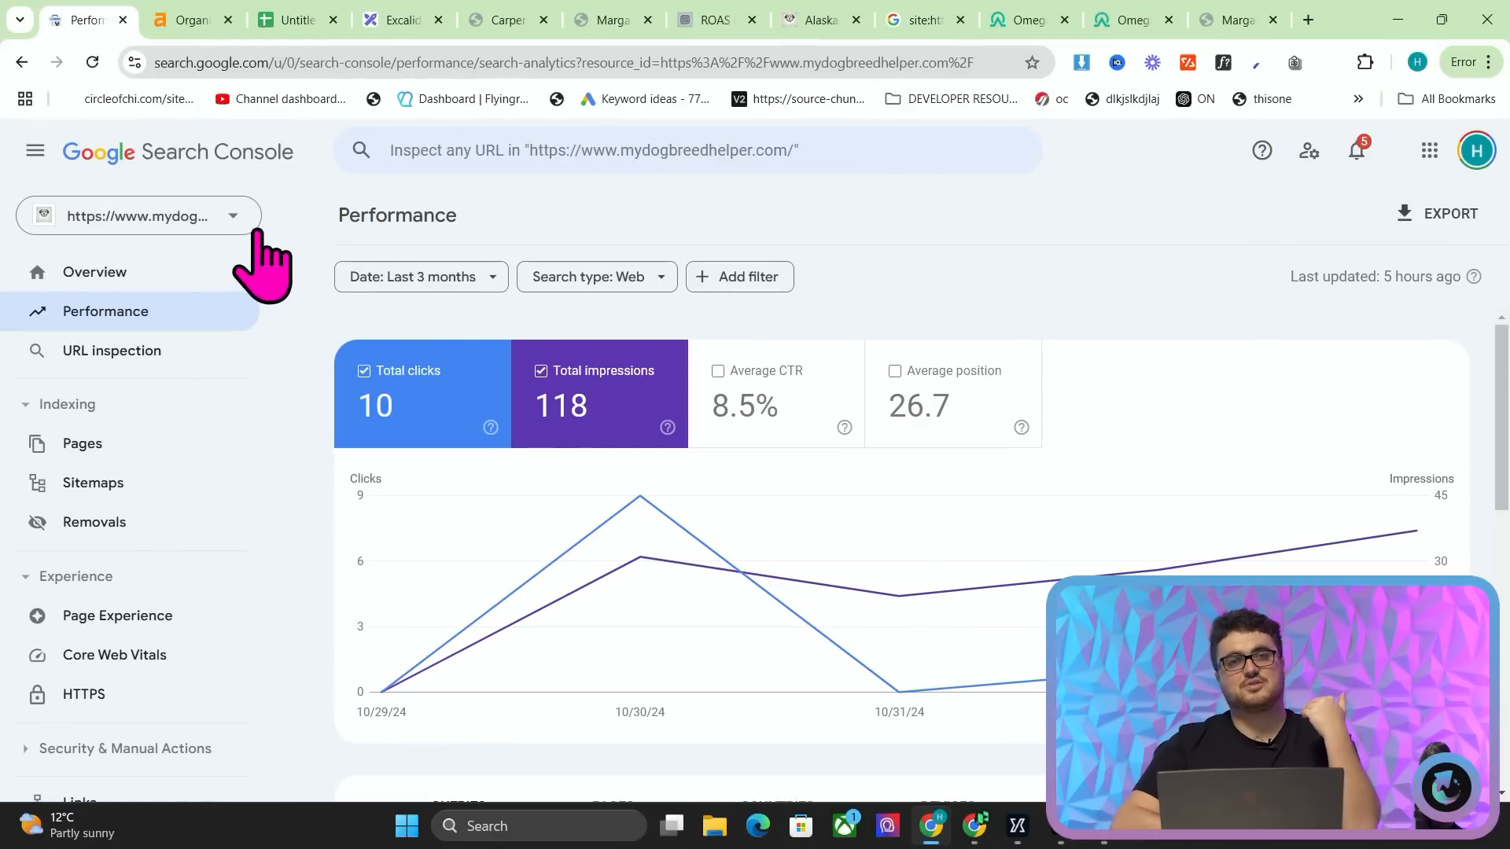
- Select the findabusinessuk.com property in Search Console, then start a new tab
click(141, 215)
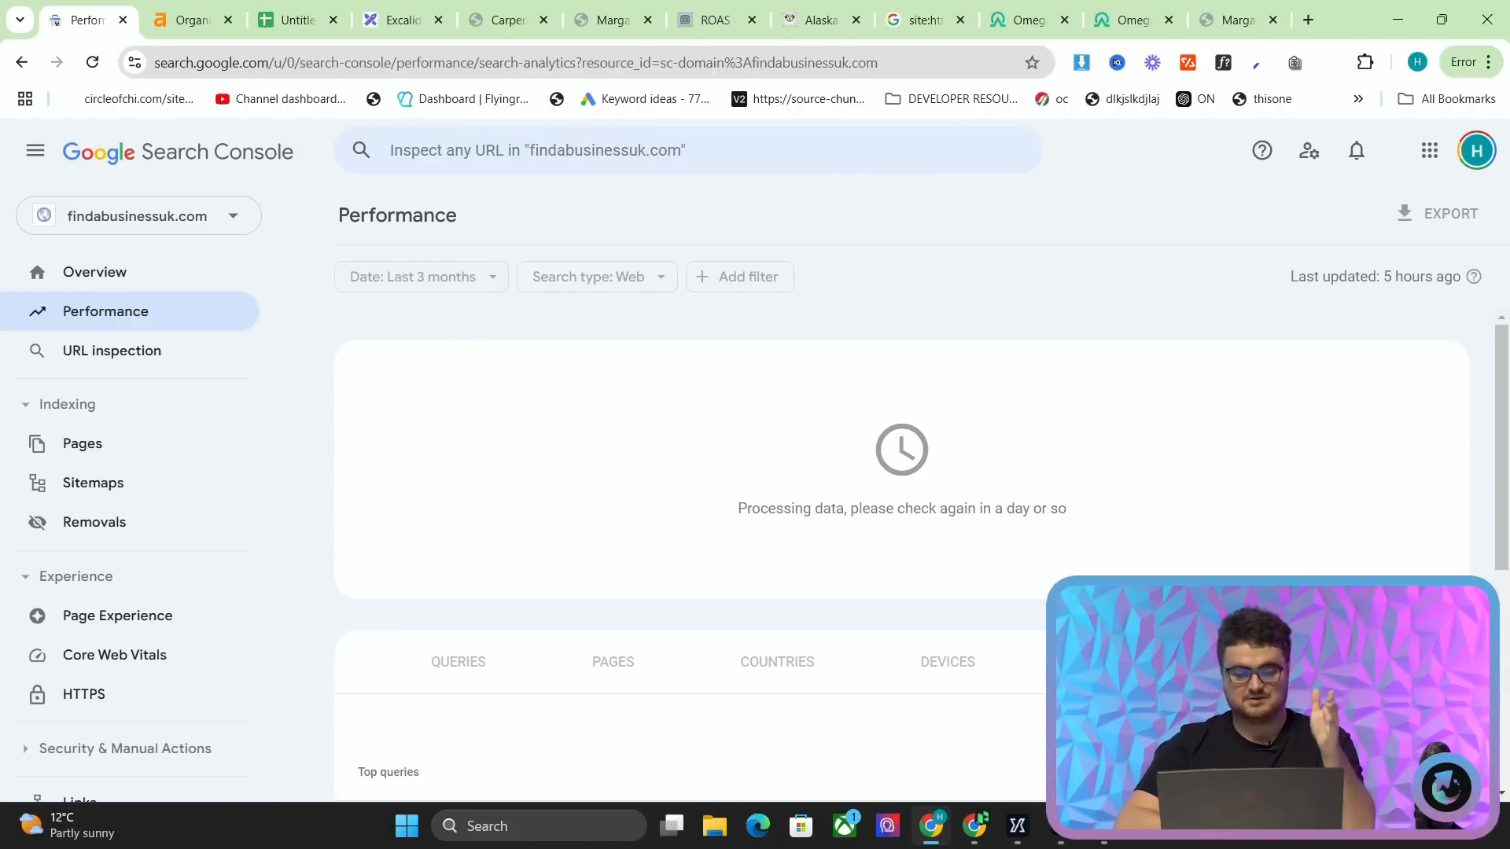
mouse_move(1281, 29)
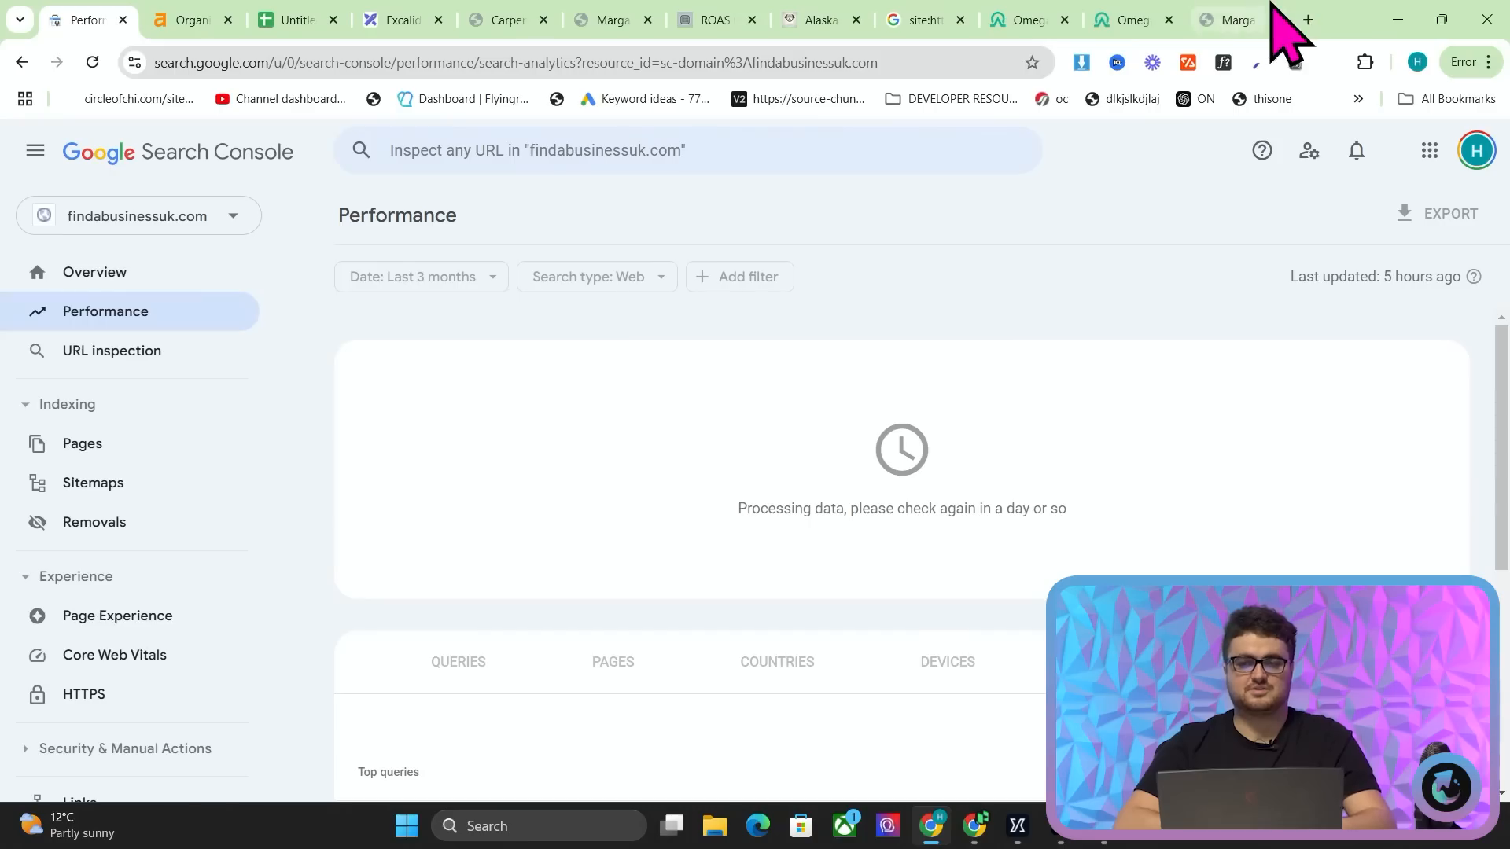
click(1308, 19)
text(site:findabusinessuk.com)
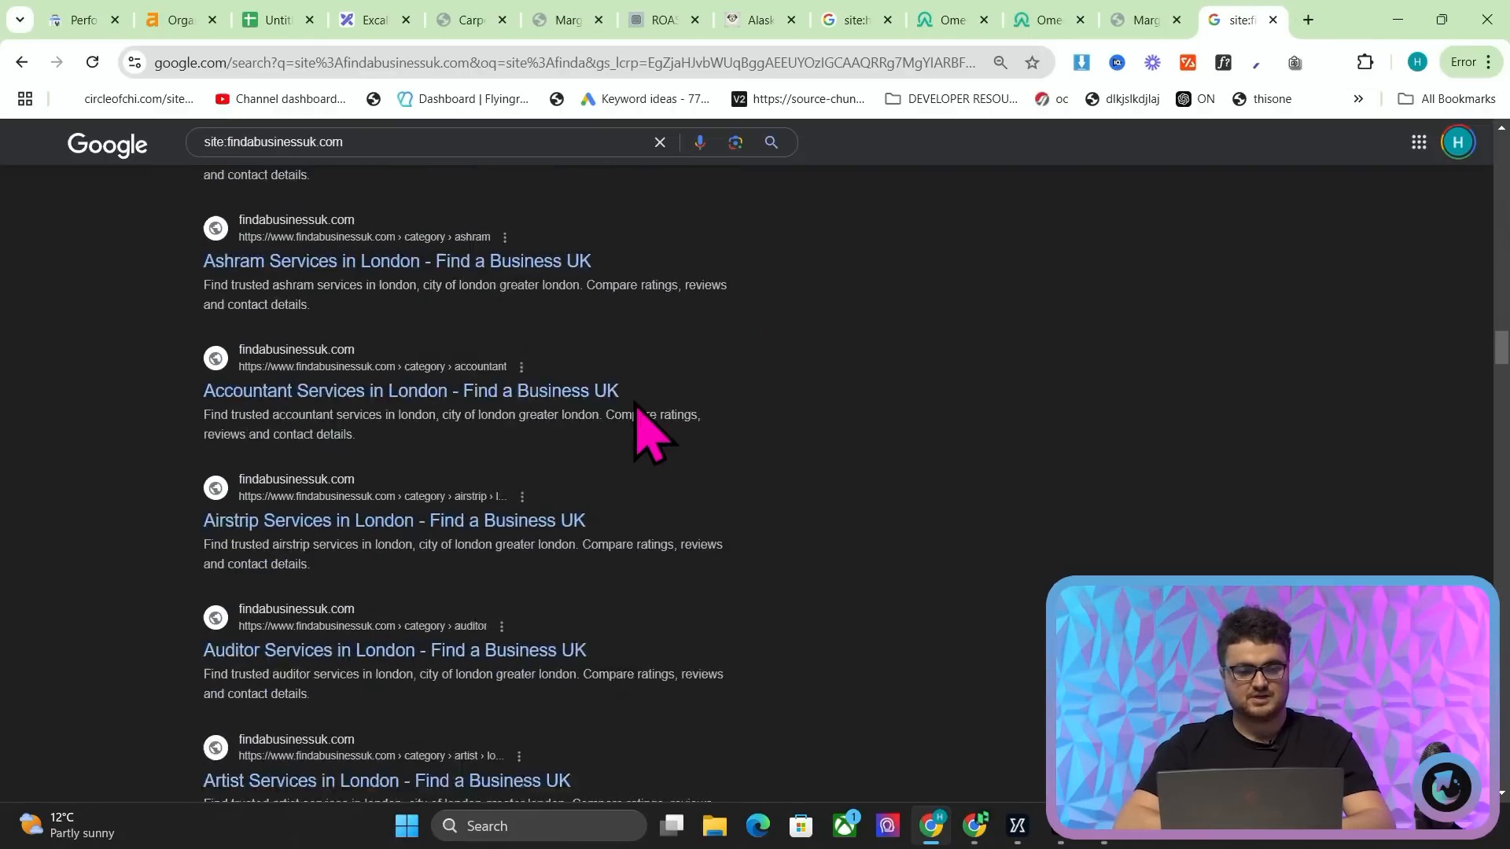
- Scroll the site:findabusinessuk.com Google results listing London service pages
scroll(down, 3)
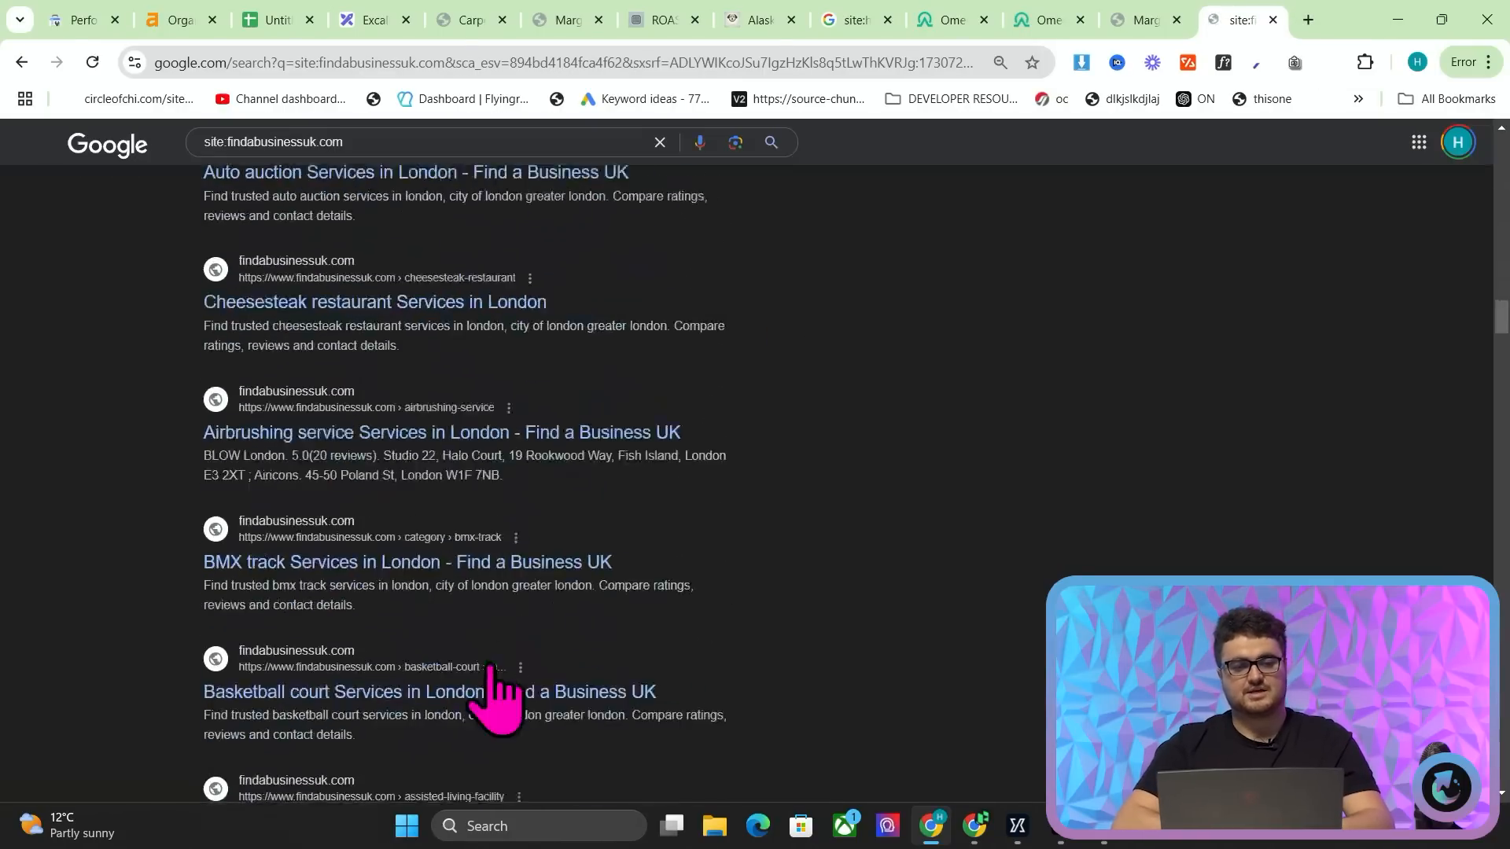
scroll(down, 3)
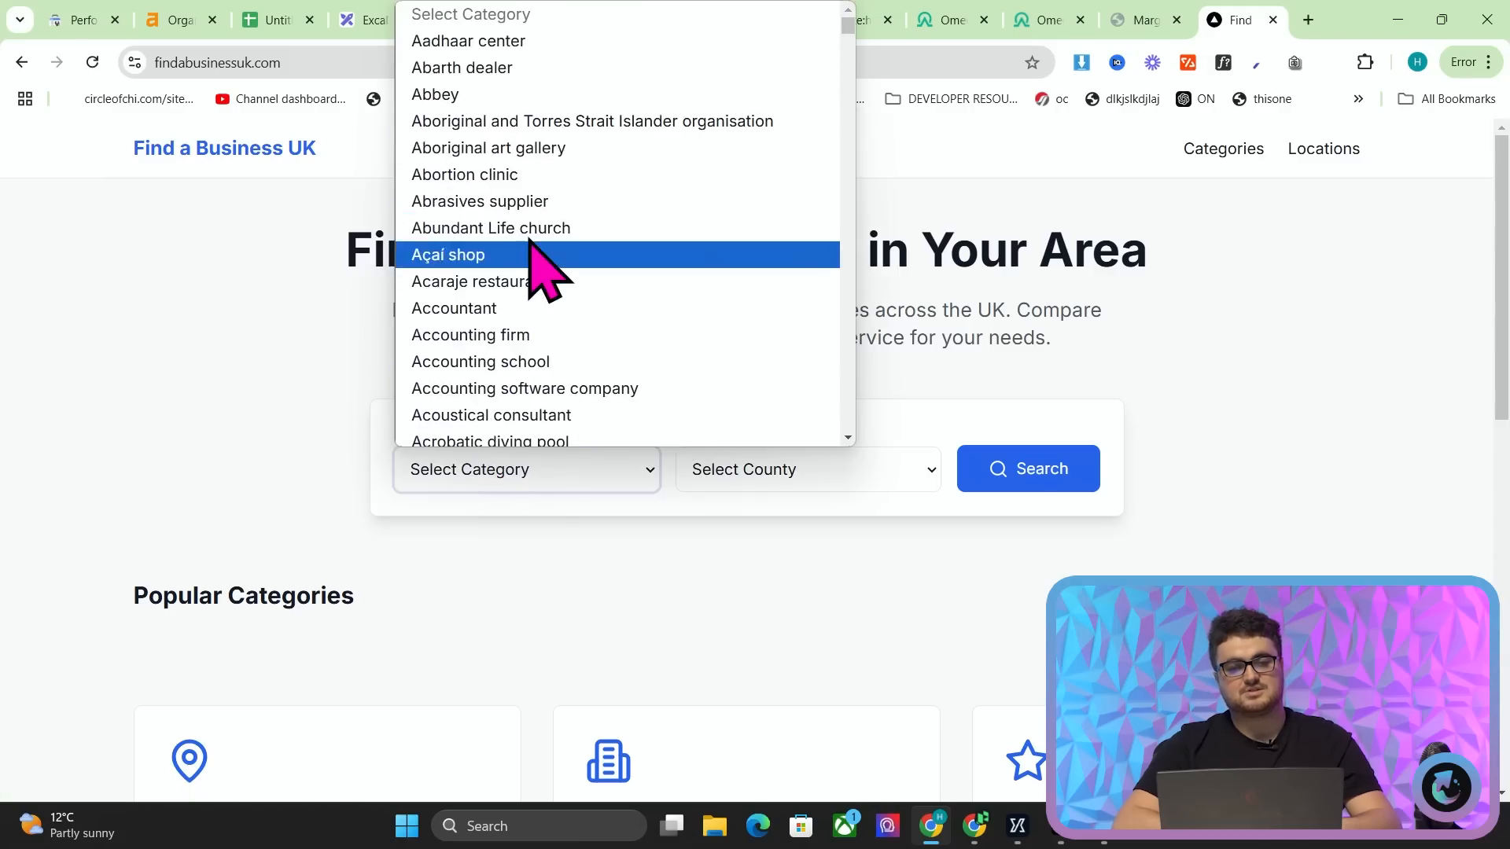
- Choose Acoustical consultant and Dumfries and Galloway on findabusinessuk.com and check the offered towns
scroll(down, 3)
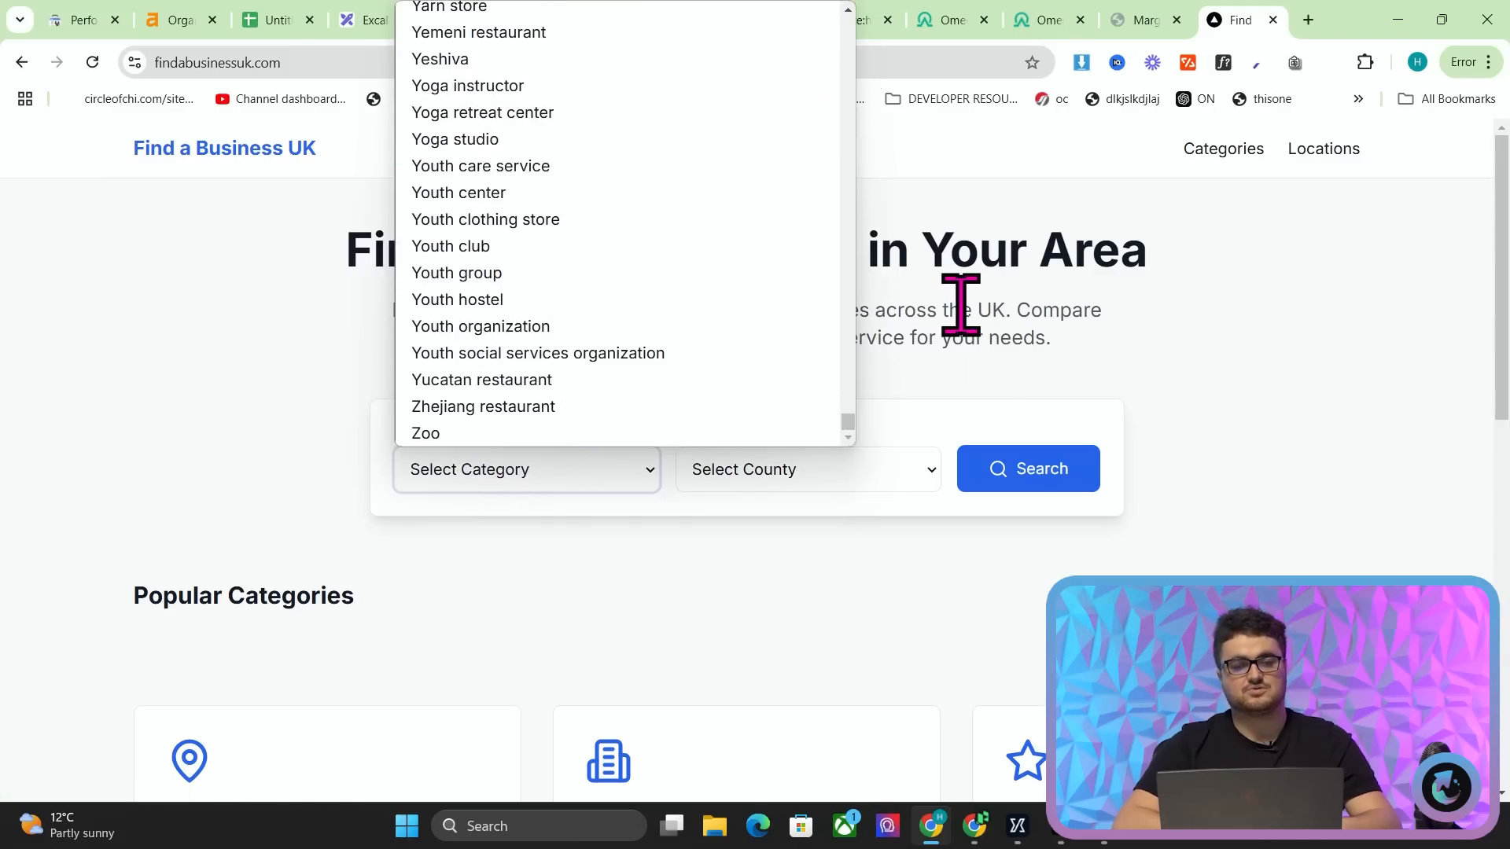
click(806, 469)
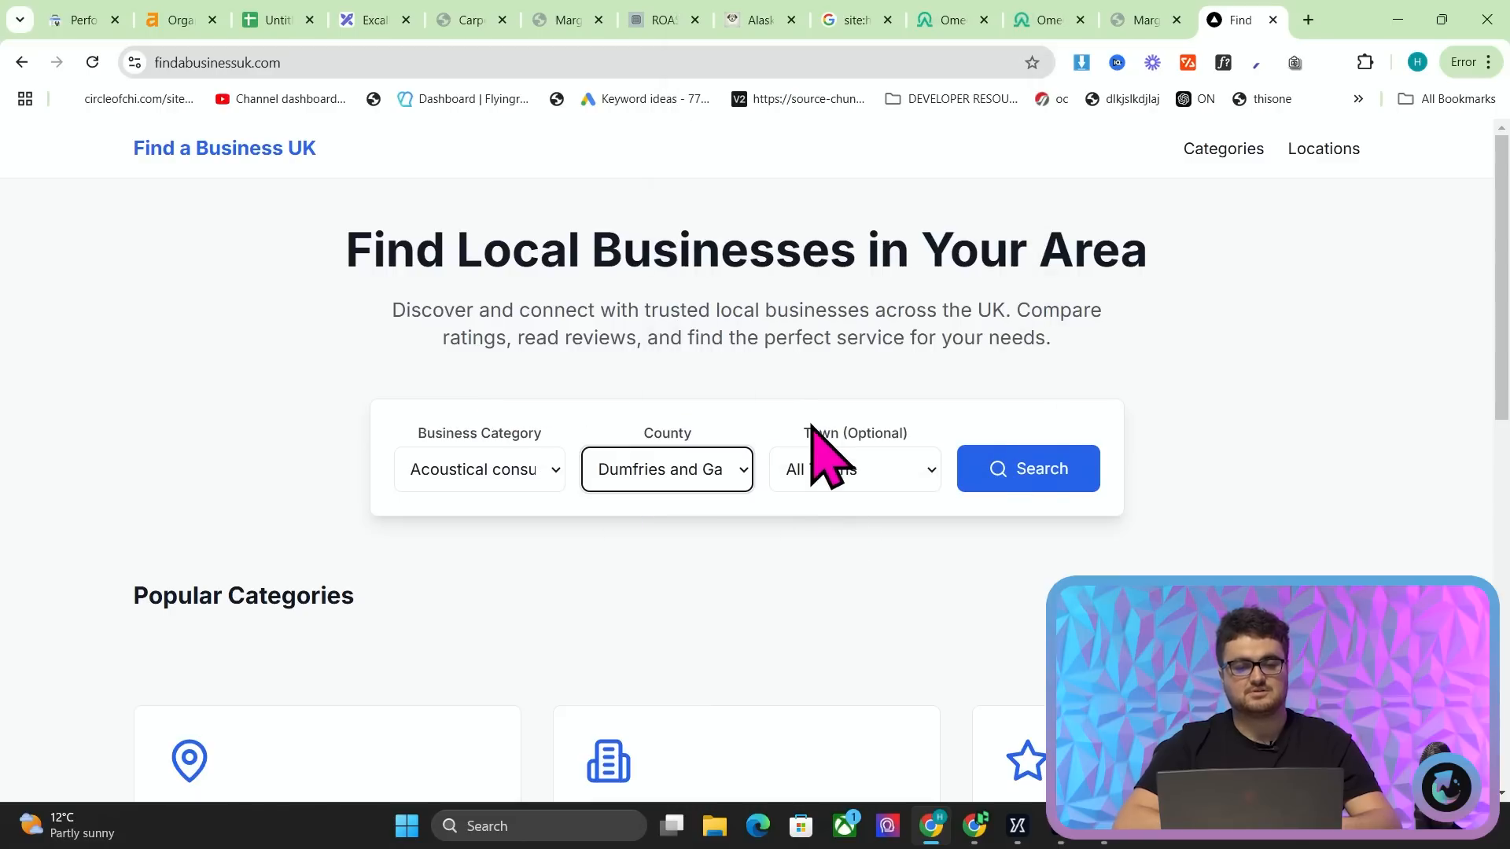
click(850, 470)
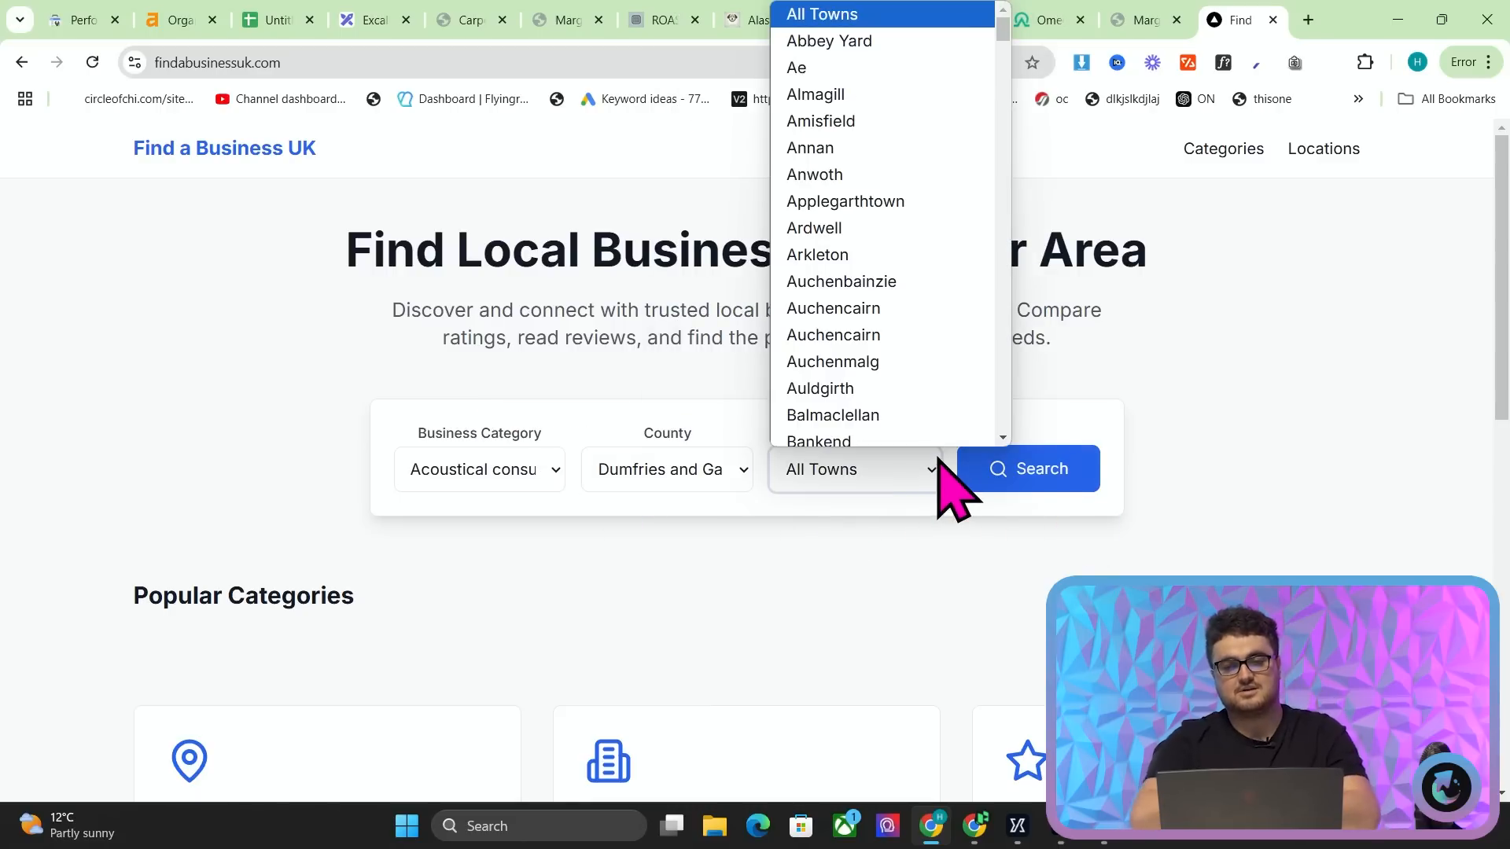
click(539, 825)
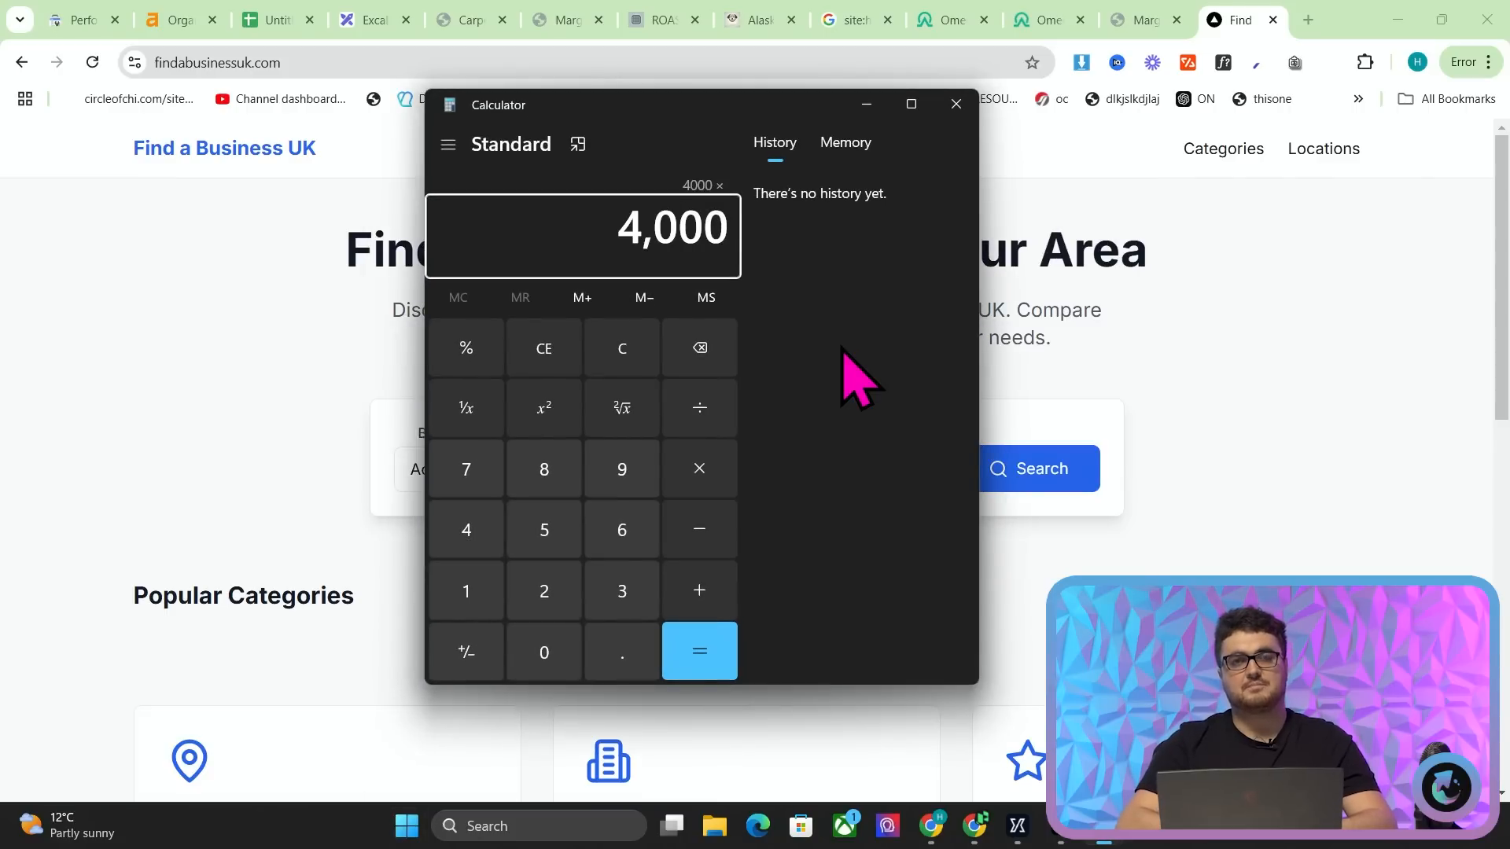
- Multiply 4,000 by 43,000 to get 172,000,000, then close Calculator
click(621, 591)
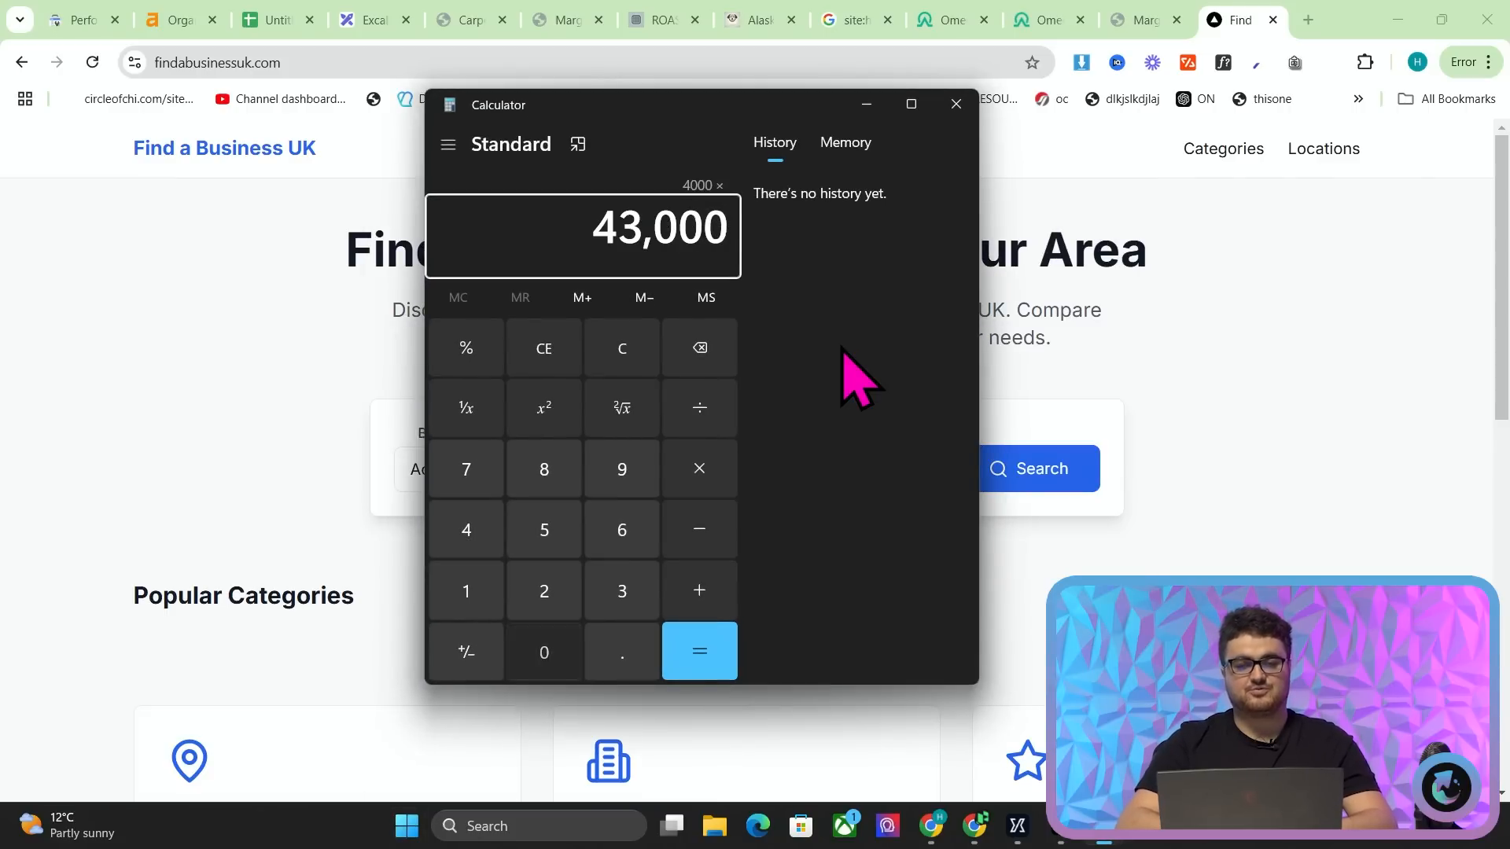
click(698, 651)
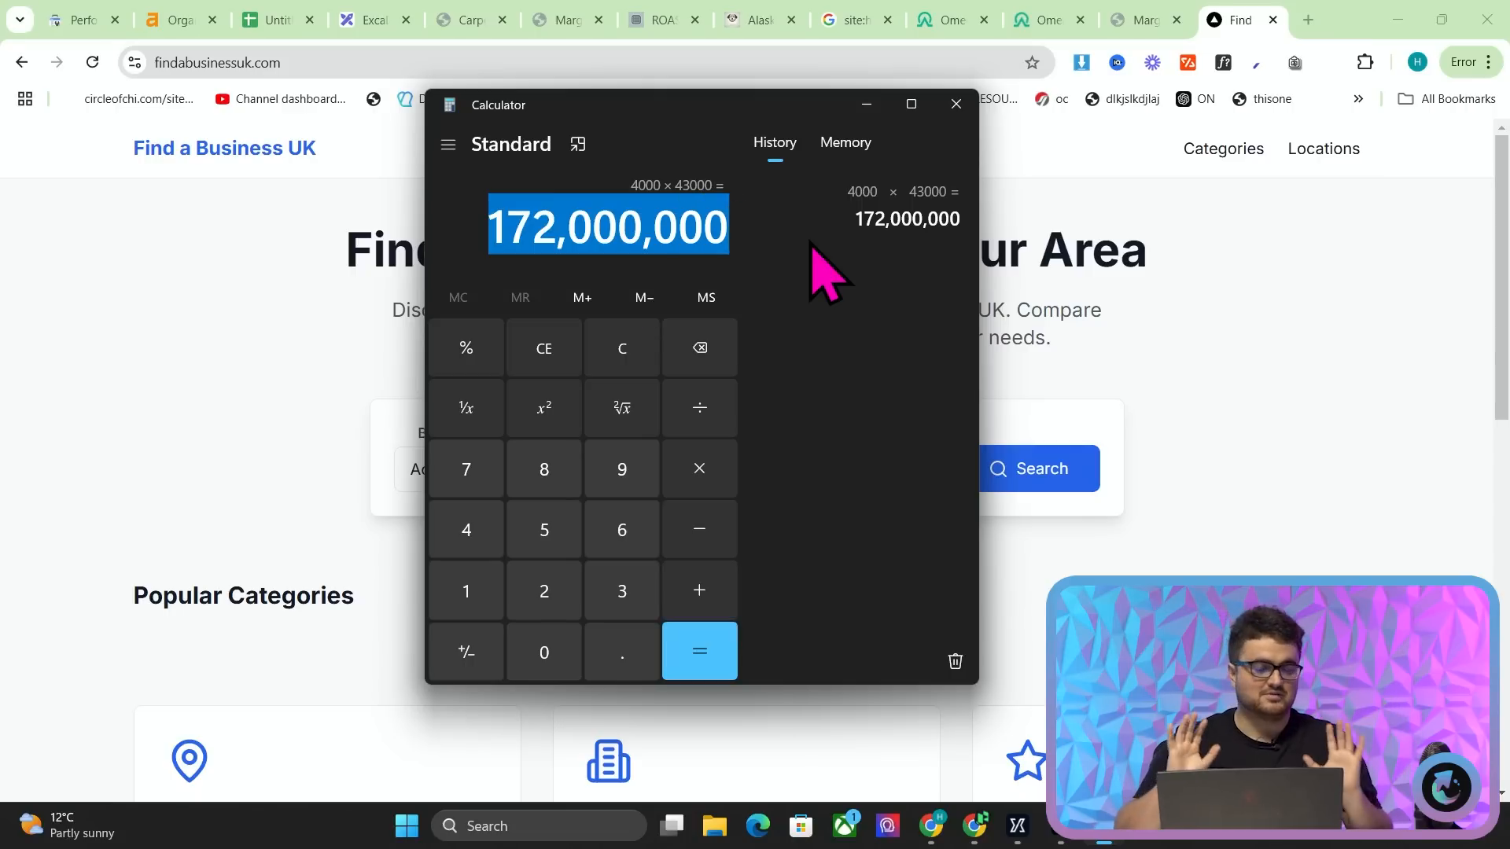
click(954, 104)
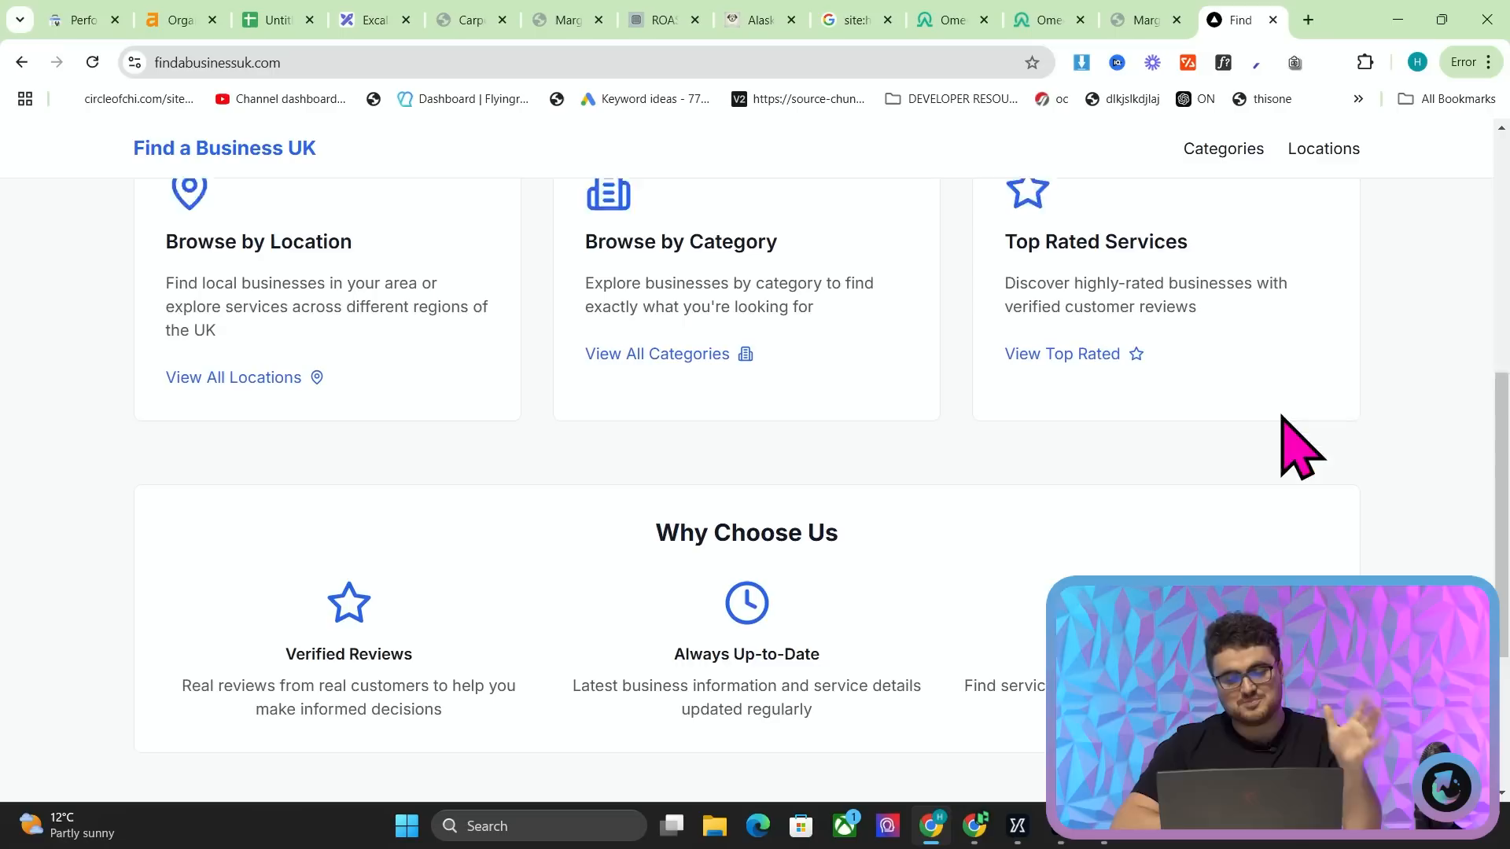
scroll(down, 3)
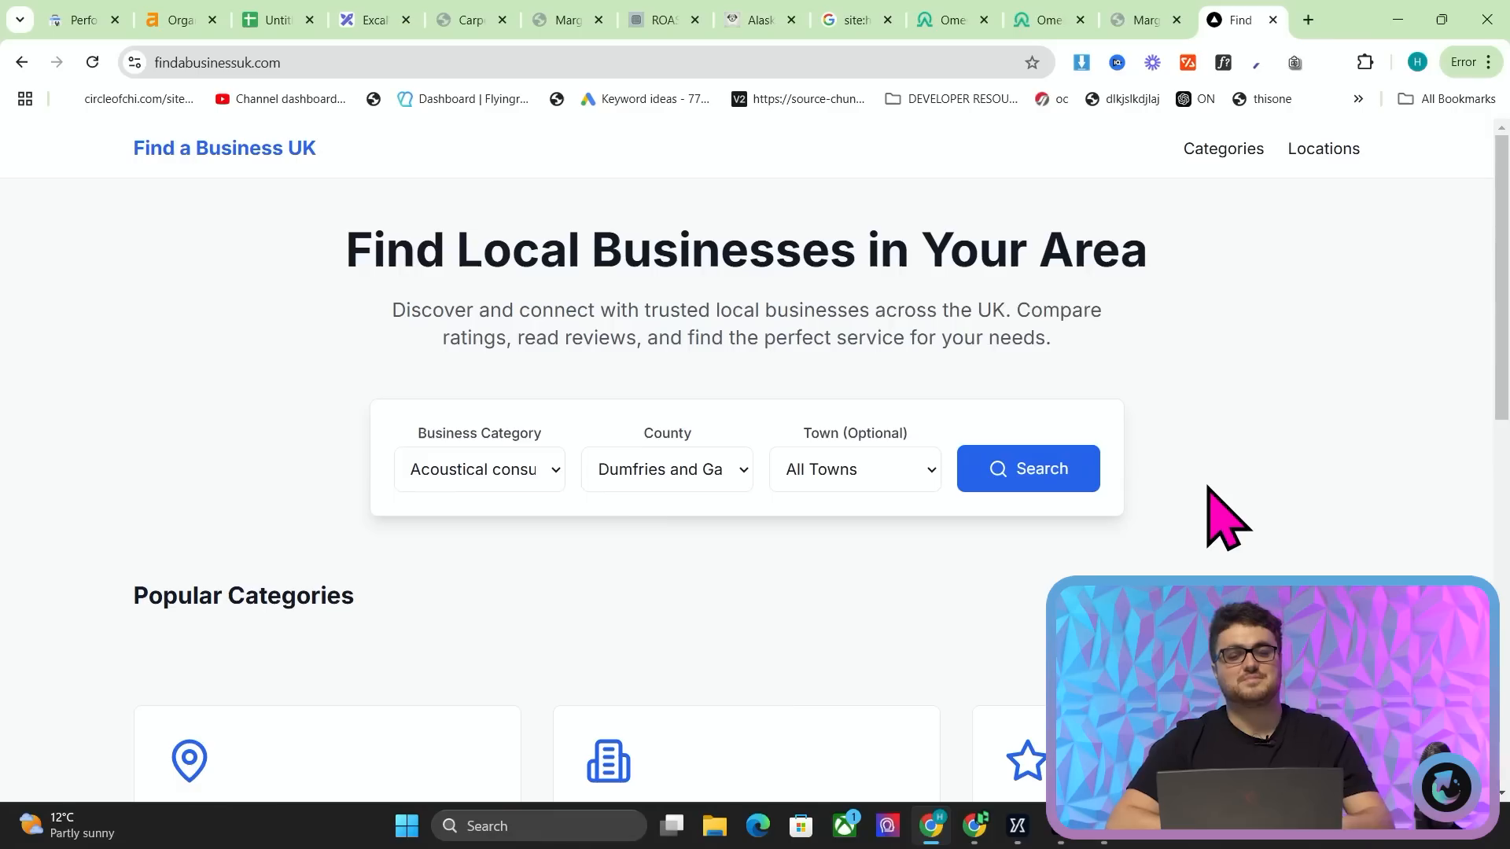
mouse_move(486, 226)
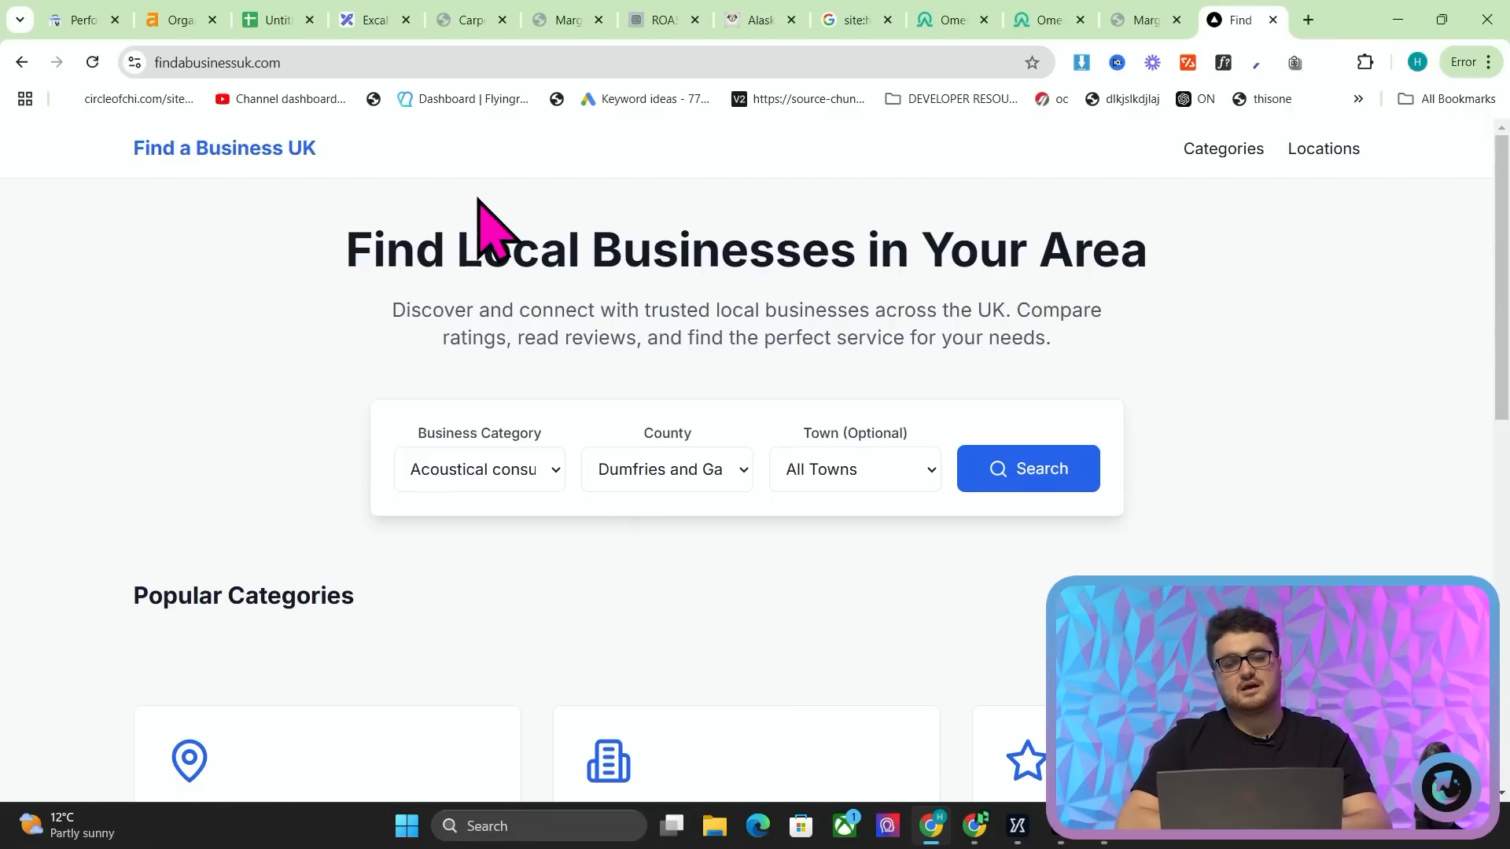
mouse_move(1313, 361)
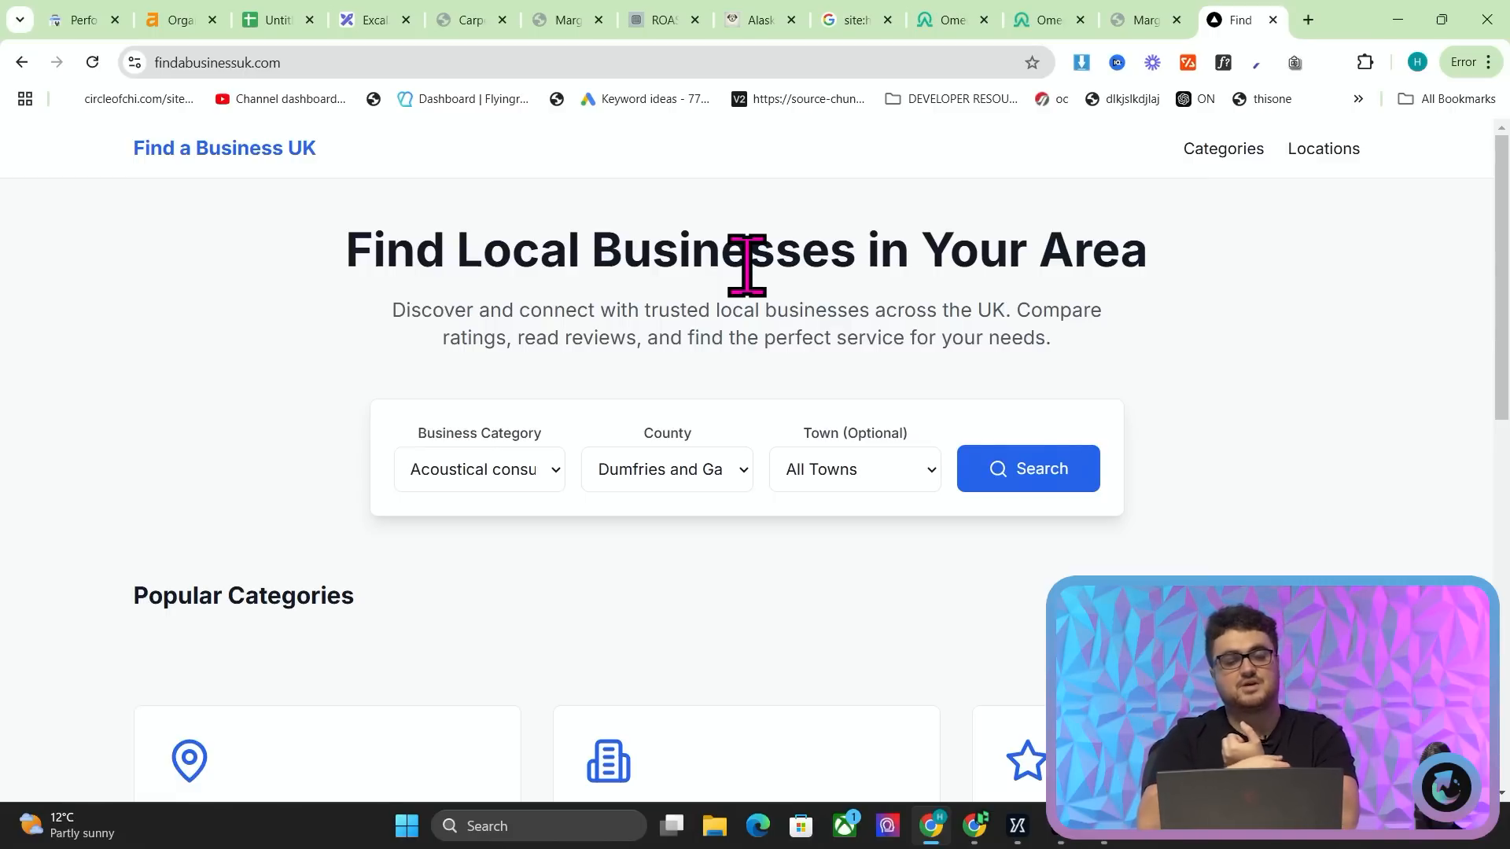
scroll(down, 3)
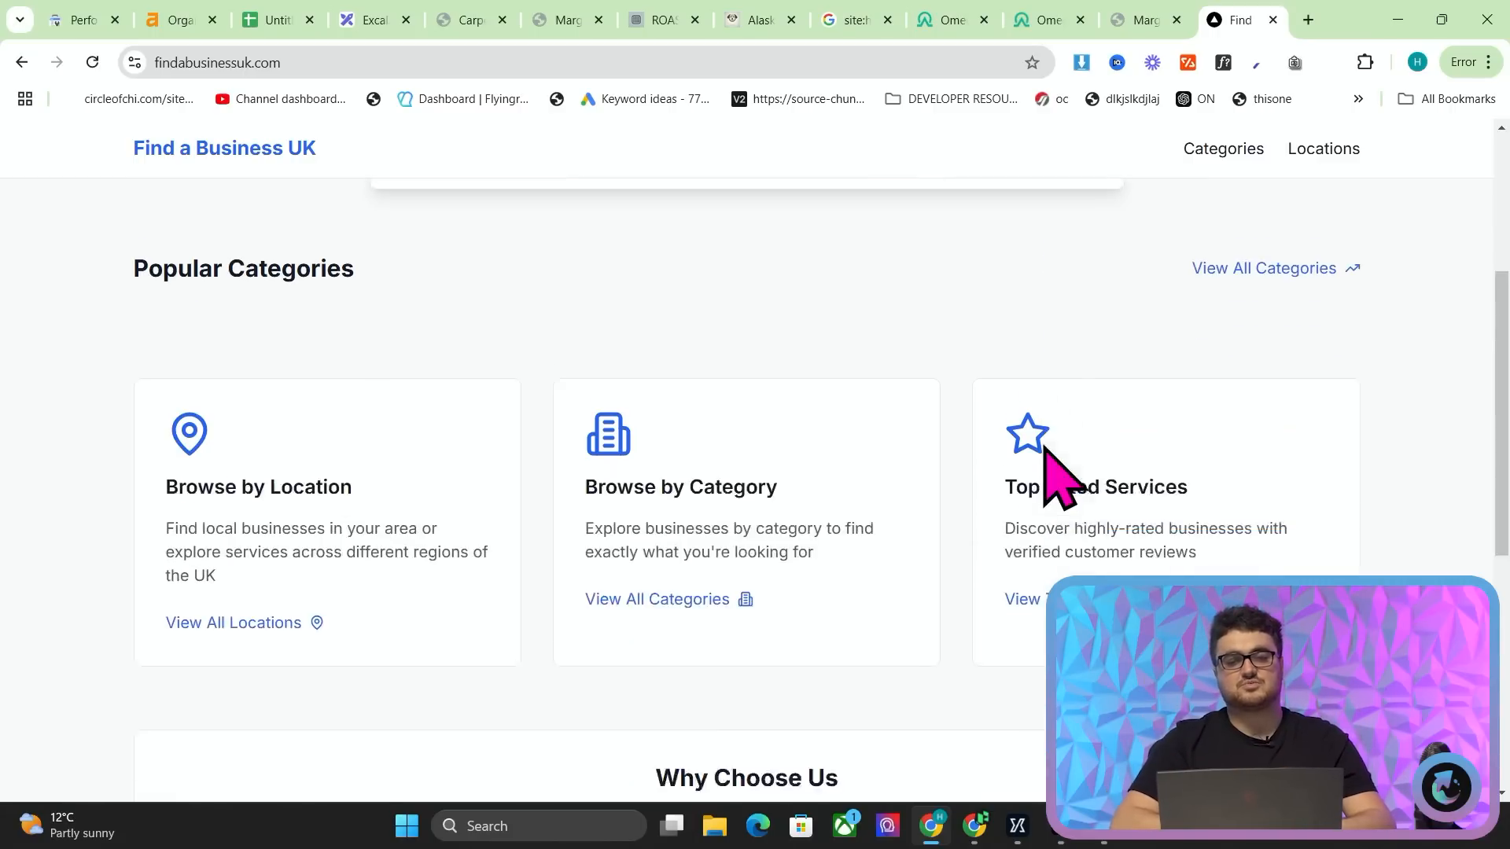
click(760, 18)
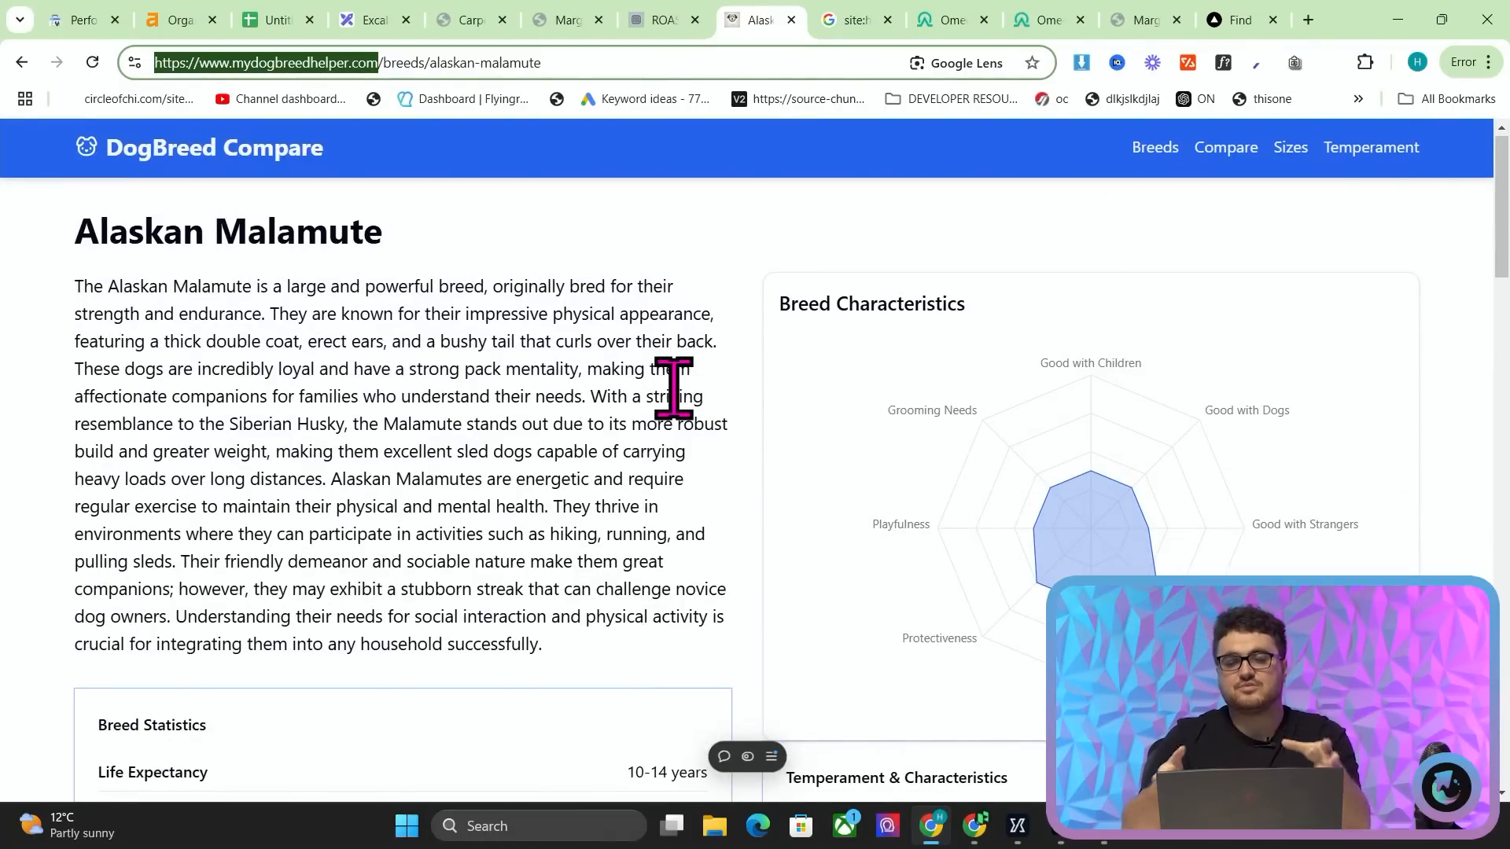
- Scroll the Malamute page through Statistics, History, Training & Care and FAQs, then back up
scroll(down, 3)
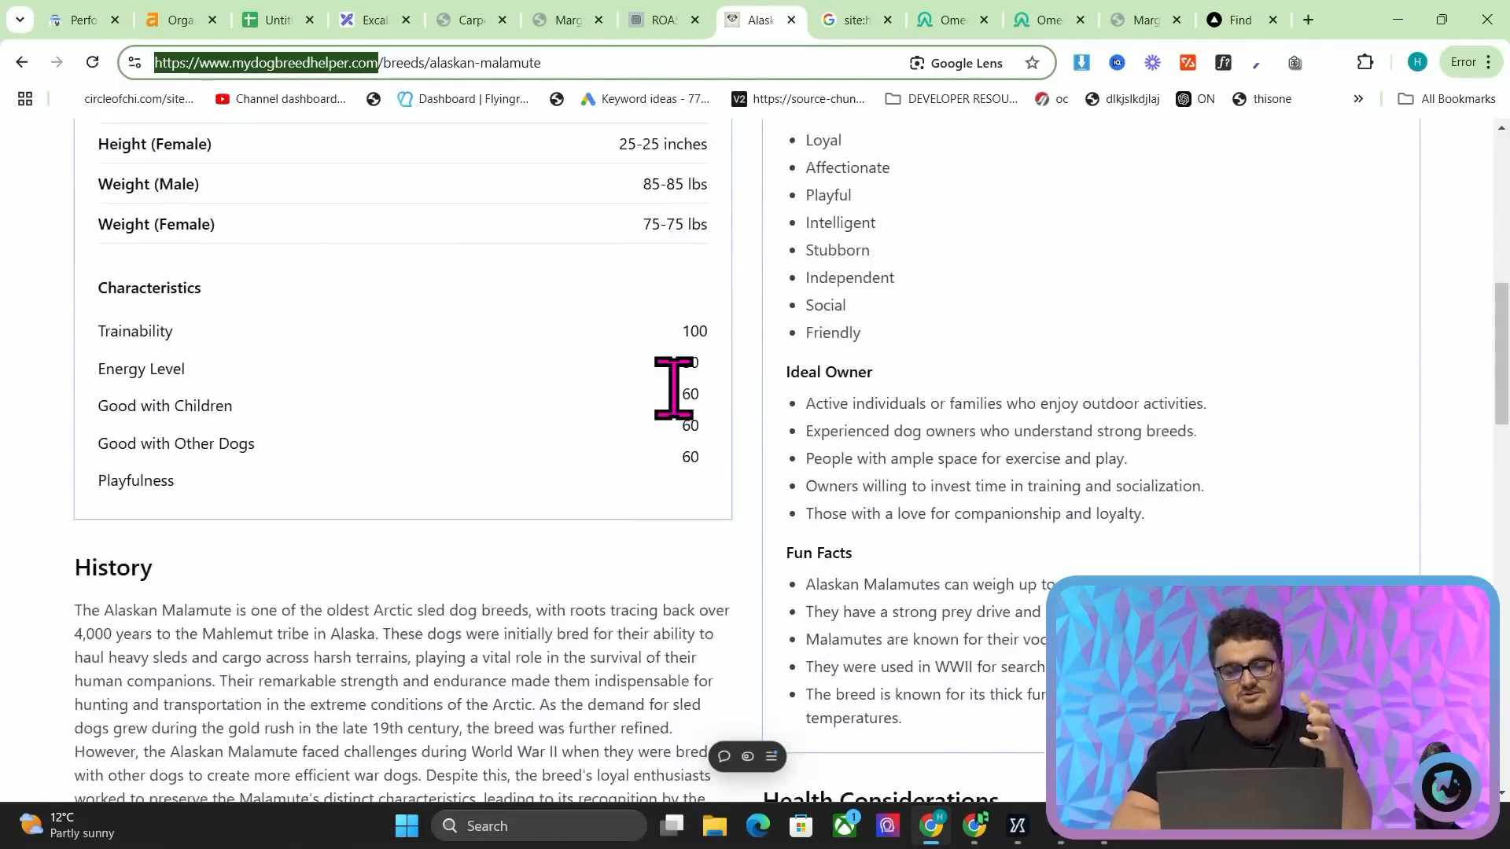
scroll(down, 3)
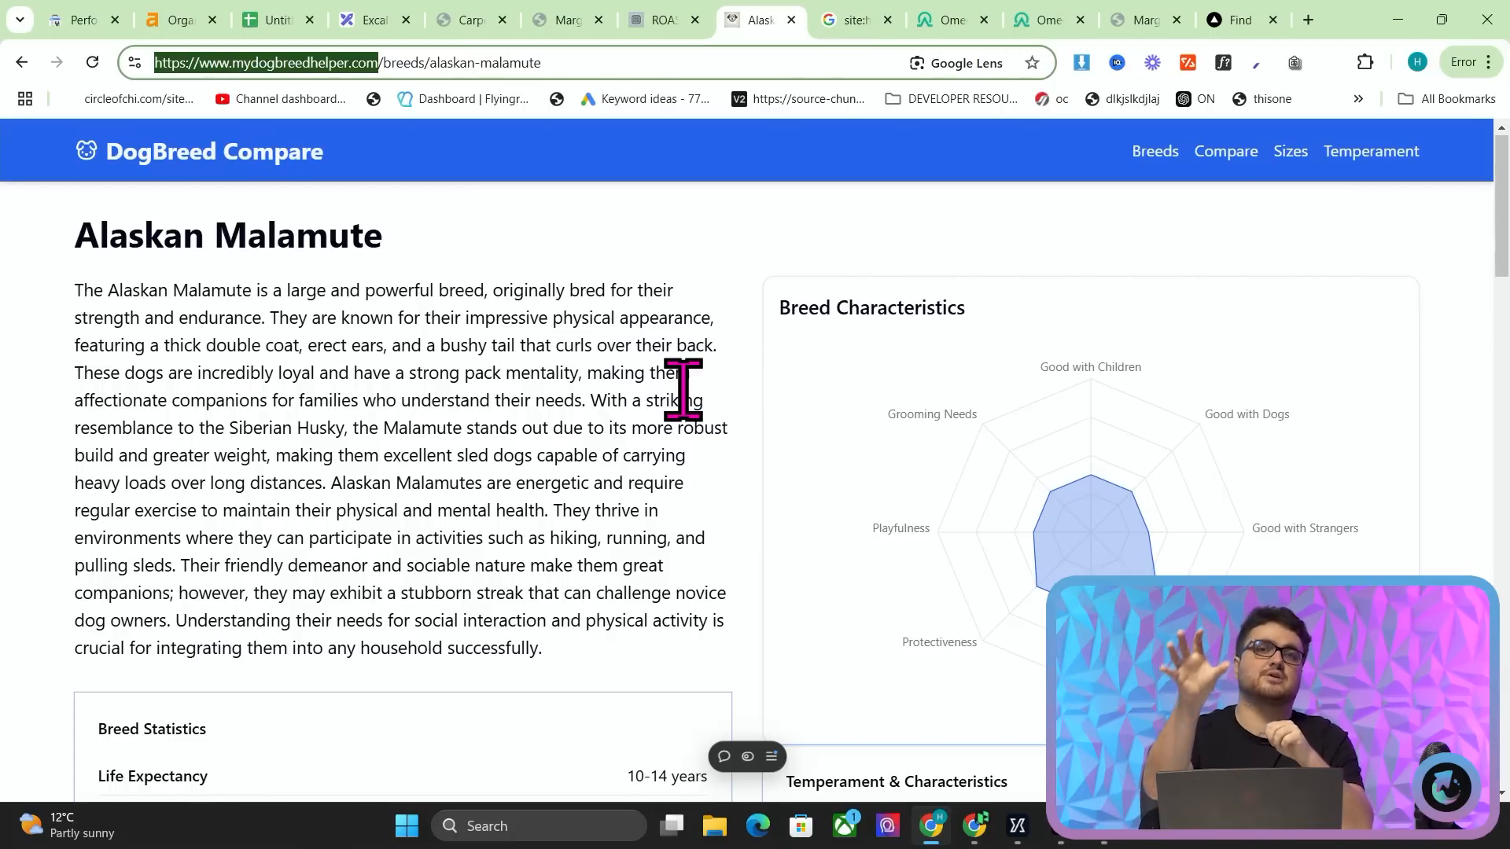
scroll(down, 3)
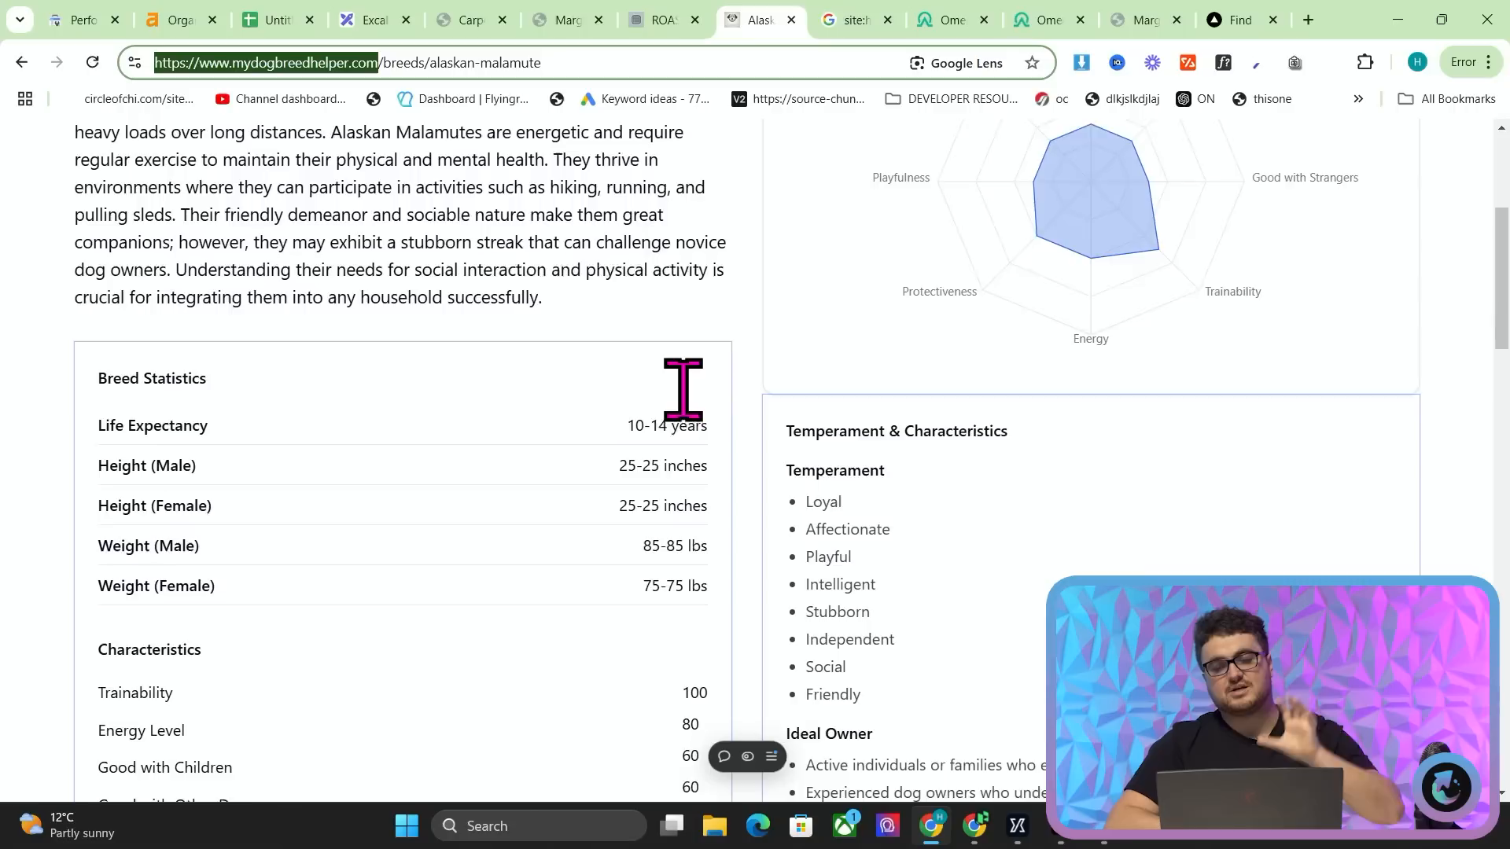
scroll(down, 3)
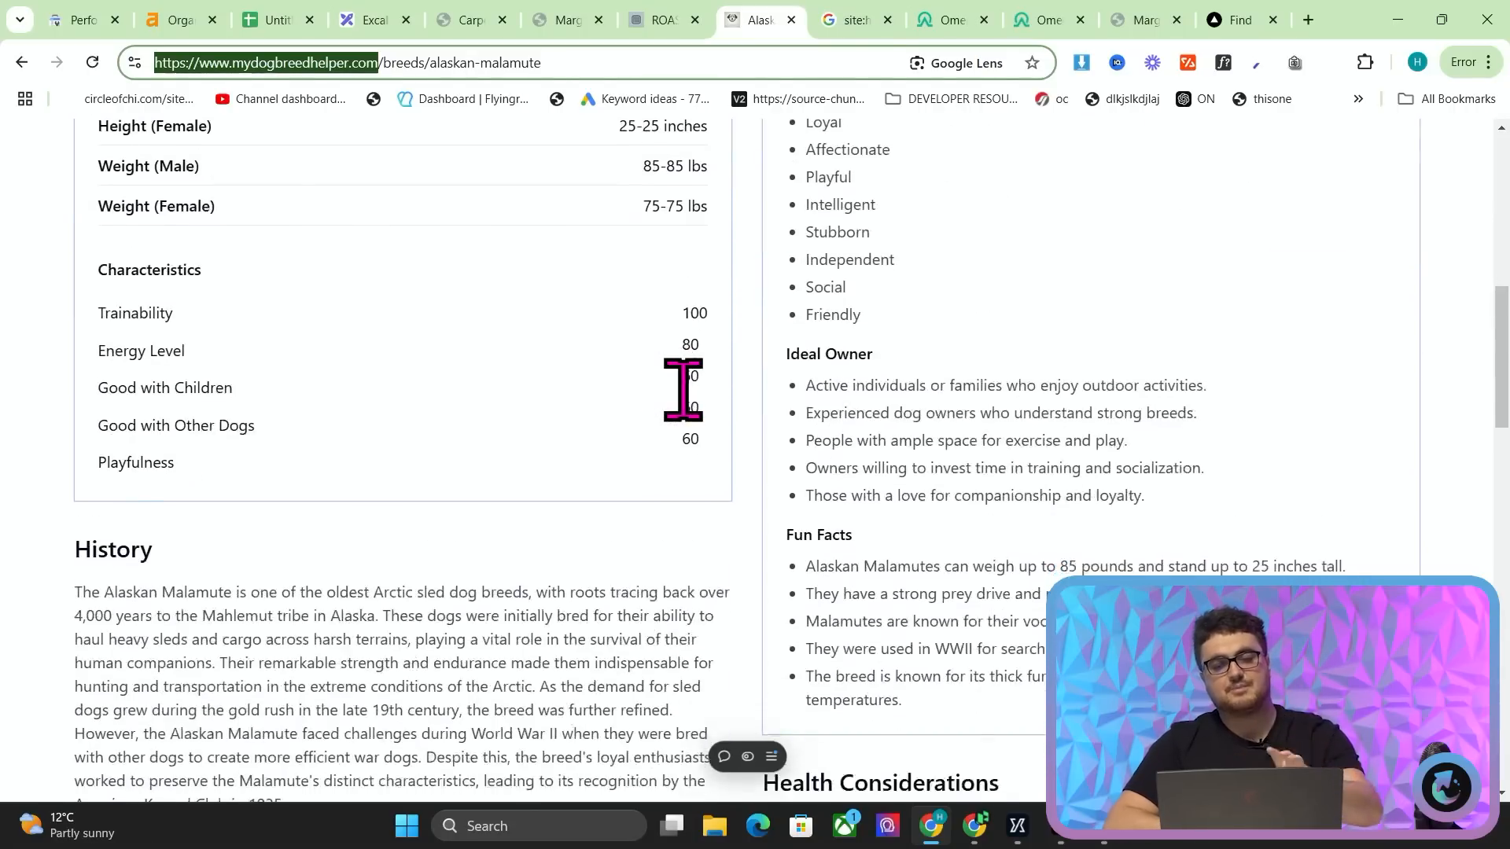
scroll(down, 3)
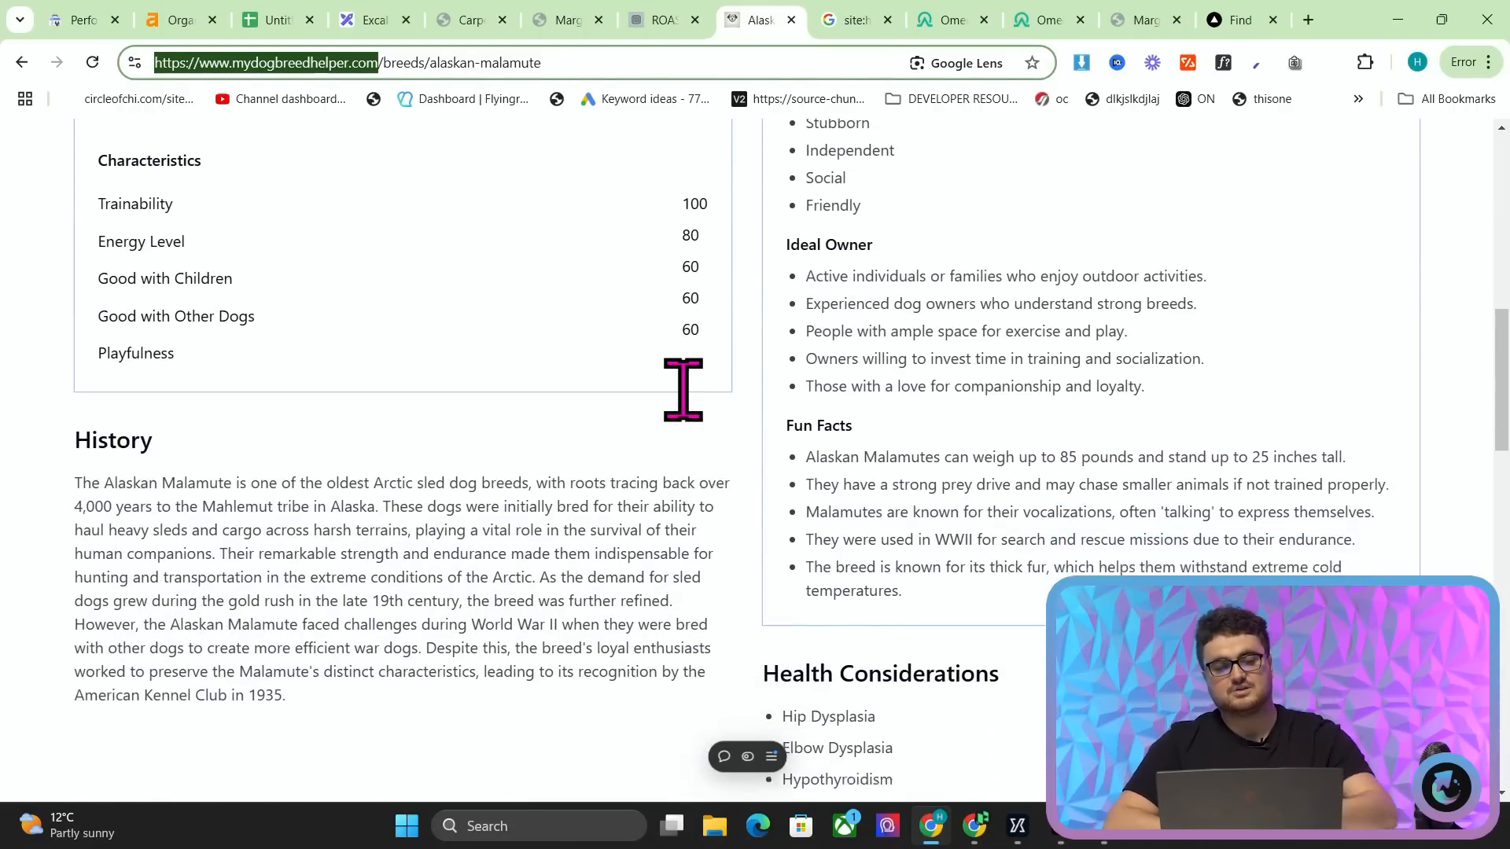
scroll(down, 3)
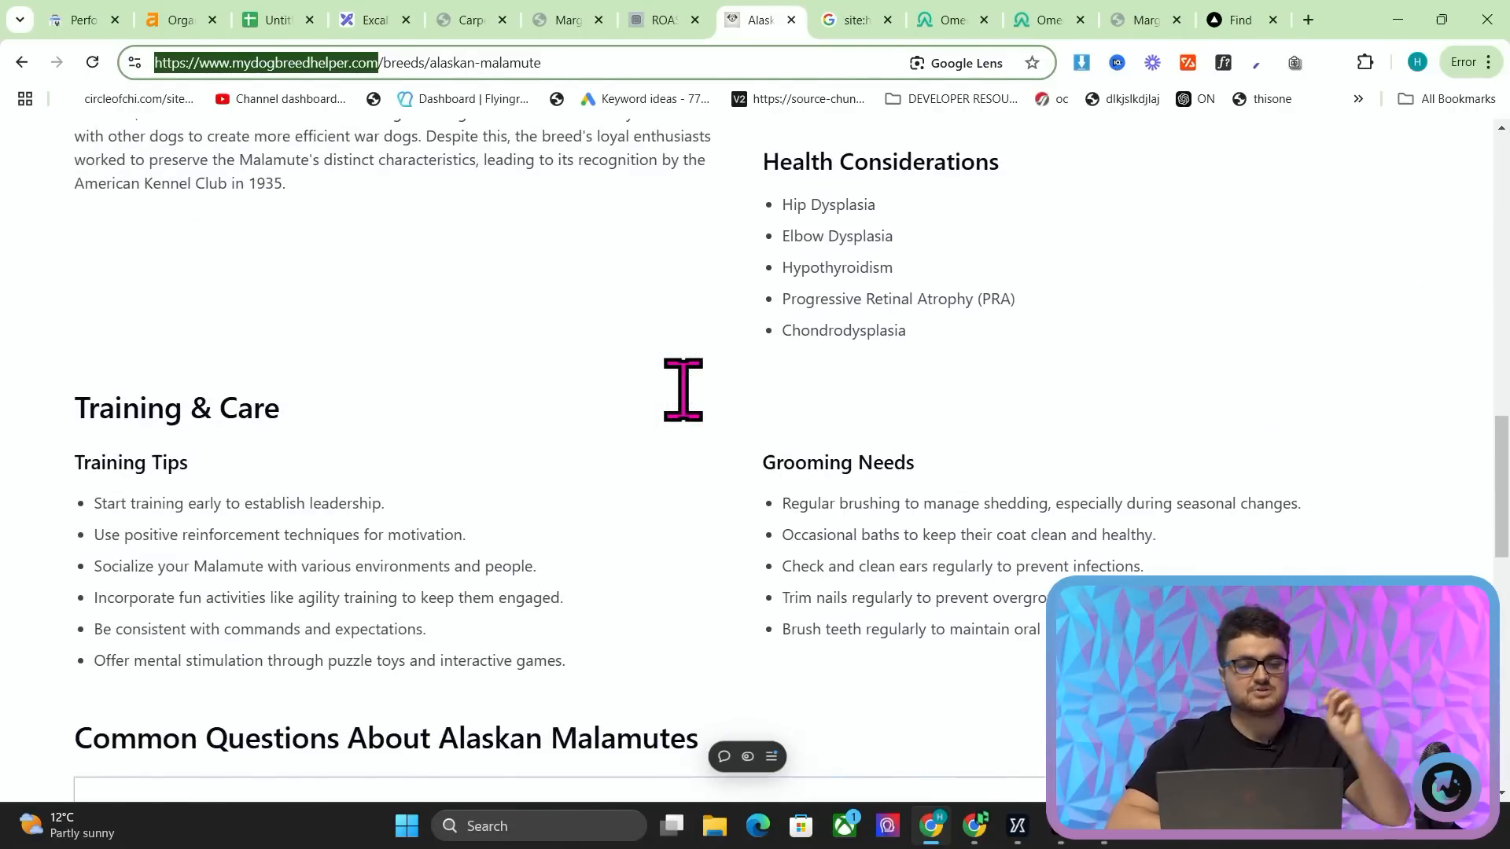
scroll(down, 3)
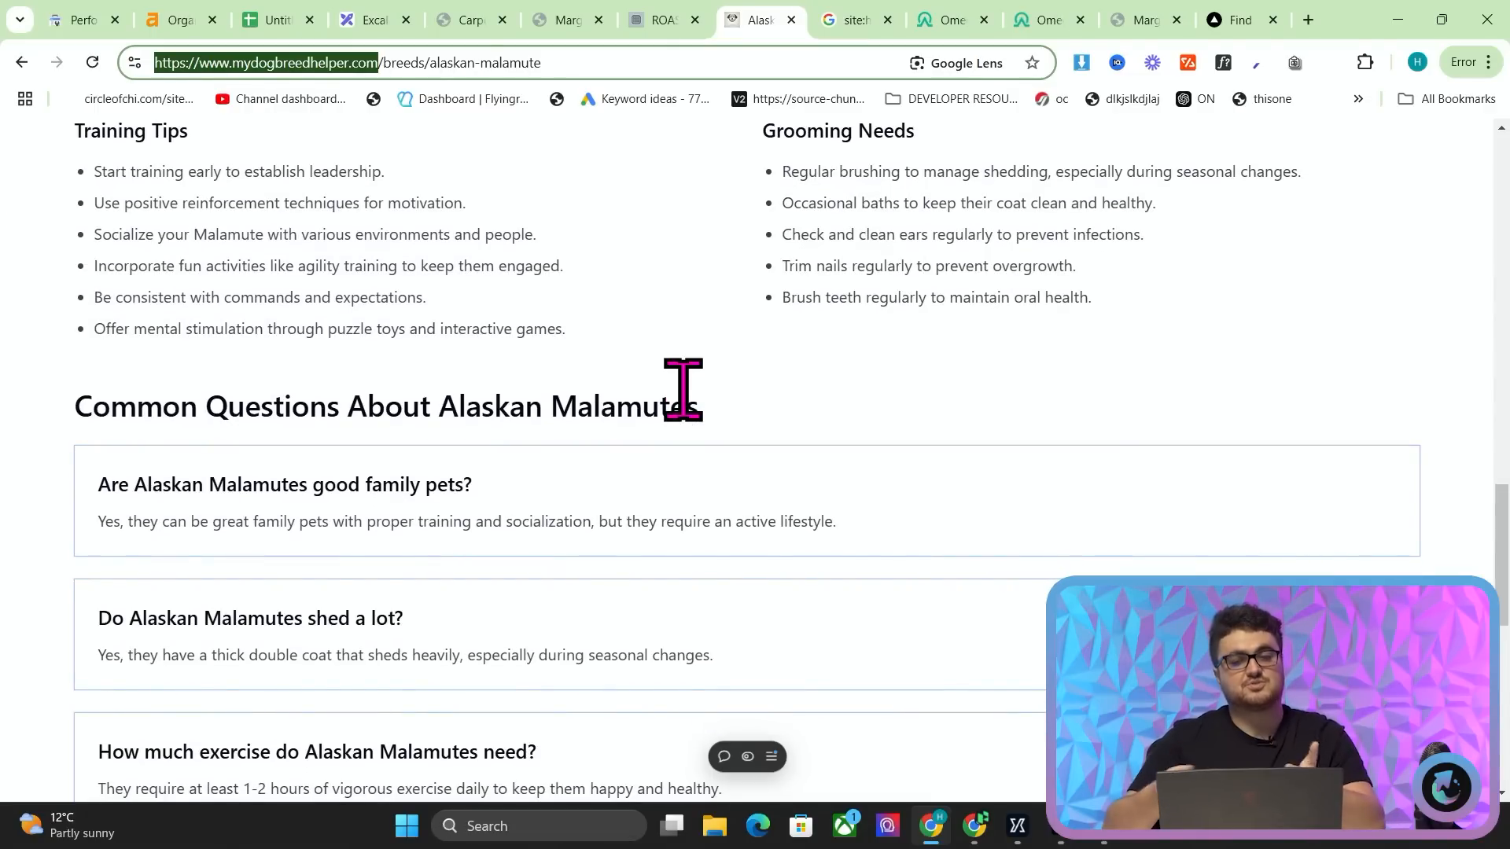
scroll(up, 3)
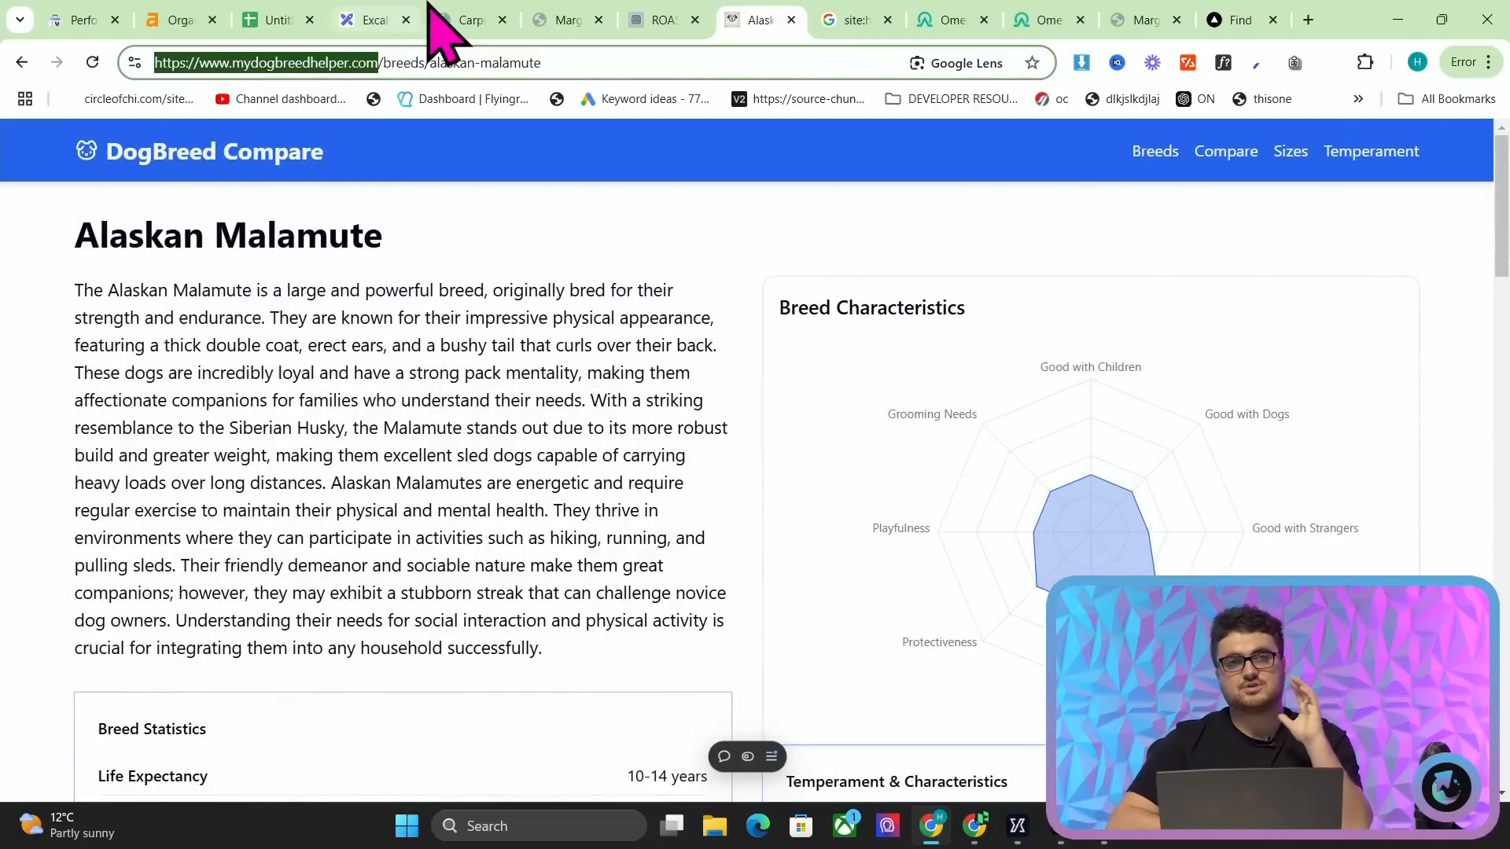
click(178, 19)
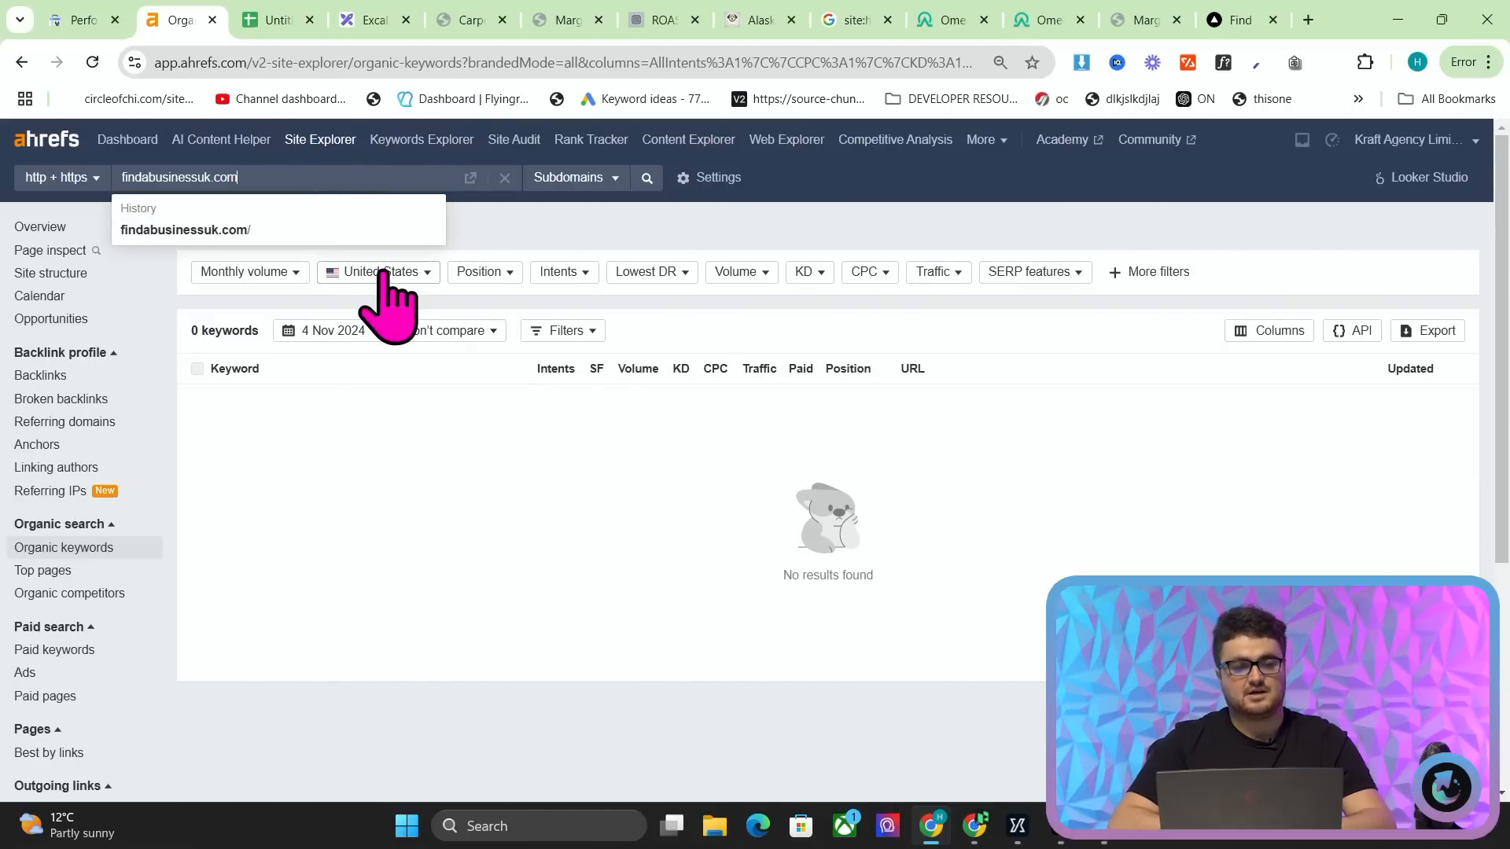
- Filter findabusinessuk.com's organic keywords to United Kingdom and open a ranking page in a new tab
click(378, 271)
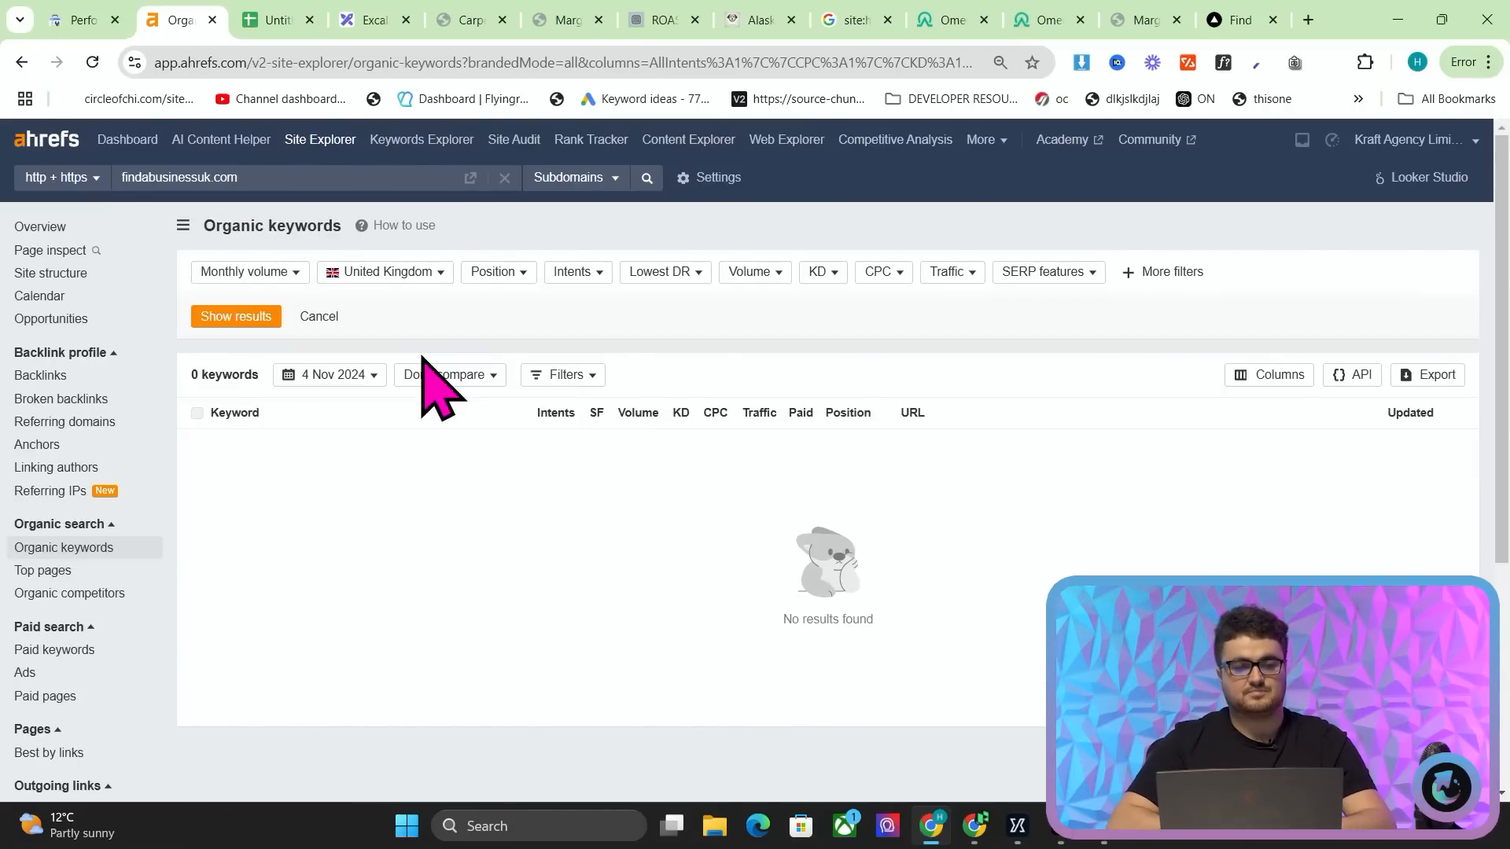
click(235, 316)
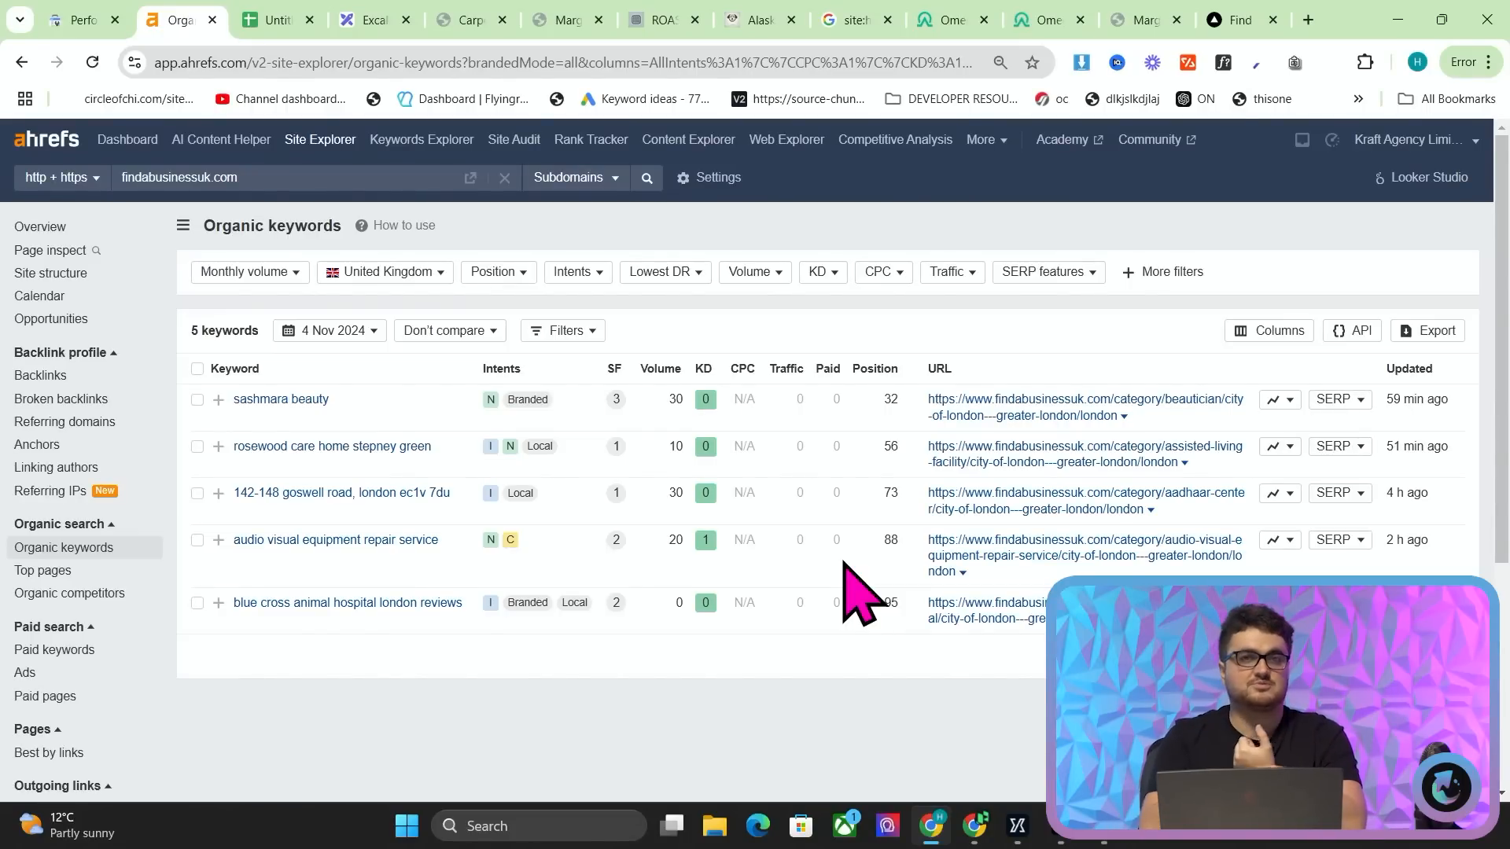
click(254, 19)
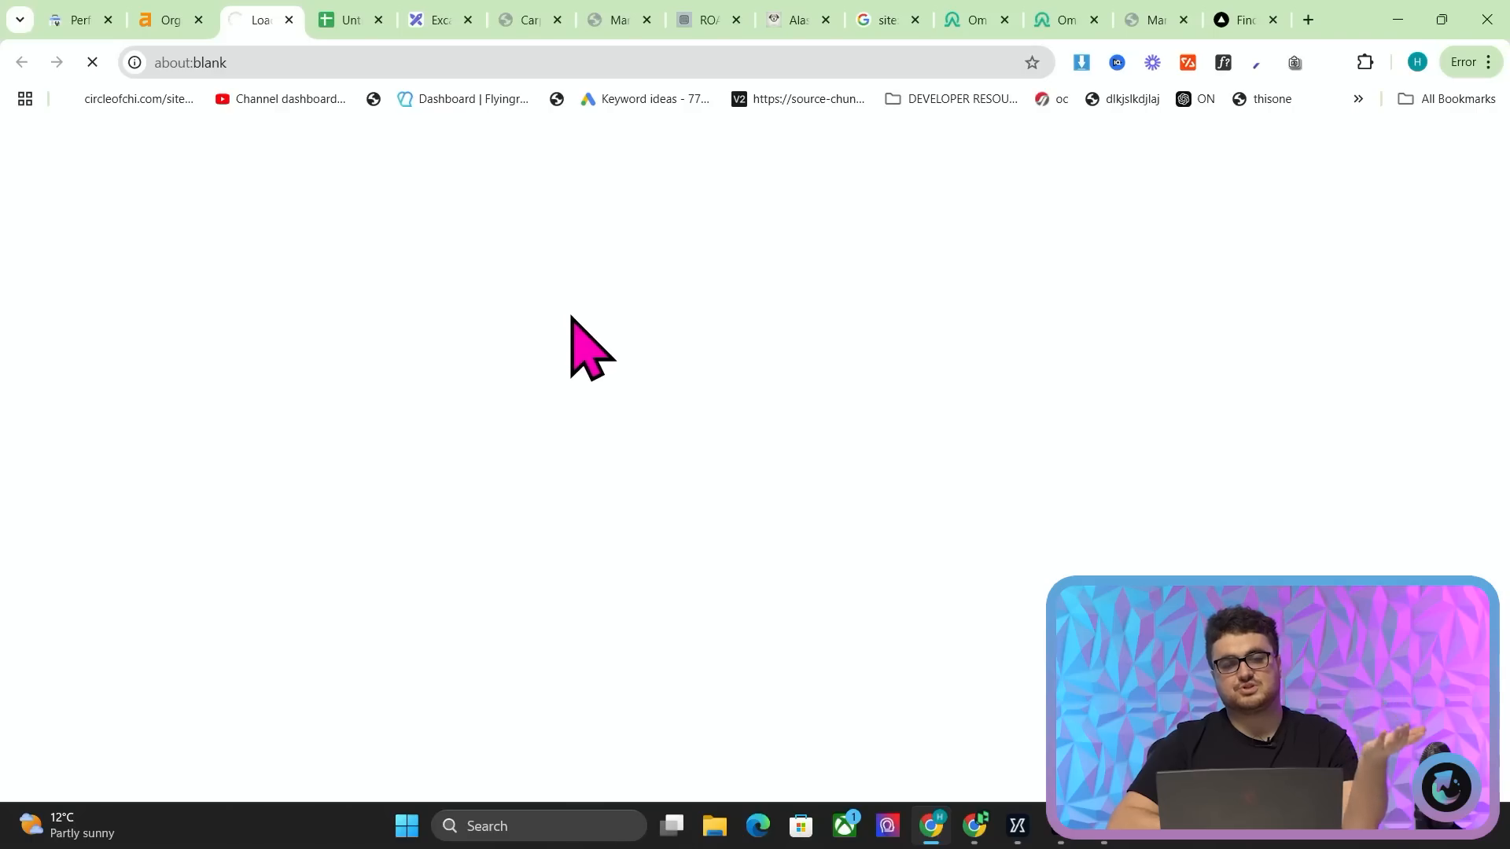